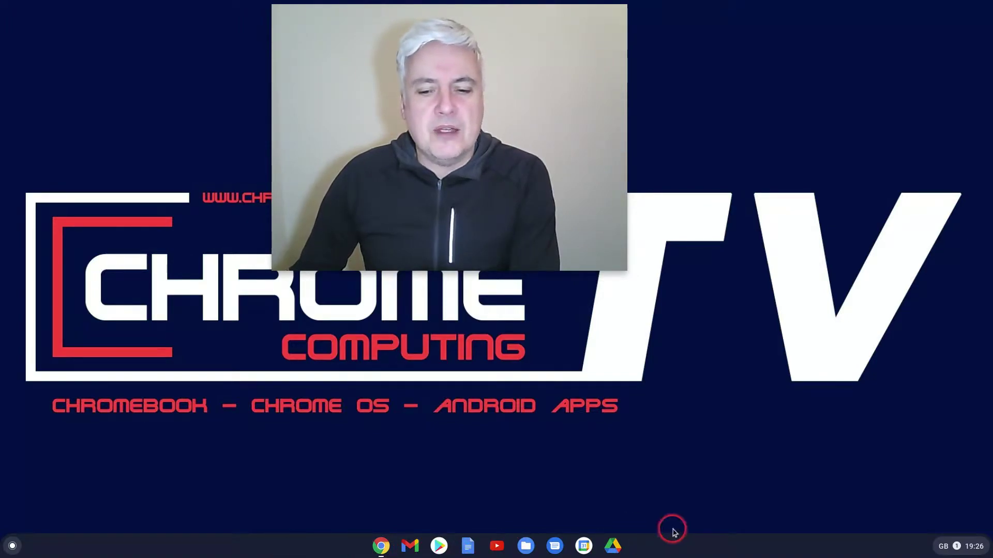
{"action": "mouse_move", "coordinate": [582, 557]}
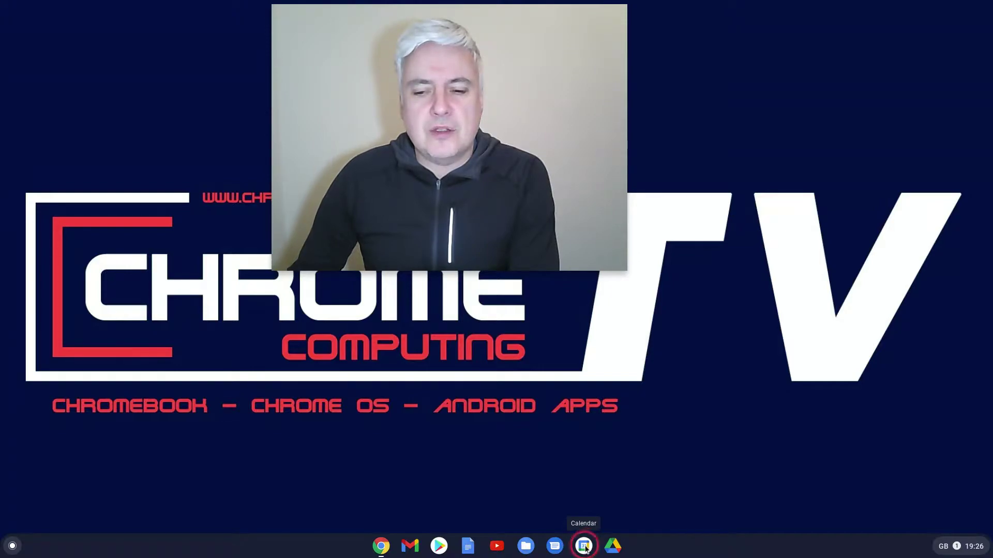
- View the Calendar app's settings page from its shelf shortcut, then close it
{"action": "right_click", "coordinate": [582, 546]}
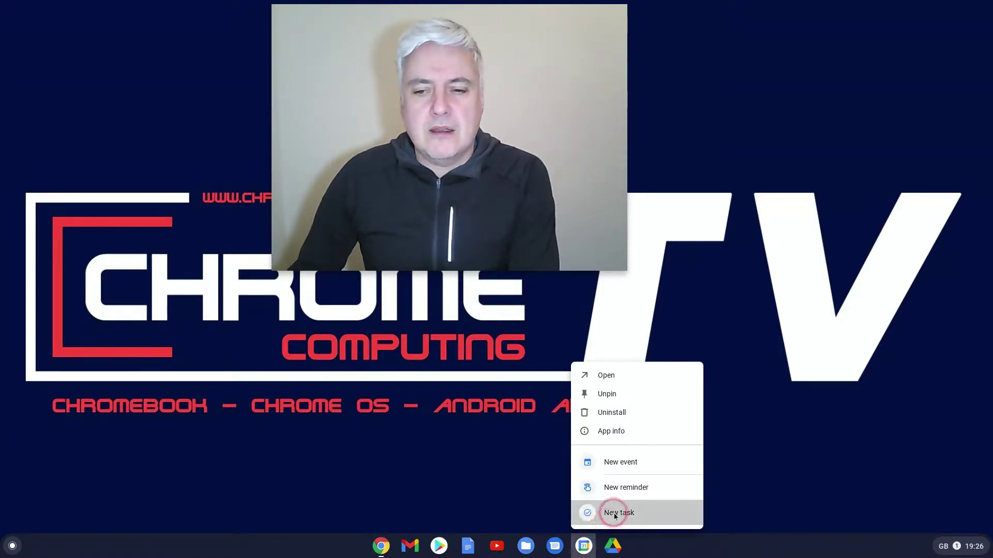
{"action": "mouse_move", "coordinate": [637, 431]}
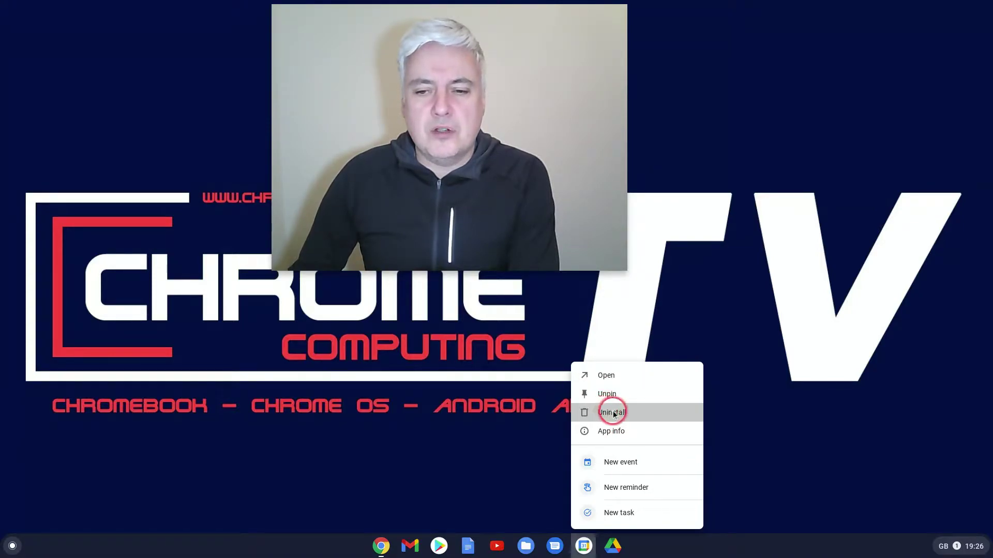
{"action": "mouse_move", "coordinate": [619, 431]}
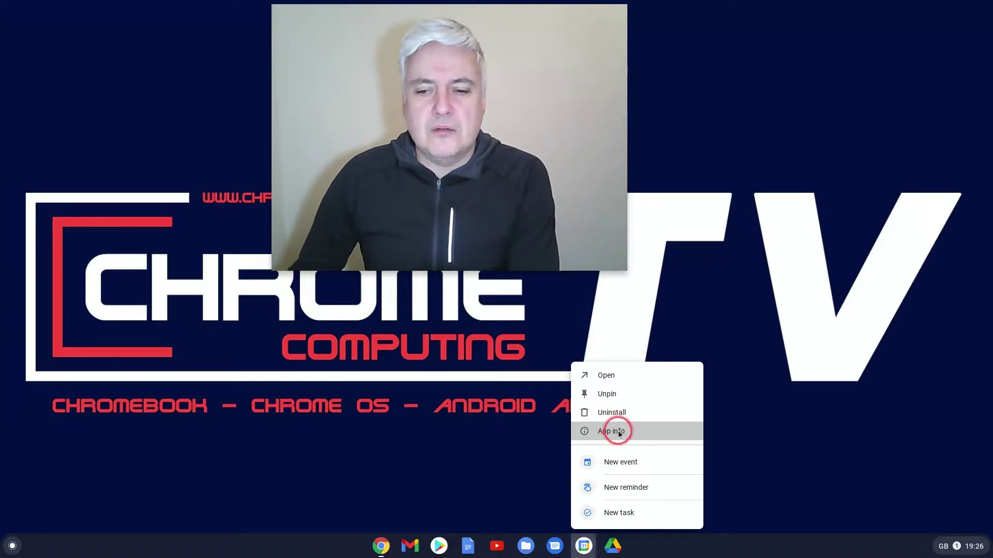
{"action": "left_click", "coordinate": [613, 430]}
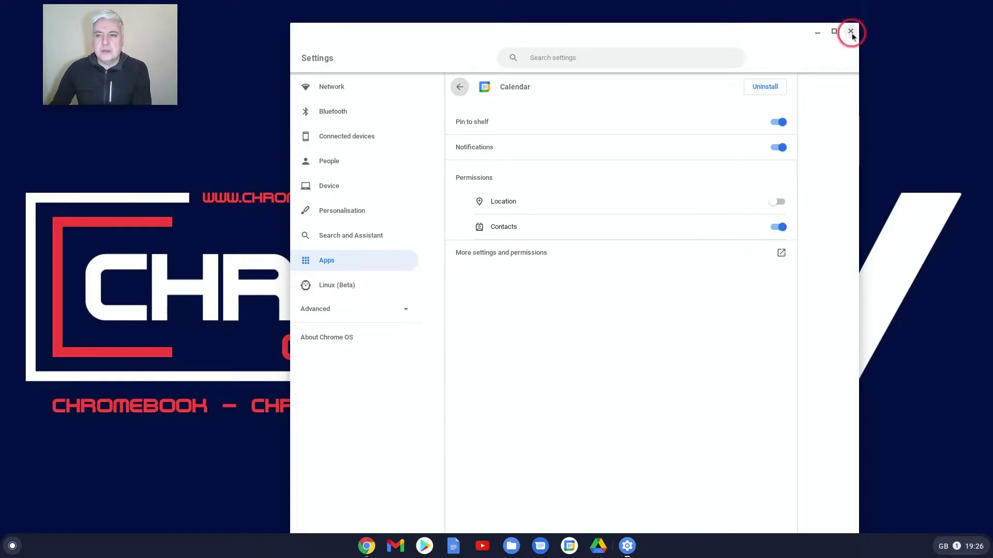
{"action": "left_click", "coordinate": [851, 31]}
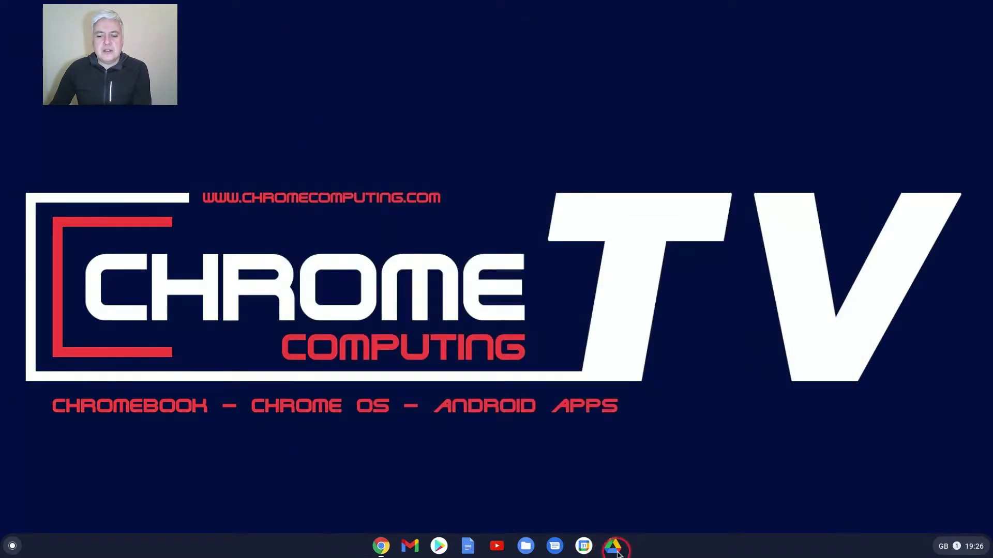
{"action": "mouse_move", "coordinate": [496, 545]}
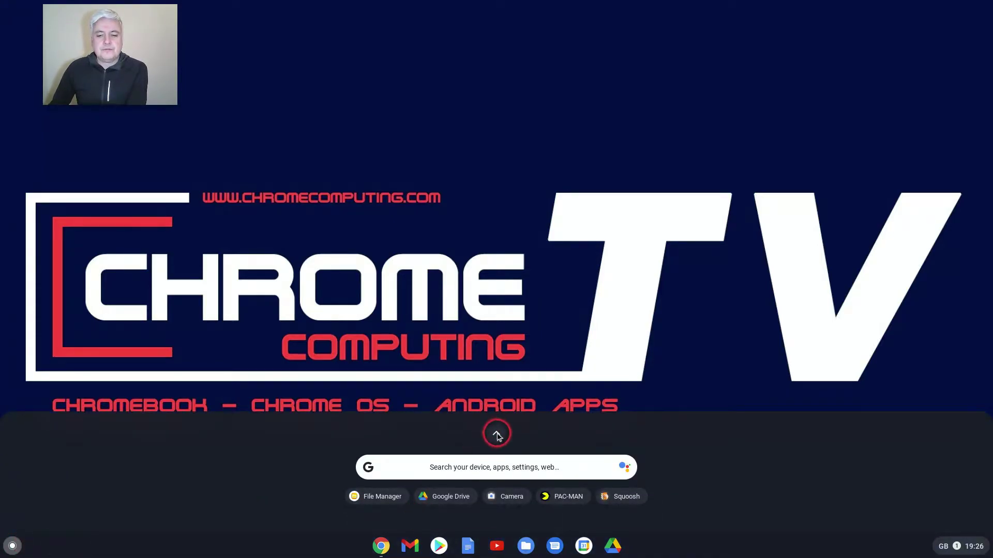
- Show the full installed apps list and bring up the options for Roblox
{"action": "left_click", "coordinate": [497, 433]}
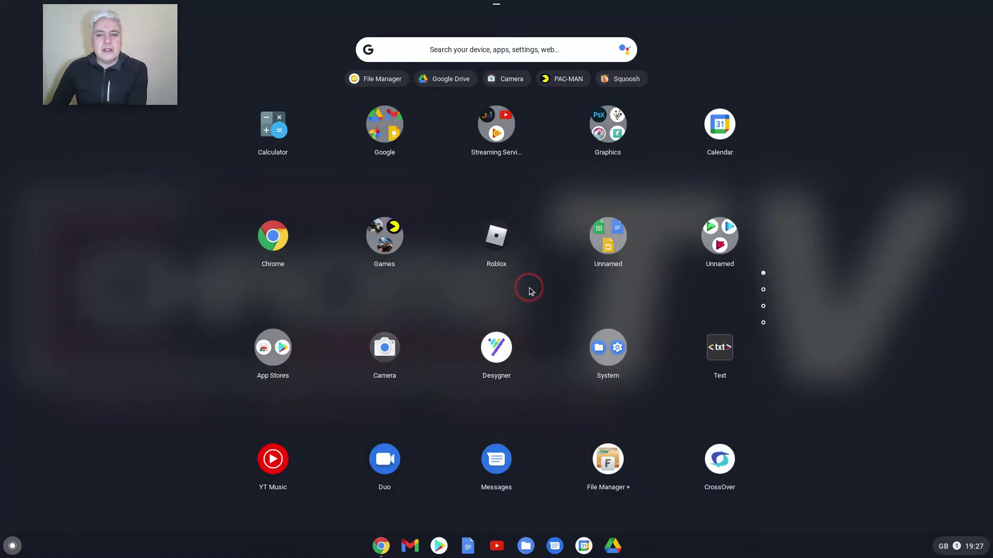
{"action": "mouse_move", "coordinate": [500, 125]}
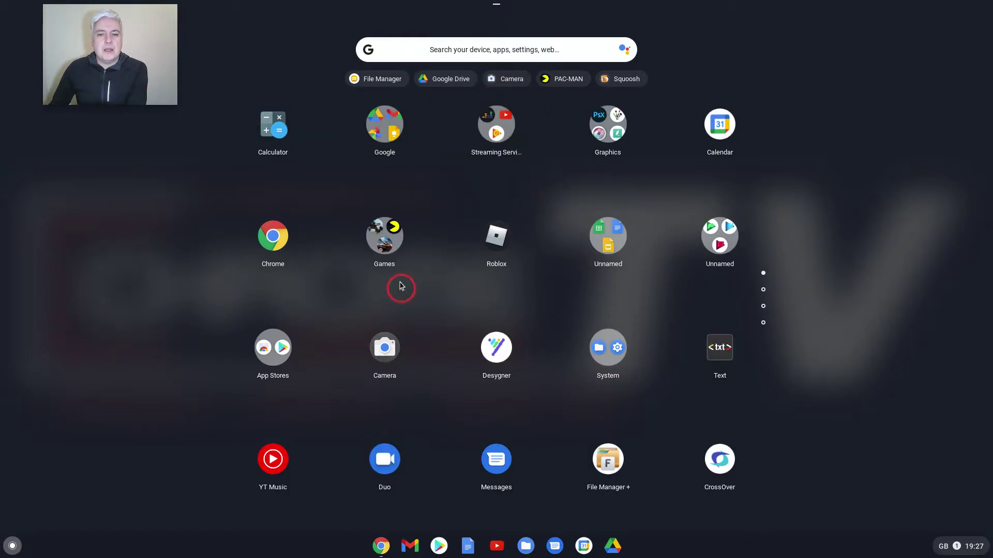
{"action": "mouse_move", "coordinate": [497, 236]}
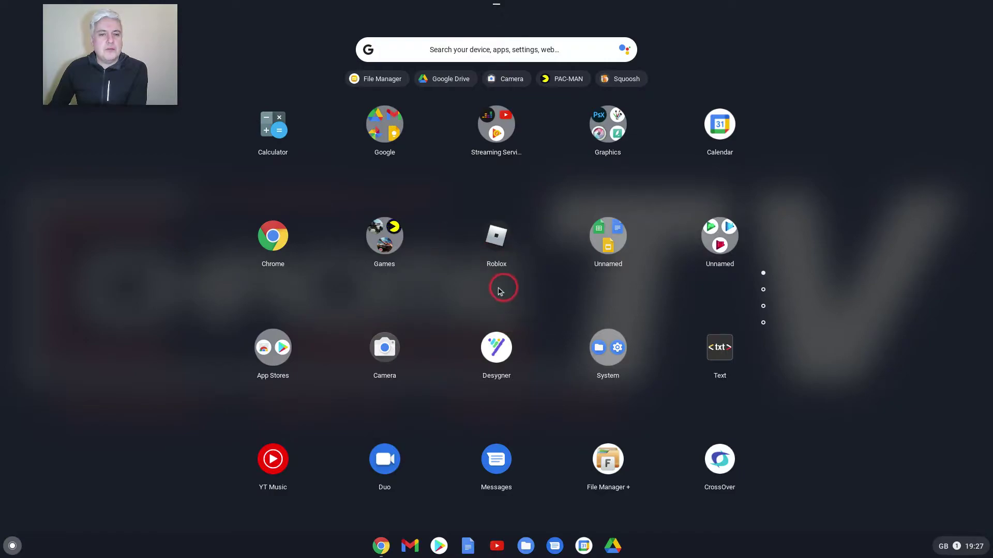
{"action": "right_click", "coordinate": [496, 236]}
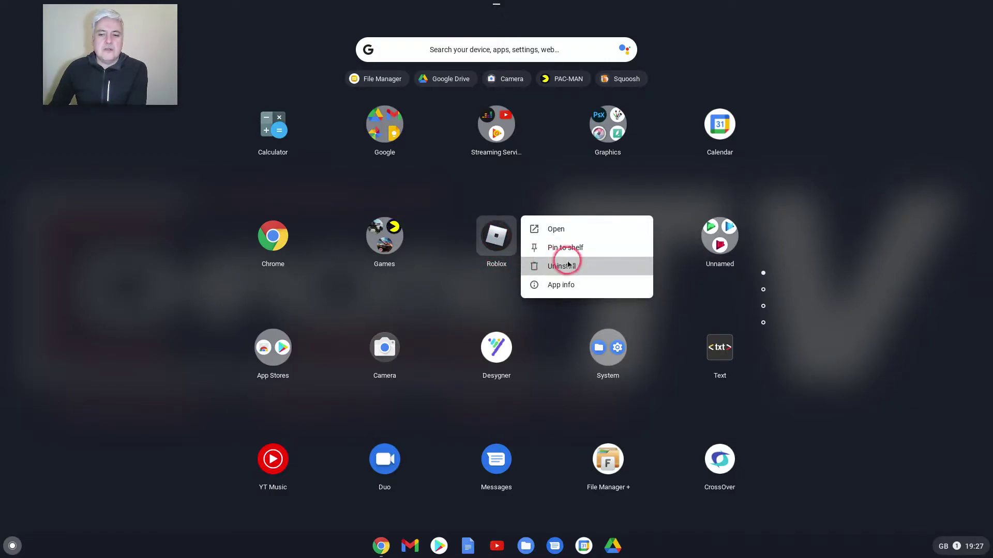
{"action": "mouse_move", "coordinate": [568, 284]}
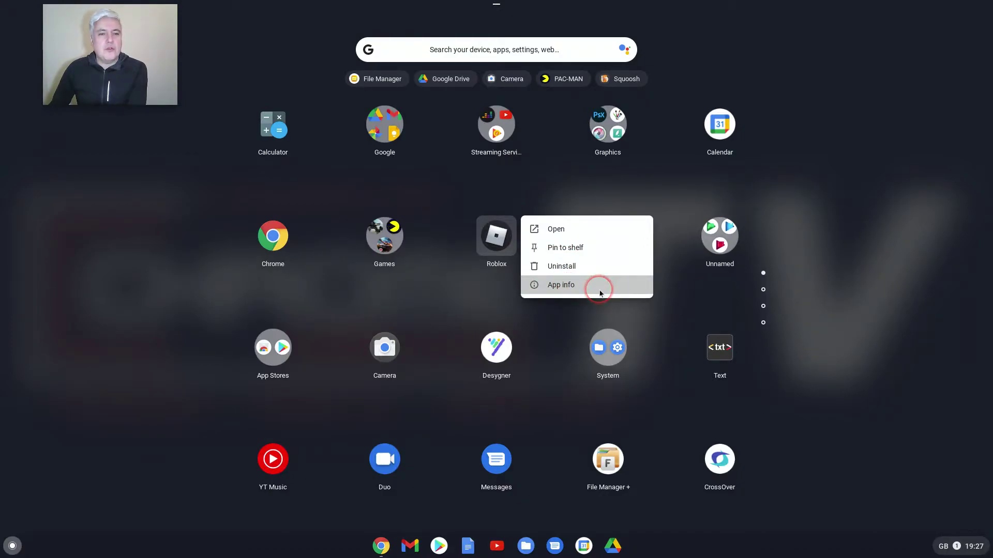
{"action": "mouse_move", "coordinate": [314, 496]}
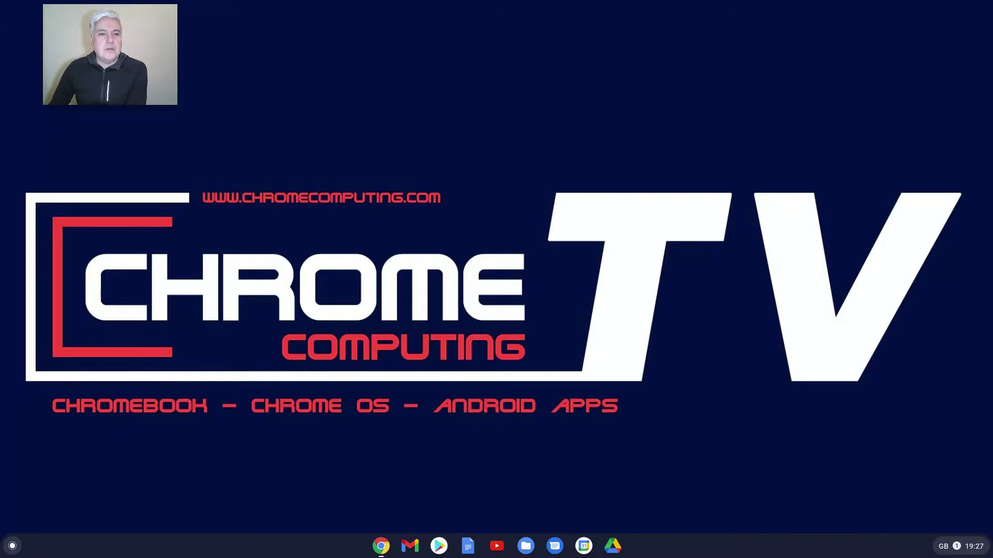
{"action": "left_click", "coordinate": [437, 545]}
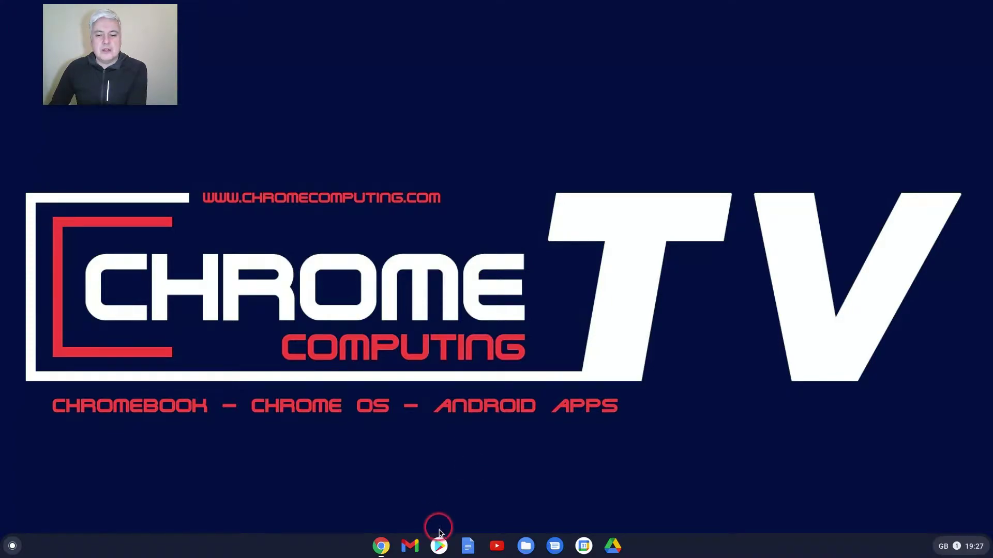
{"action": "mouse_move", "coordinate": [439, 546]}
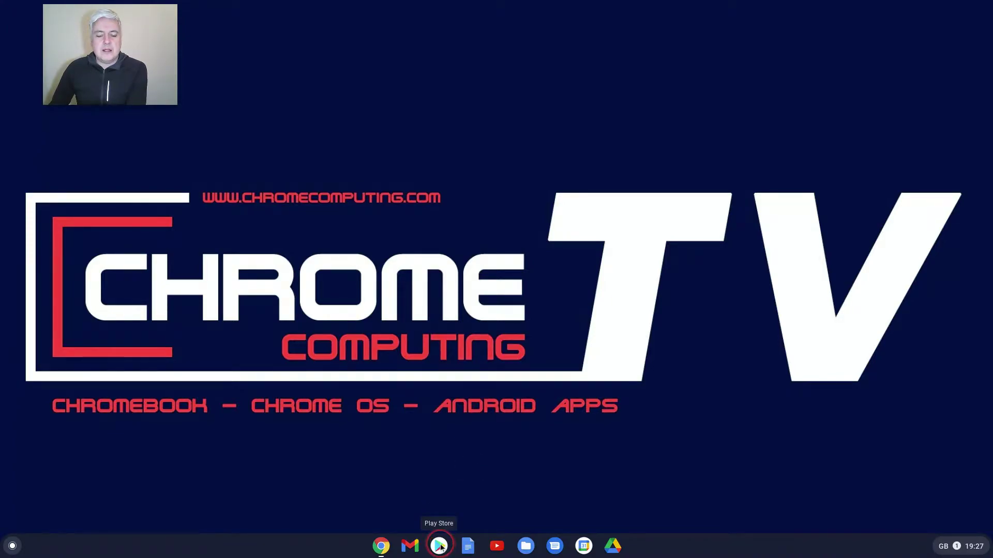
- Open My apps & games from the Play Store shelf shortcut, listing nine pending updates
{"action": "right_click", "coordinate": [438, 546]}
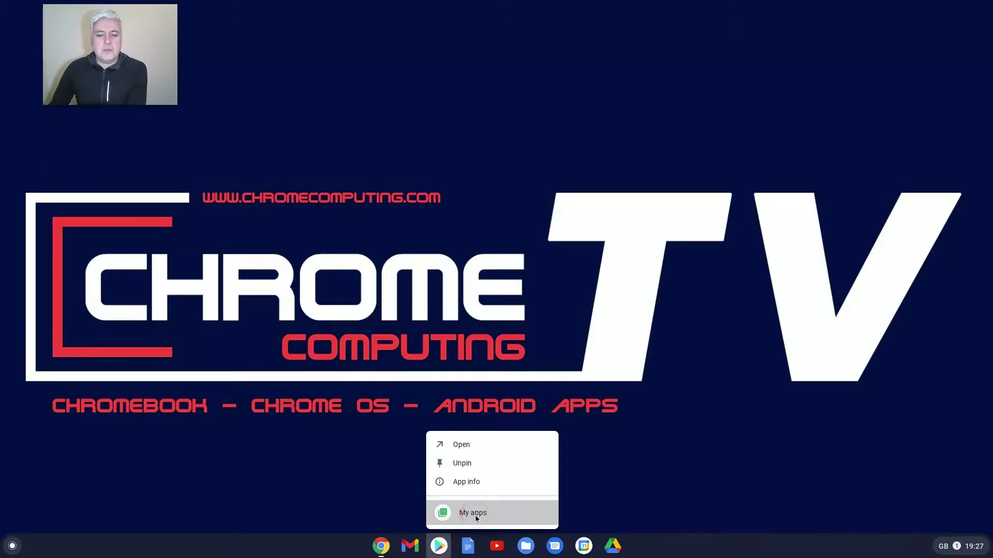
{"action": "left_click", "coordinate": [471, 513]}
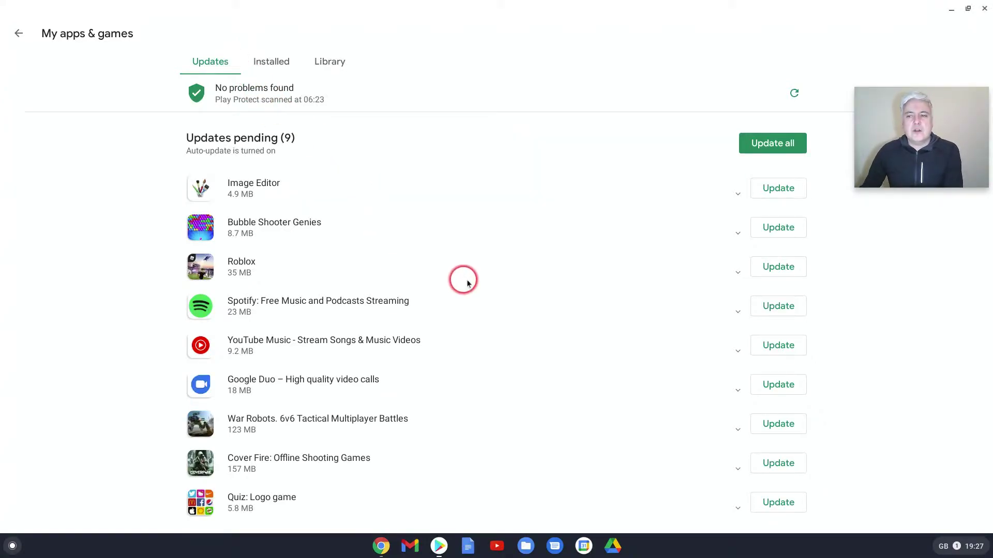
{"action": "mouse_move", "coordinate": [510, 261]}
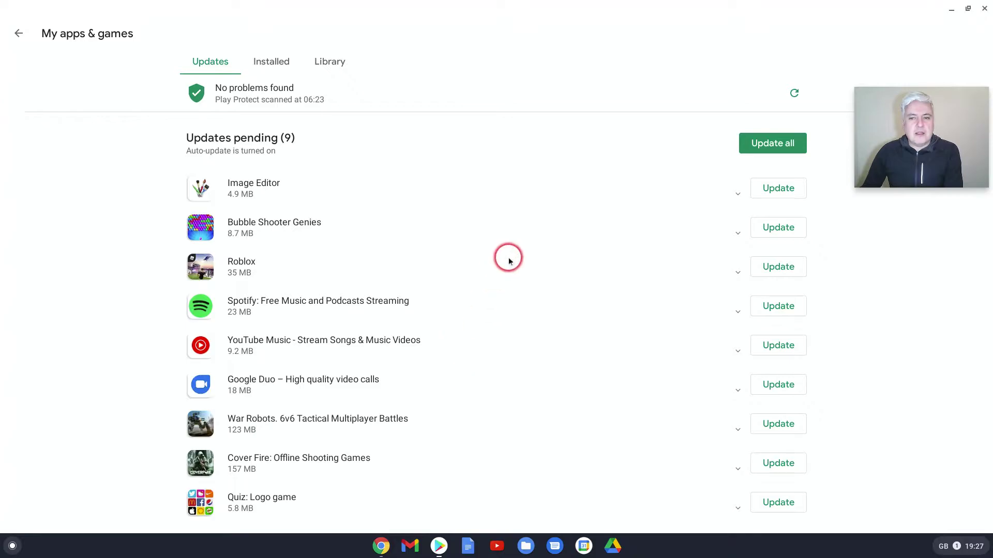
{"action": "scroll", "scroll_direction": "down", "scroll_amount": 3}
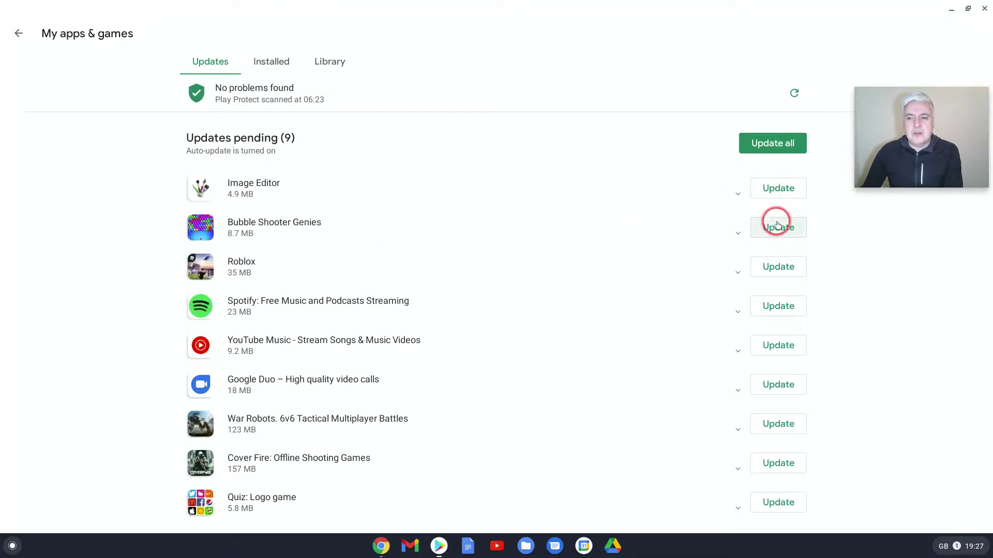
{"action": "mouse_move", "coordinate": [728, 221]}
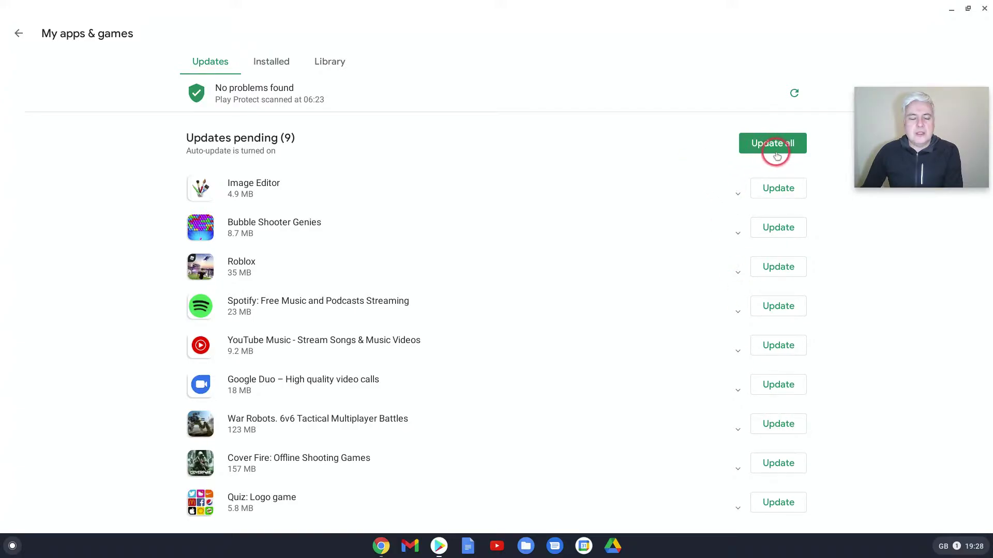
{"action": "mouse_move", "coordinate": [521, 182]}
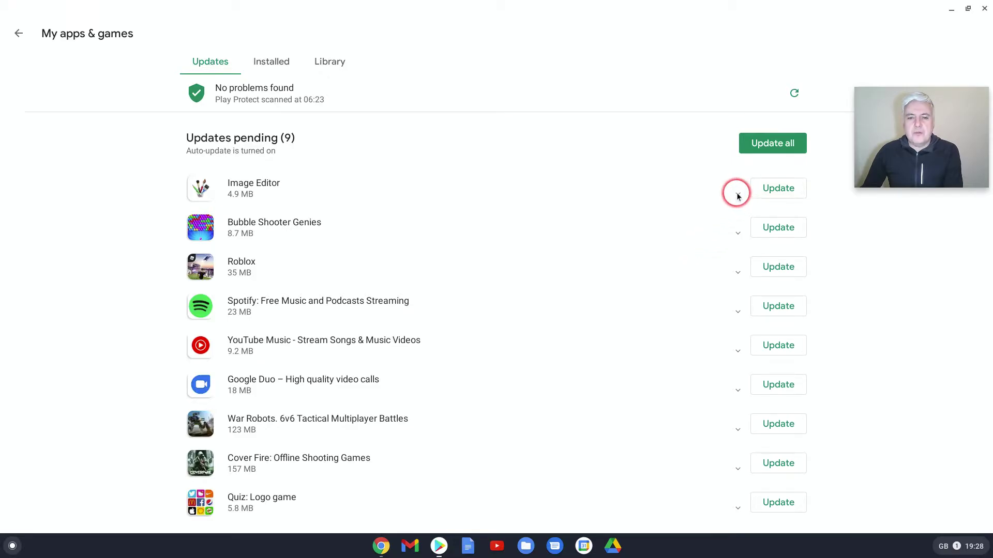
- Expand and collapse the Image Editor and Bubble Shooter Genies update notes
{"action": "left_click", "coordinate": [738, 194]}
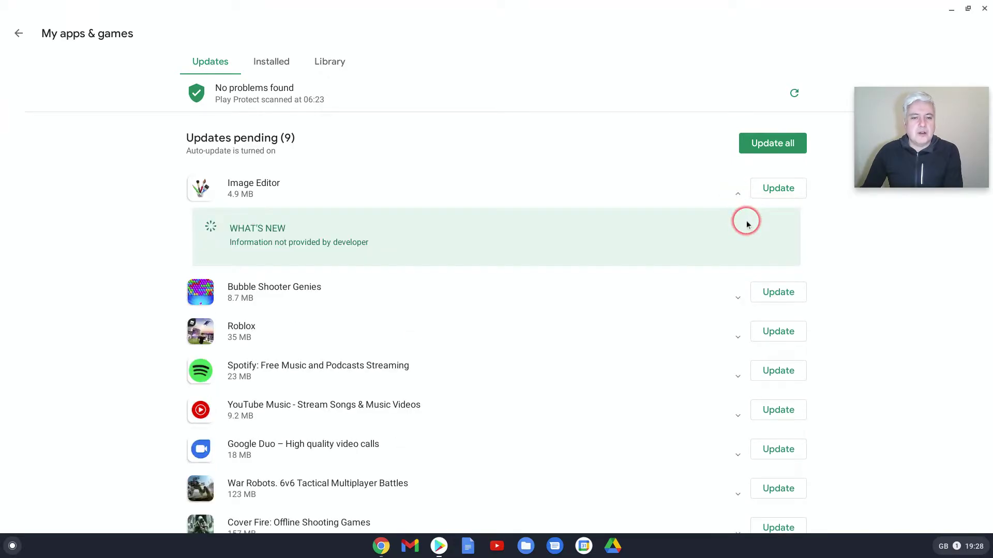
{"action": "mouse_move", "coordinate": [292, 234]}
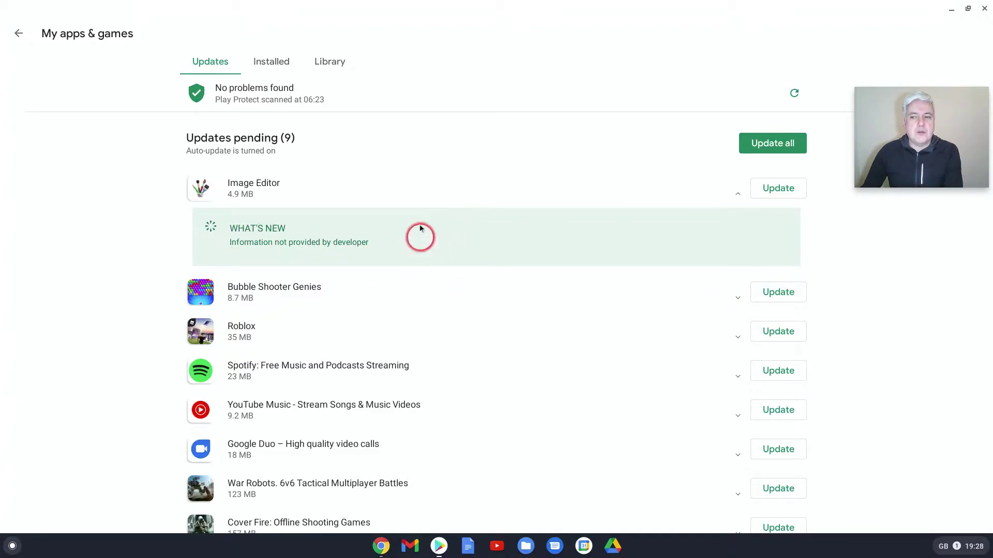
{"action": "mouse_move", "coordinate": [260, 244]}
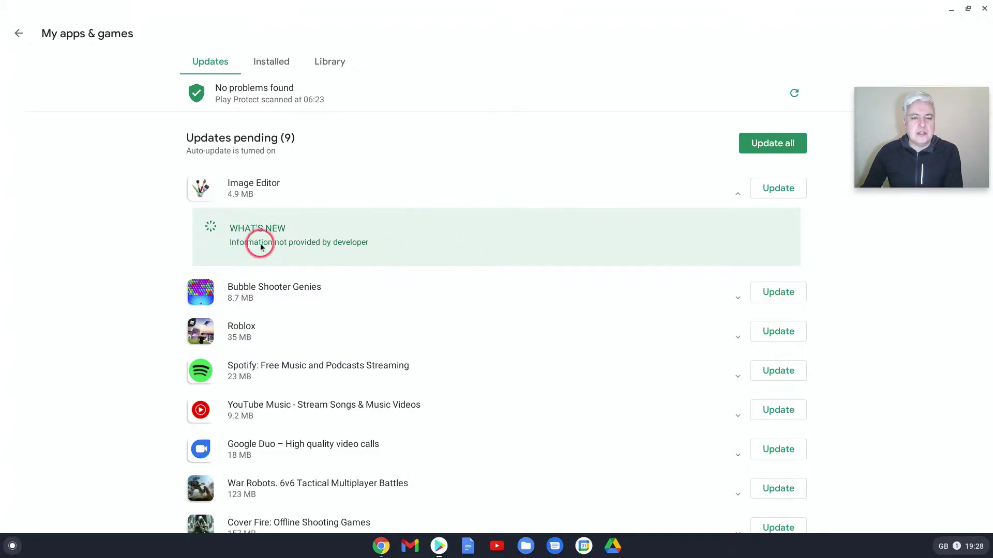
{"action": "left_click", "coordinate": [739, 194]}
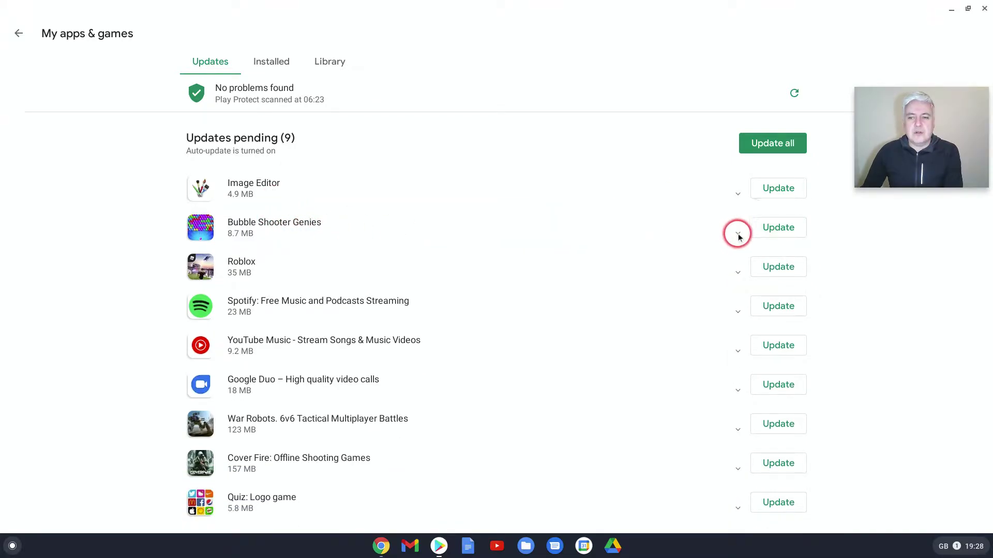
{"action": "left_click", "coordinate": [738, 233]}
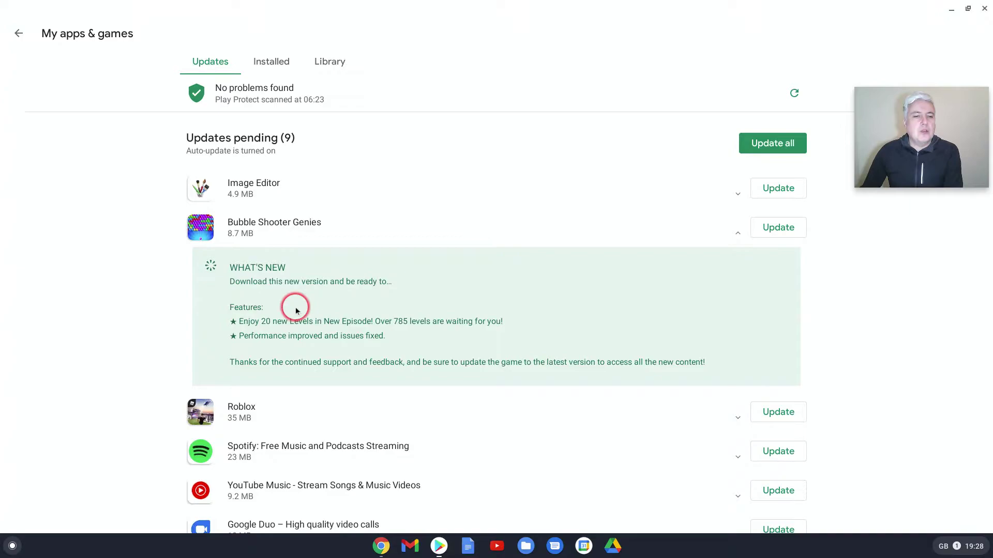
{"action": "mouse_move", "coordinate": [283, 325]}
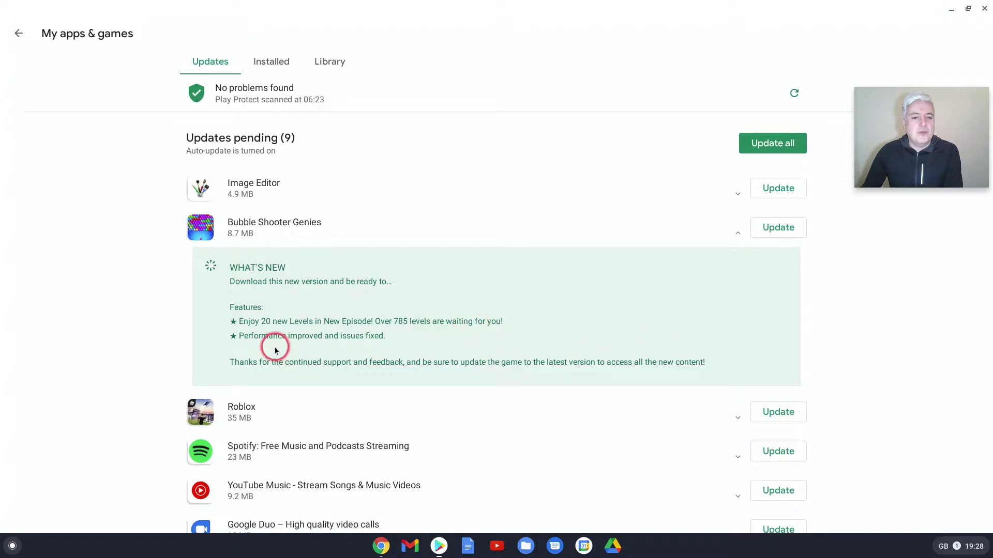
{"action": "mouse_move", "coordinate": [426, 345]}
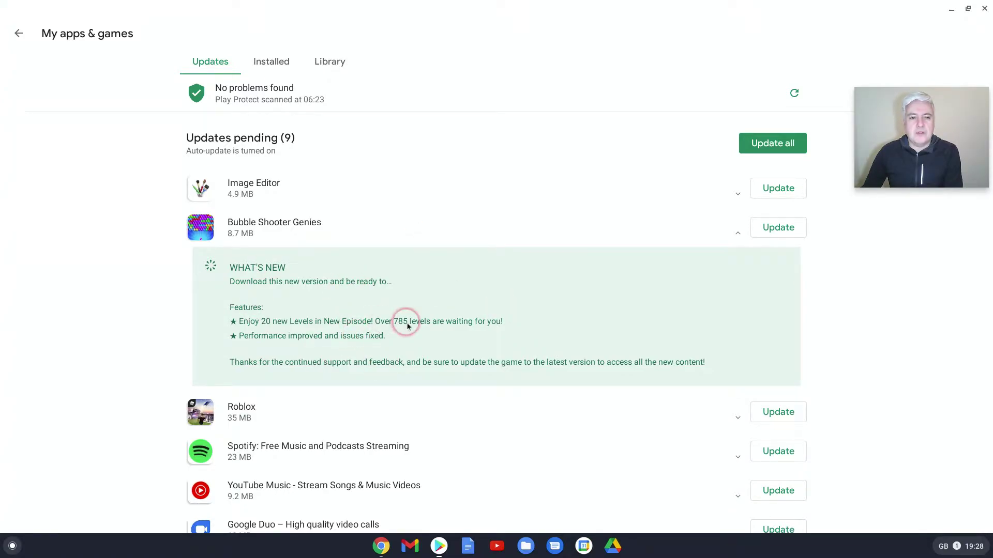
{"action": "mouse_move", "coordinate": [430, 318]}
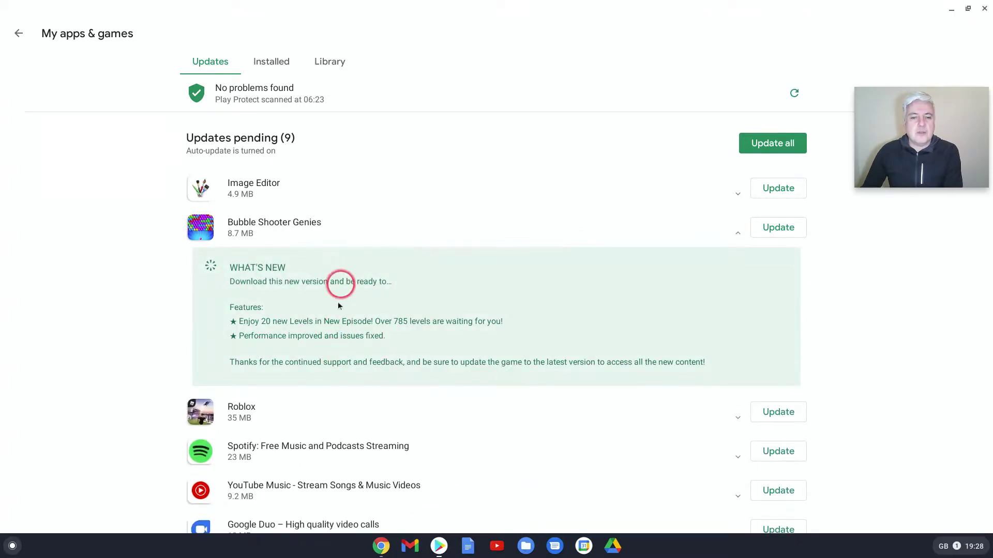
{"action": "mouse_move", "coordinate": [636, 248]}
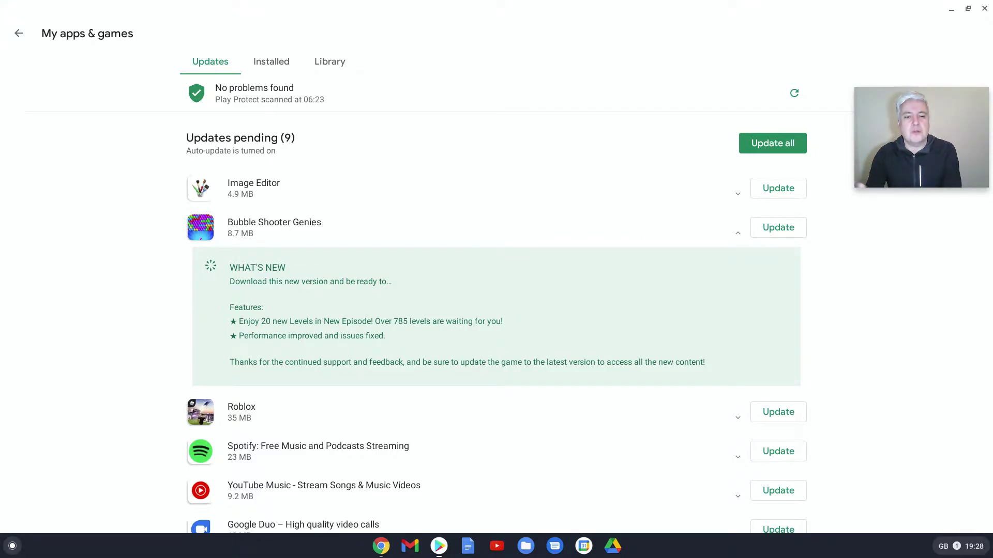
{"action": "left_click", "coordinate": [726, 232]}
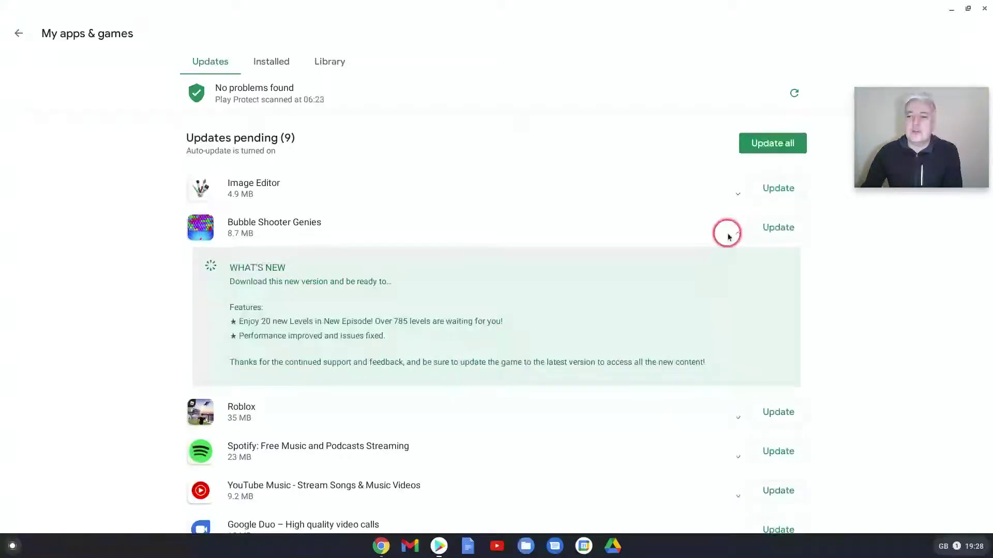
{"action": "left_click", "coordinate": [739, 232]}
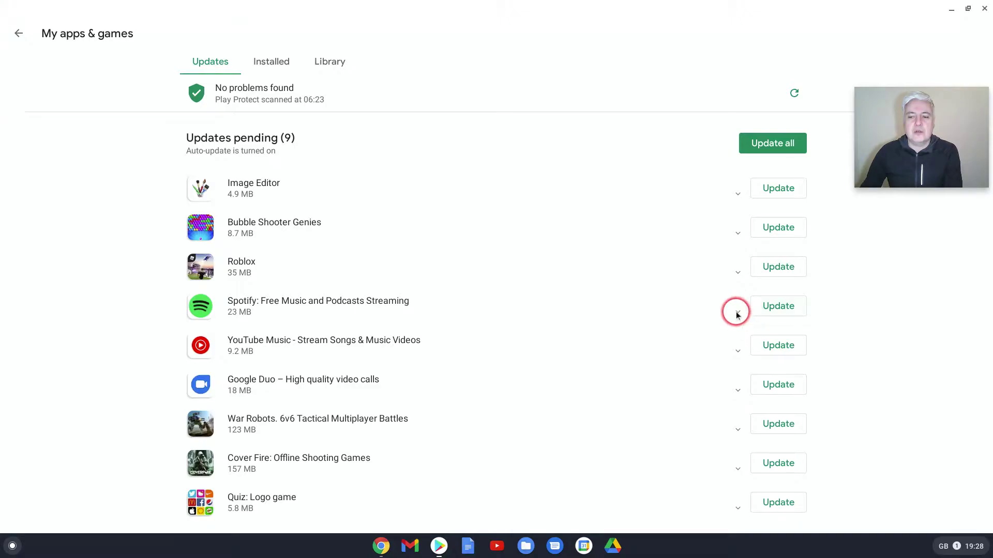
- Expand Spotify's What's New notes and collapse them again
{"action": "left_click", "coordinate": [737, 310]}
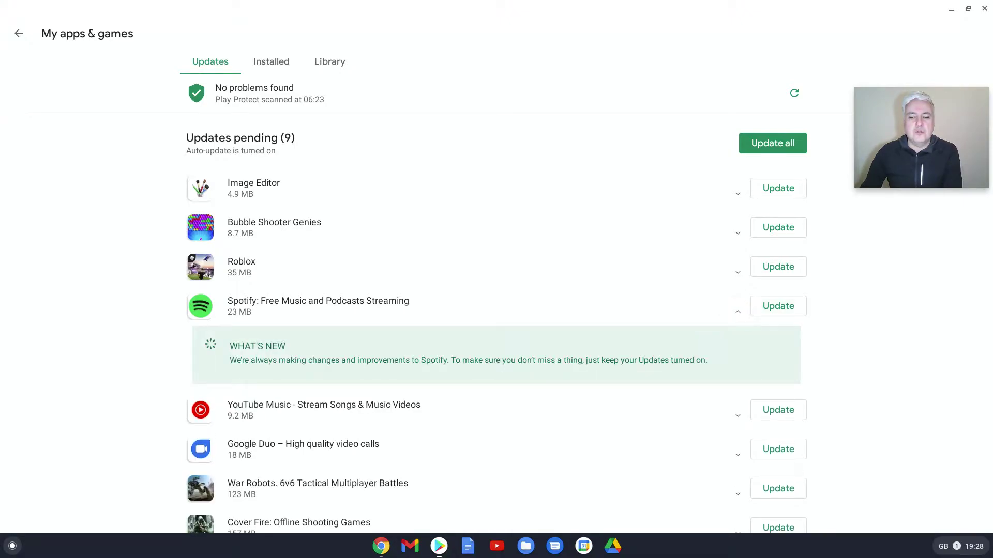
{"action": "left_click", "coordinate": [739, 311]}
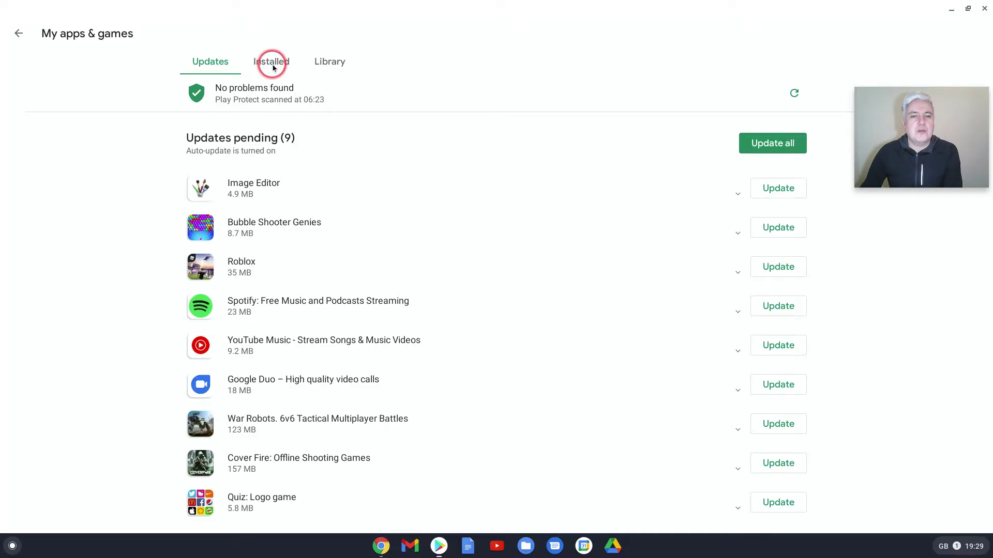
- Show the Installed list of 45 apps and scroll through it
{"action": "left_click", "coordinate": [271, 62]}
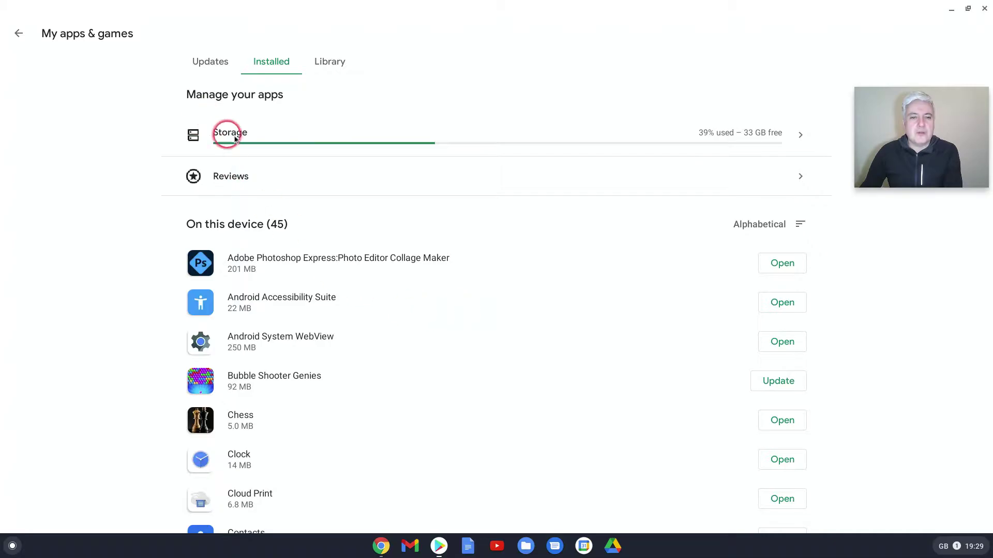
{"action": "mouse_move", "coordinate": [572, 310]}
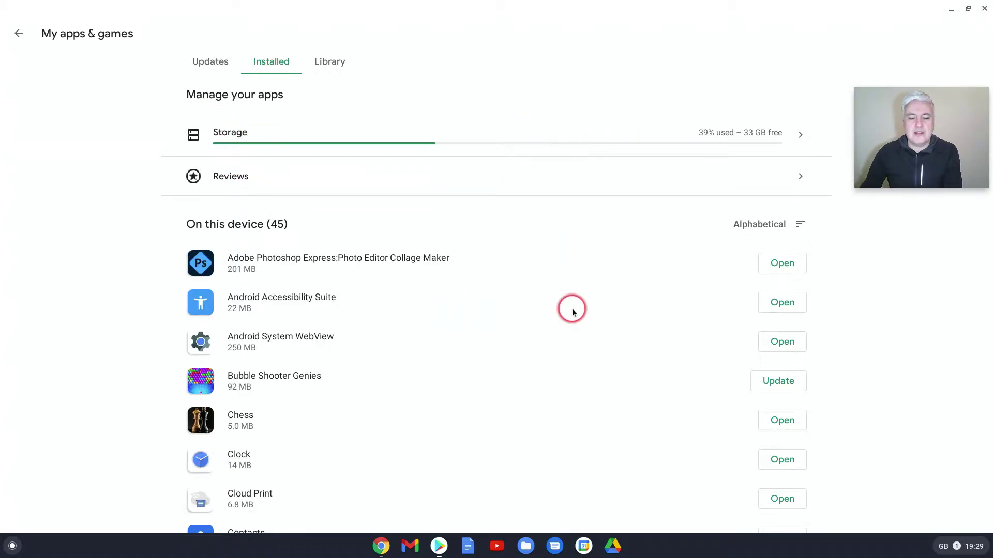
{"action": "scroll", "scroll_direction": "down", "scroll_amount": 3}
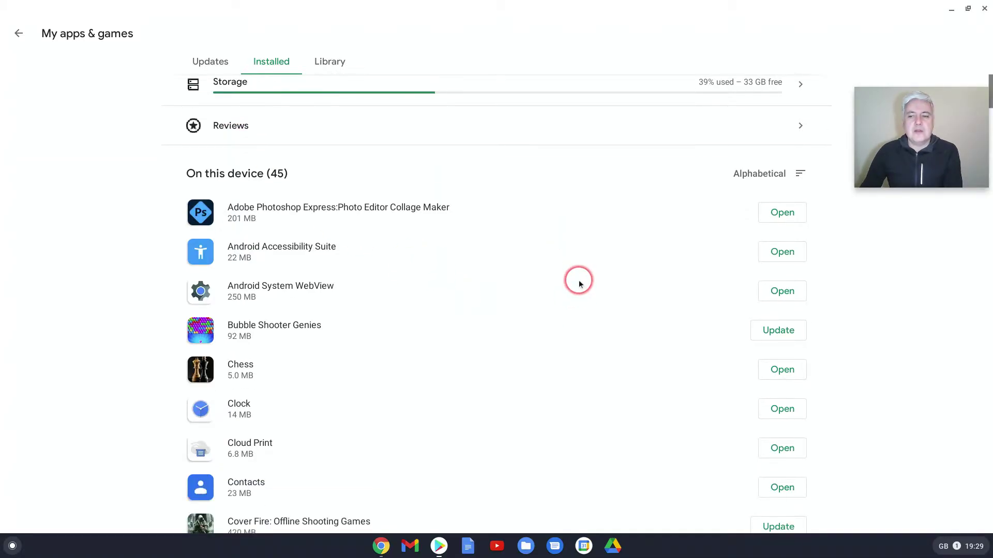
{"action": "scroll", "scroll_direction": "down", "scroll_amount": 3}
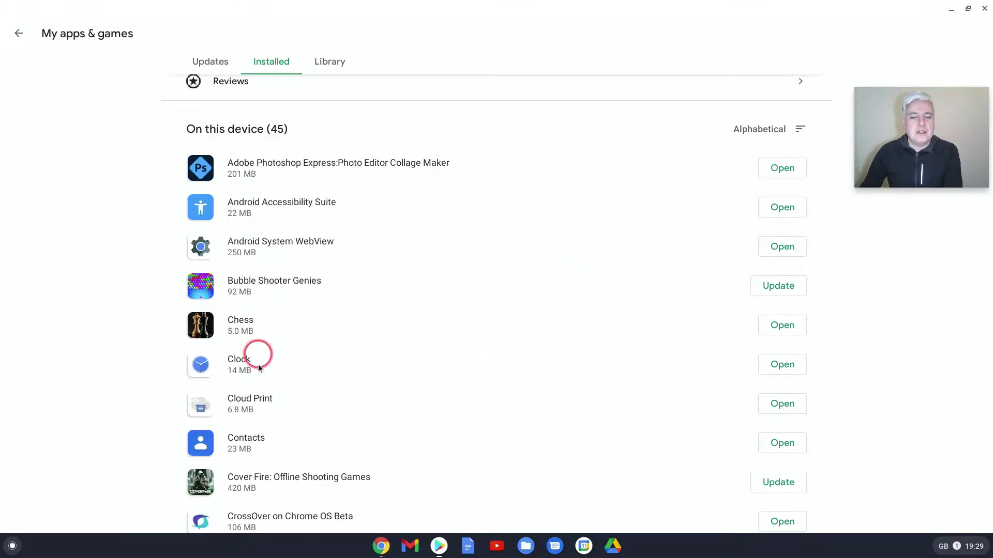
{"action": "scroll", "scroll_direction": "down", "scroll_amount": 3}
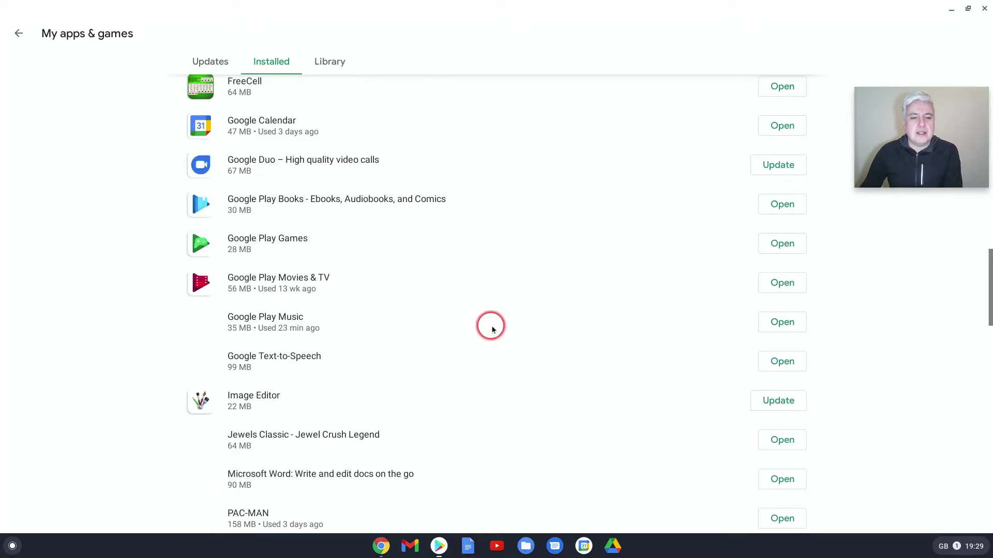
{"action": "scroll", "scroll_direction": "up", "scroll_amount": 3}
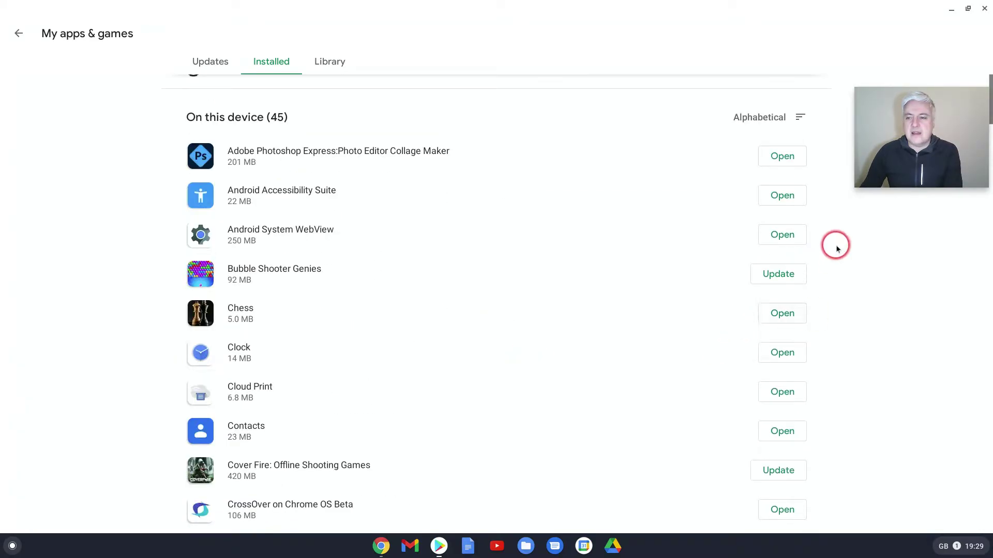
{"action": "mouse_move", "coordinate": [832, 505]}
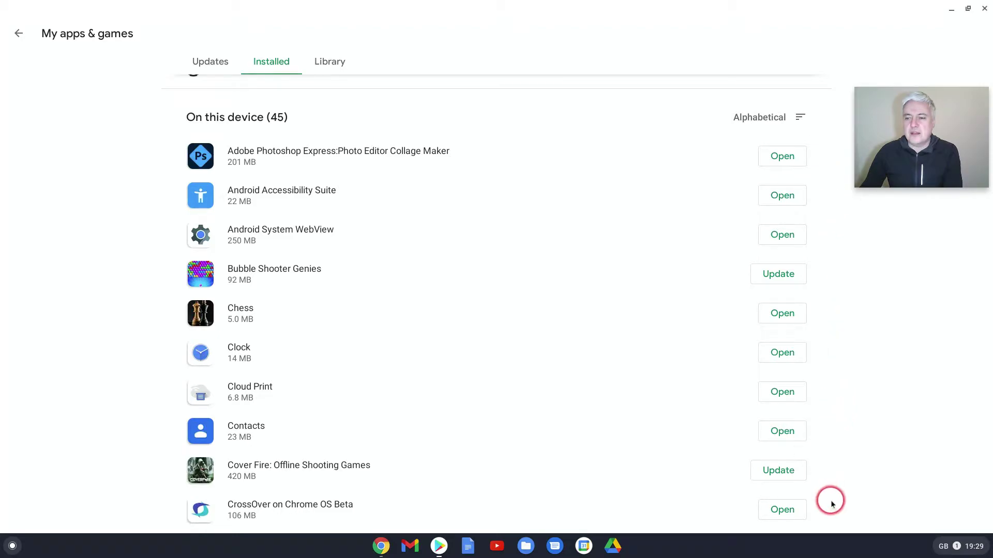
{"action": "mouse_move", "coordinate": [832, 511]}
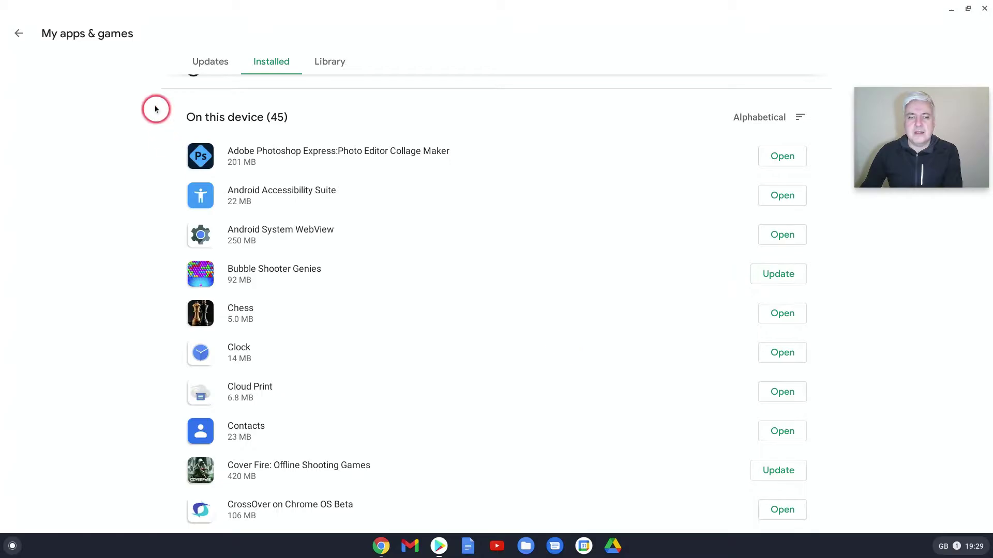
- Switch briefly to Updates and return to the Installed list
{"action": "left_click", "coordinate": [210, 62]}
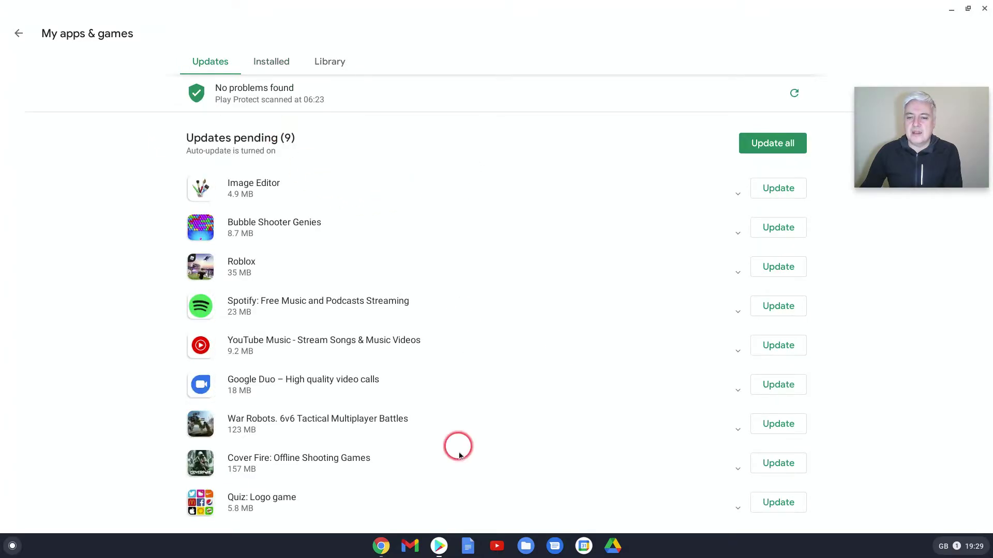
{"action": "left_click", "coordinate": [271, 61]}
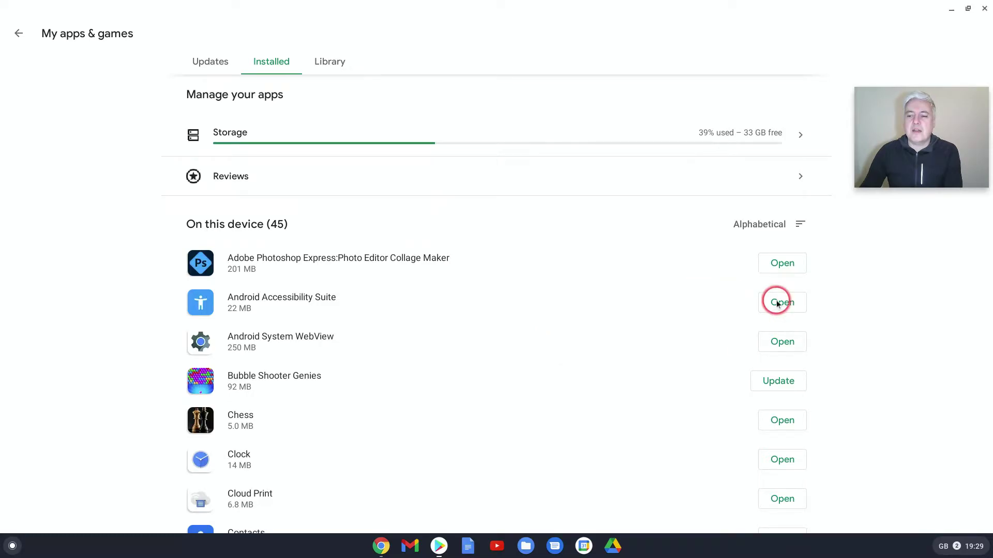
{"action": "mouse_move", "coordinate": [567, 343]}
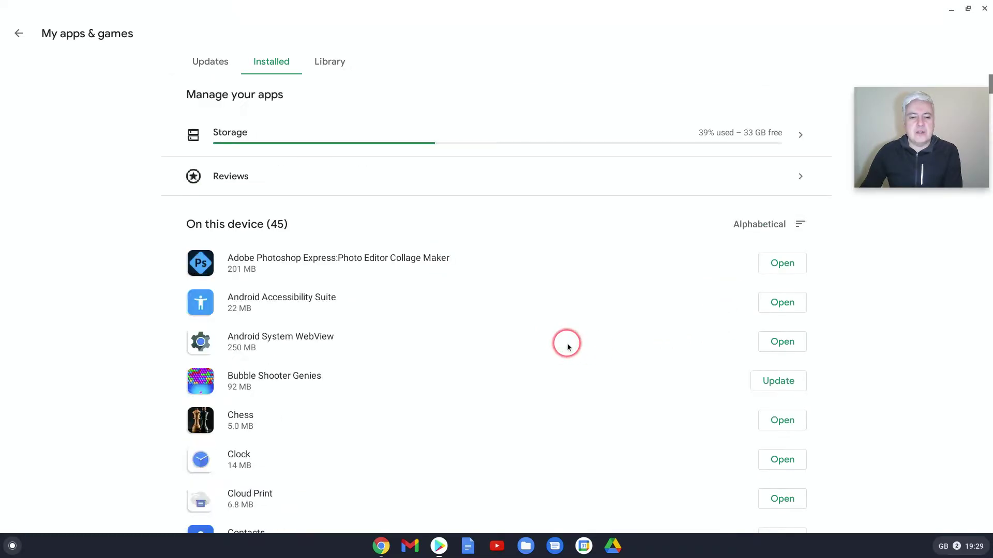
{"action": "mouse_move", "coordinate": [204, 150]}
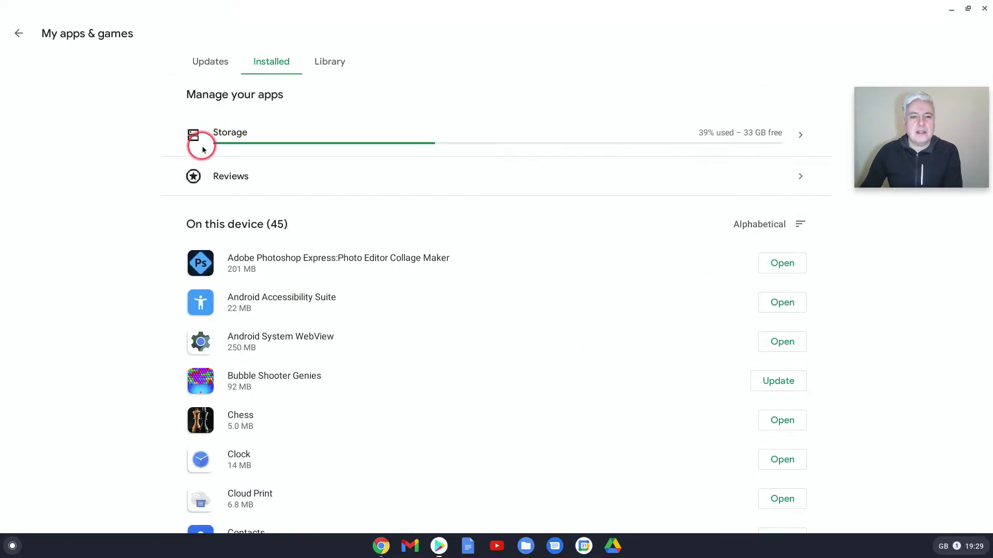
{"action": "mouse_move", "coordinate": [693, 143]}
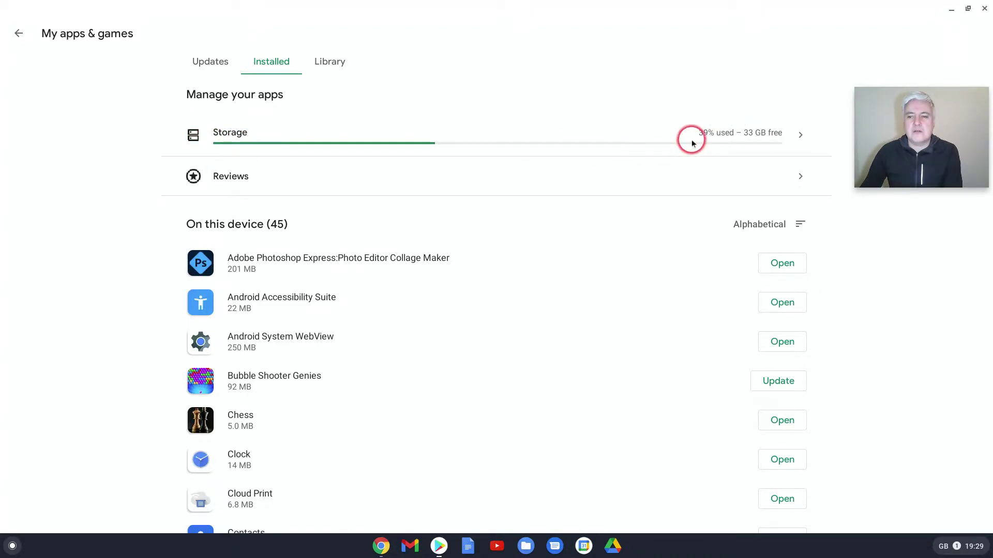
{"action": "mouse_move", "coordinate": [747, 141]}
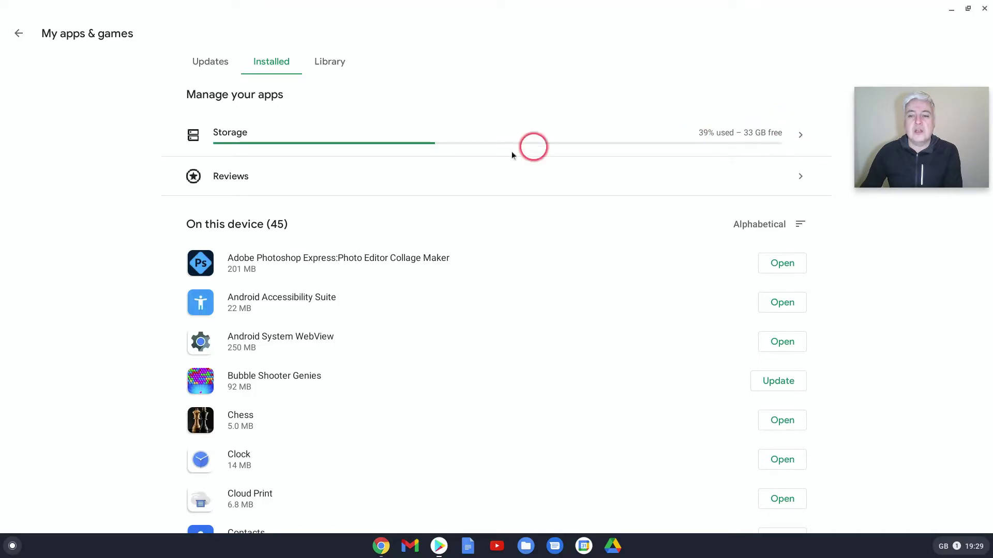
- Open Free up space from the Storage bar and scroll its 38-app list
{"action": "left_click", "coordinate": [532, 147]}
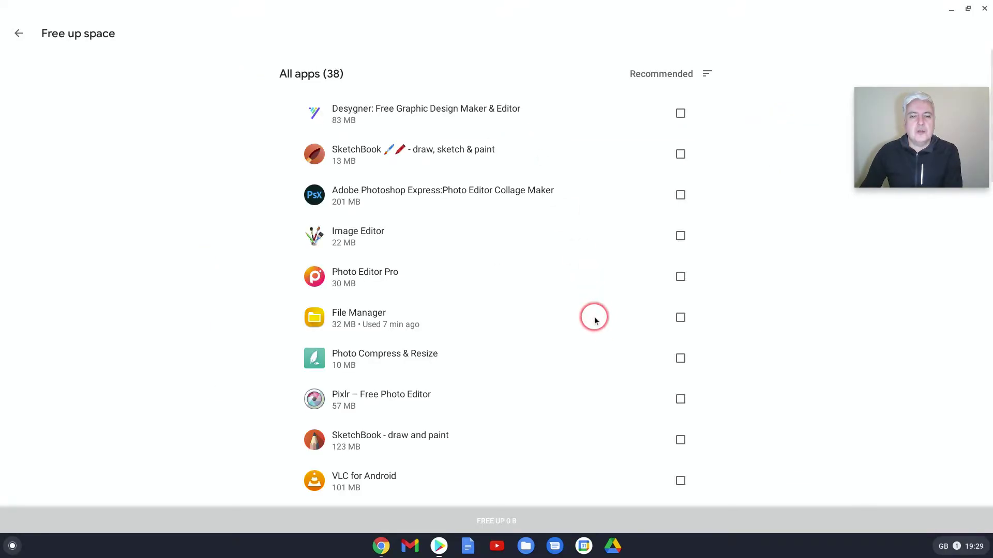
{"action": "scroll", "scroll_direction": "down", "scroll_amount": 3}
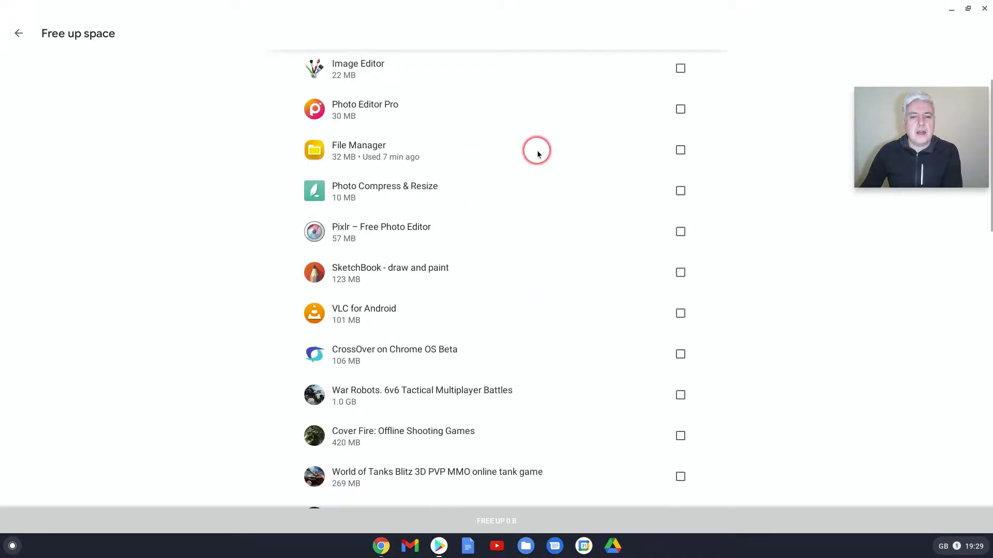
{"action": "scroll", "scroll_direction": "down", "scroll_amount": 3}
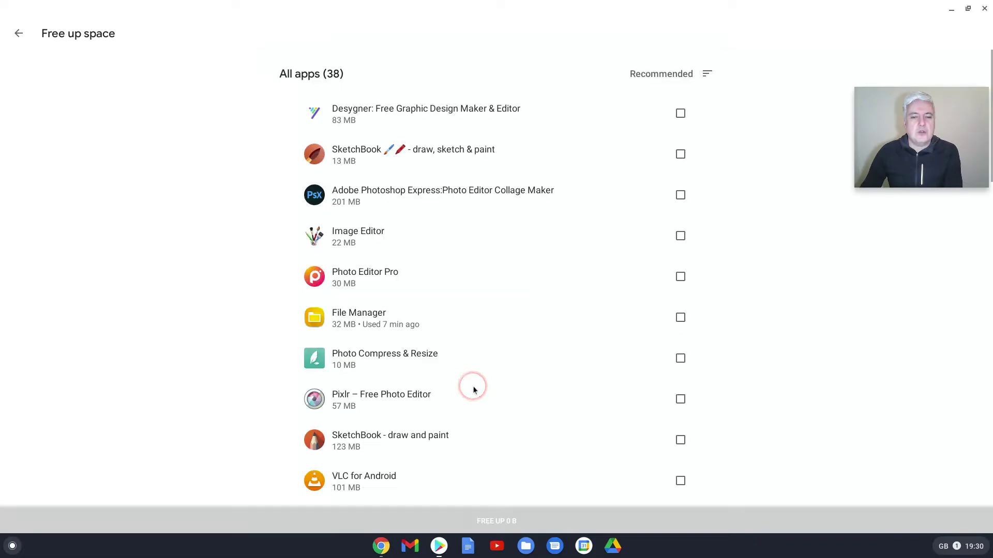
{"action": "mouse_move", "coordinate": [342, 126]}
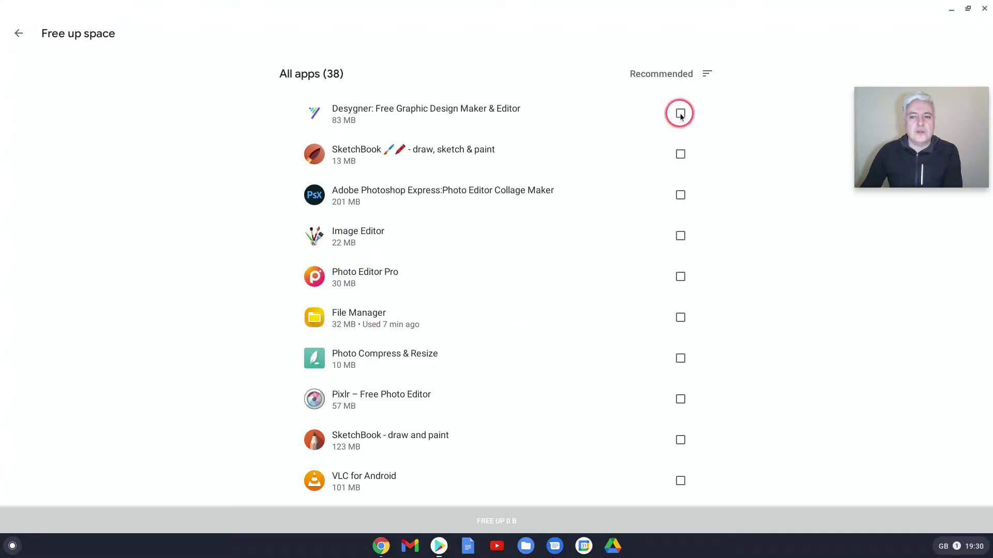
{"action": "mouse_move", "coordinate": [679, 194]}
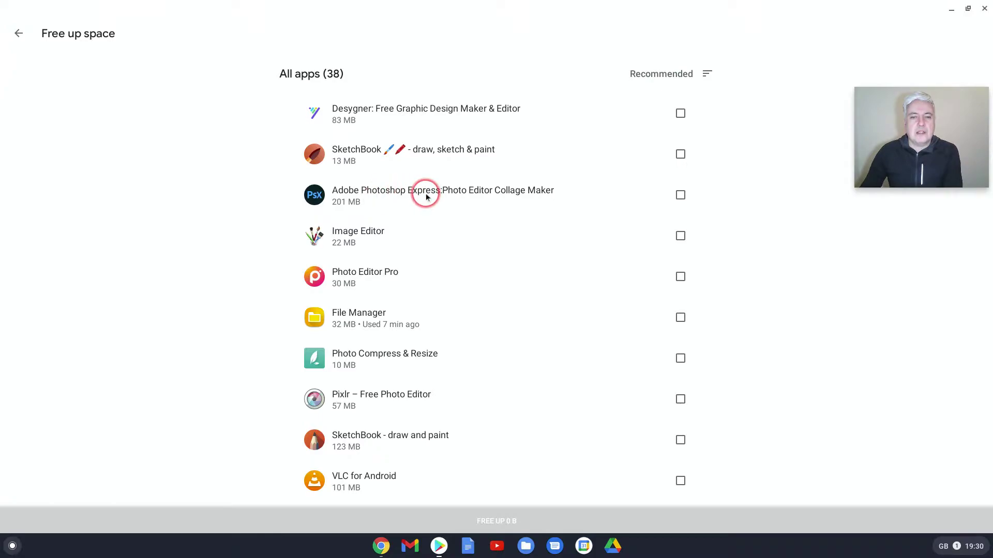
{"action": "mouse_move", "coordinate": [341, 124]}
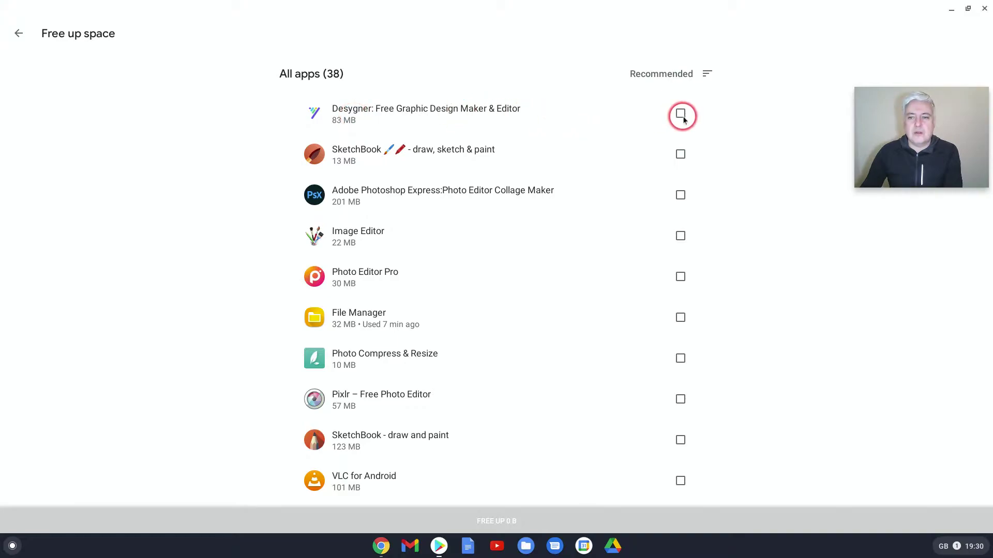
- Mark Desygner and Adobe Photoshop Express for removal
{"action": "left_click", "coordinate": [680, 114]}
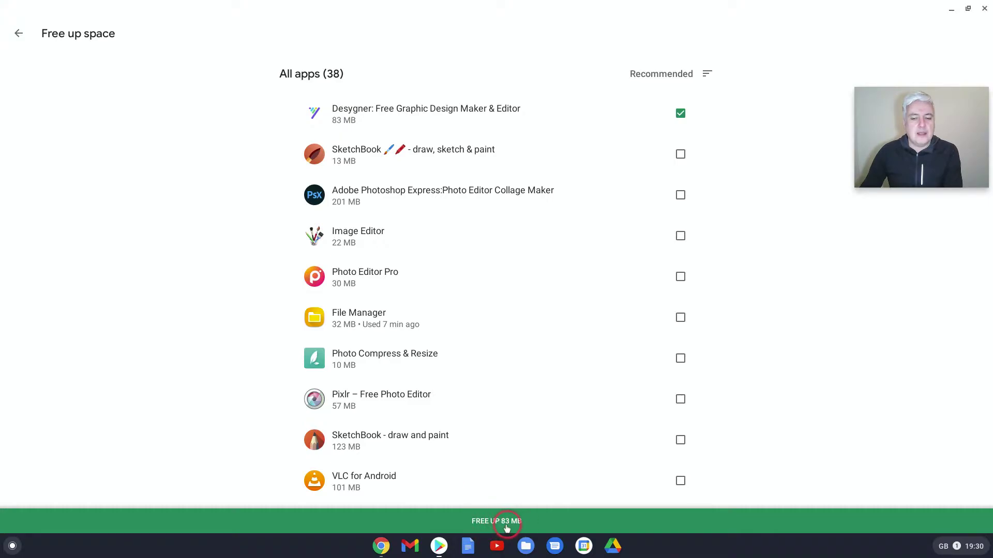
{"action": "mouse_move", "coordinate": [479, 200]}
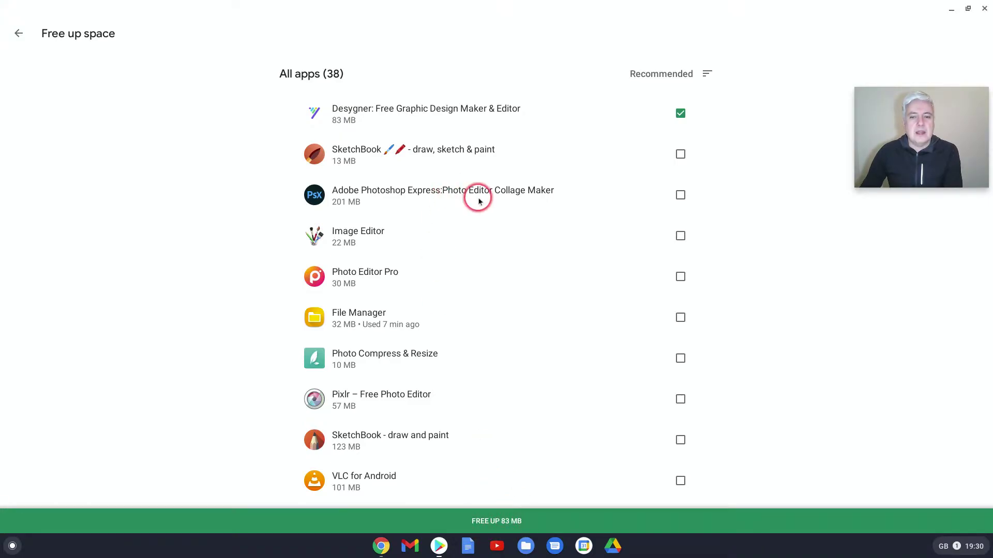
{"action": "mouse_move", "coordinate": [357, 192]}
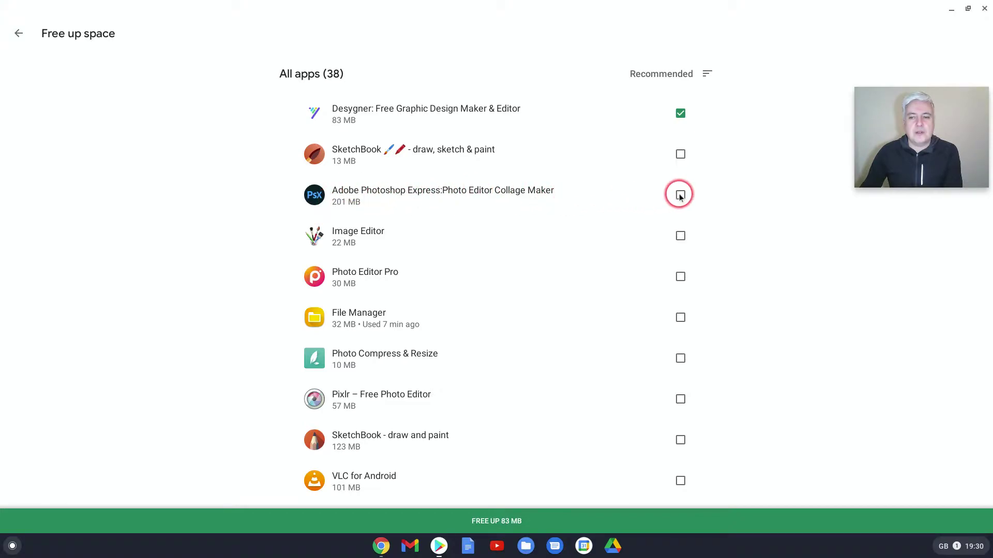
{"action": "left_click", "coordinate": [681, 194]}
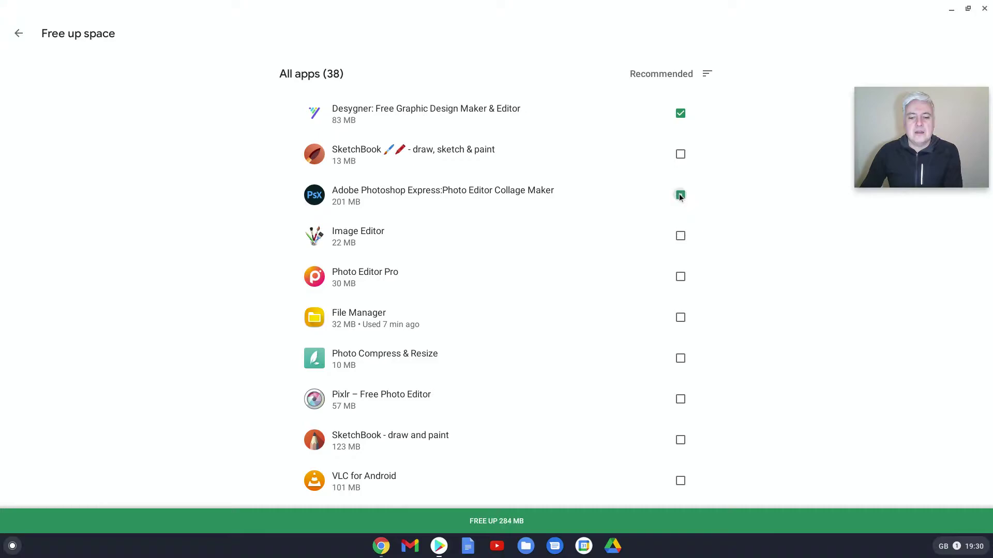
{"action": "left_click", "coordinate": [680, 195]}
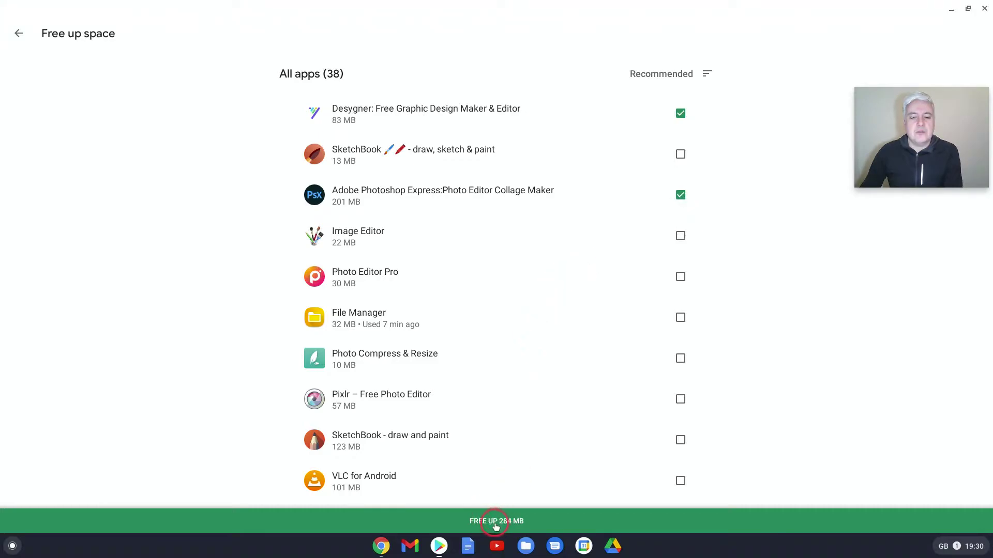
{"action": "mouse_move", "coordinate": [484, 236]}
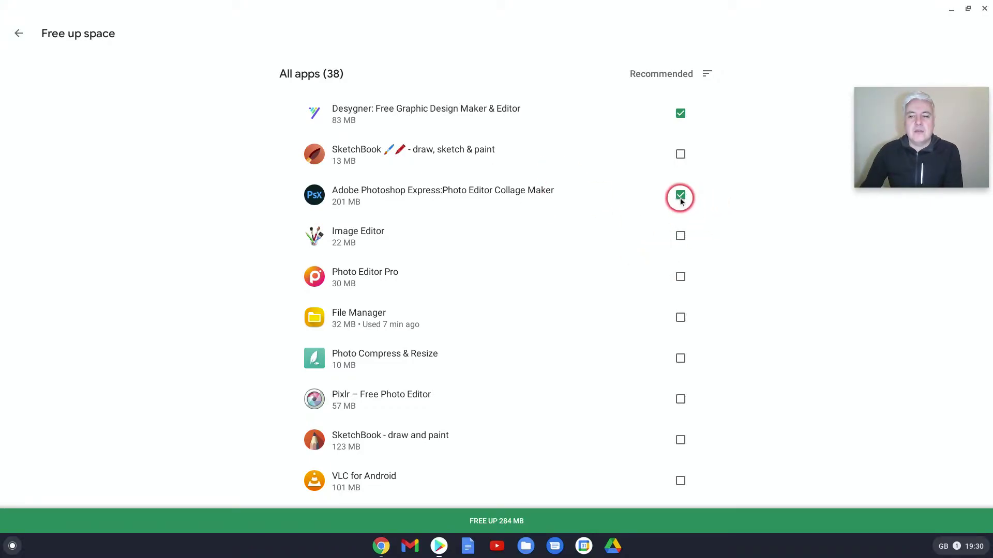
{"action": "left_click", "coordinate": [680, 197]}
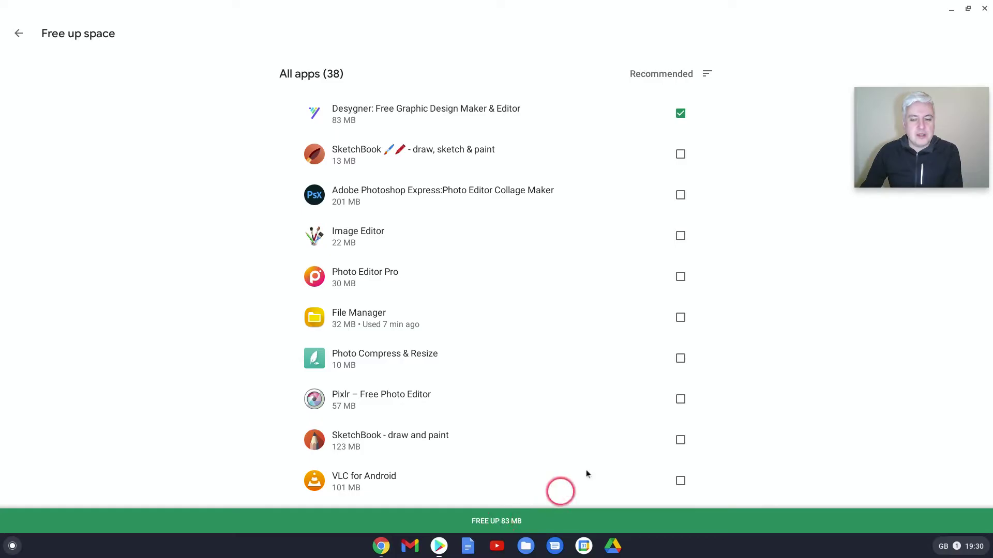
{"action": "left_click", "coordinate": [679, 194]}
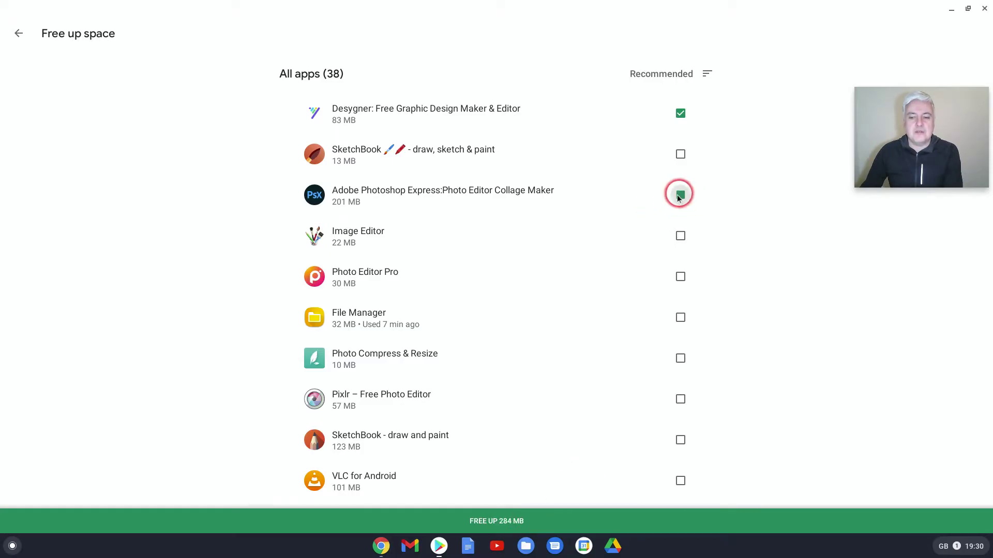
- Mark Cover Fire and War Robots too, bringing the total to free to 1.7 GB
{"action": "scroll", "scroll_direction": "down", "scroll_amount": 3}
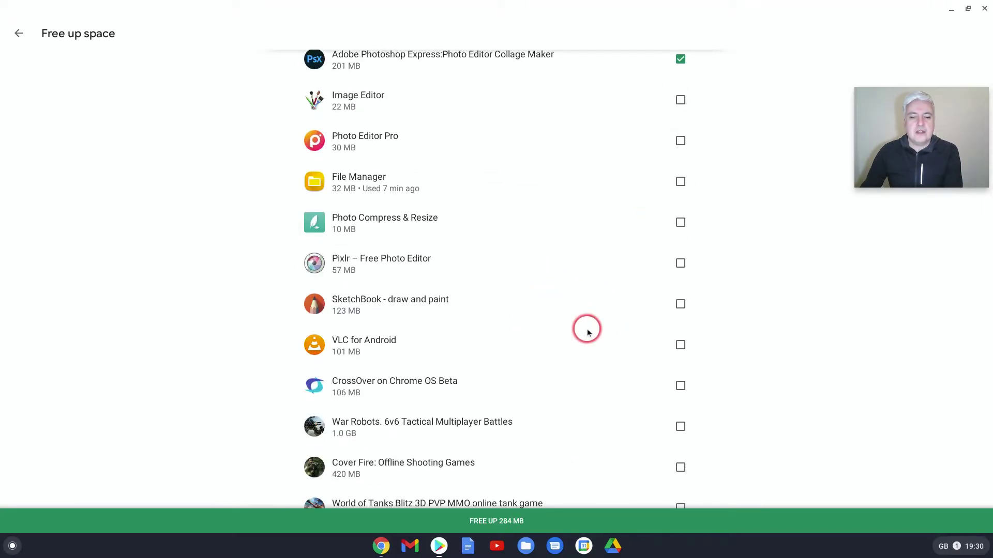
{"action": "scroll", "scroll_direction": "down", "scroll_amount": 3}
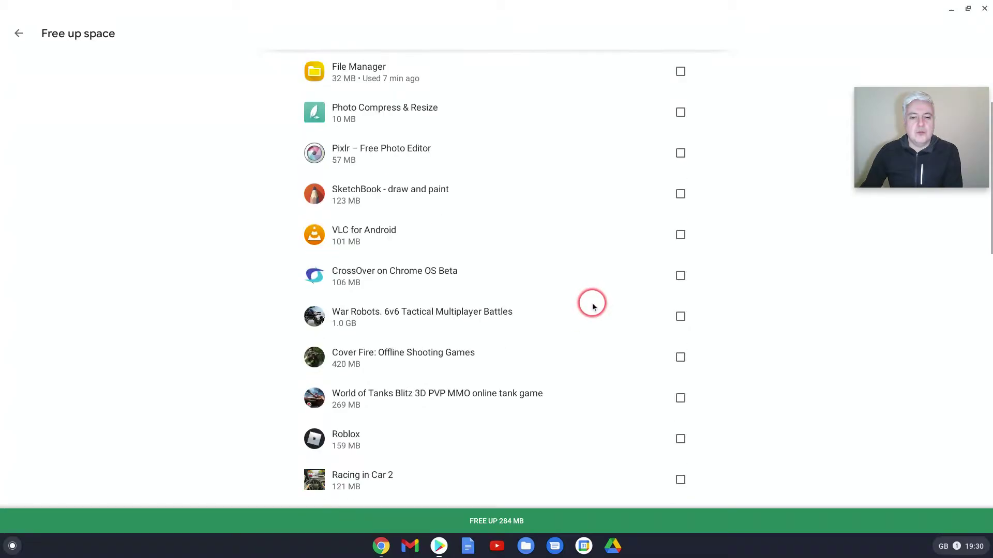
{"action": "scroll", "scroll_direction": "down", "scroll_amount": 3}
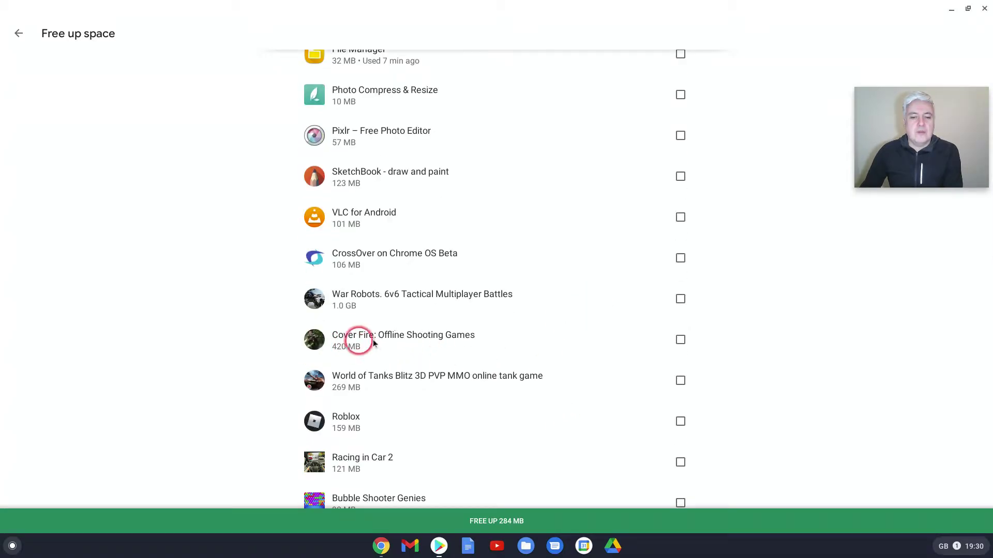
{"action": "mouse_move", "coordinate": [395, 350]}
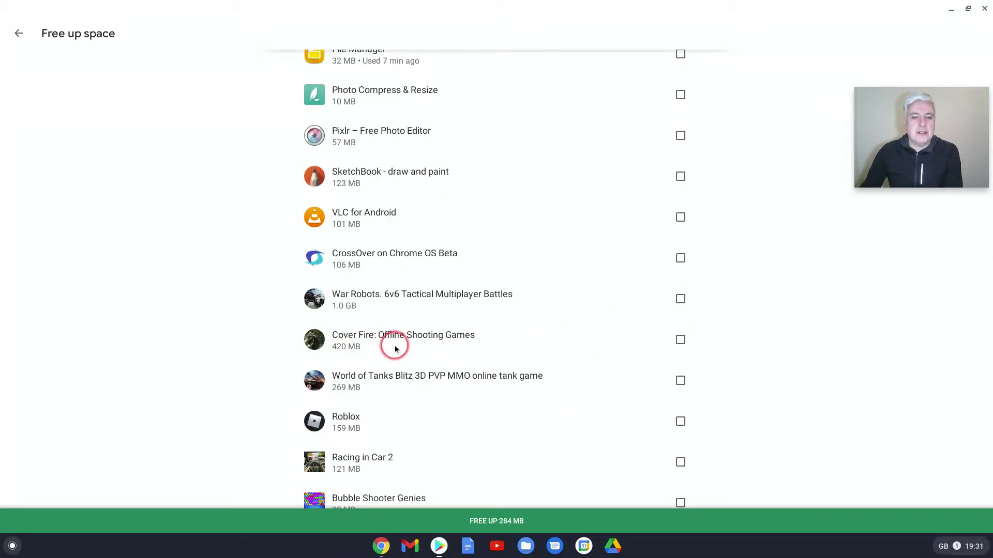
{"action": "mouse_move", "coordinate": [681, 346]}
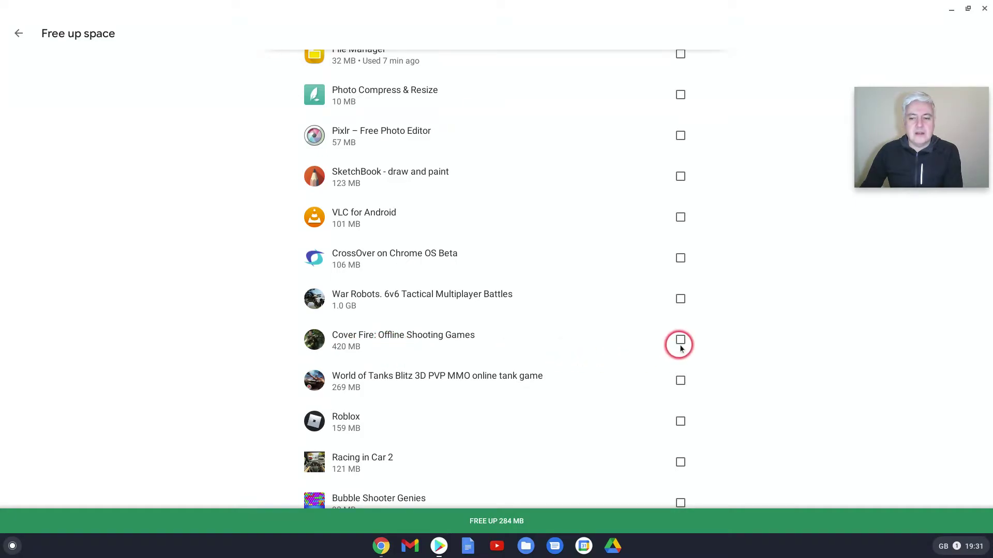
{"action": "left_click", "coordinate": [680, 339]}
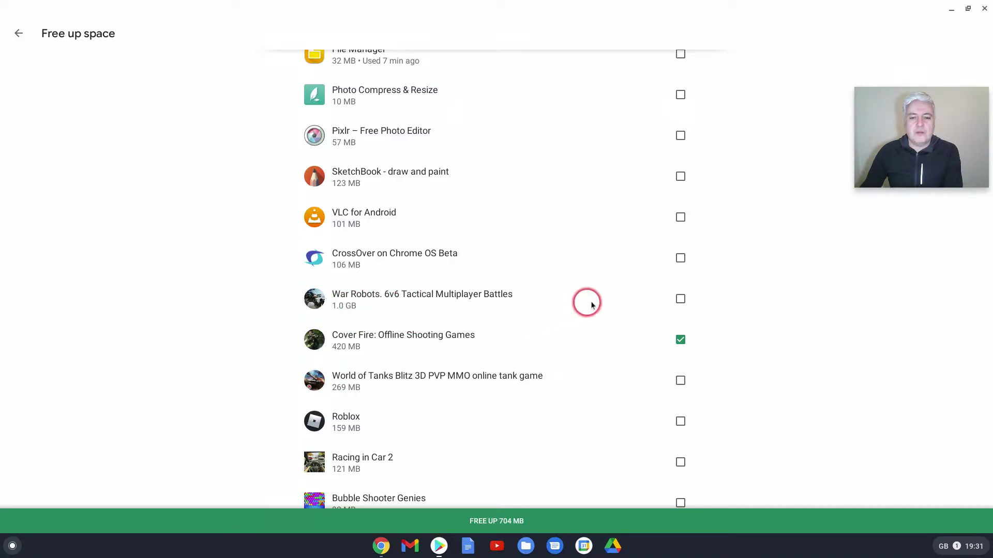
{"action": "left_click", "coordinate": [680, 299]}
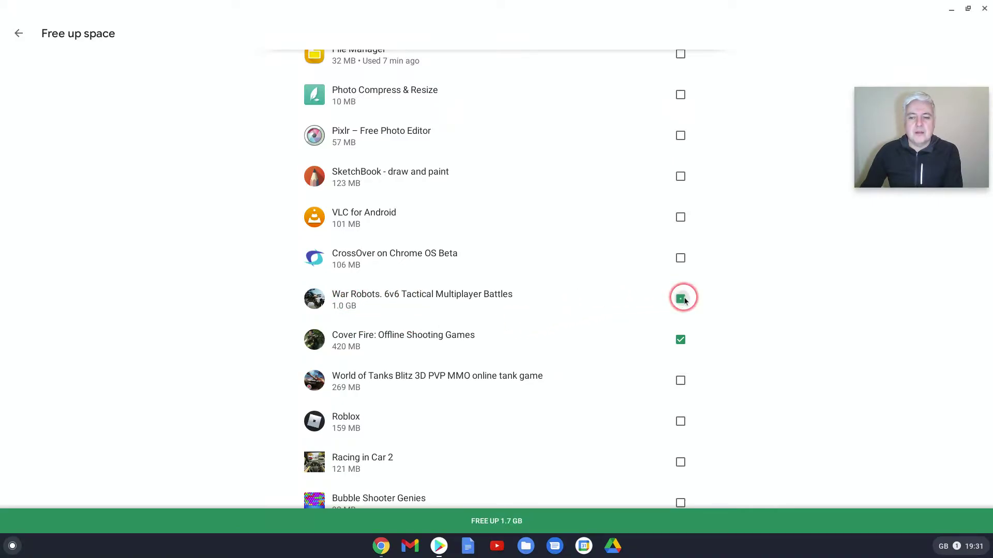
{"action": "left_click", "coordinate": [680, 298]}
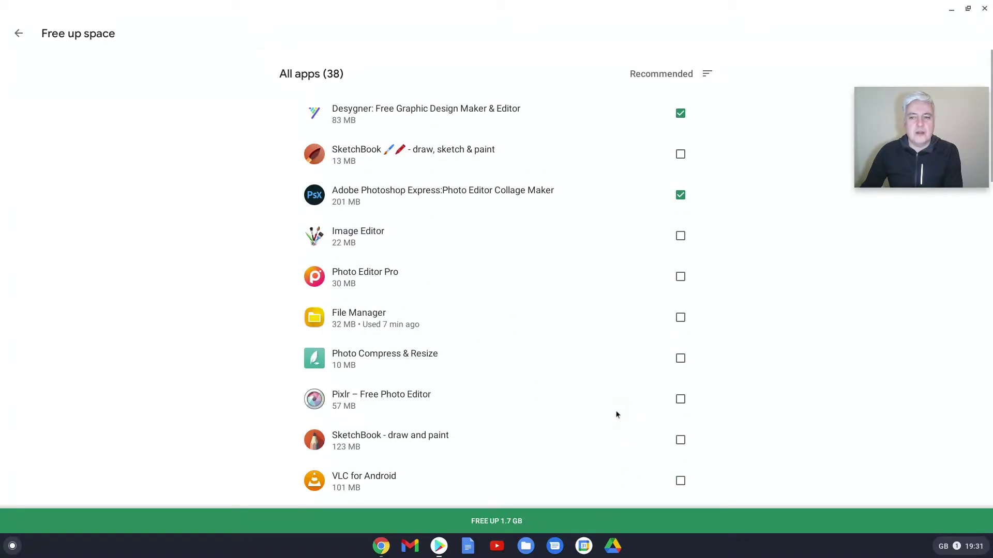
{"action": "scroll", "scroll_direction": "down", "scroll_amount": 3}
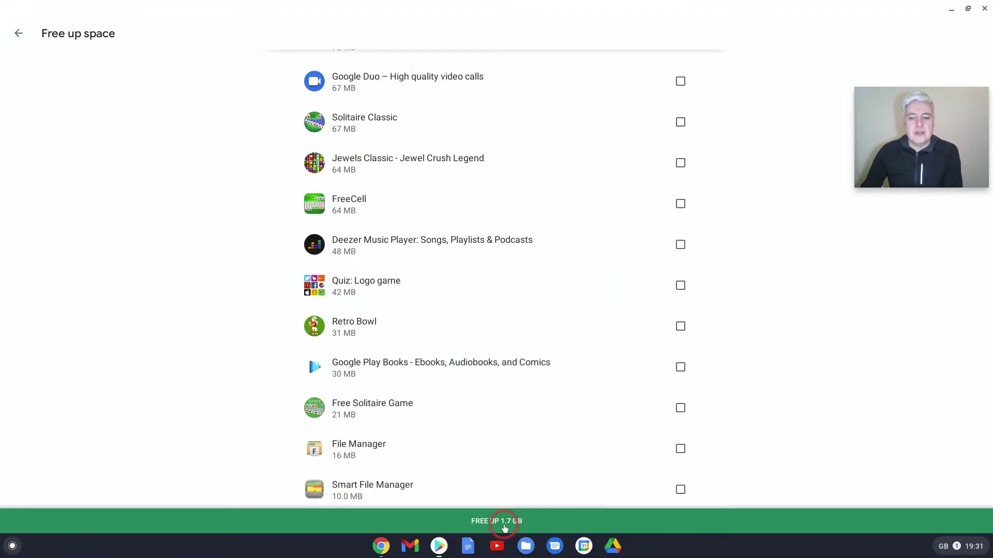
- Free up 1.7 GB by removing the four marked apps, leaving 34 listed
{"action": "left_click", "coordinate": [500, 522]}
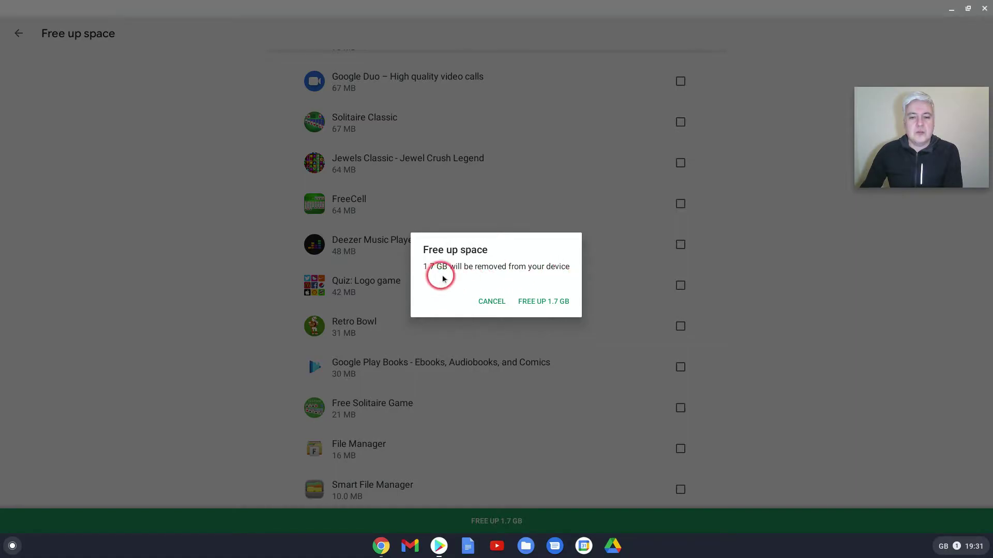
{"action": "mouse_move", "coordinate": [513, 291]}
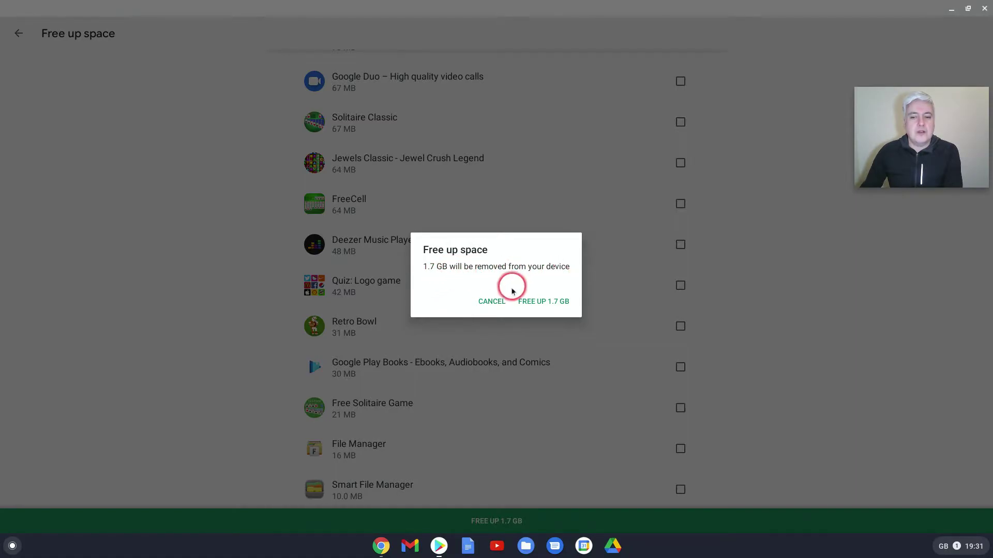
{"action": "left_click", "coordinate": [542, 302]}
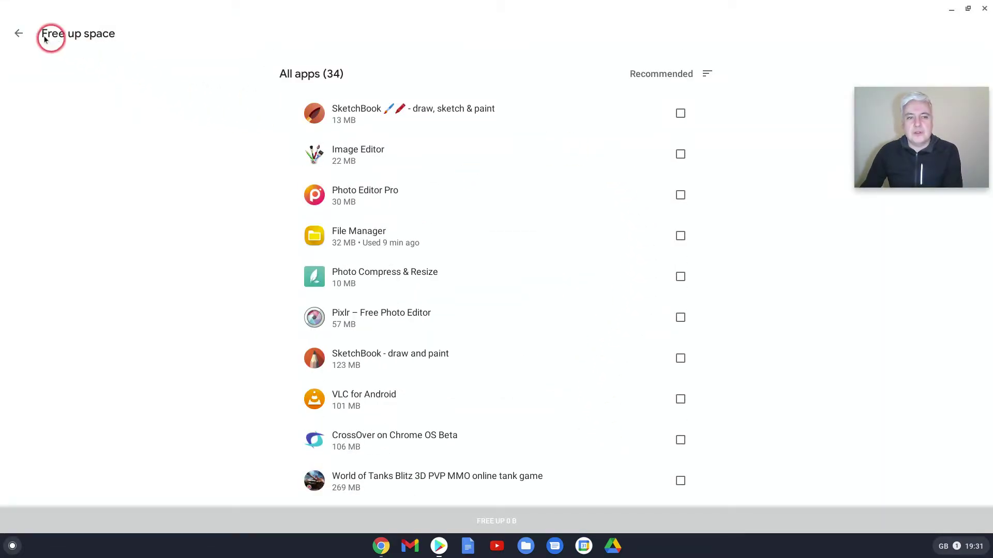
- Close the Play Store and reopen My apps & games from its shelf shortcut
{"action": "left_click", "coordinate": [18, 33]}
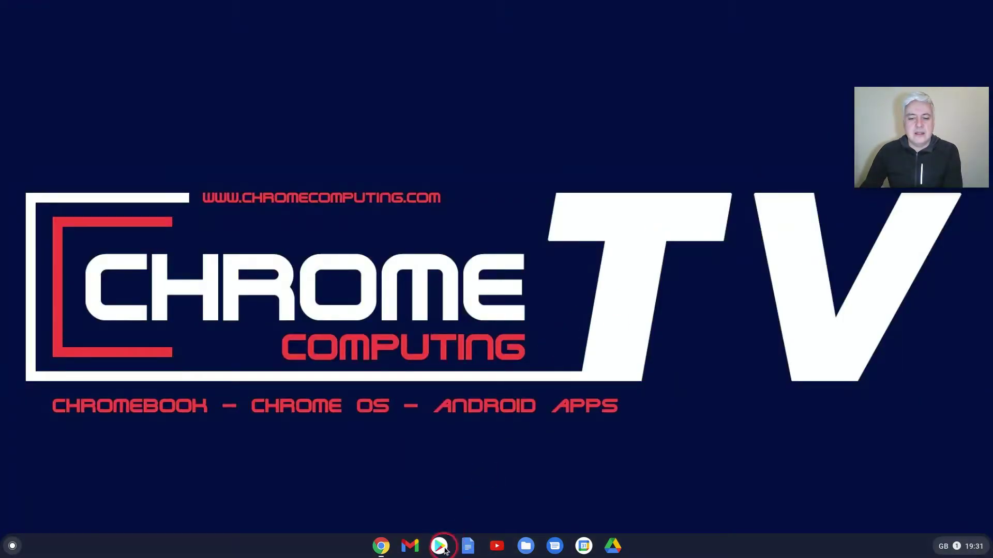
{"action": "right_click", "coordinate": [439, 546]}
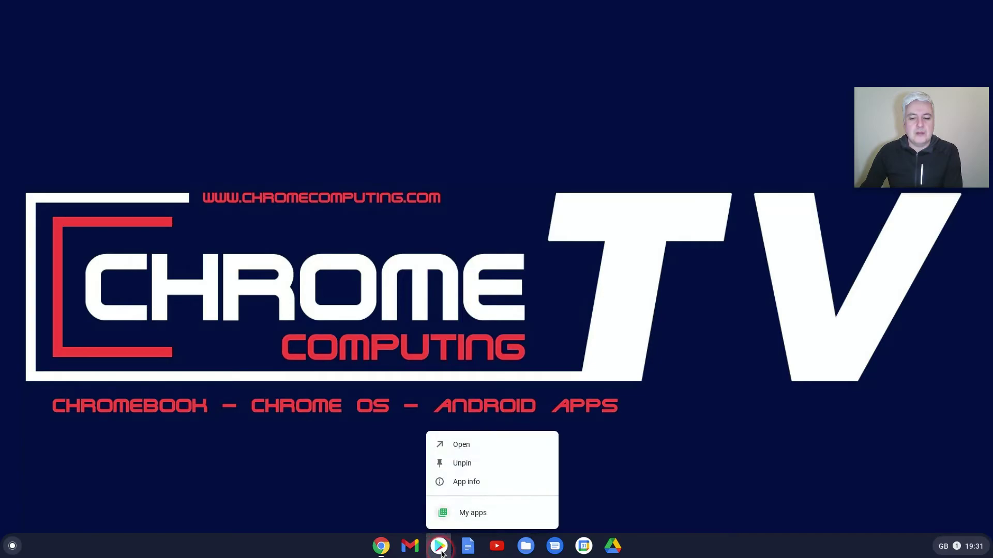
{"action": "left_click", "coordinate": [462, 444]}
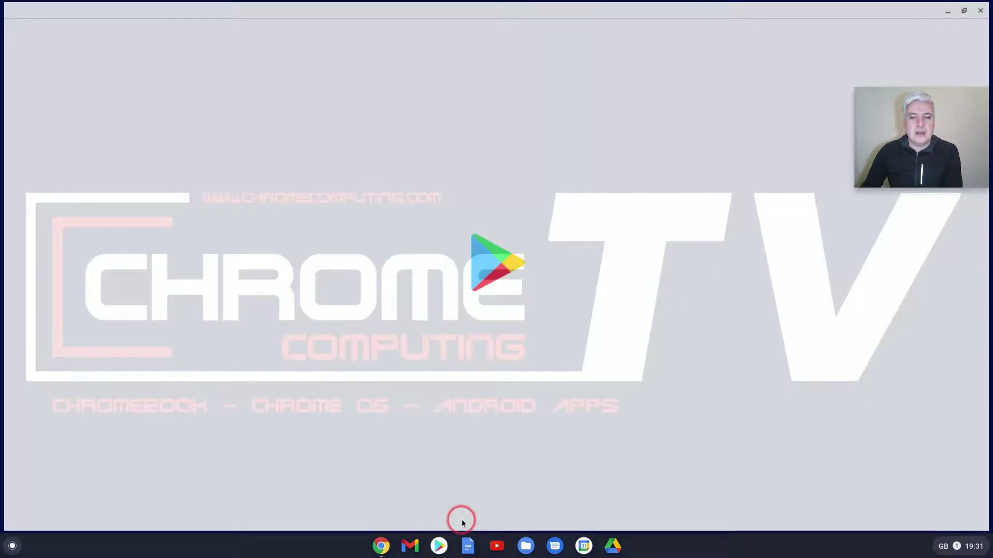
{"action": "left_click", "coordinate": [439, 546]}
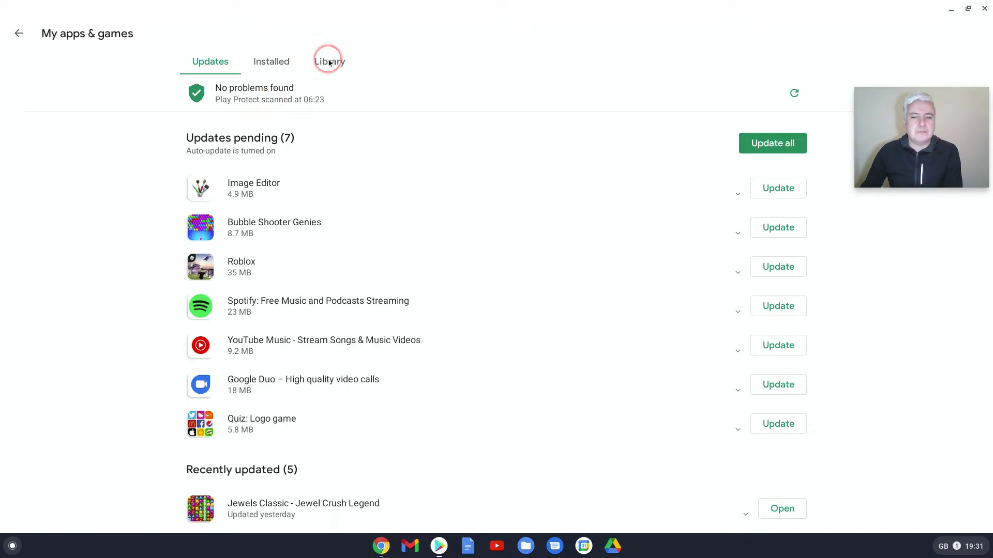
- Show the Library of apps not on this device and scroll through it
{"action": "left_click", "coordinate": [329, 61]}
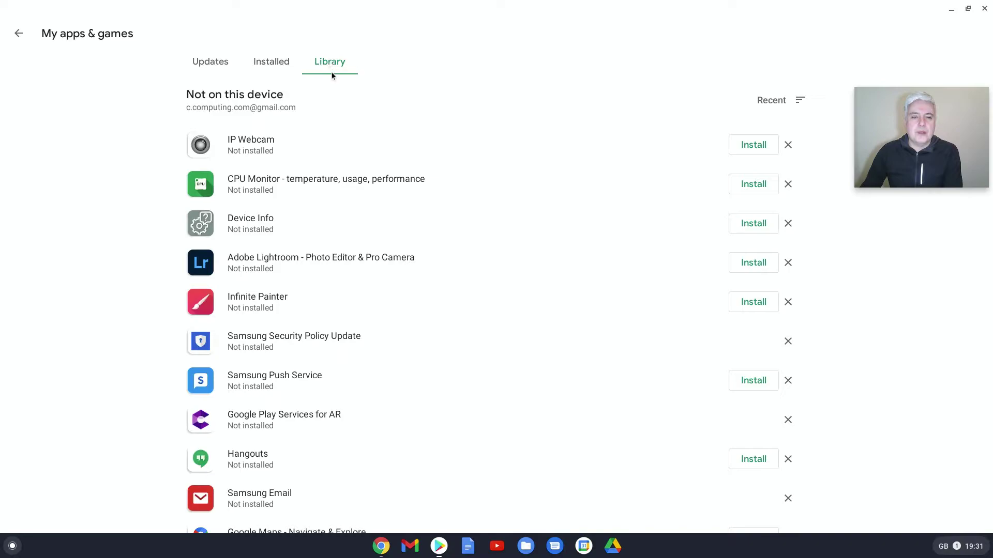
{"action": "left_click", "coordinate": [319, 326]}
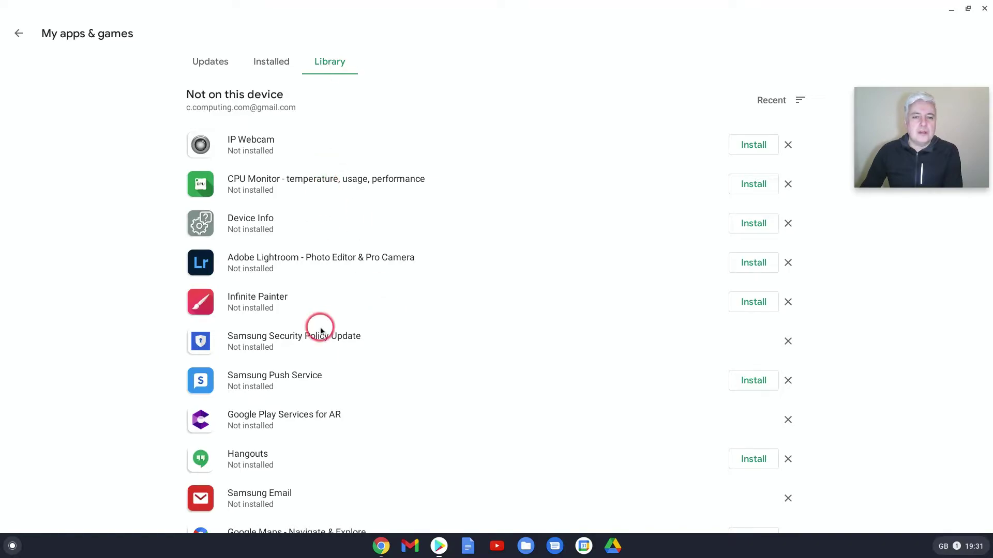
{"action": "mouse_move", "coordinate": [242, 149]}
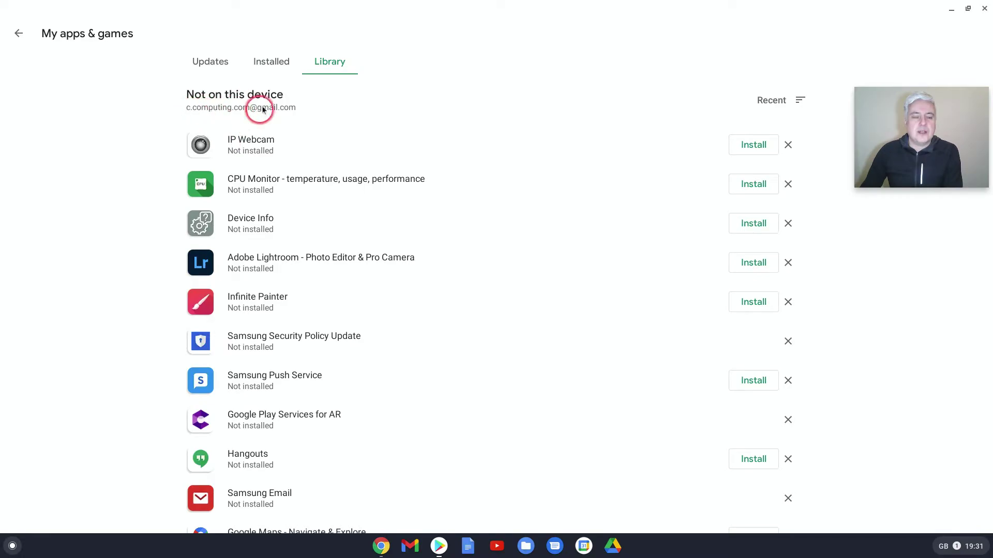
{"action": "mouse_move", "coordinate": [297, 128]}
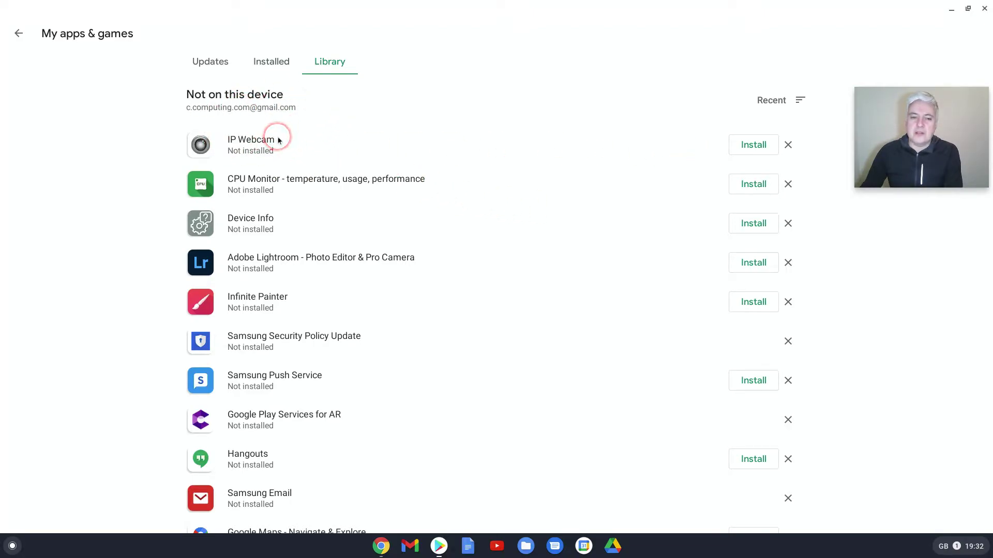
{"action": "mouse_move", "coordinate": [440, 279]}
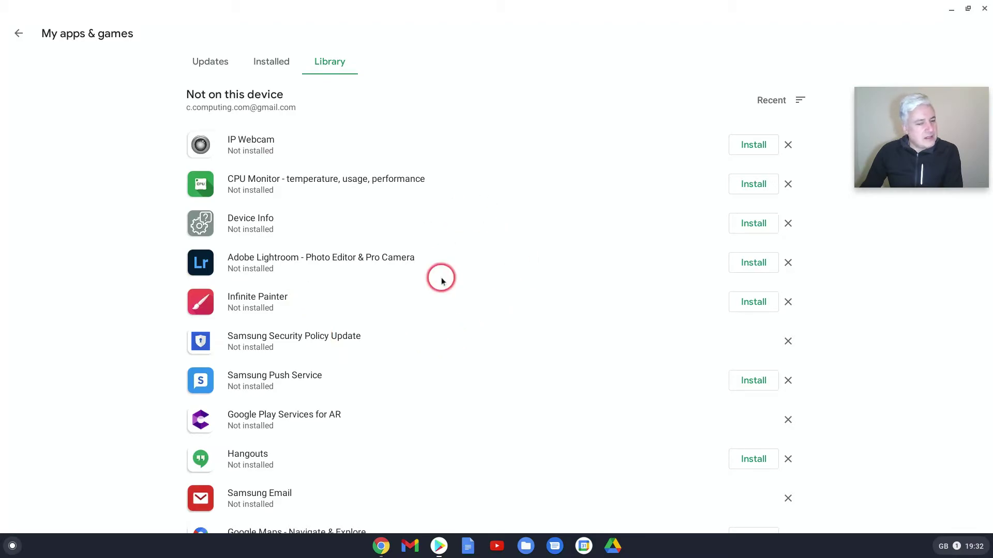
{"action": "mouse_move", "coordinate": [486, 248]}
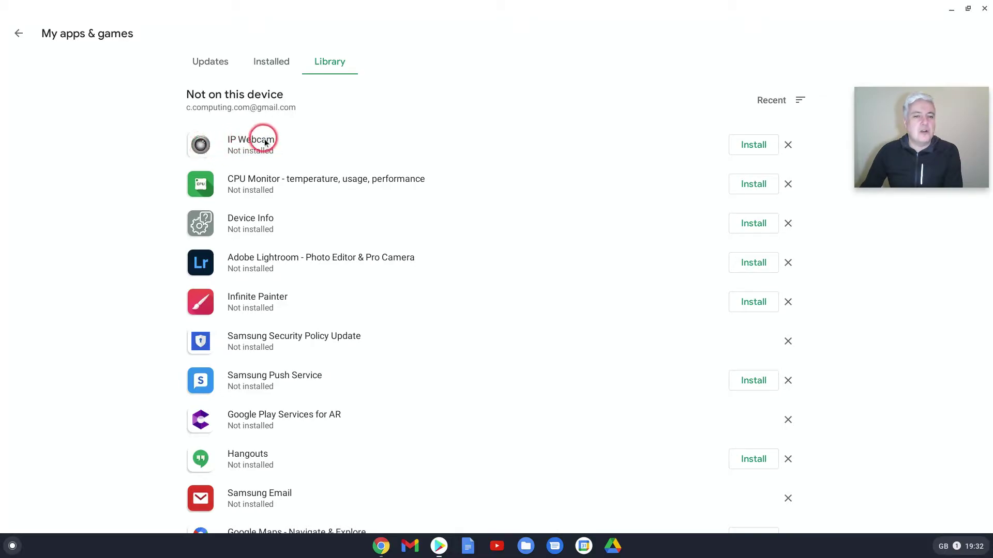
{"action": "mouse_move", "coordinate": [226, 152]}
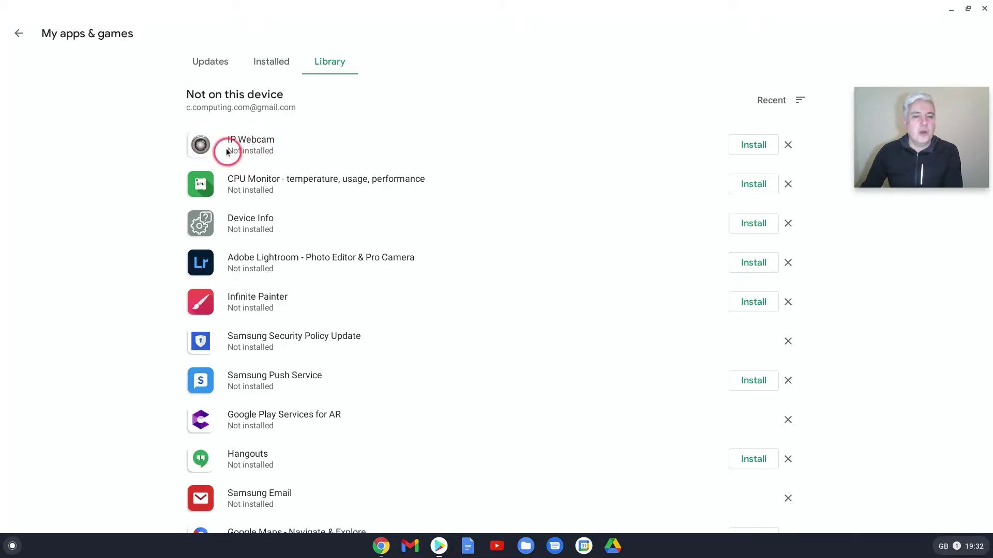
{"action": "mouse_move", "coordinate": [335, 236]}
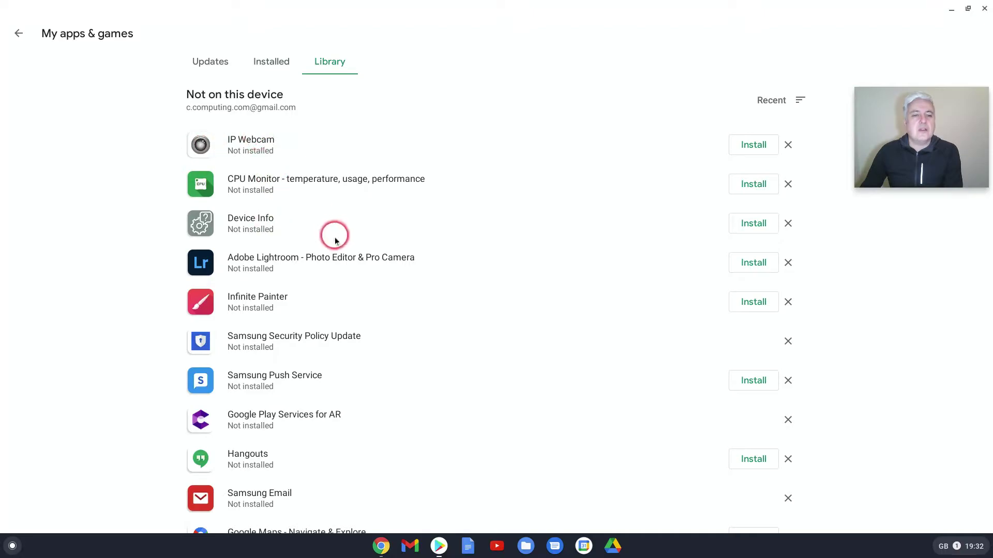
{"action": "mouse_move", "coordinate": [394, 285]}
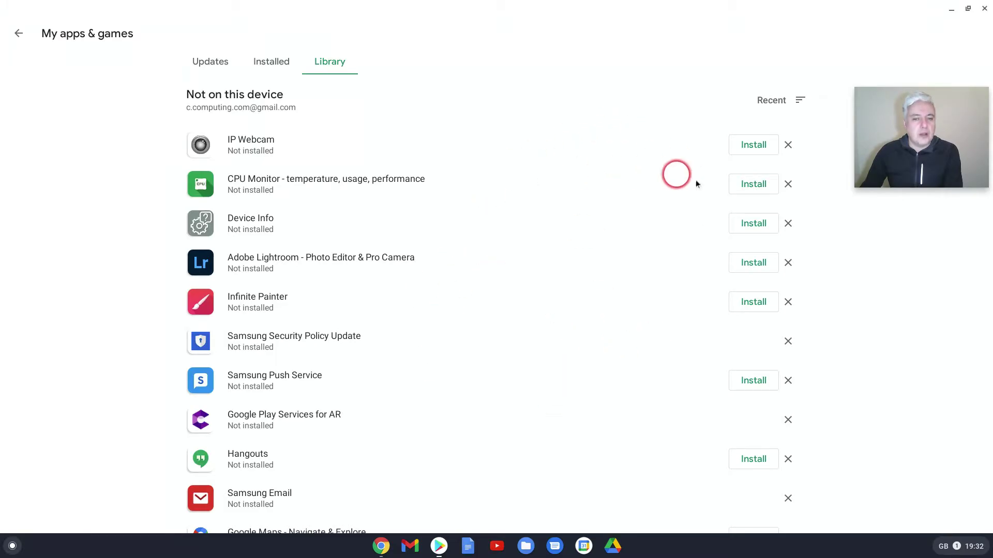
{"action": "scroll", "scroll_direction": "down", "scroll_amount": 3}
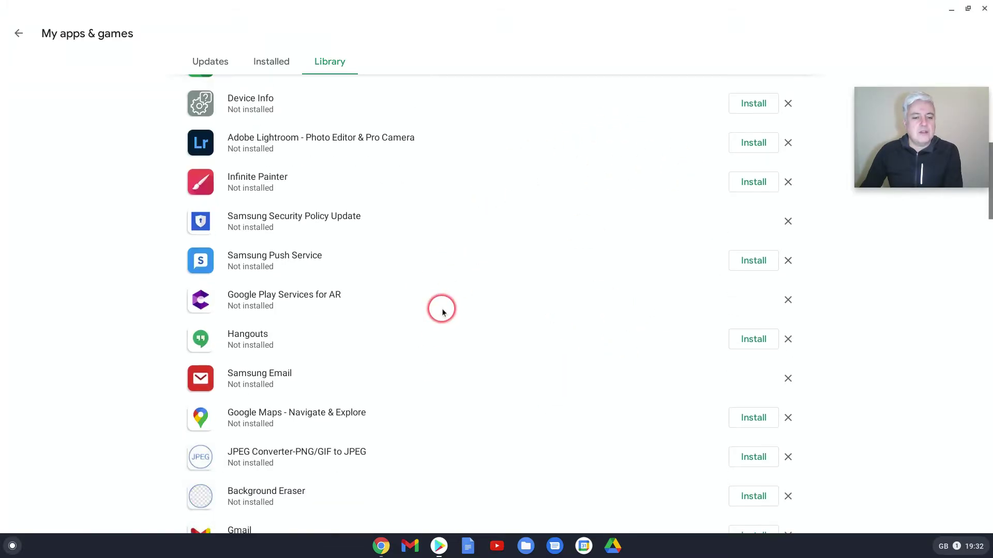
{"action": "scroll", "scroll_direction": "down", "scroll_amount": 3}
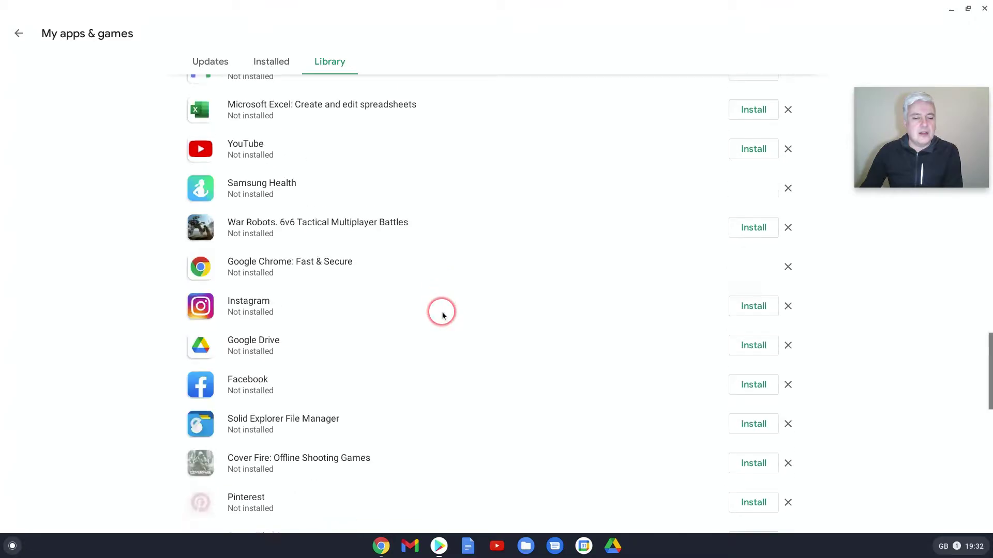
{"action": "scroll", "scroll_direction": "down", "scroll_amount": 3}
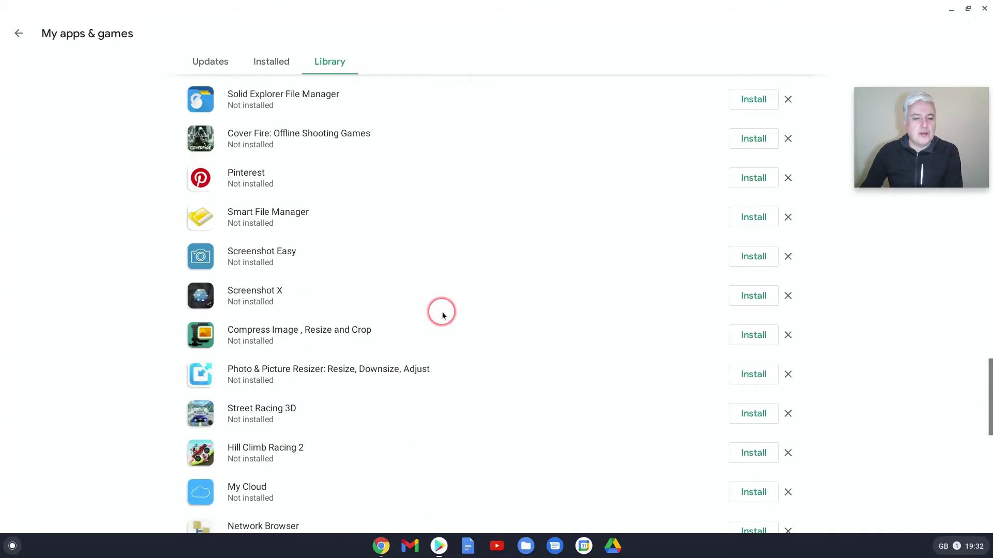
{"action": "scroll", "scroll_direction": "down", "scroll_amount": 3}
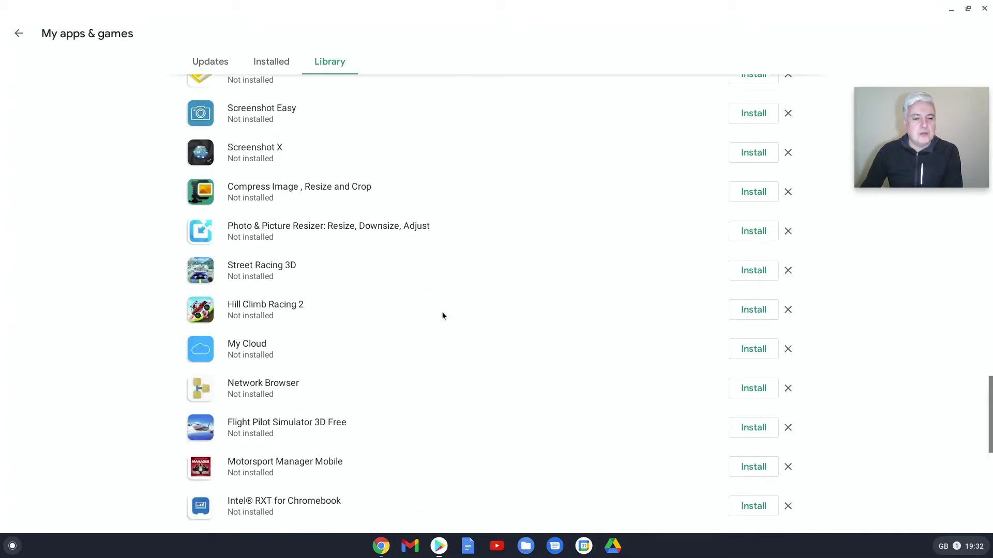
{"action": "scroll", "scroll_direction": "down", "scroll_amount": 3}
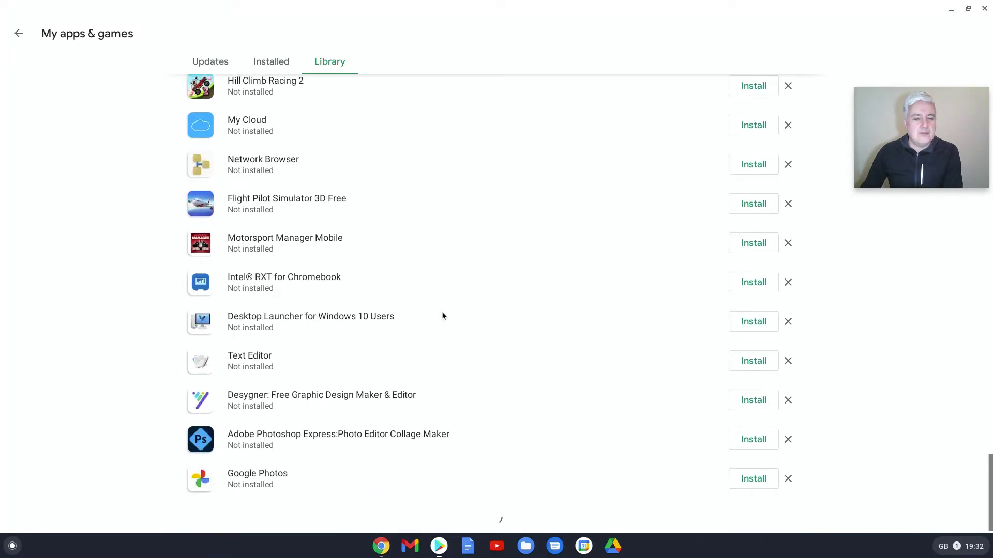
- Continue browsing the Library, including removed Desygner and Photoshop Express offered for reinstall
{"action": "left_click", "coordinate": [243, 240]}
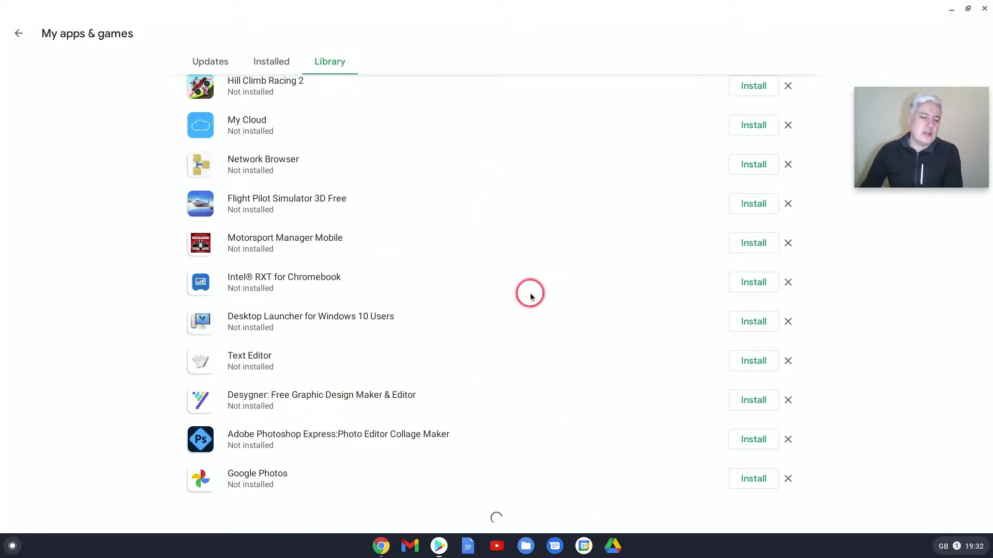
{"action": "scroll", "scroll_direction": "down", "scroll_amount": 3}
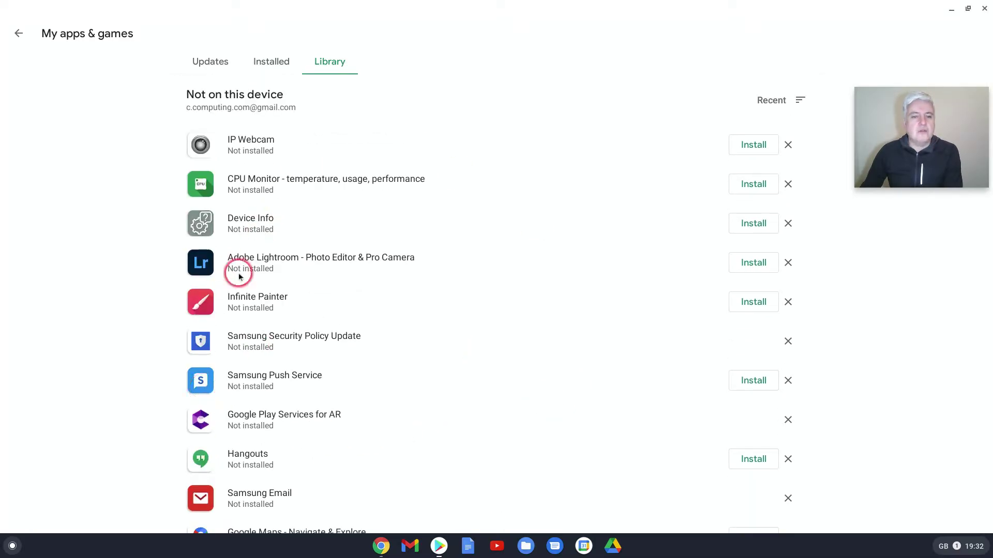
{"action": "mouse_move", "coordinate": [565, 316]}
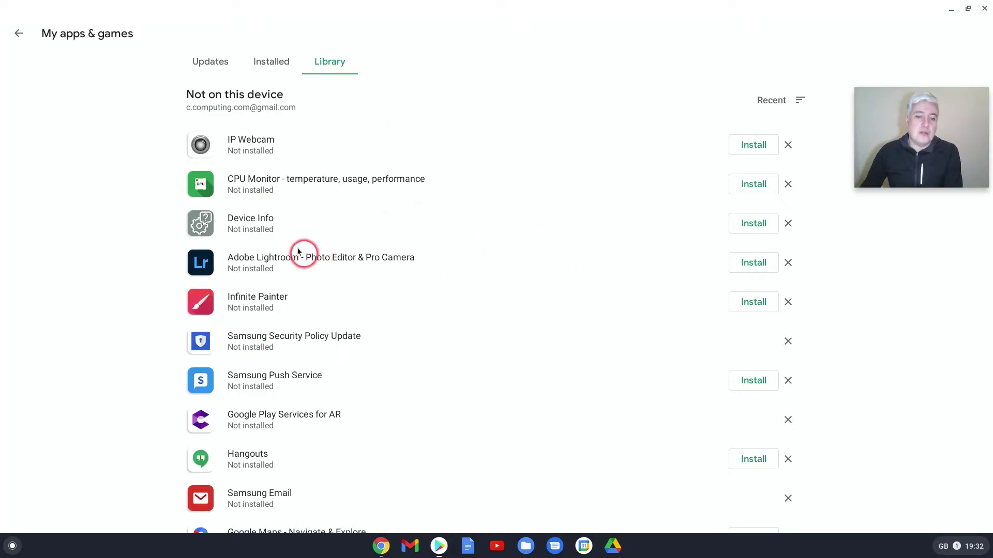
{"action": "mouse_move", "coordinate": [366, 259]}
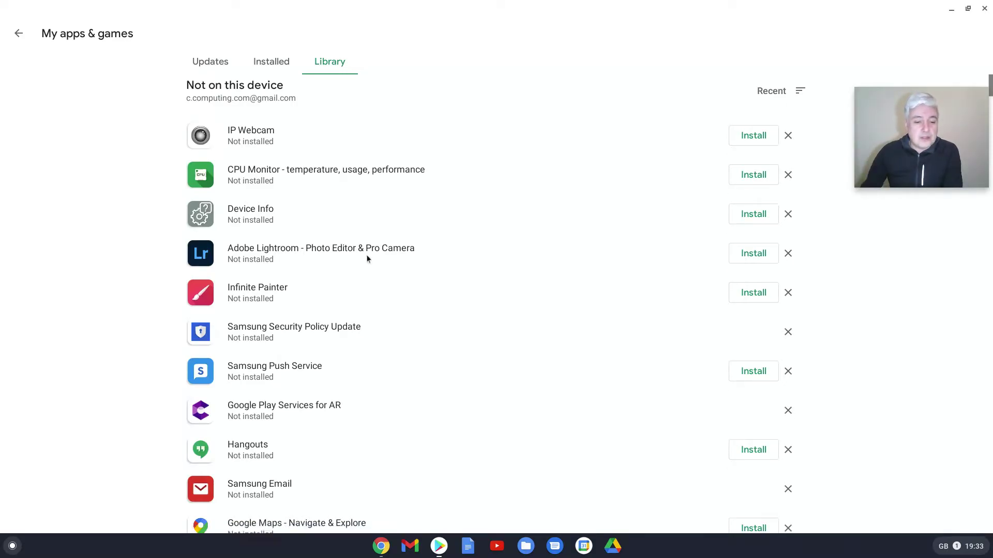
{"action": "scroll", "scroll_direction": "down", "scroll_amount": 3}
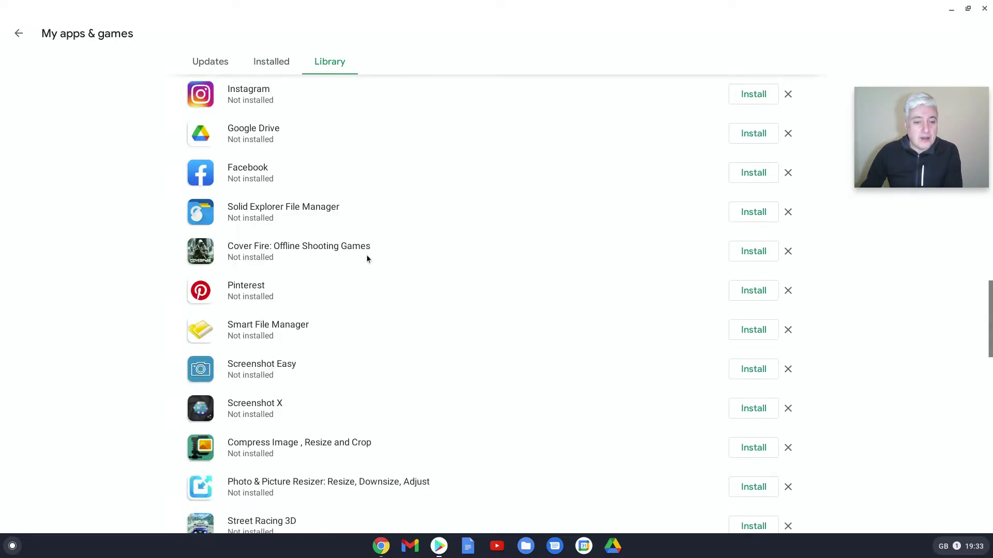
{"action": "scroll", "scroll_direction": "down", "scroll_amount": 3}
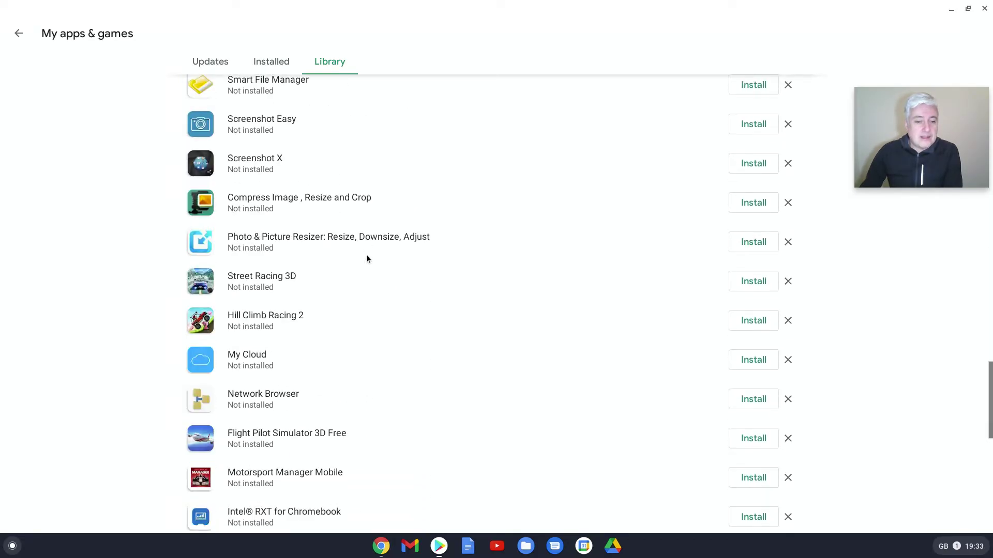
{"action": "left_click", "coordinate": [304, 321]}
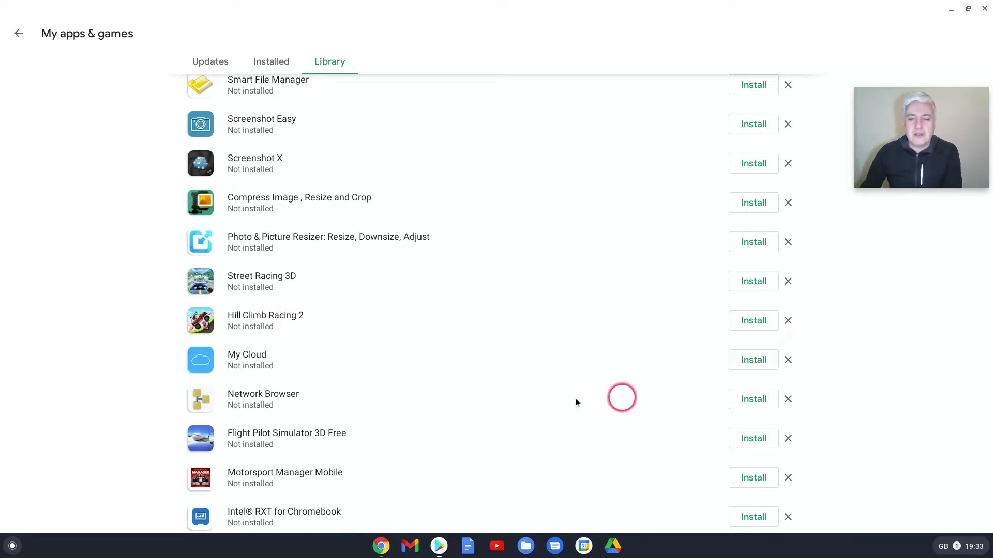
{"action": "mouse_move", "coordinate": [507, 395]}
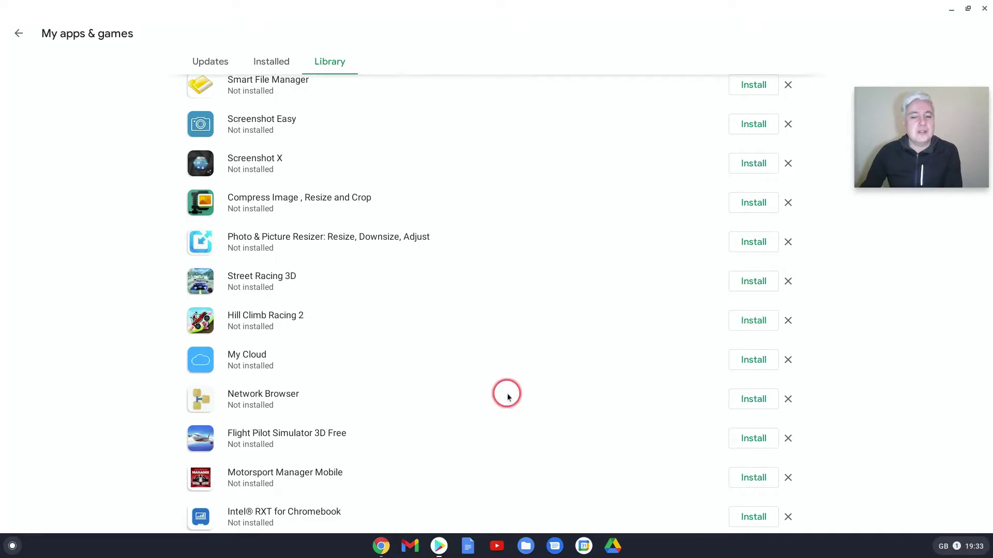
{"action": "mouse_move", "coordinate": [343, 67]}
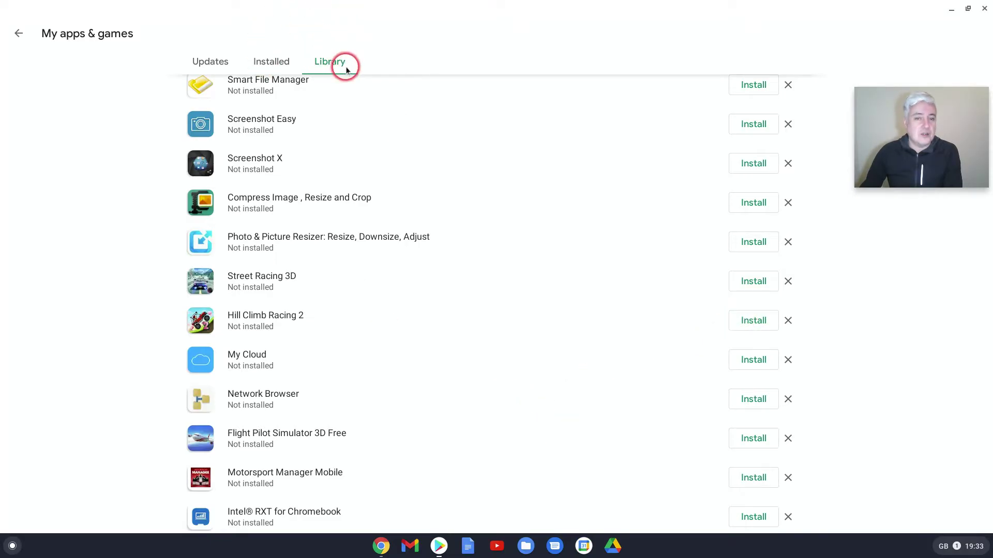
- Close the Play Store and open Chrome OS Settings from the shelf
{"action": "left_click", "coordinate": [210, 62]}
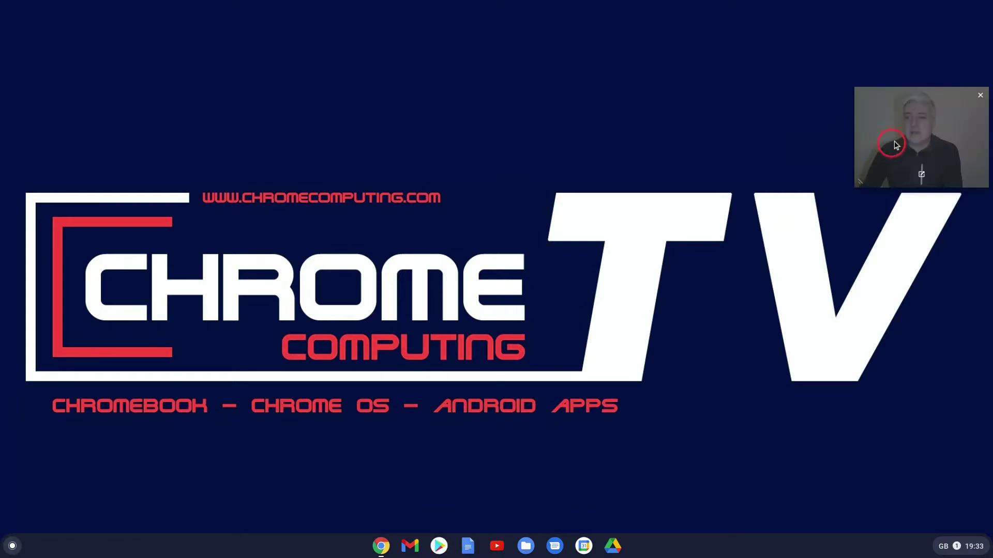
{"action": "left_click_drag", "start_coordinate": [921, 137], "coordinate": [120, 123]}
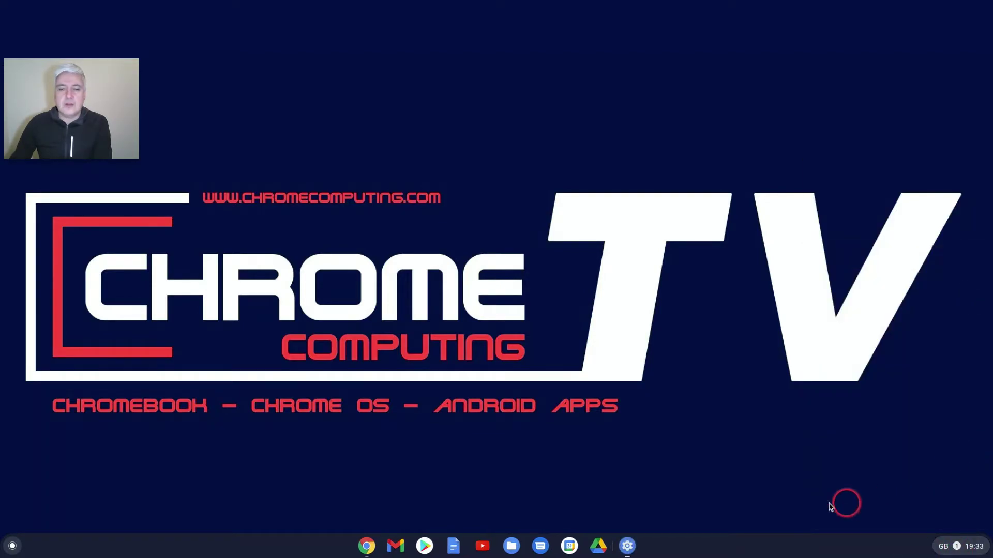
{"action": "left_click", "coordinate": [627, 546]}
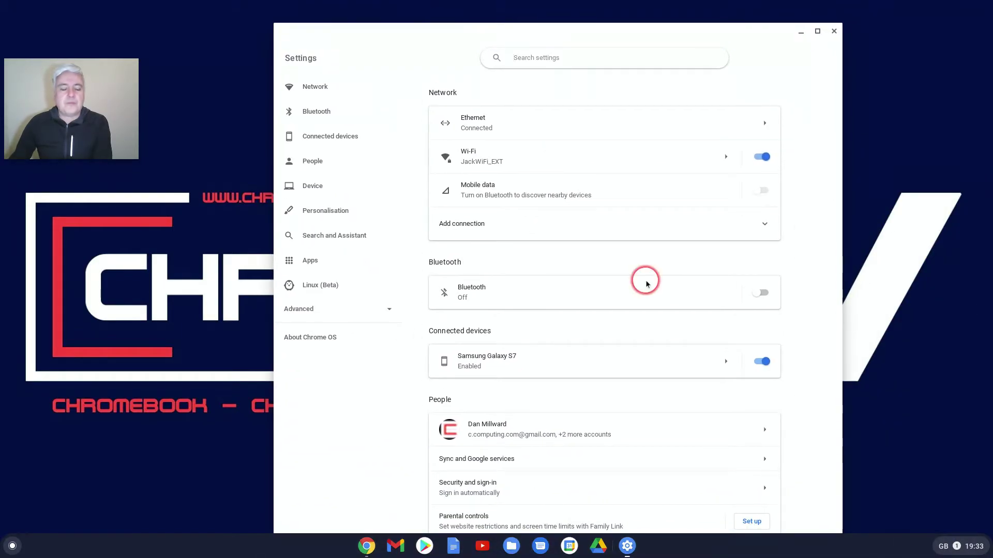
{"action": "mouse_move", "coordinate": [404, 128]}
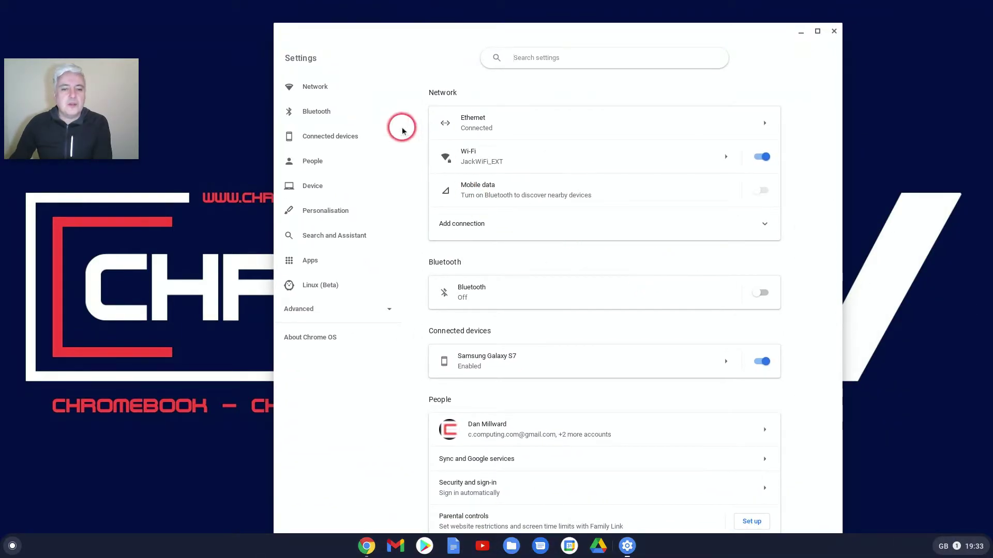
- Open the Google Play Store subpage in the Apps section of Settings
{"action": "left_click", "coordinate": [310, 261]}
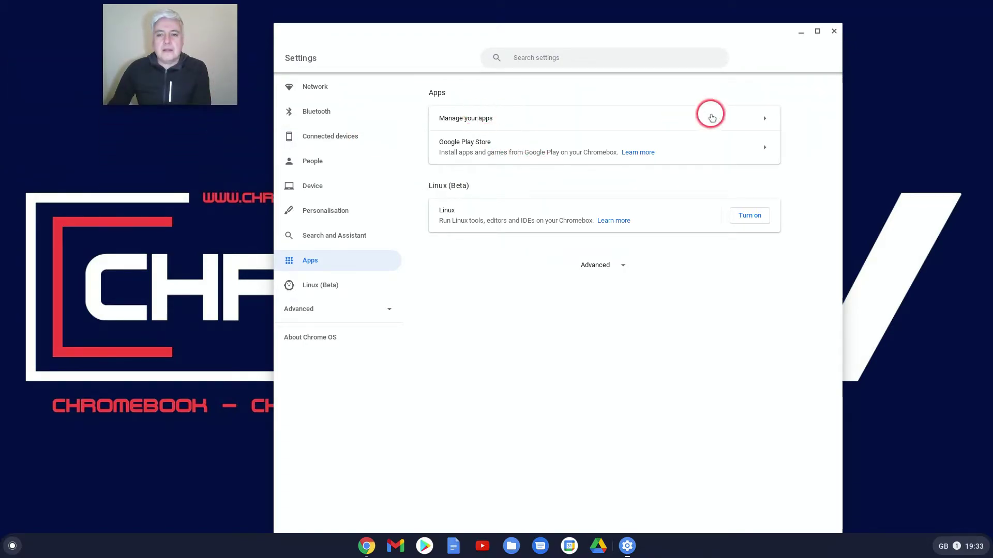
{"action": "mouse_move", "coordinate": [486, 153]}
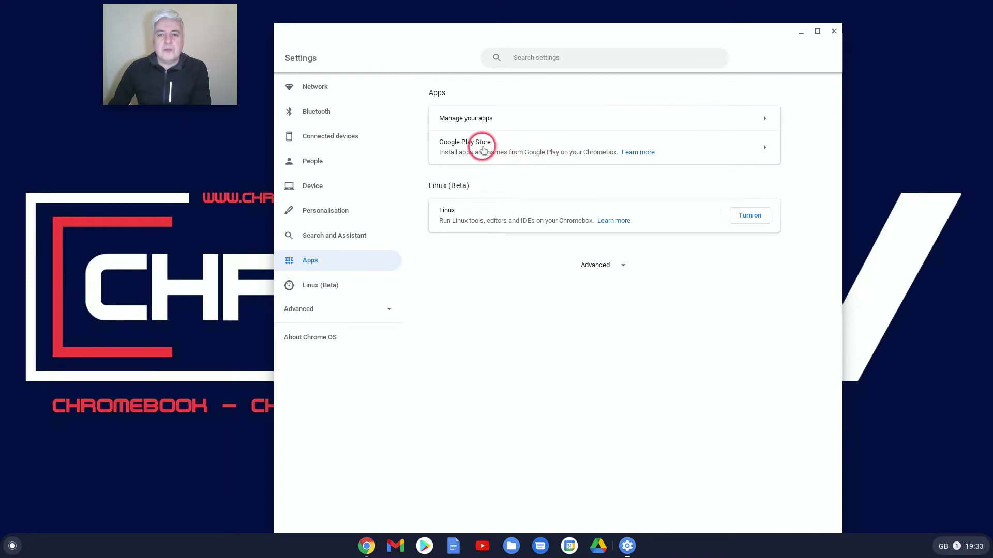
{"action": "left_click", "coordinate": [484, 146]}
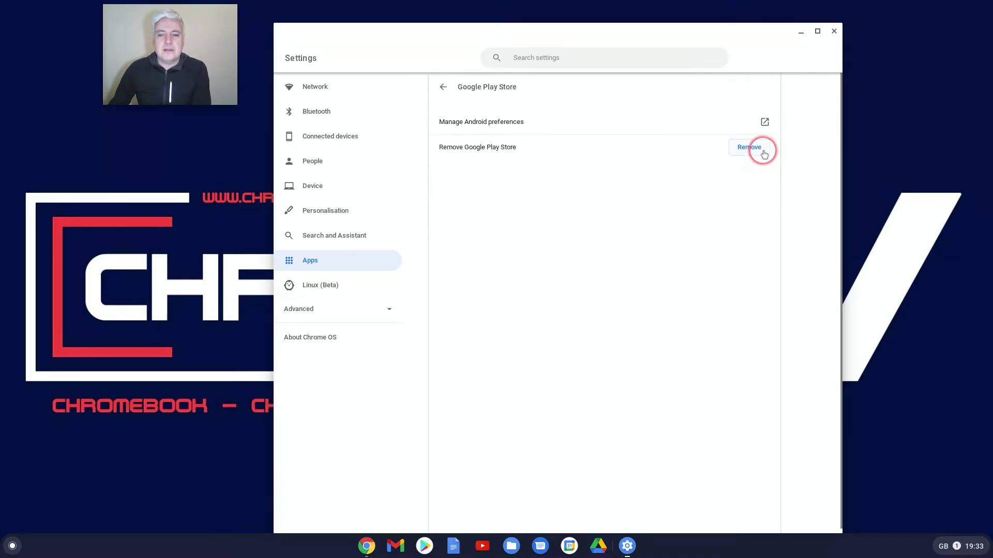
{"action": "mouse_move", "coordinate": [460, 125]}
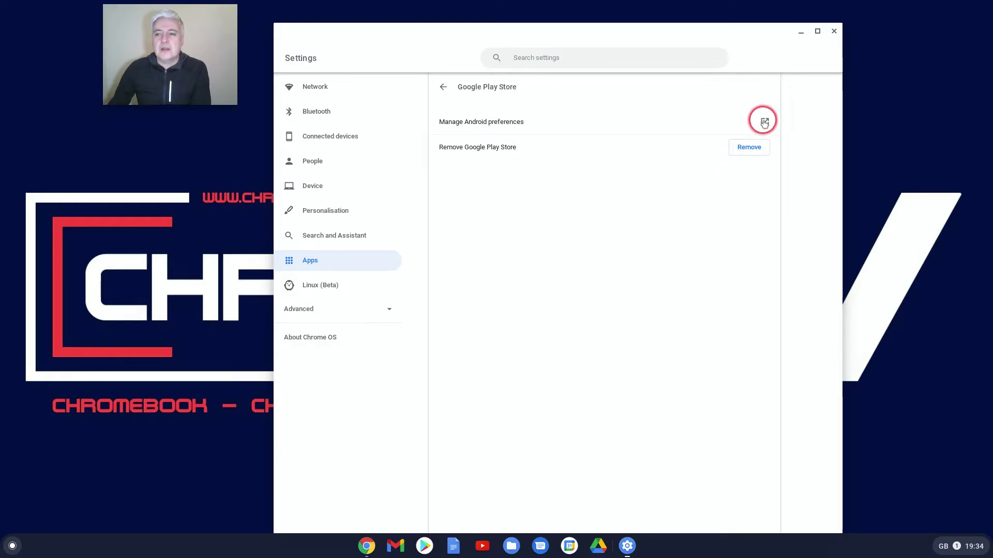
- Enter Manage Android preferences and glance at the Network & Internet settings
{"action": "left_click", "coordinate": [763, 122]}
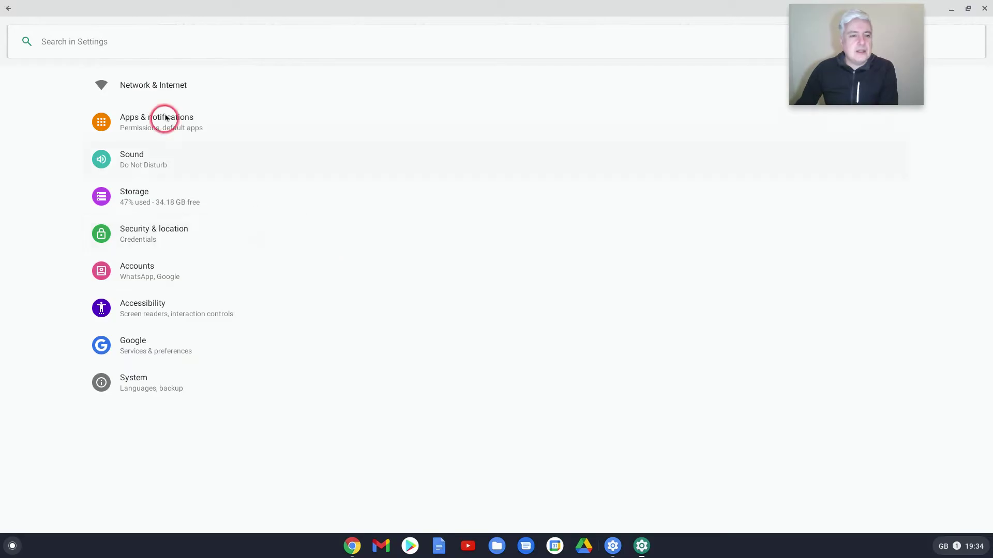
{"action": "mouse_move", "coordinate": [160, 416]}
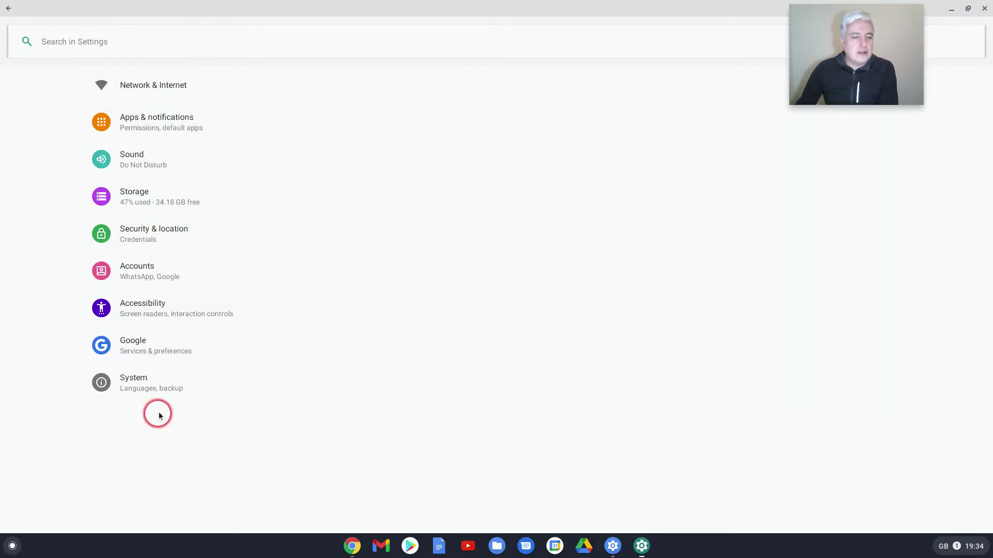
{"action": "mouse_move", "coordinate": [174, 121]}
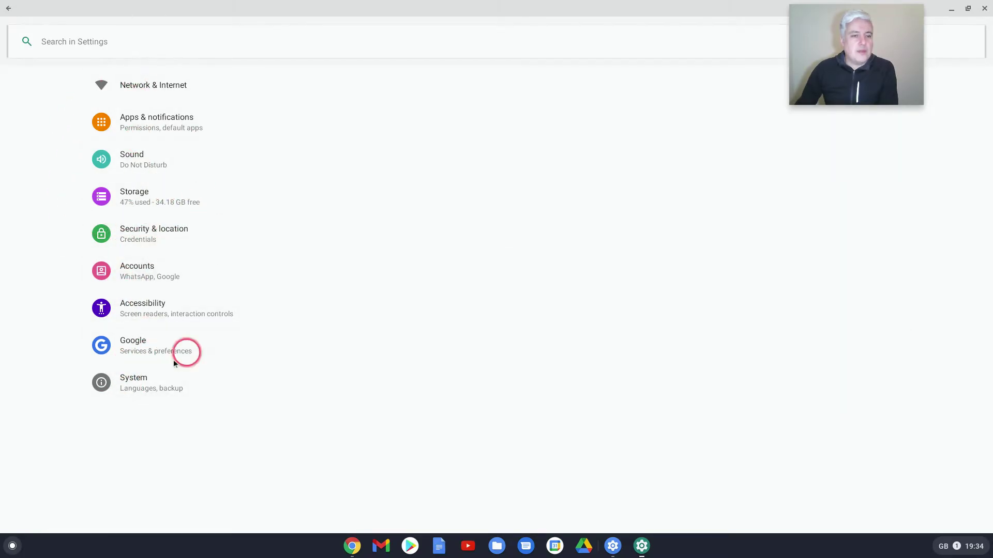
{"action": "mouse_move", "coordinate": [134, 455]}
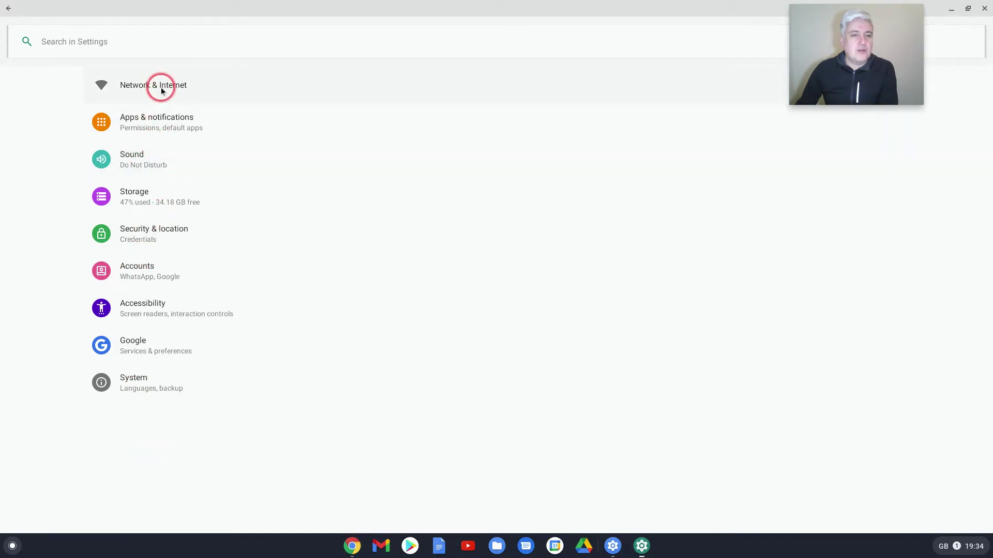
{"action": "left_click", "coordinate": [161, 85]}
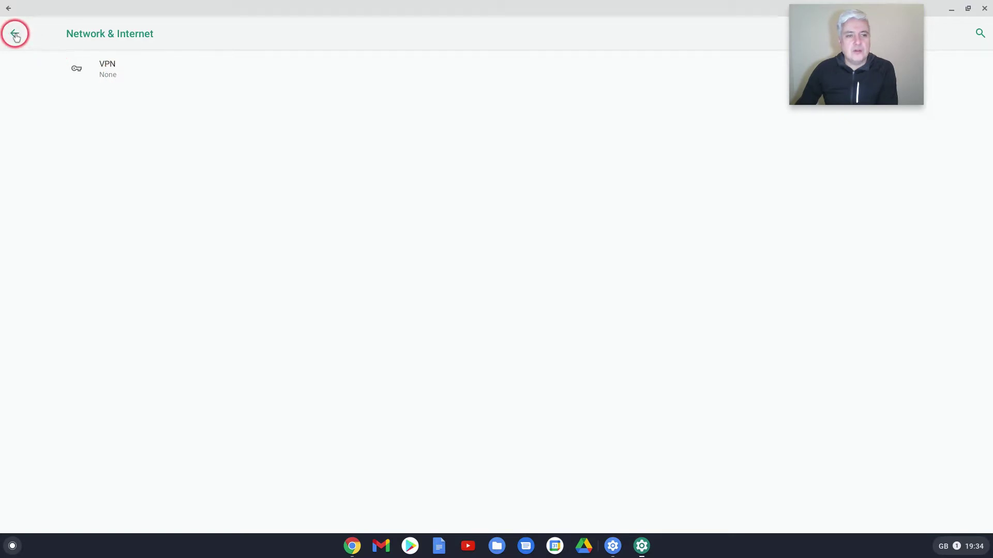
{"action": "left_click", "coordinate": [17, 33]}
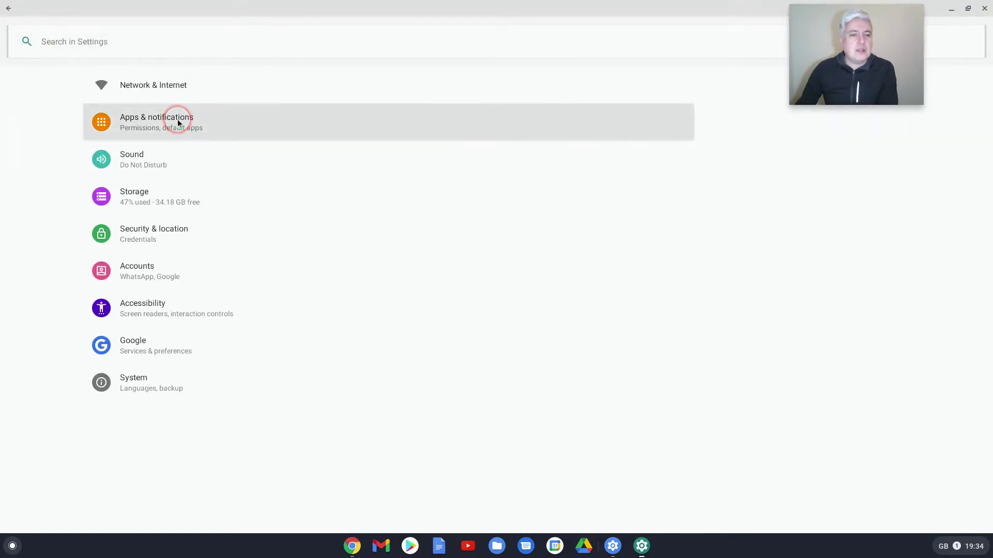
- Land on the Apps & notifications page listing recently opened apps
{"action": "left_click", "coordinate": [178, 122]}
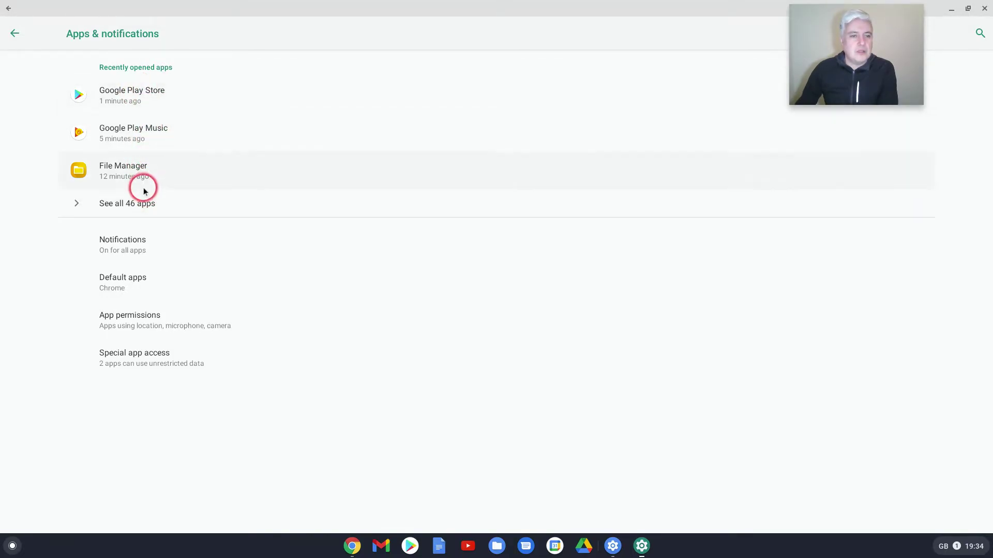
{"action": "mouse_move", "coordinate": [133, 240]}
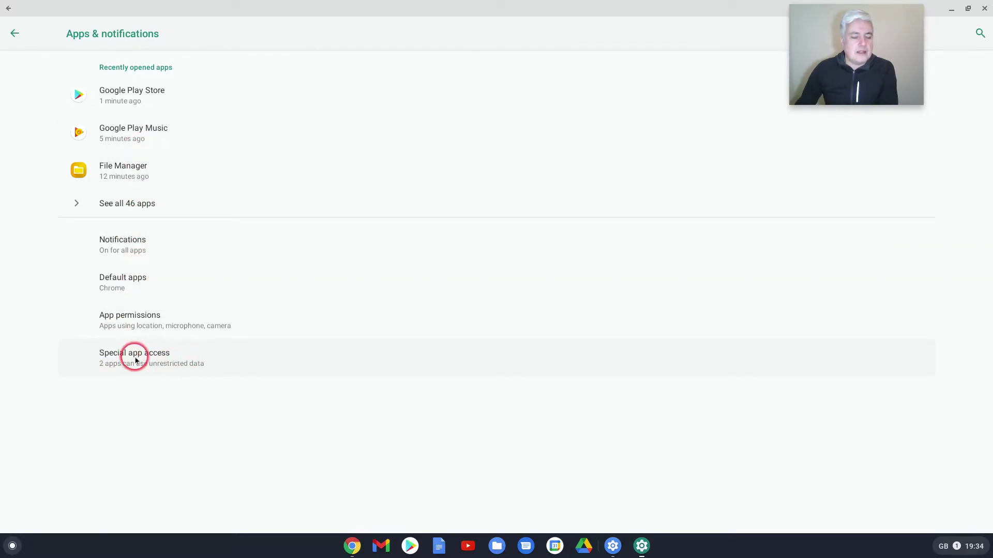
{"action": "left_click", "coordinate": [16, 32]}
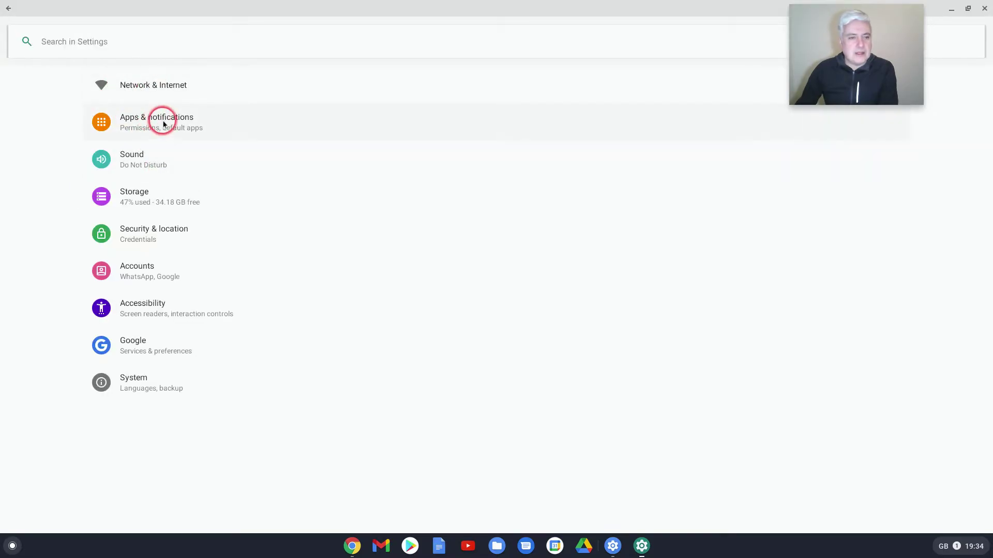
{"action": "left_click", "coordinate": [162, 124]}
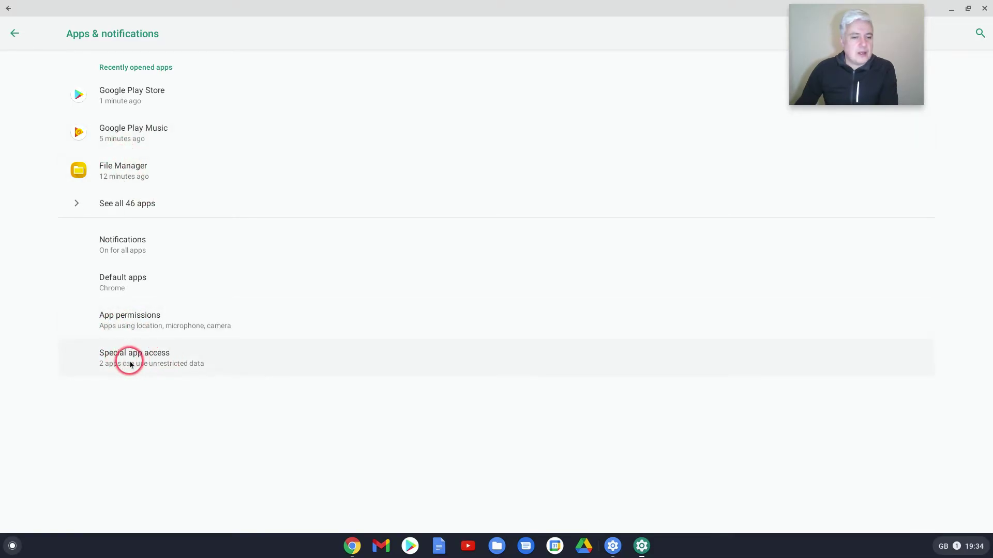
- Review which apps may display over other apps under Special app access
{"action": "left_click", "coordinate": [131, 358]}
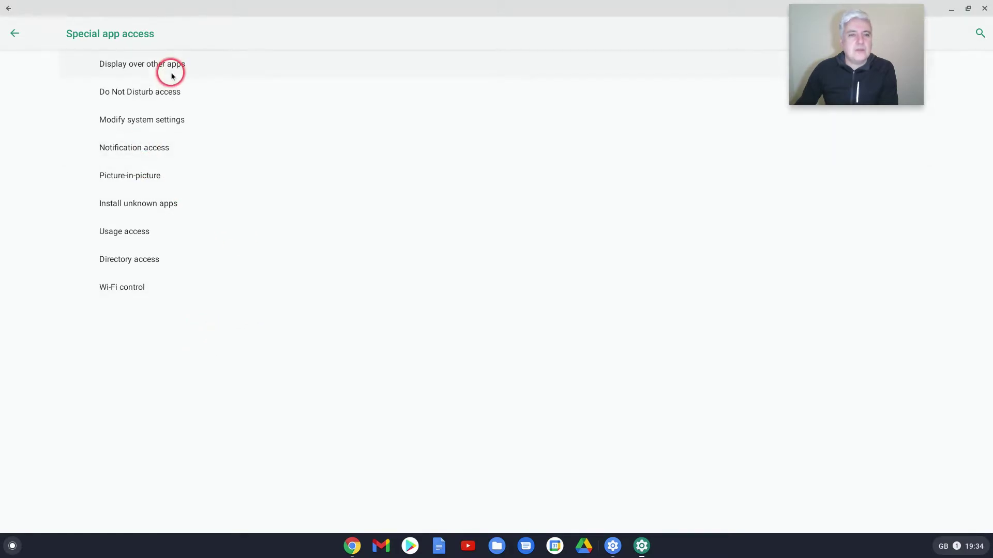
{"action": "mouse_move", "coordinate": [99, 76]}
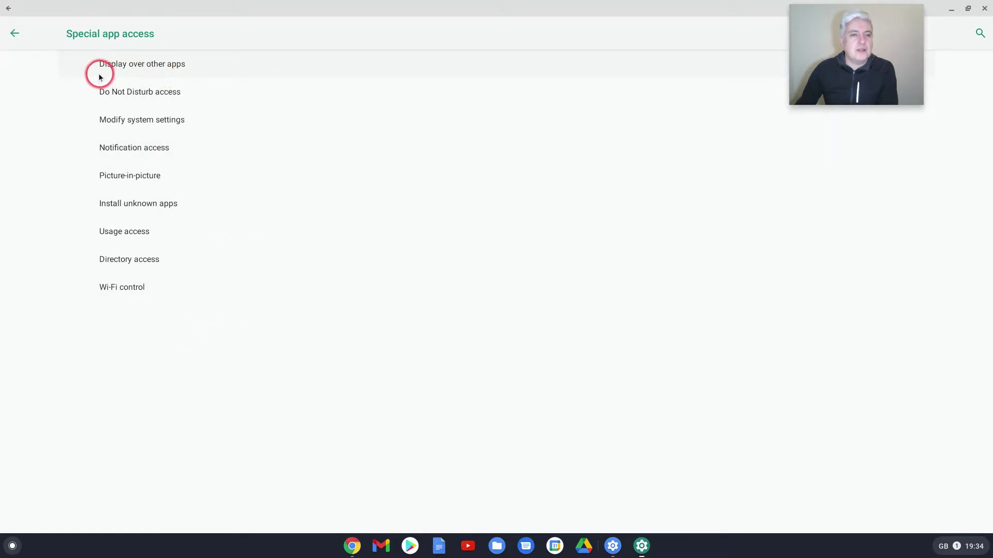
{"action": "mouse_move", "coordinate": [126, 75]}
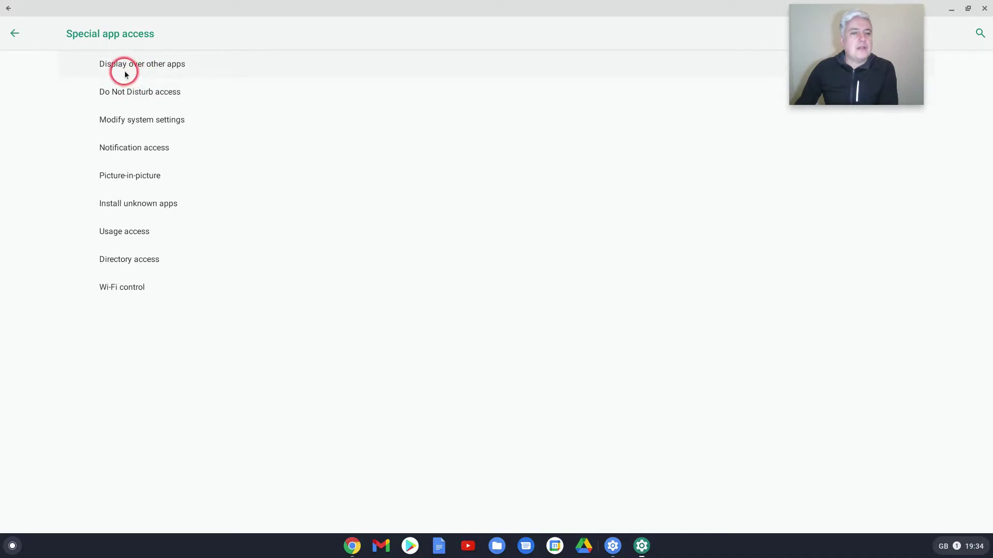
{"action": "left_click", "coordinate": [126, 69]}
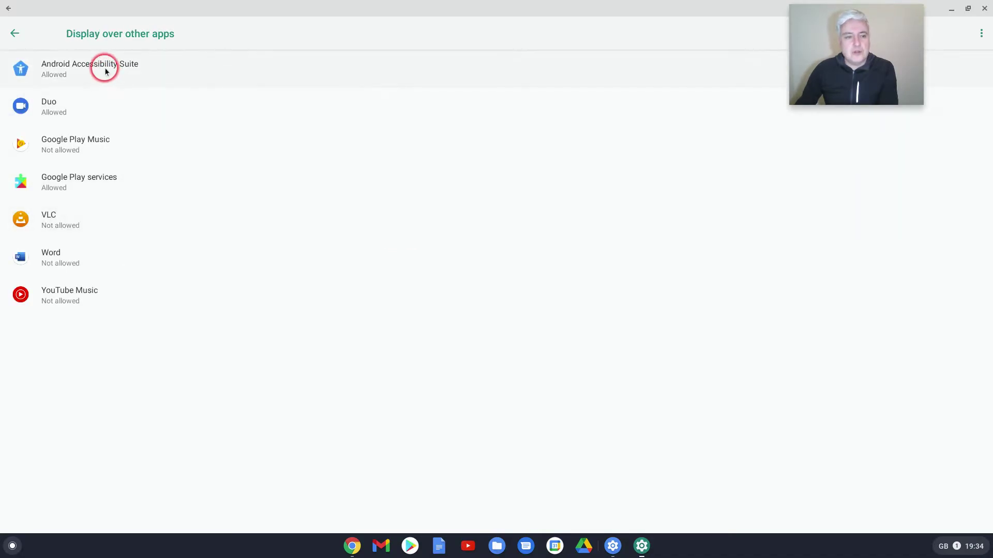
{"action": "mouse_move", "coordinate": [81, 306]}
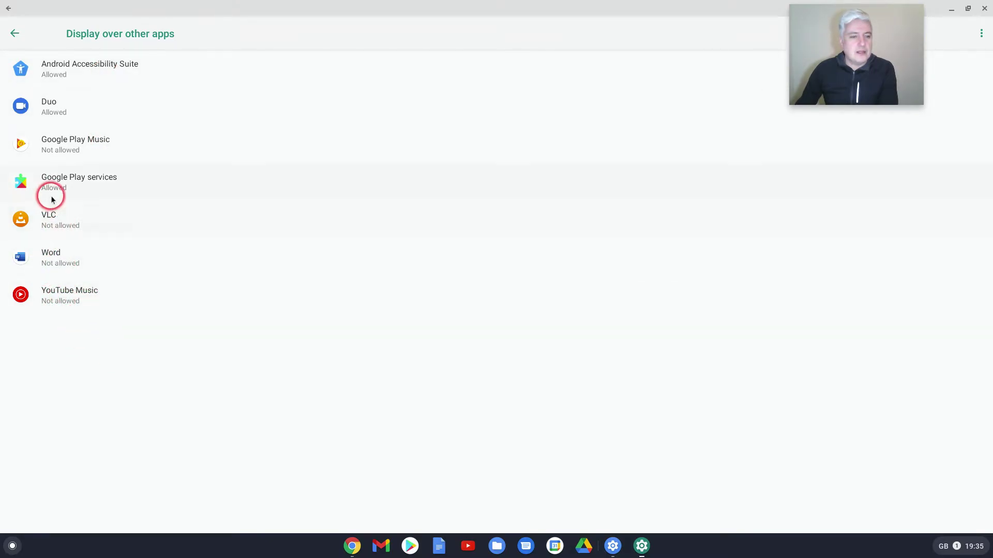
{"action": "mouse_move", "coordinate": [105, 193]}
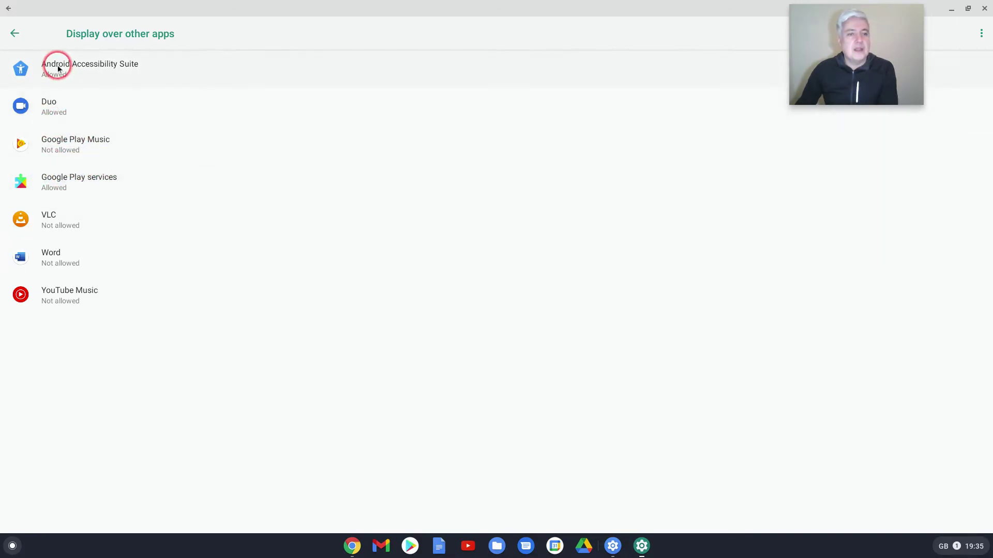
{"action": "mouse_move", "coordinate": [97, 91]}
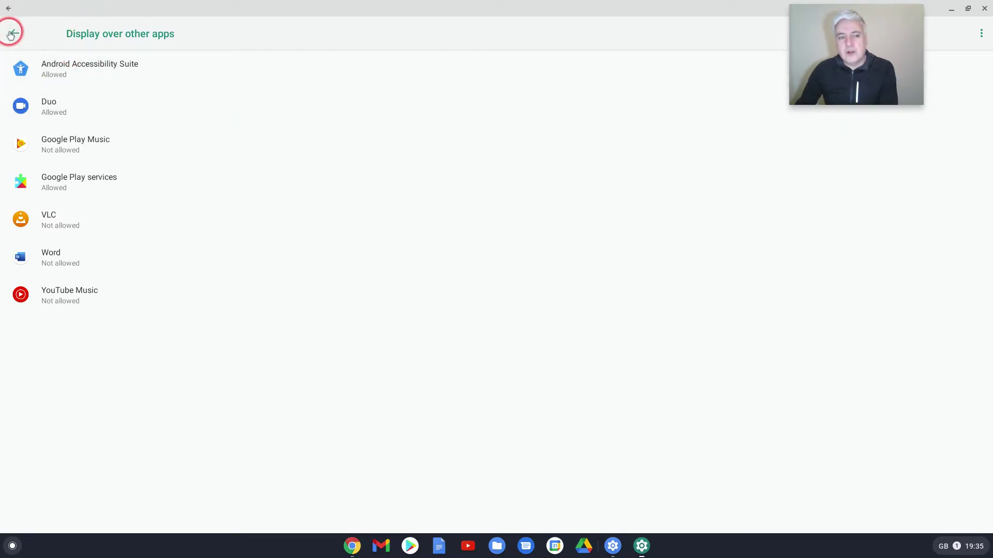
{"action": "left_click", "coordinate": [13, 32]}
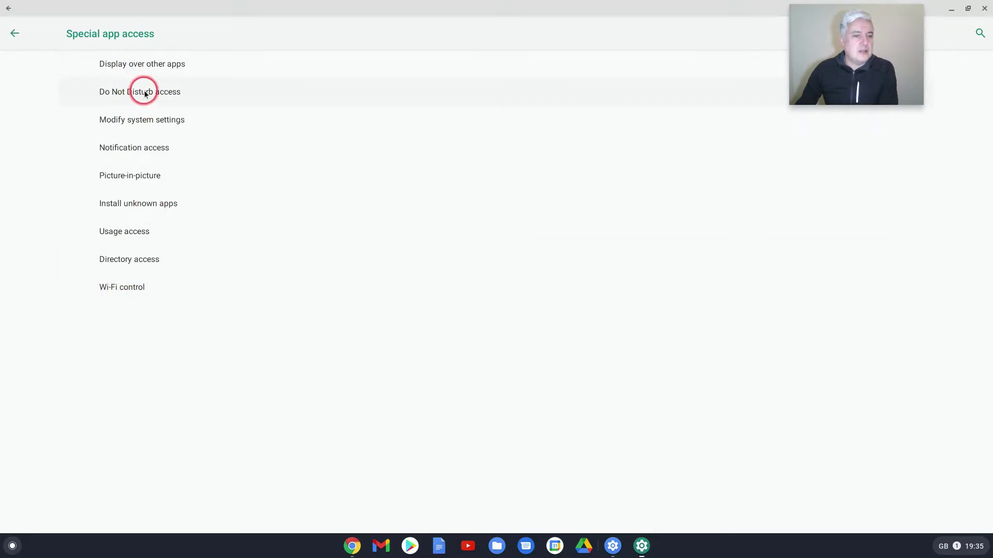
- Check Do Not Disturb and Notification access, returning to the Special app access list
{"action": "left_click", "coordinate": [139, 92]}
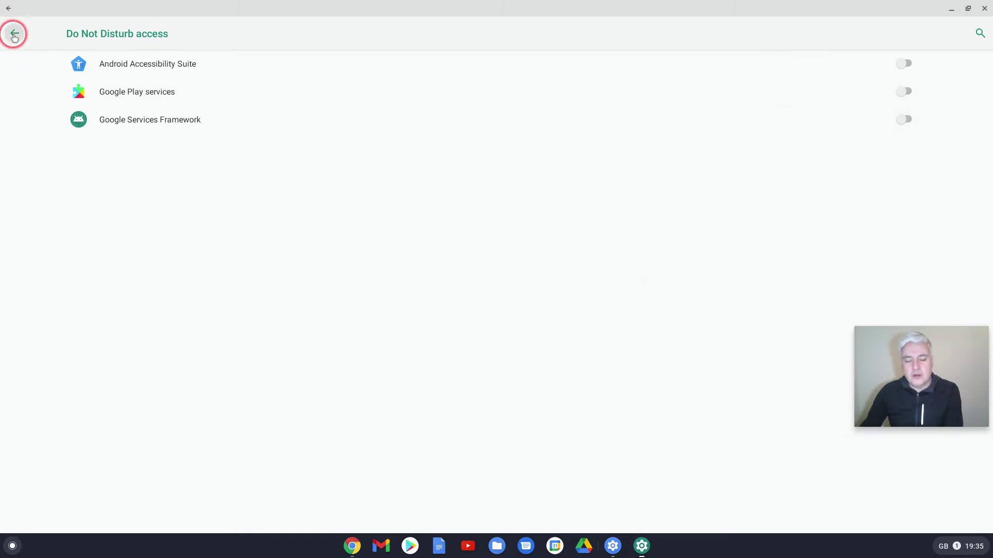
{"action": "left_click", "coordinate": [16, 32]}
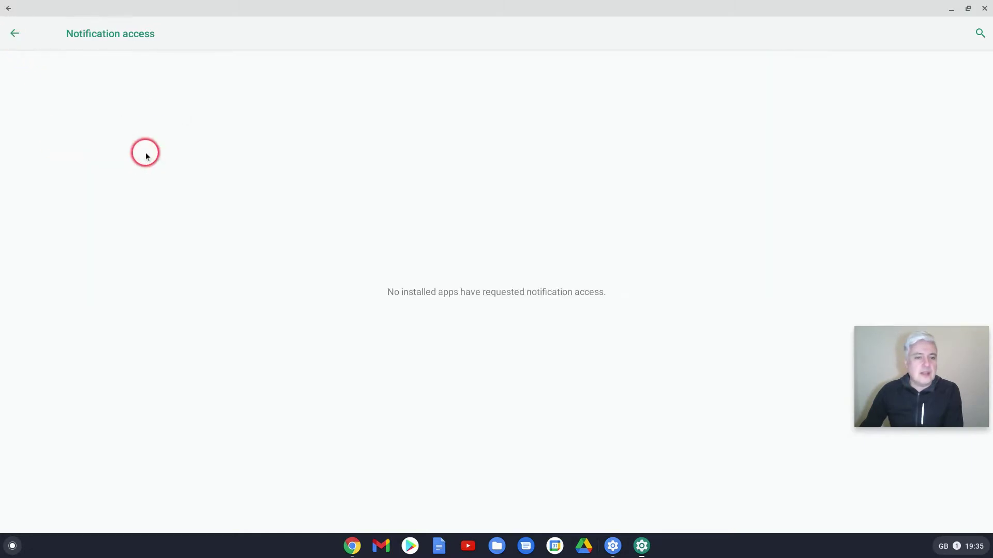
{"action": "left_click", "coordinate": [16, 32]}
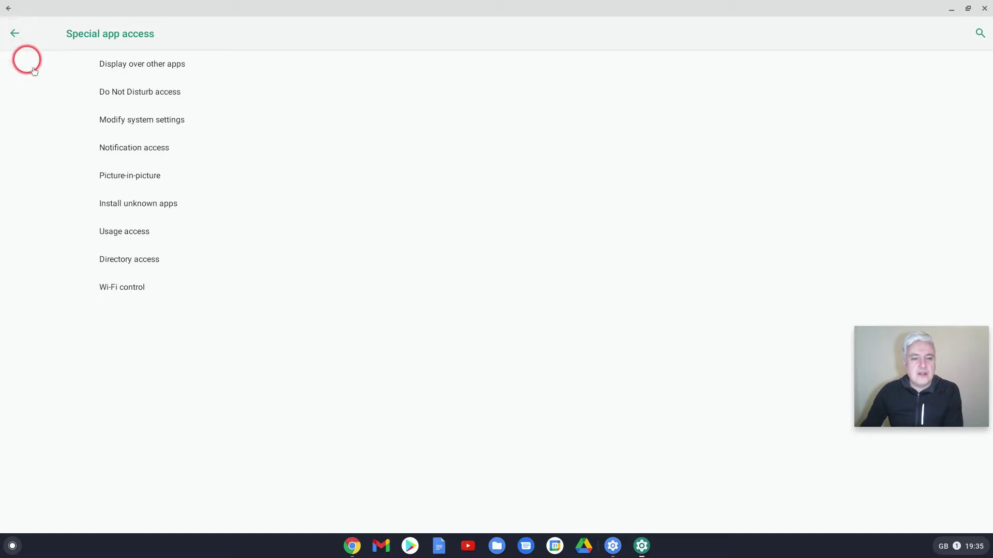
{"action": "mouse_move", "coordinate": [143, 175]}
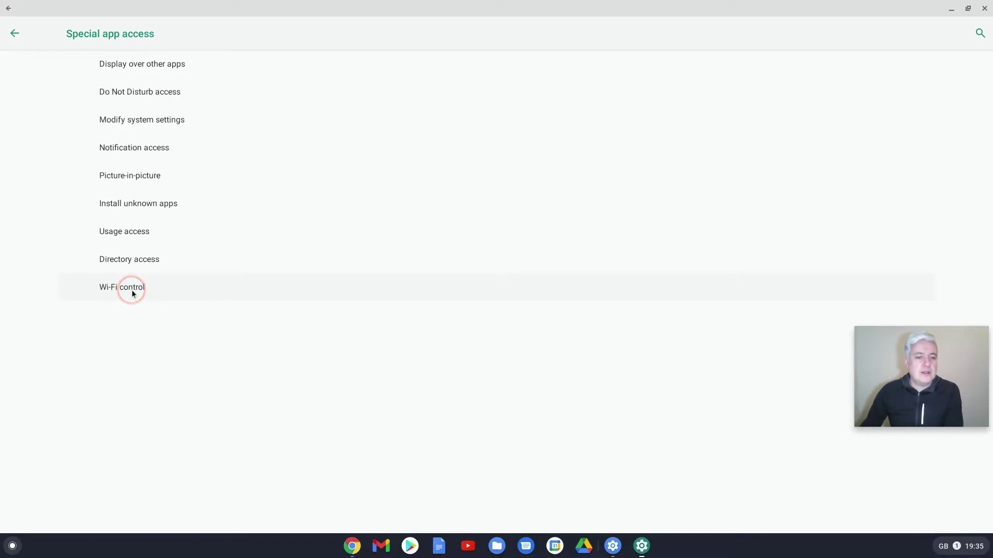
- View the Wi-Fi control page showing File Manager, Play services, Play Store and WhatsApp allowed
{"action": "left_click", "coordinate": [130, 290]}
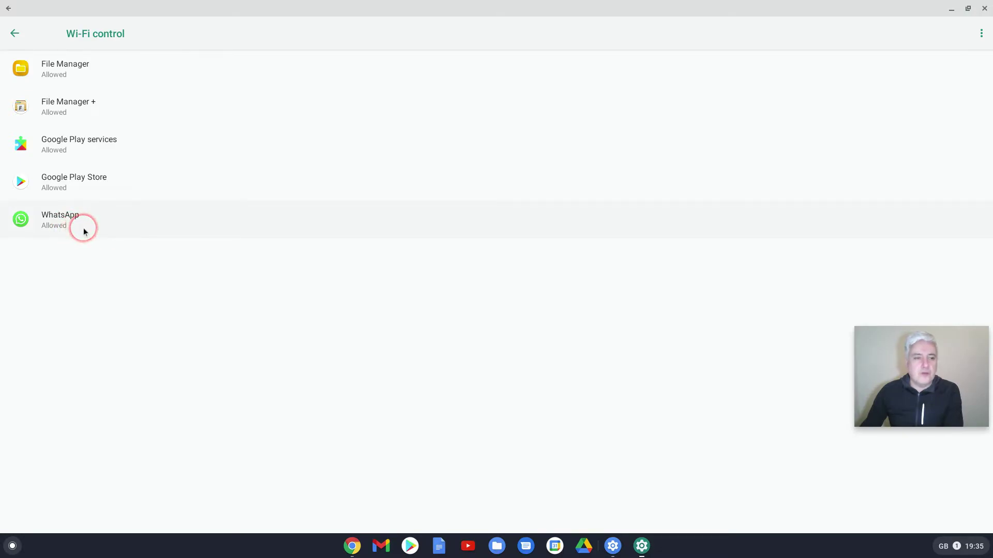
{"action": "mouse_move", "coordinate": [54, 197]}
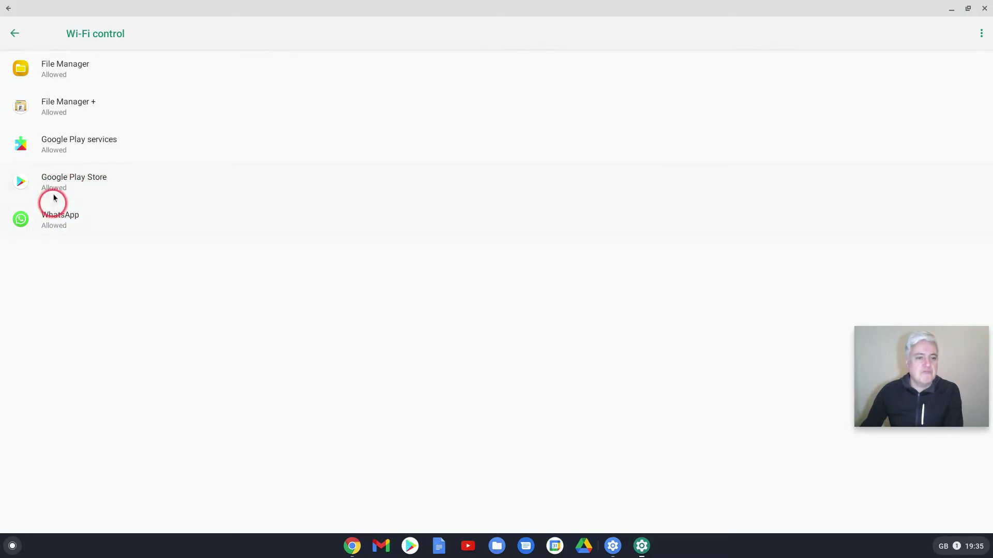
{"action": "mouse_move", "coordinate": [88, 206]}
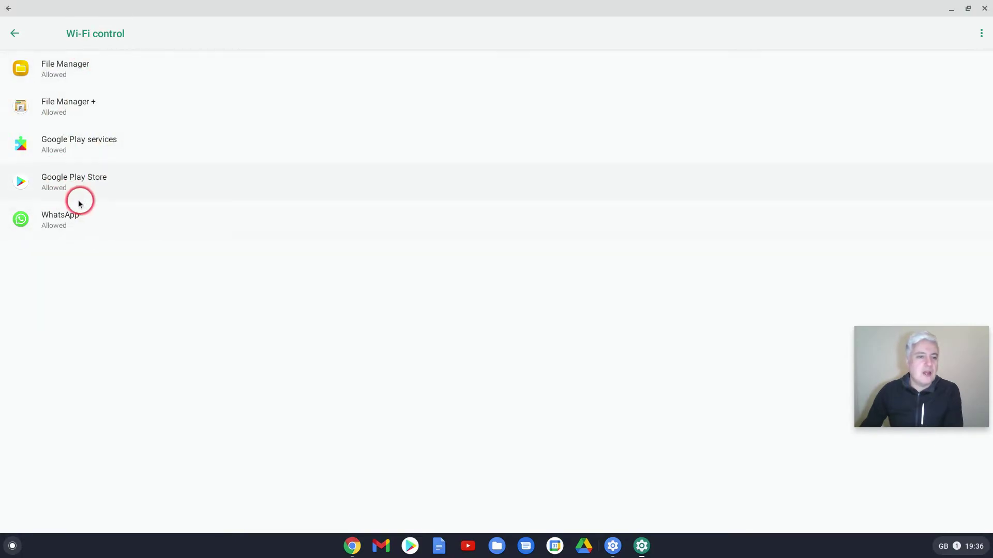
{"action": "mouse_move", "coordinate": [138, 186]}
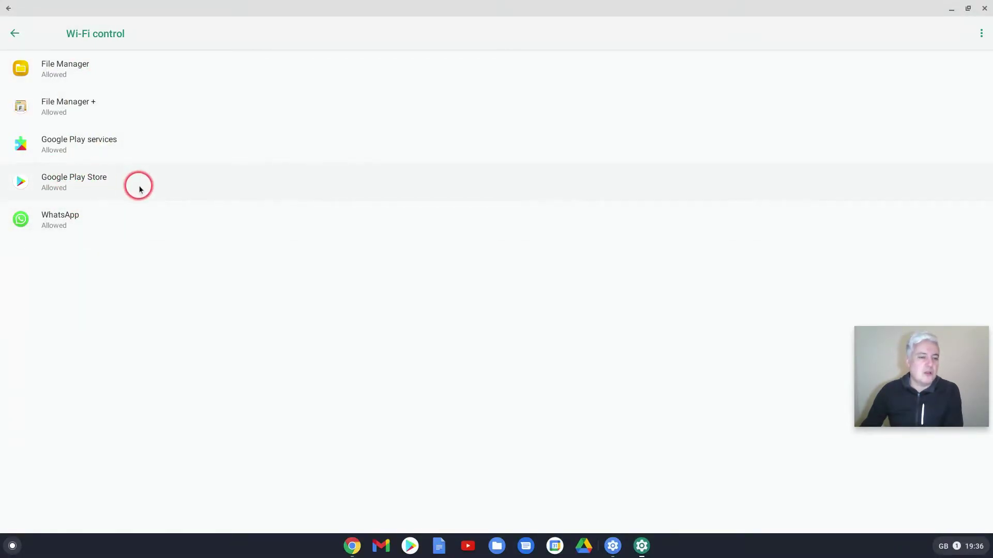
{"action": "mouse_move", "coordinate": [184, 211]}
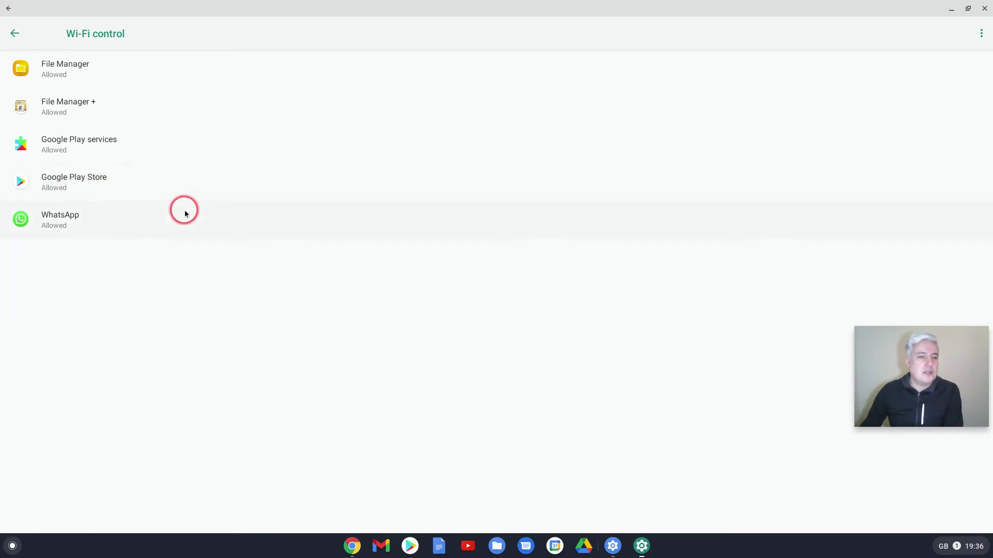
{"action": "mouse_move", "coordinate": [236, 180]}
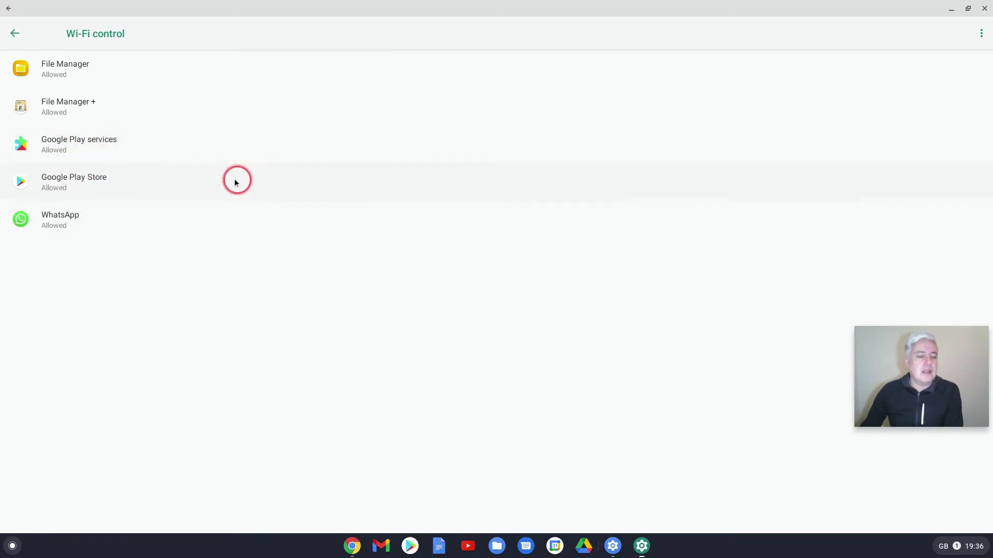
{"action": "mouse_move", "coordinate": [65, 77]}
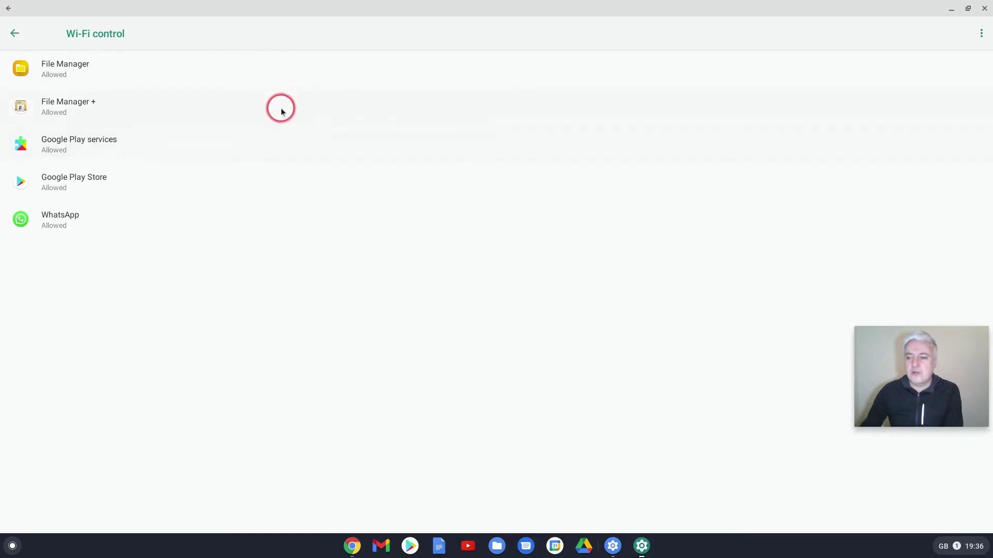
{"action": "mouse_move", "coordinate": [185, 184]}
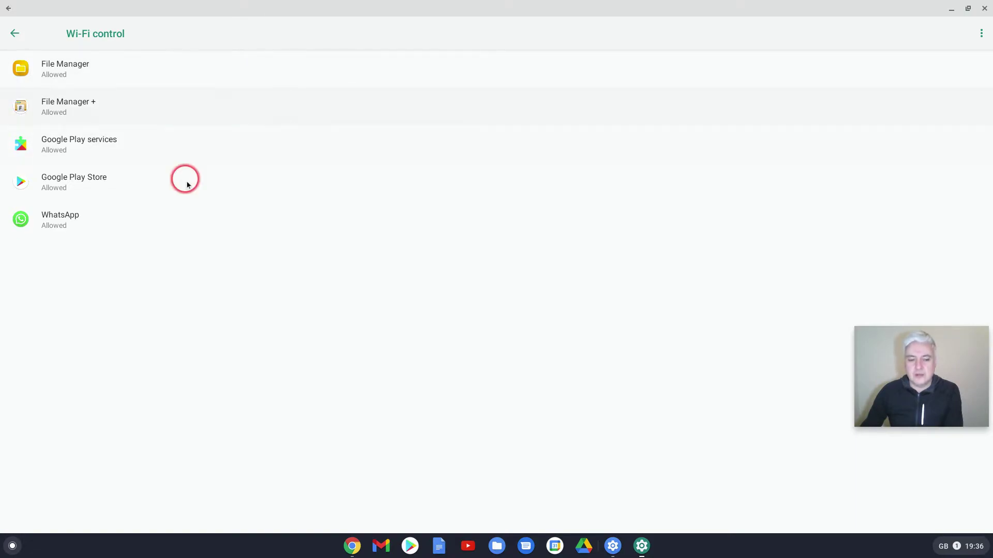
{"action": "mouse_move", "coordinate": [208, 91]}
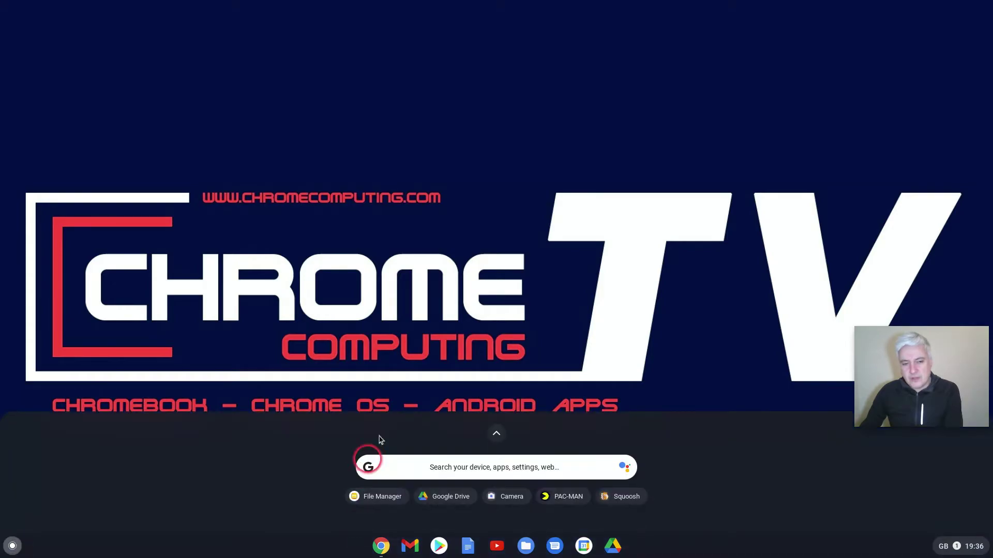
- Launch File Manager from the launcher and look at its Wireless file transfer to PC page
{"action": "left_click", "coordinate": [496, 432]}
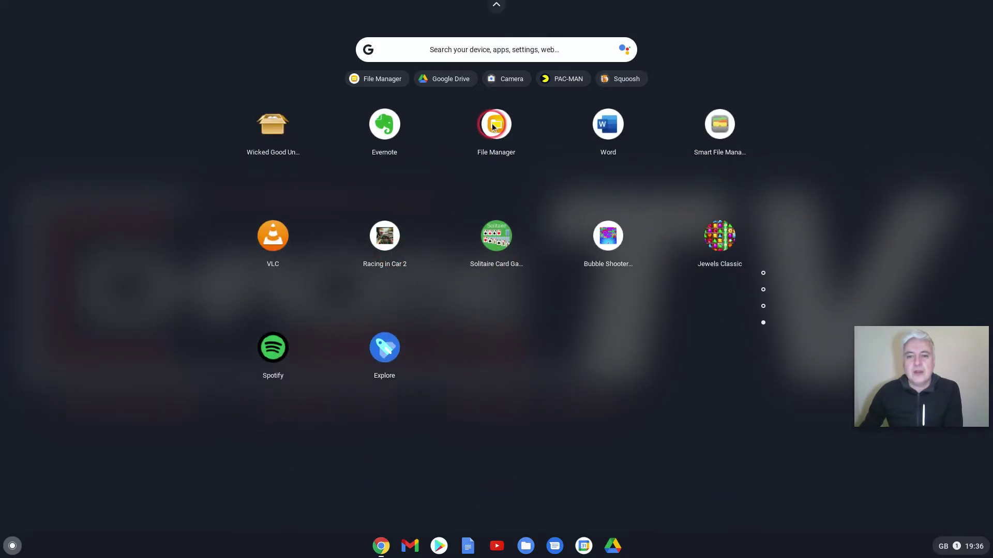
{"action": "left_click", "coordinate": [496, 124]}
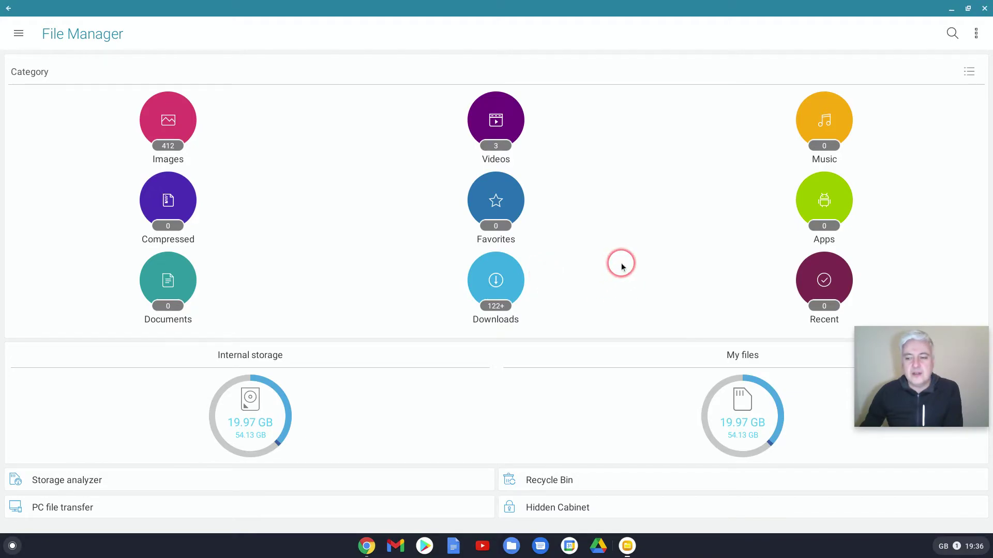
{"action": "mouse_move", "coordinate": [247, 238]}
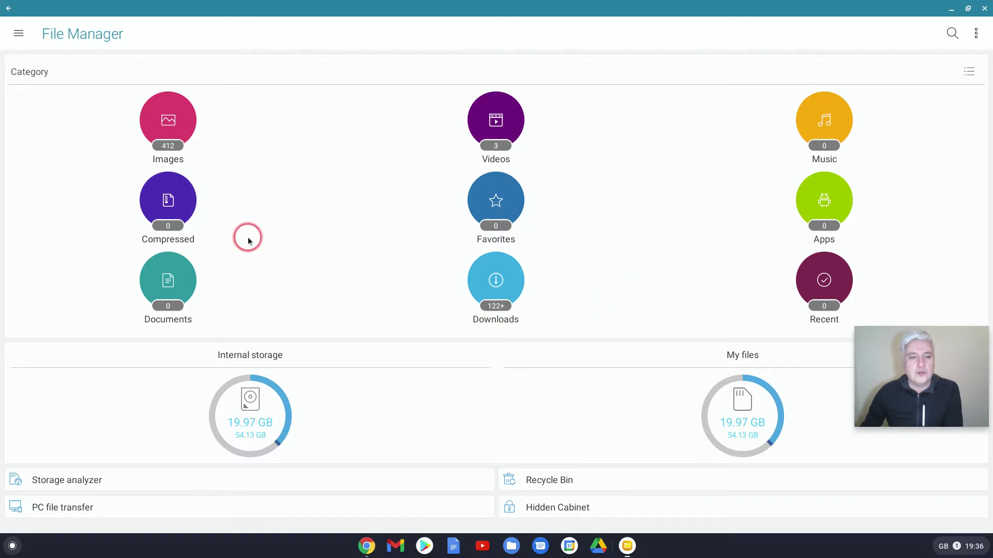
{"action": "mouse_move", "coordinate": [805, 328]}
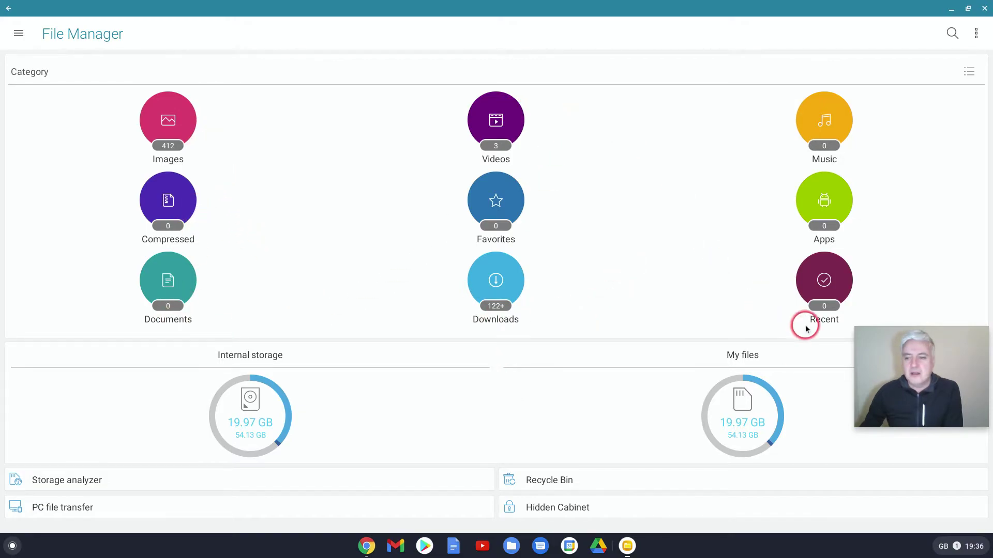
{"action": "mouse_move", "coordinate": [366, 395]}
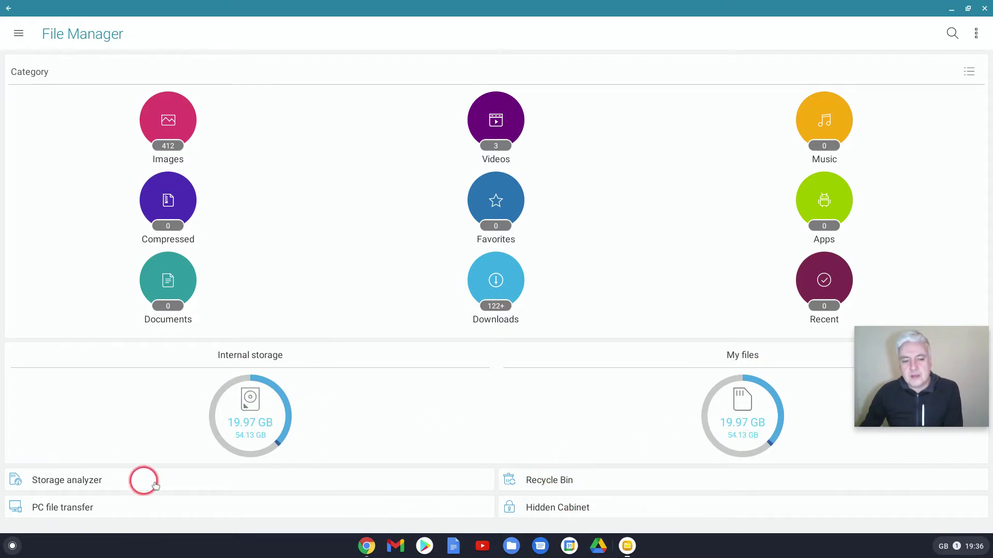
{"action": "mouse_move", "coordinate": [61, 519]}
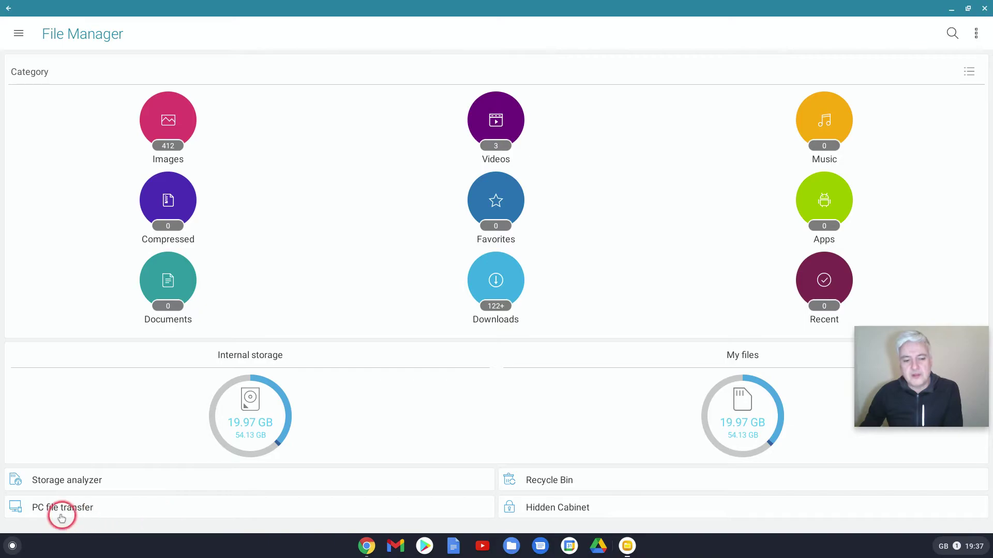
{"action": "left_click", "coordinate": [62, 508]}
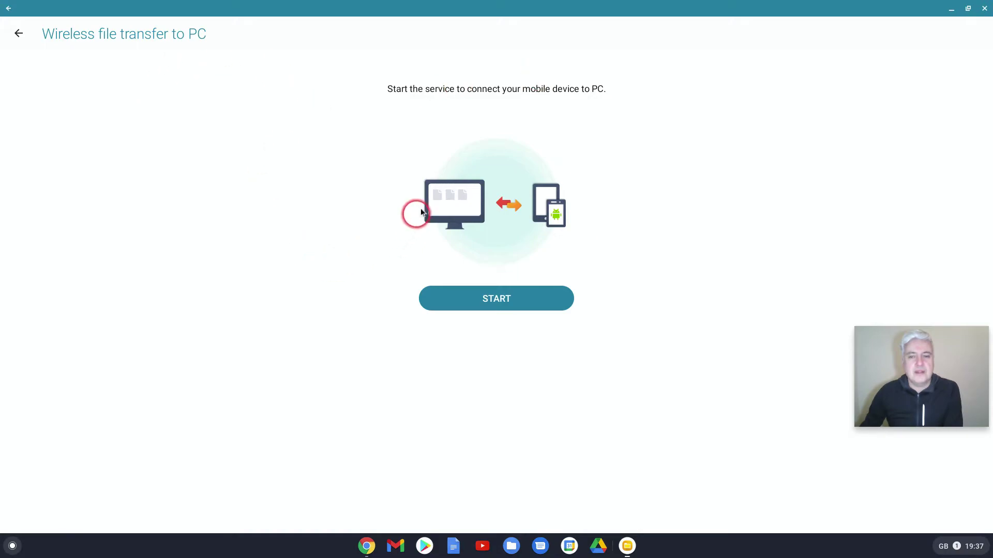
{"action": "mouse_move", "coordinate": [596, 249]}
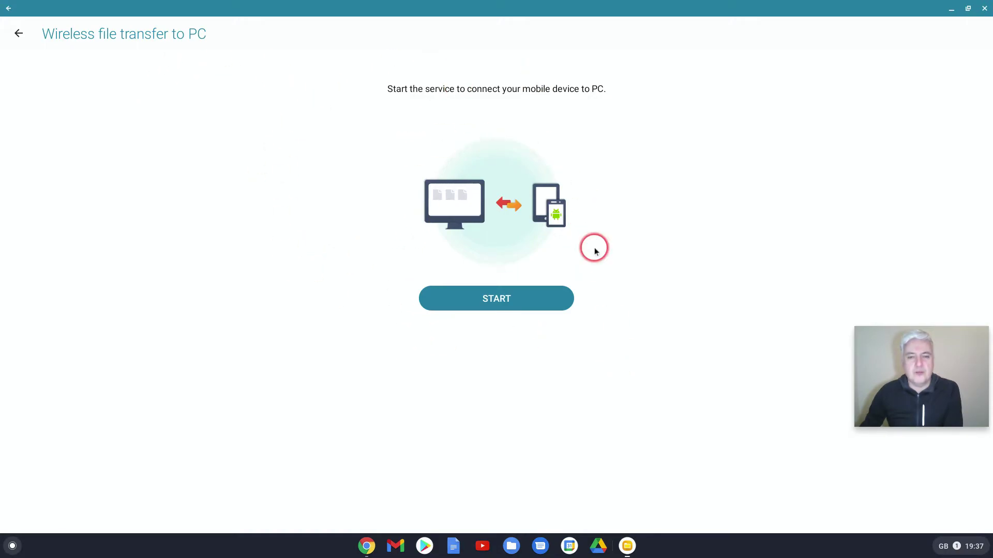
{"action": "mouse_move", "coordinate": [8, 23]}
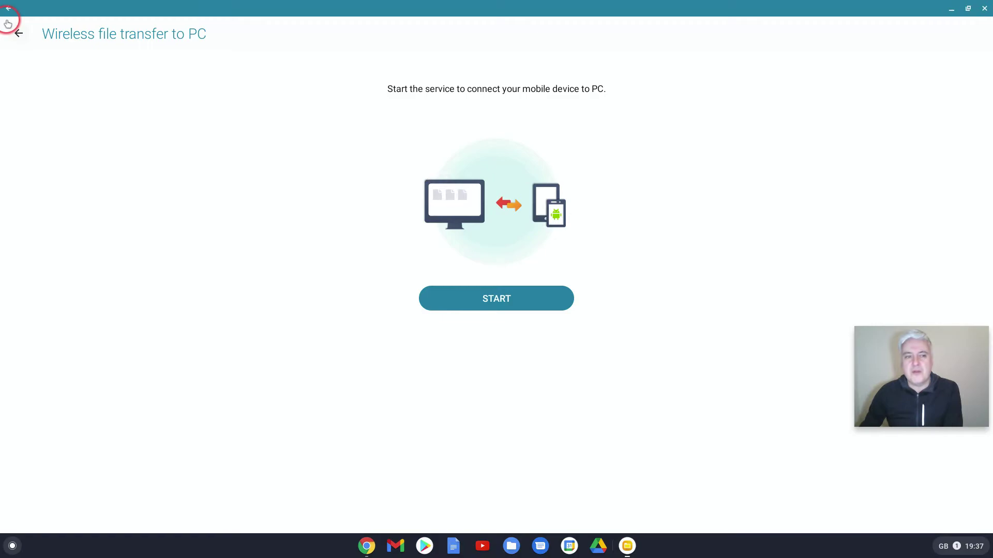
{"action": "left_click", "coordinate": [17, 32]}
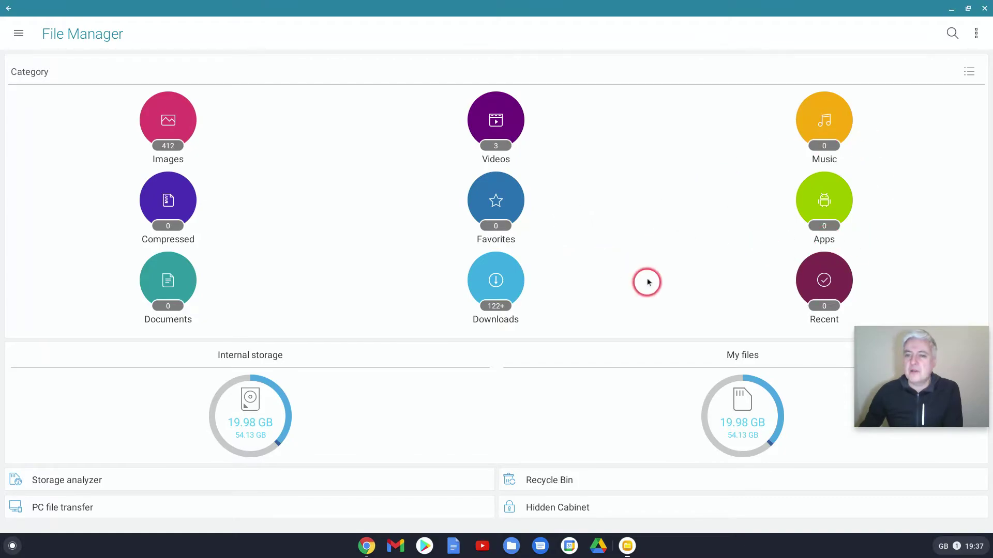
{"action": "mouse_move", "coordinate": [635, 242]}
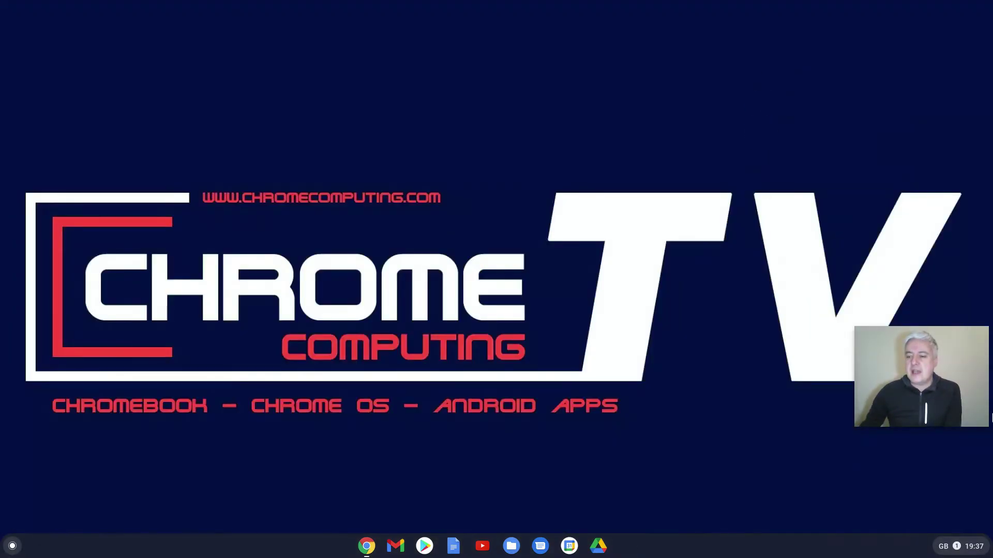
- Reach Manage Android preferences through Chrome OS Settings > Apps
{"action": "left_click", "coordinate": [959, 546]}
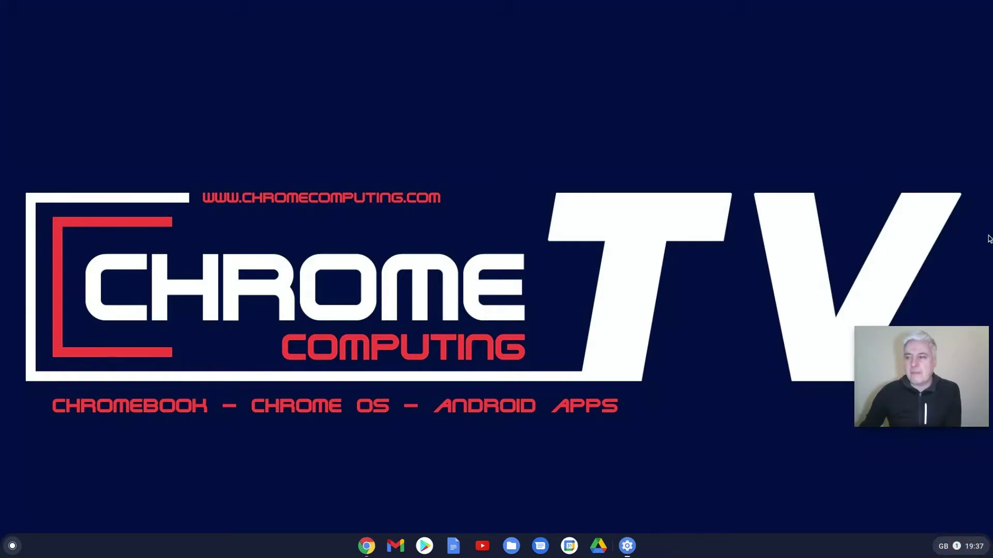
{"action": "left_click", "coordinate": [627, 547]}
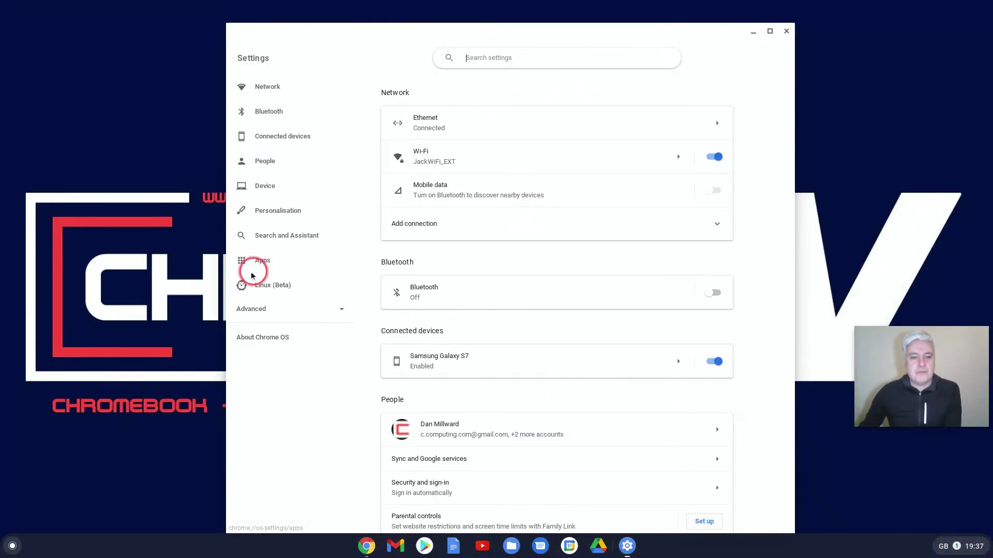
{"action": "left_click", "coordinate": [263, 261]}
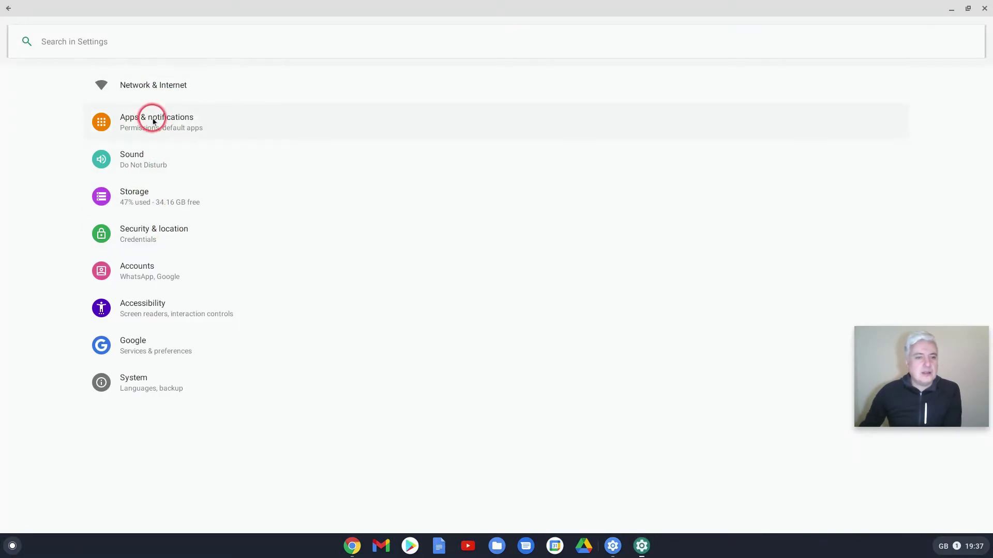
- Reopen the Wi-Fi control list, now showing File Manager and File Manager+ allowed
{"action": "left_click", "coordinate": [152, 120]}
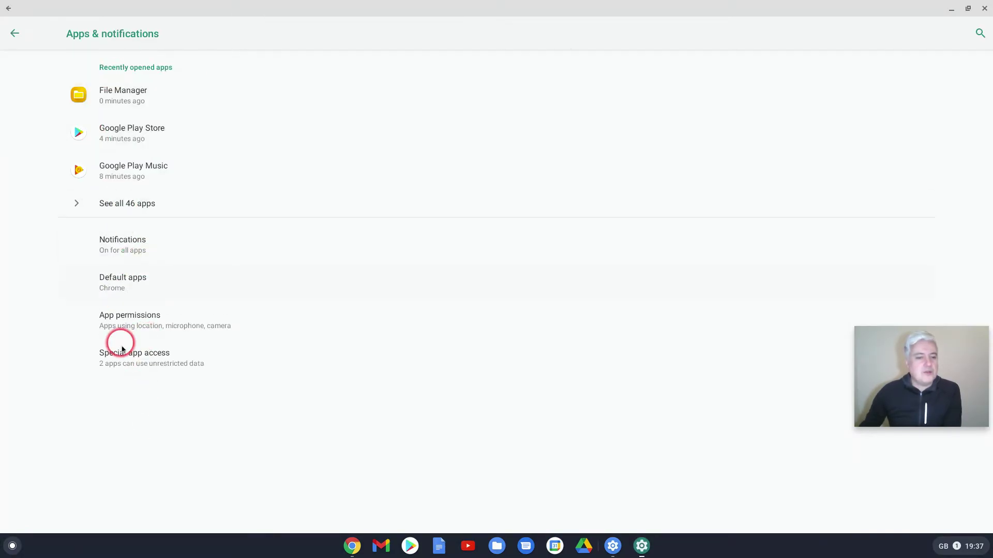
{"action": "left_click", "coordinate": [134, 353]}
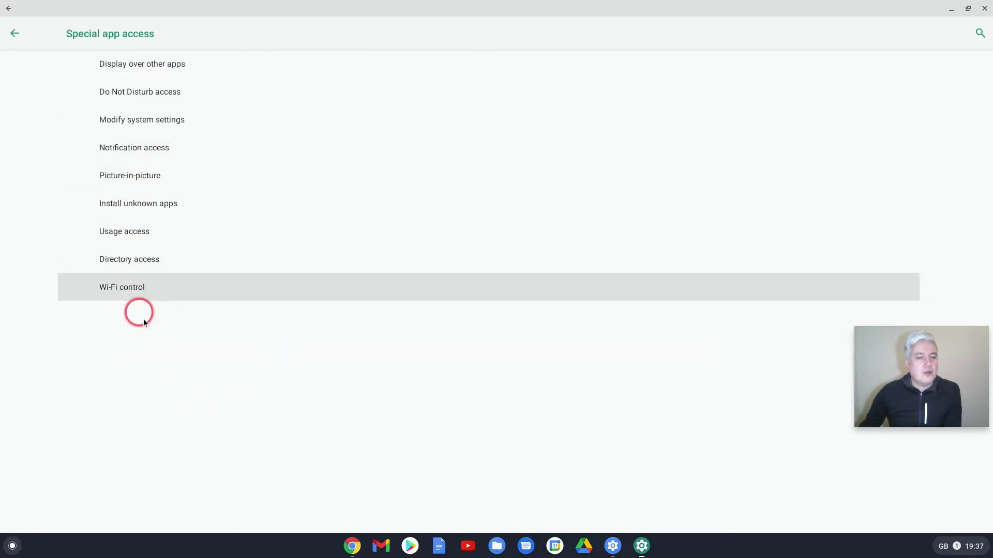
{"action": "left_click", "coordinate": [136, 287]}
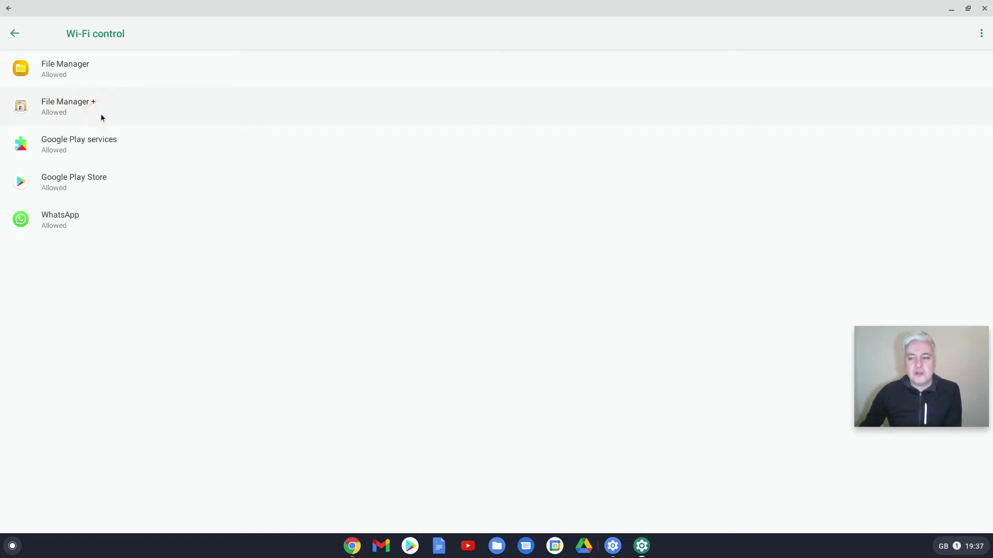
- Revoke File Manager's permission to control Wi-Fi
{"action": "left_click", "coordinate": [107, 114]}
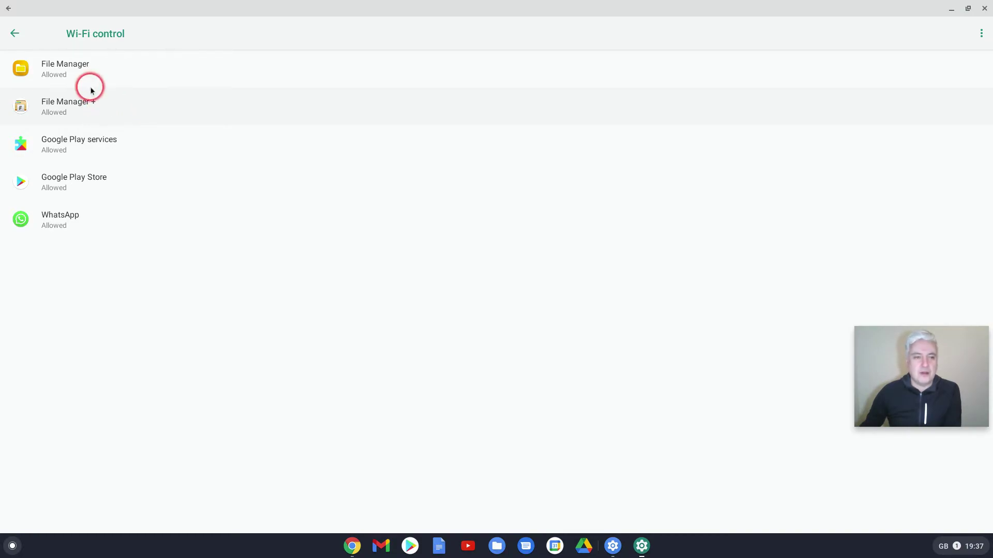
{"action": "left_click", "coordinate": [62, 71]}
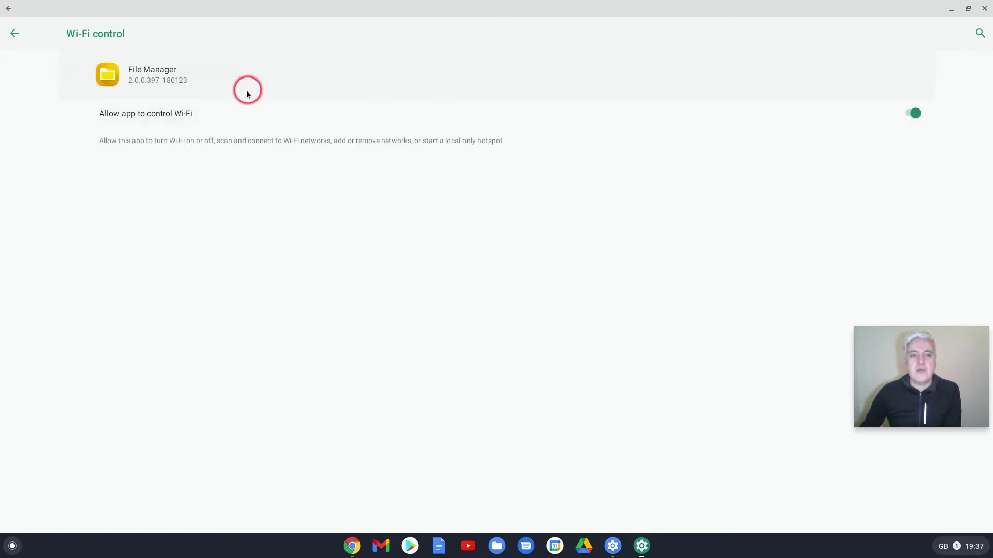
{"action": "left_click", "coordinate": [912, 114]}
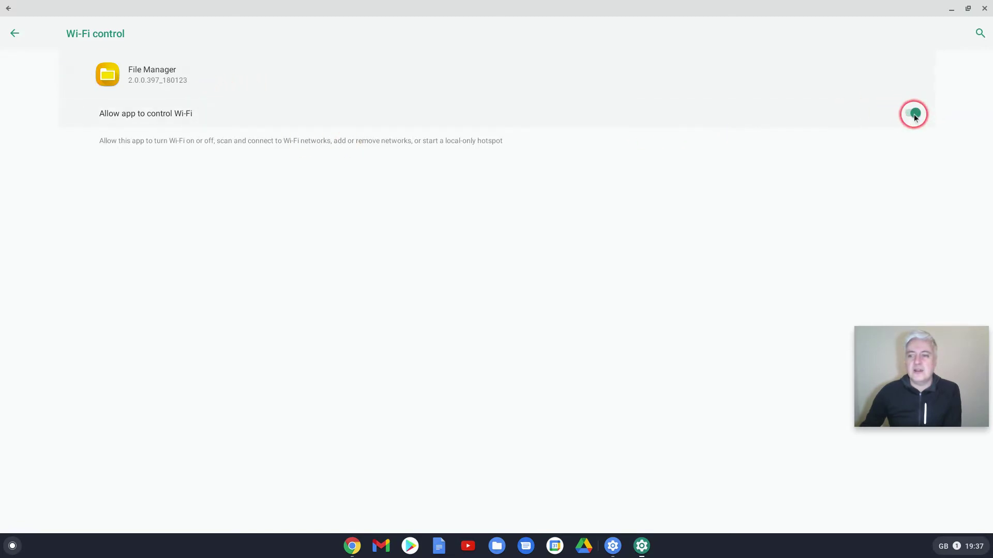
{"action": "left_click", "coordinate": [912, 113]}
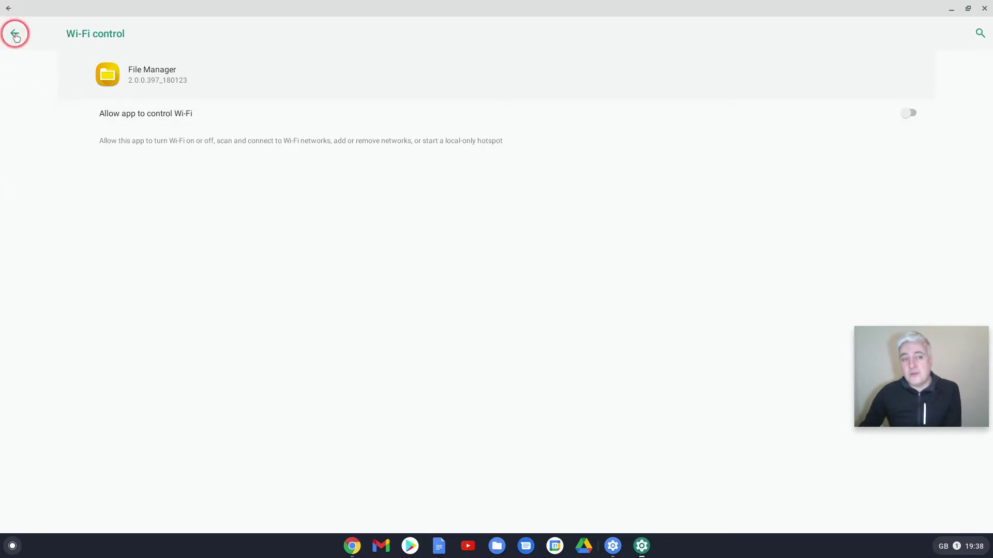
{"action": "left_click", "coordinate": [909, 113]}
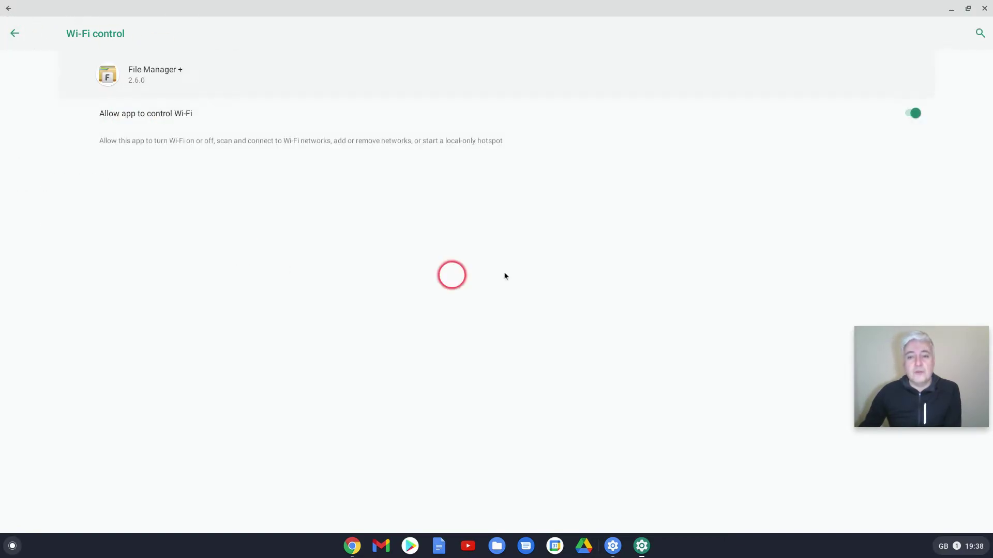
- Revoke File Manager+'s Wi-Fi control and return to the Special app access list
{"action": "left_click", "coordinate": [914, 110]}
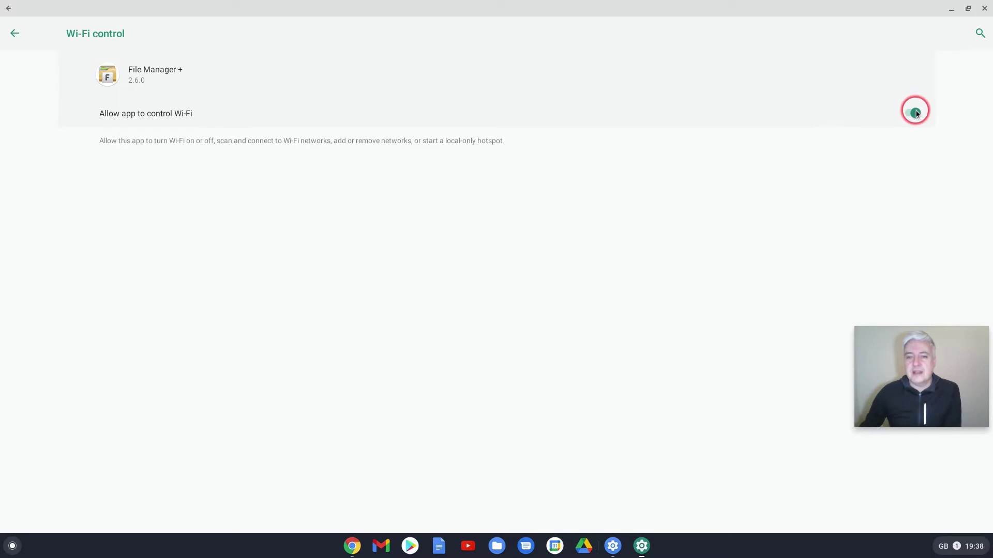
{"action": "left_click", "coordinate": [915, 110]}
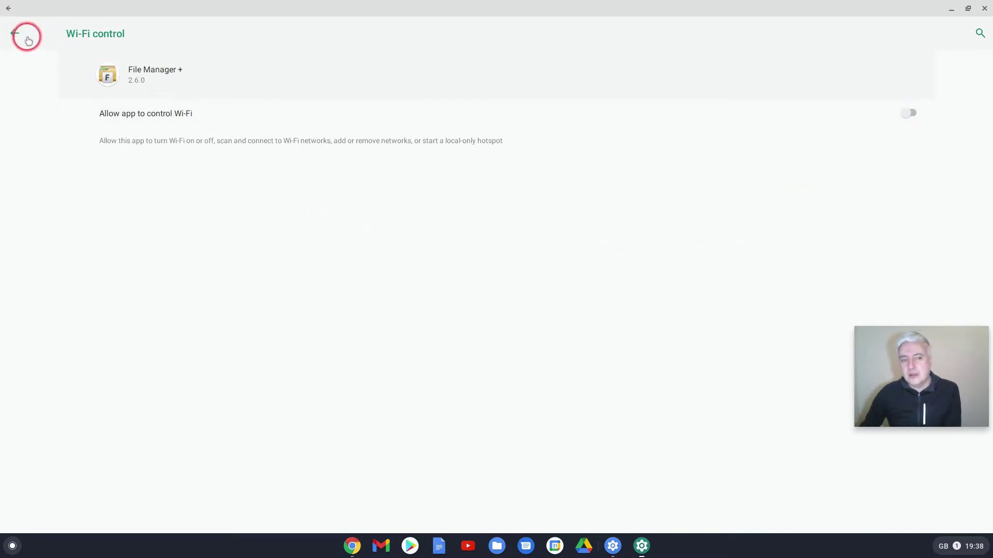
{"action": "left_click", "coordinate": [25, 33]}
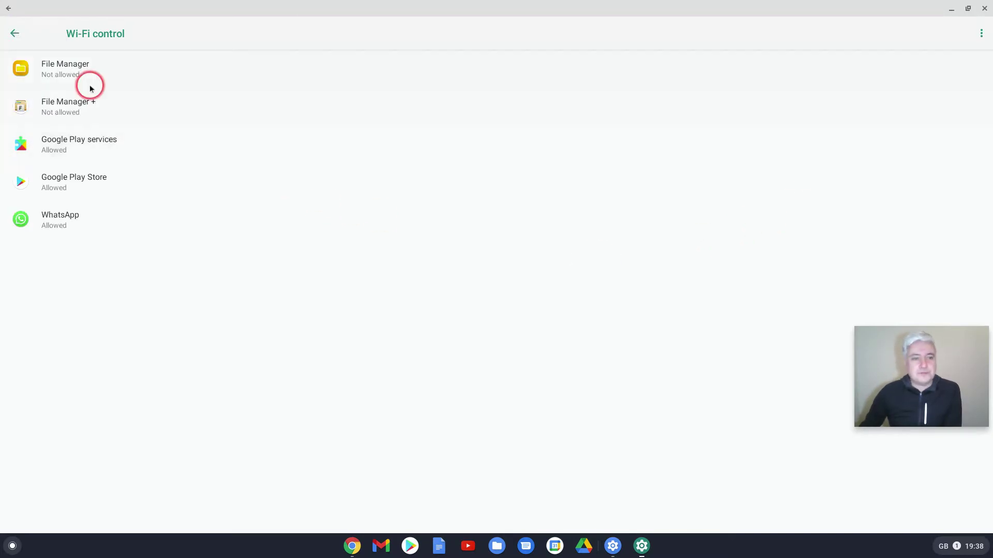
{"action": "left_click", "coordinate": [16, 32]}
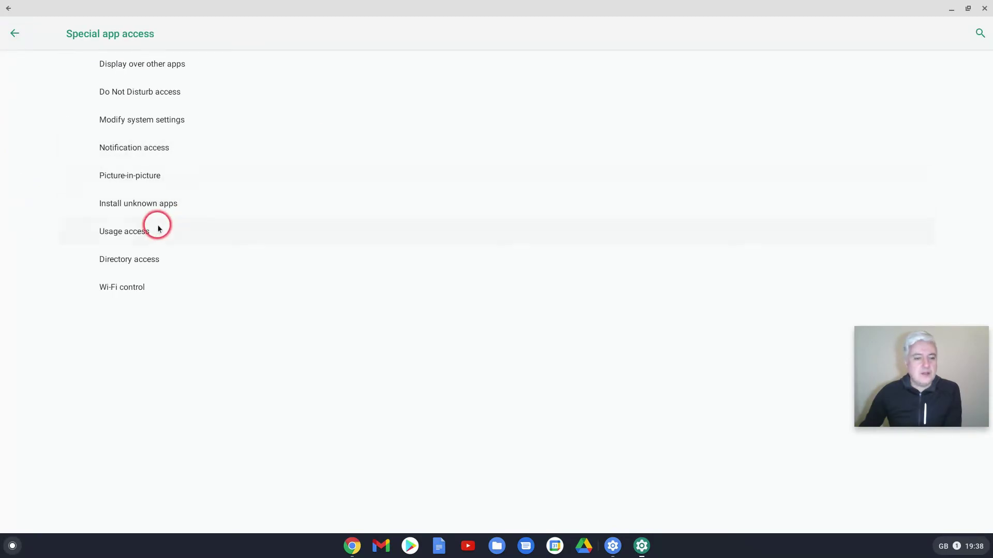
- Check Usage access (only Google Play services and Play Store allowed) and return to Apps & notifications
{"action": "left_click", "coordinate": [160, 229]}
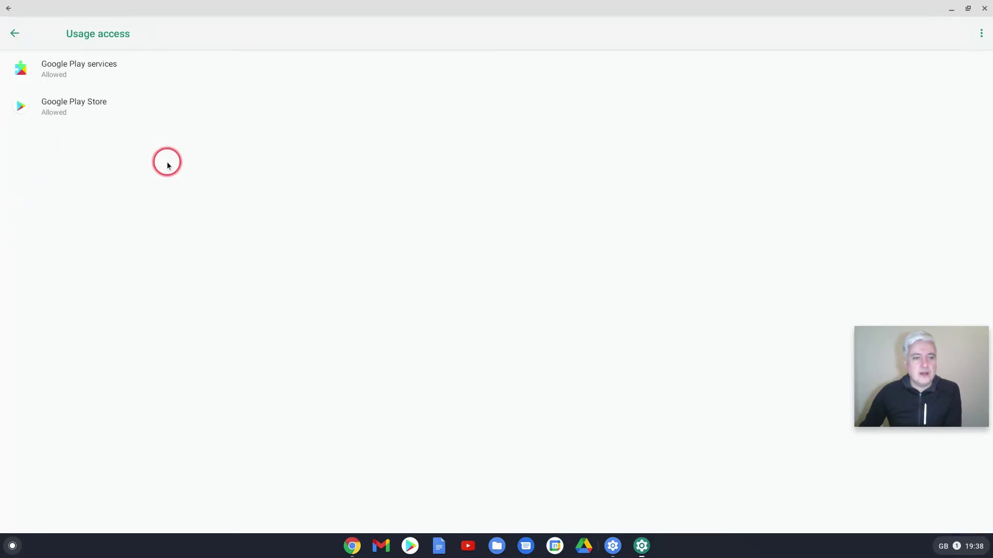
{"action": "left_click", "coordinate": [14, 32]}
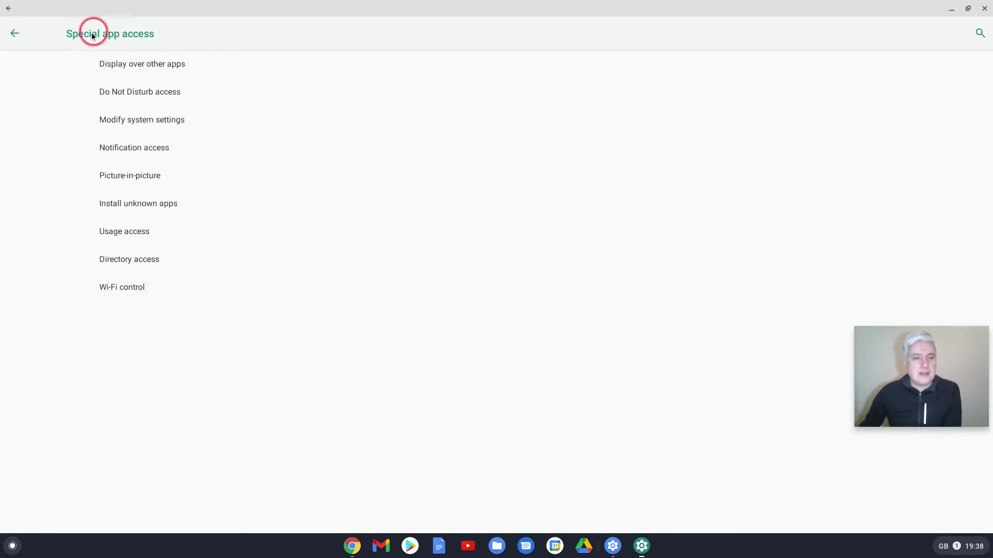
{"action": "left_click", "coordinate": [15, 32]}
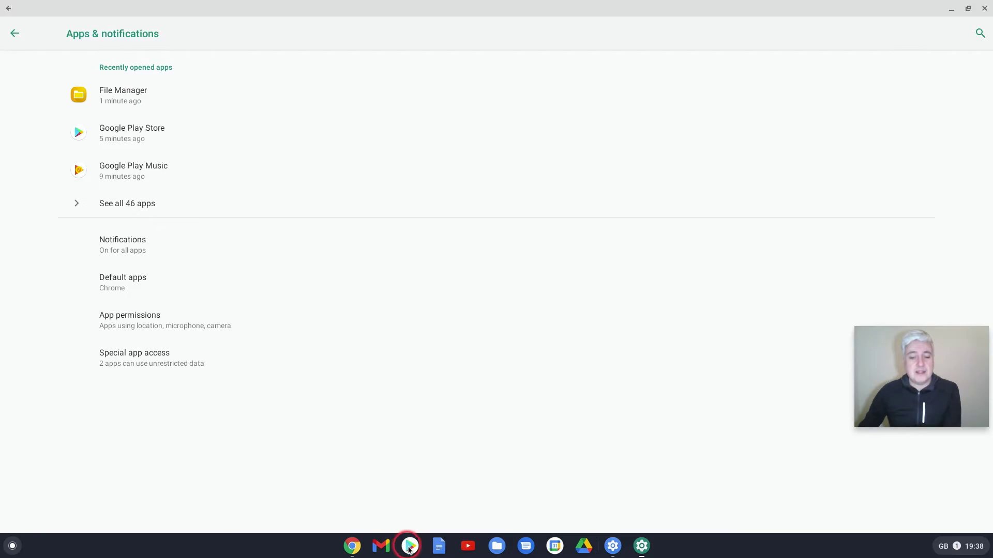
- Bring up and dismiss the Play Store shelf icon's shortcut menu
{"action": "right_click", "coordinate": [410, 546]}
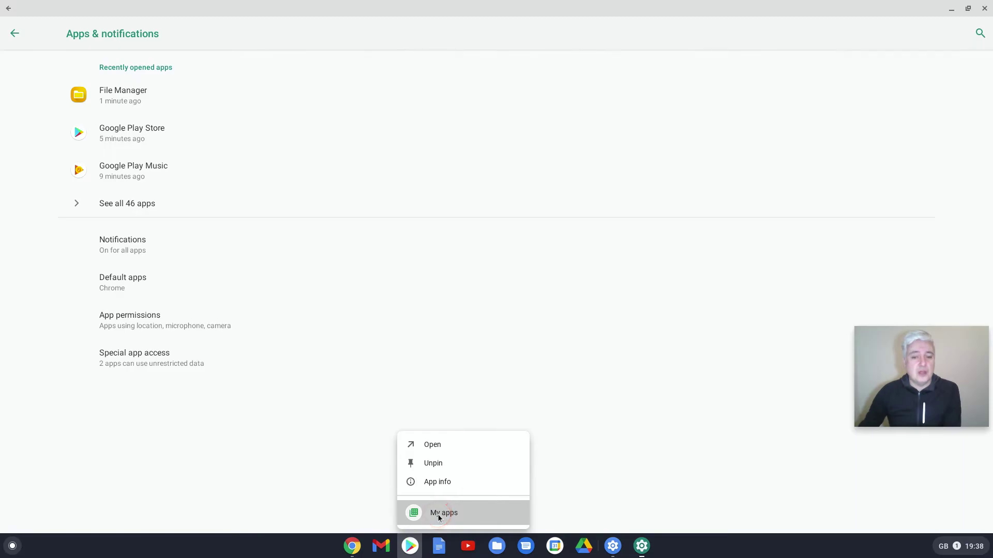
{"action": "left_click", "coordinate": [438, 513]}
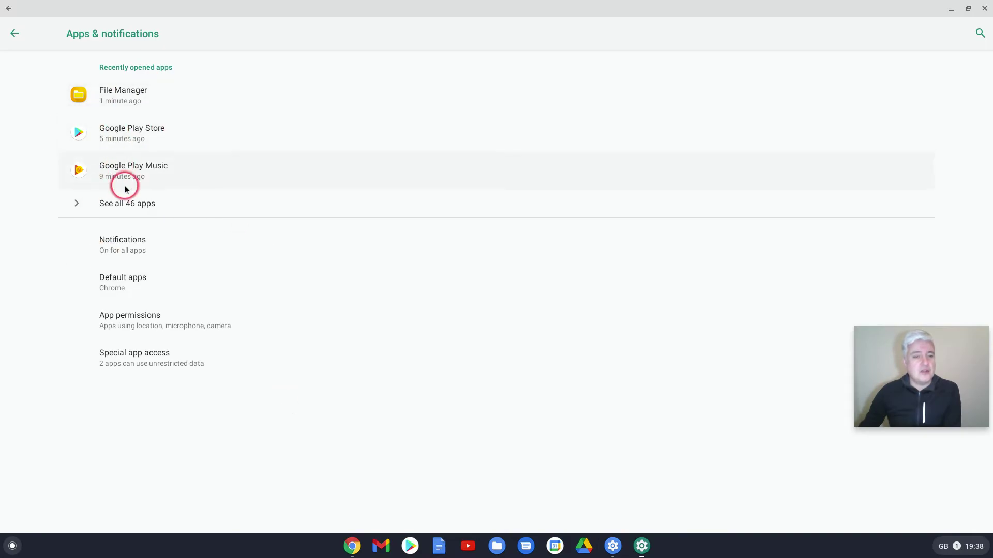
{"action": "mouse_move", "coordinate": [123, 279]}
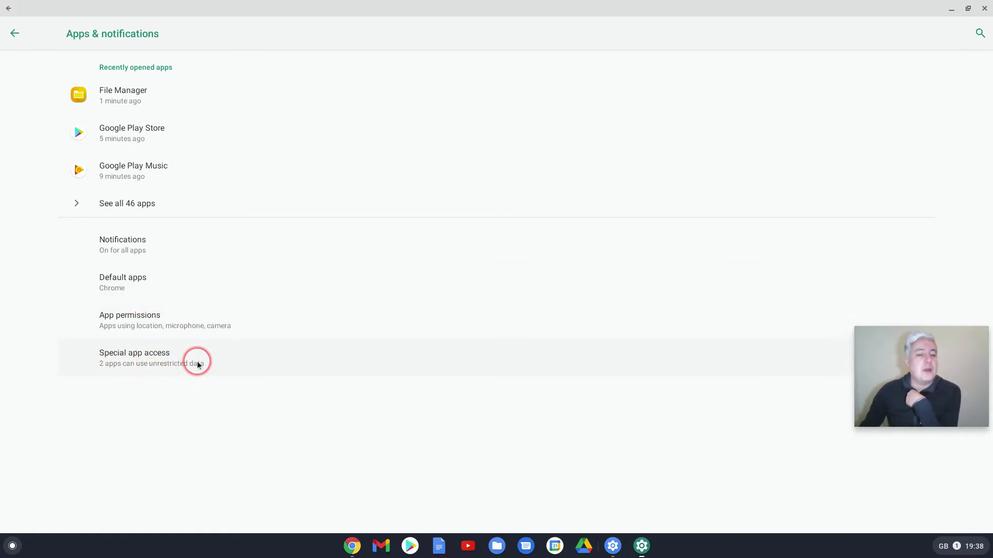
- Review the Additional permissions list, then return to the App permissions overview
{"action": "left_click", "coordinate": [130, 320]}
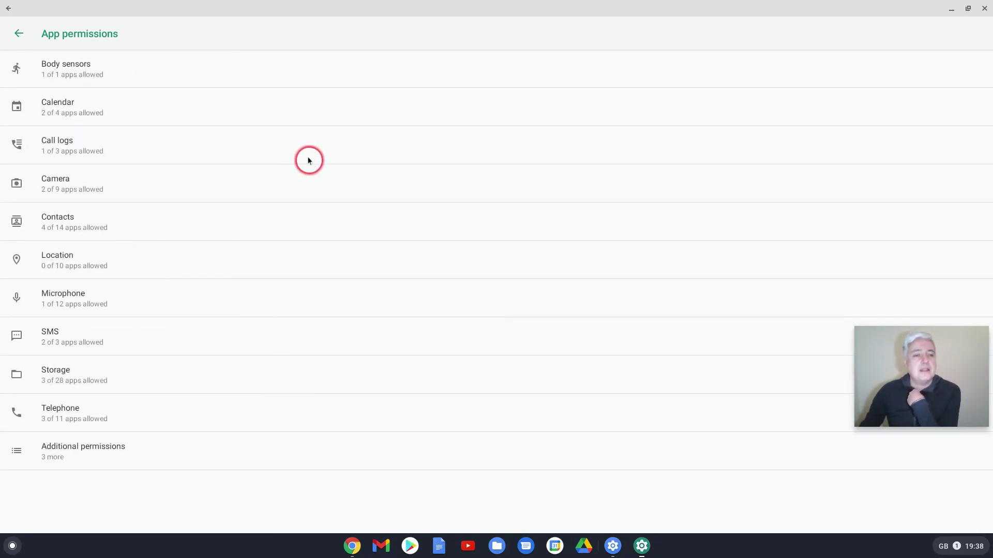
{"action": "mouse_move", "coordinate": [221, 102]}
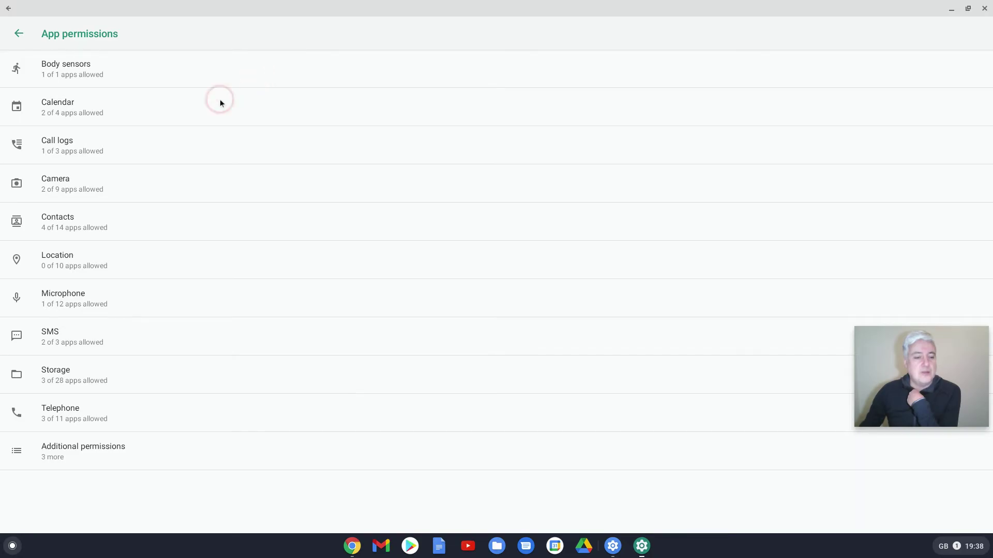
{"action": "left_click", "coordinate": [52, 454]}
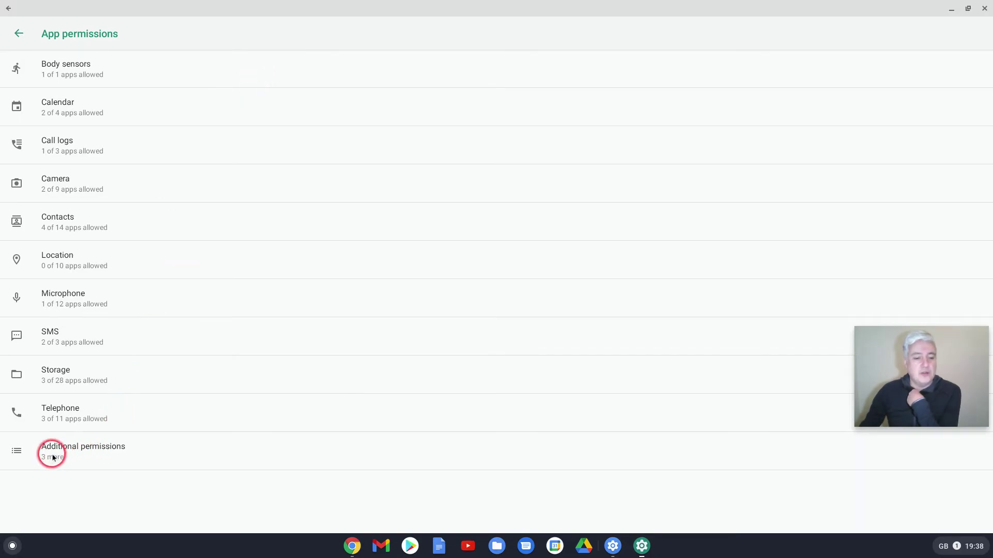
{"action": "left_click", "coordinate": [54, 451]}
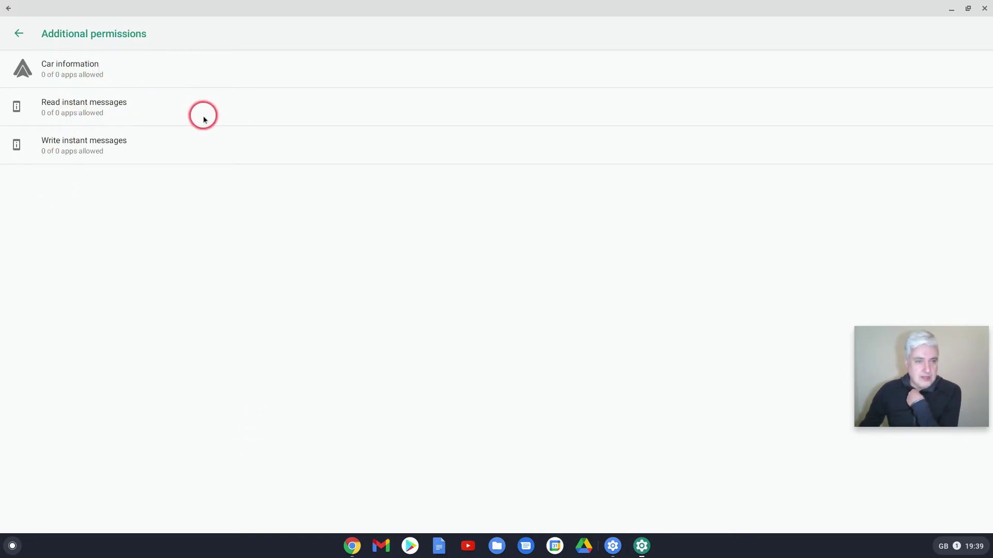
{"action": "mouse_move", "coordinate": [250, 154]}
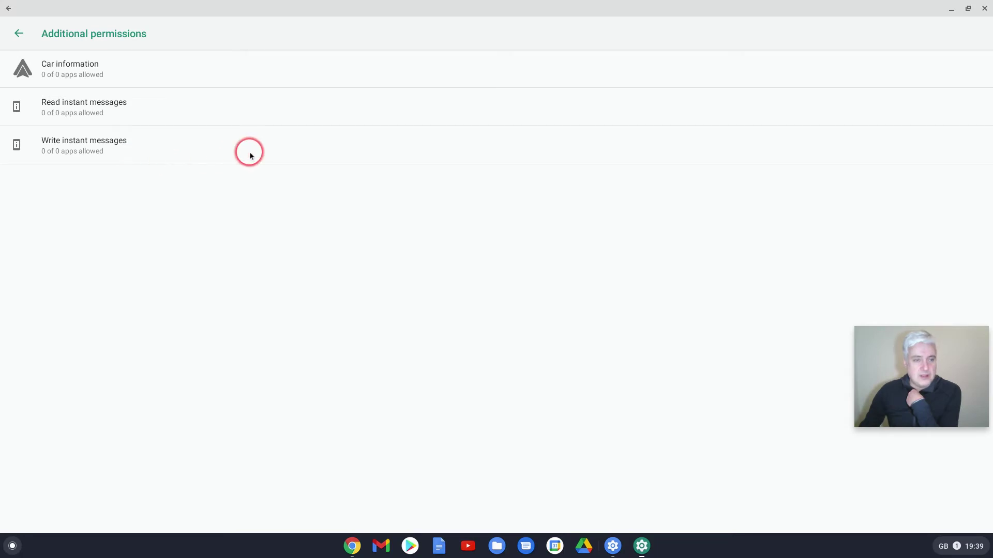
{"action": "mouse_move", "coordinate": [19, 32]}
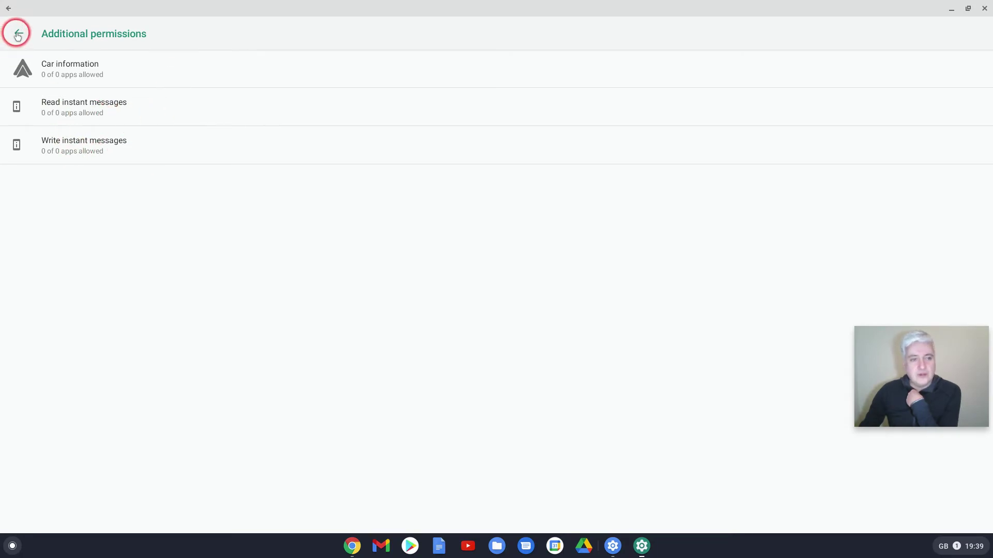
{"action": "left_click", "coordinate": [17, 32]}
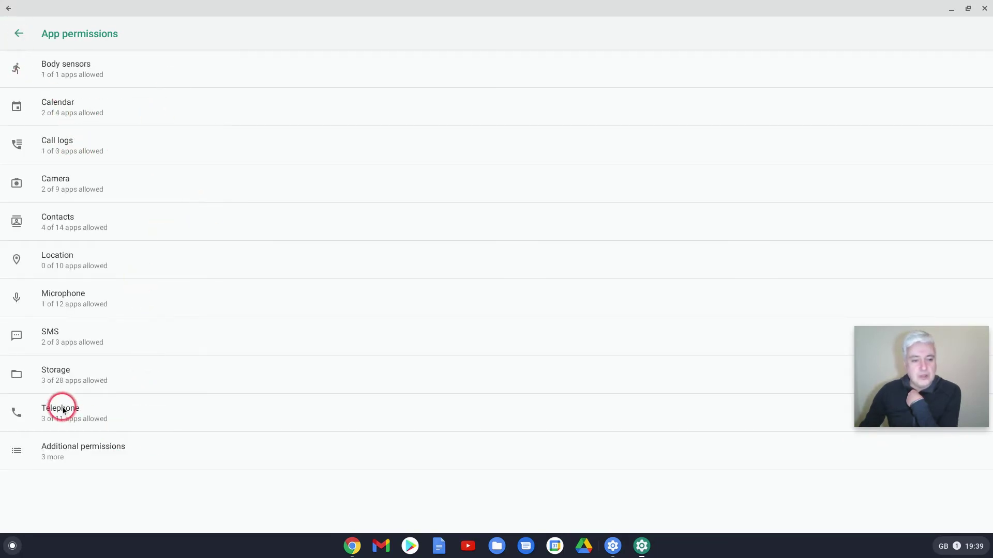
{"action": "left_click", "coordinate": [60, 411]}
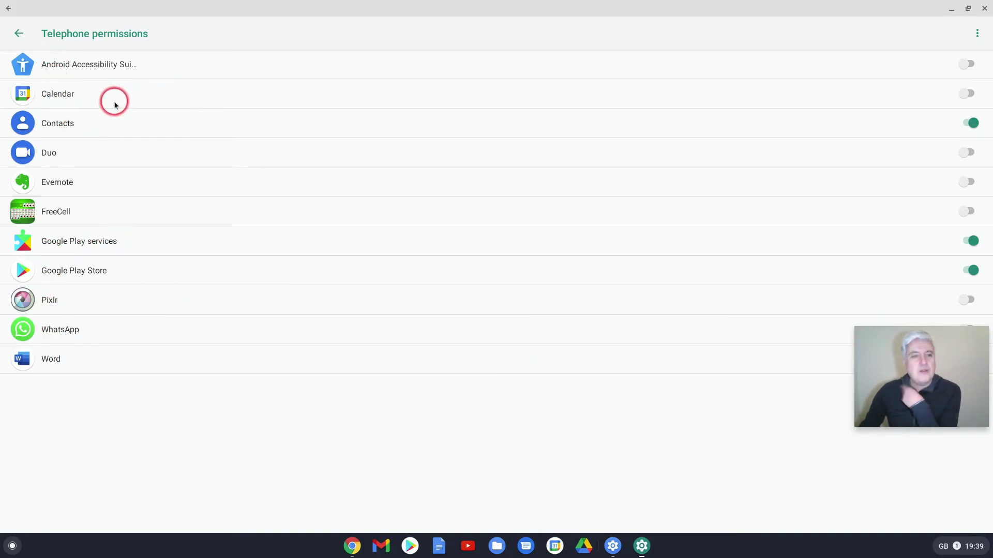
{"action": "mouse_move", "coordinate": [118, 93]}
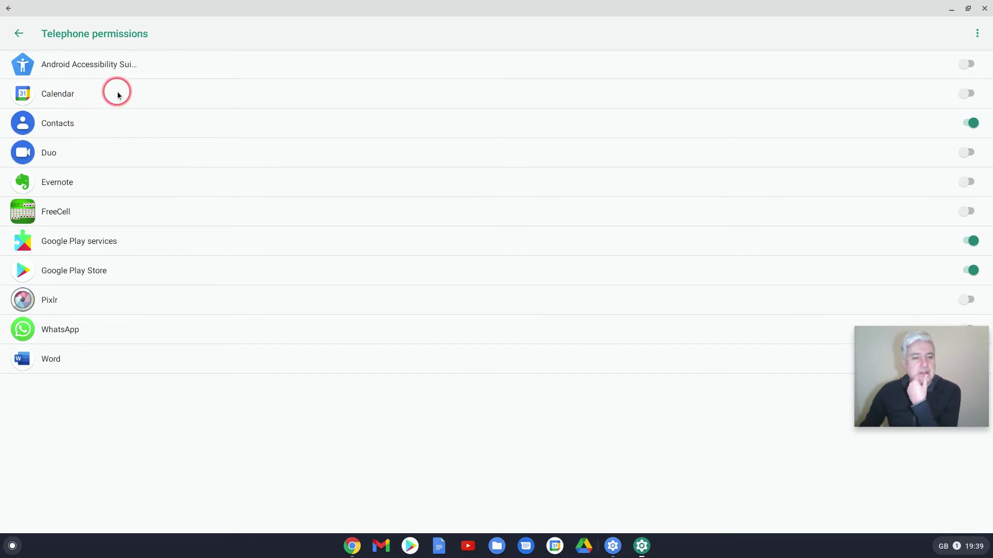
{"action": "left_click", "coordinate": [19, 32]}
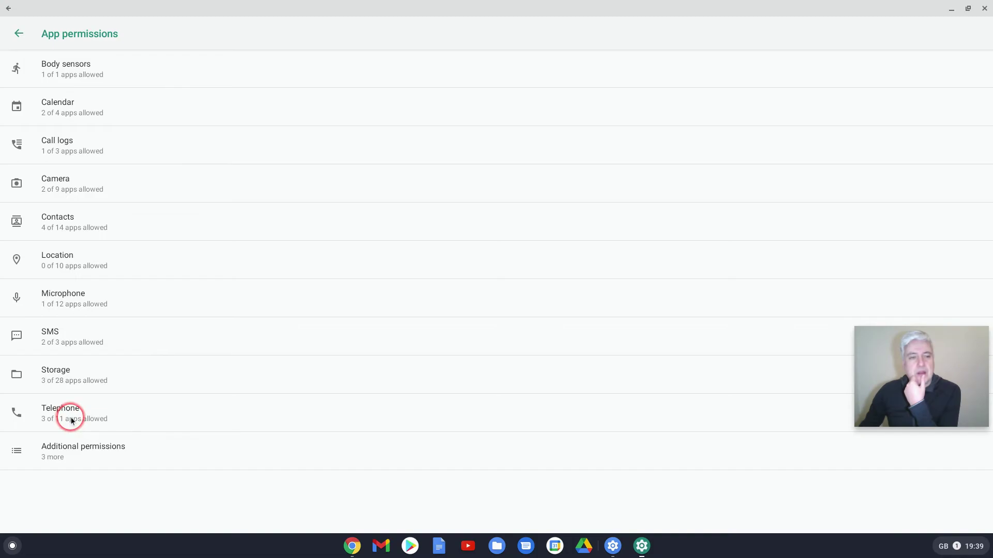
{"action": "left_click", "coordinate": [71, 418]}
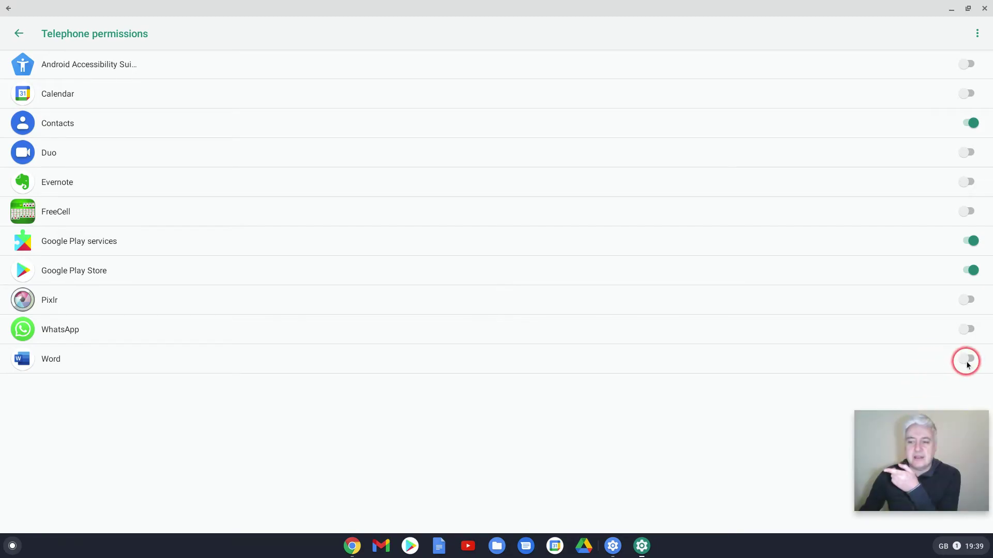
{"action": "left_click", "coordinate": [966, 267]}
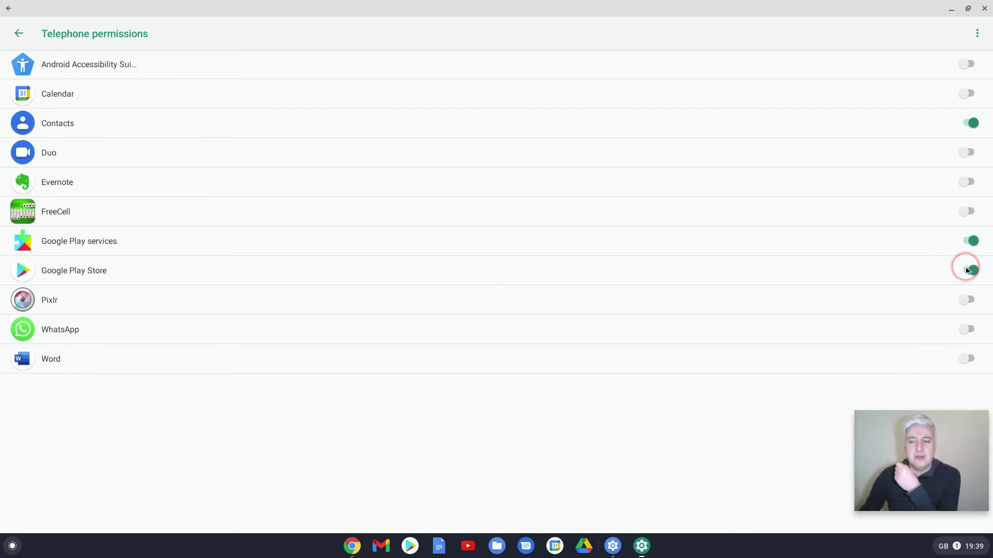
{"action": "left_click", "coordinate": [966, 267]}
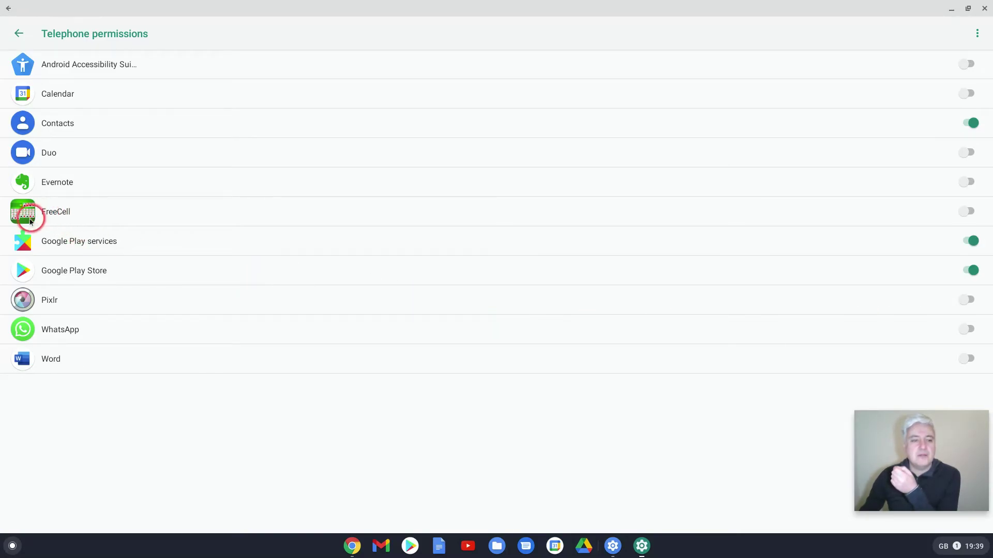
{"action": "mouse_move", "coordinate": [52, 218]}
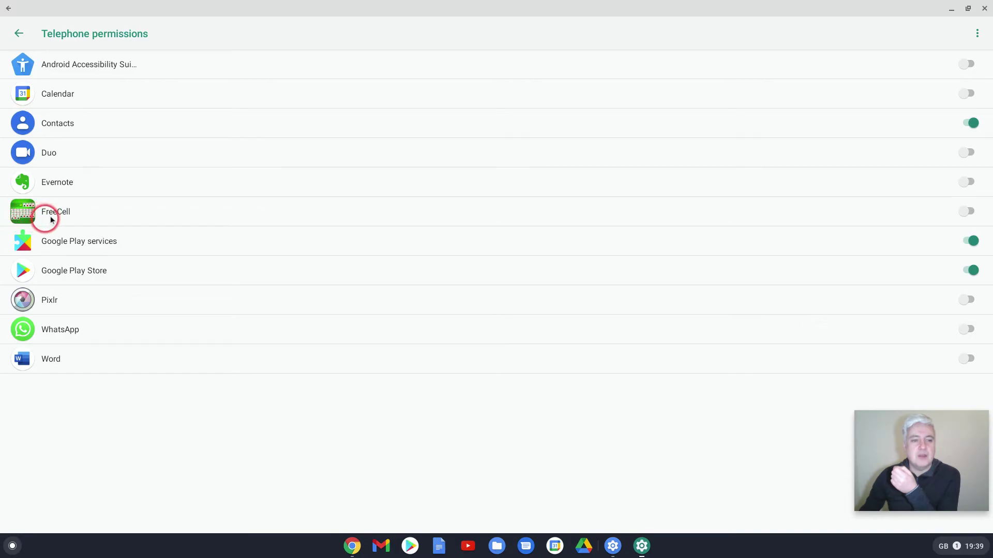
{"action": "mouse_move", "coordinate": [123, 55]}
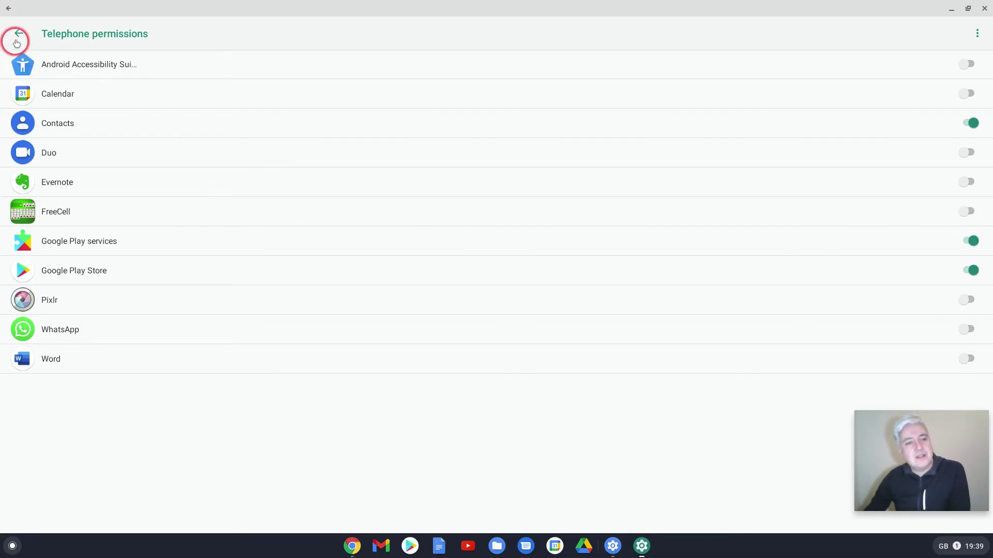
{"action": "left_click", "coordinate": [16, 41]}
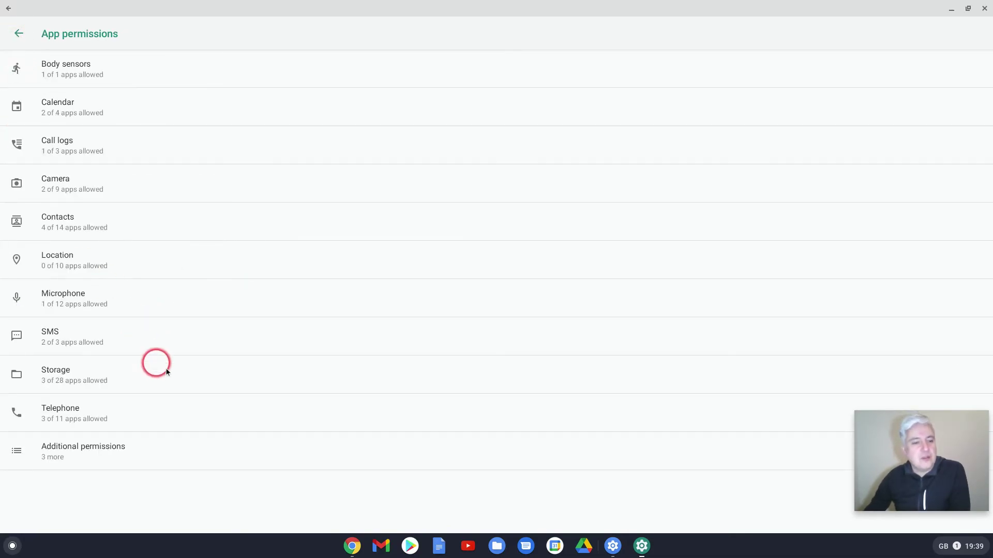
- Review Microphone permissions twice (only Google Play services allowed) and return to App permissions
{"action": "left_click", "coordinate": [64, 294]}
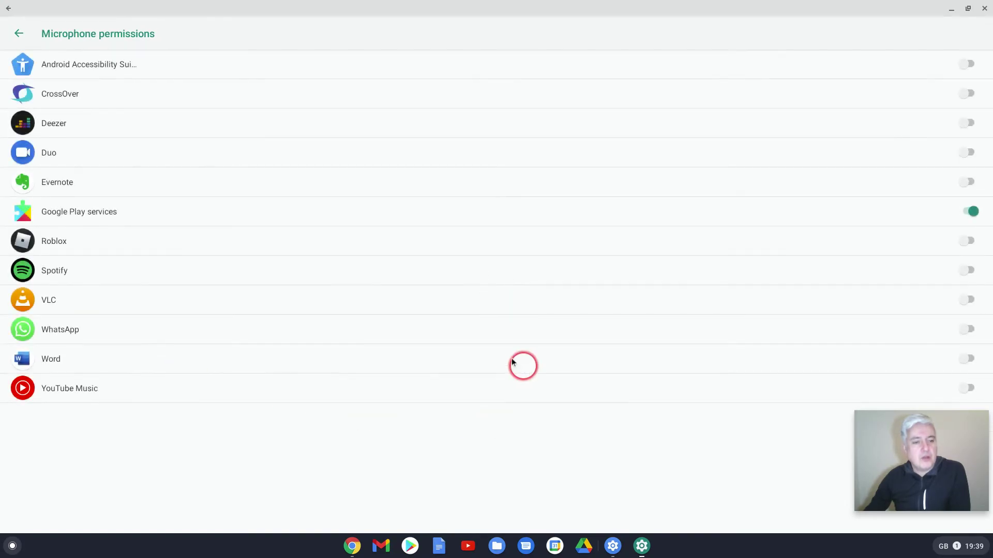
{"action": "left_click", "coordinate": [19, 32]}
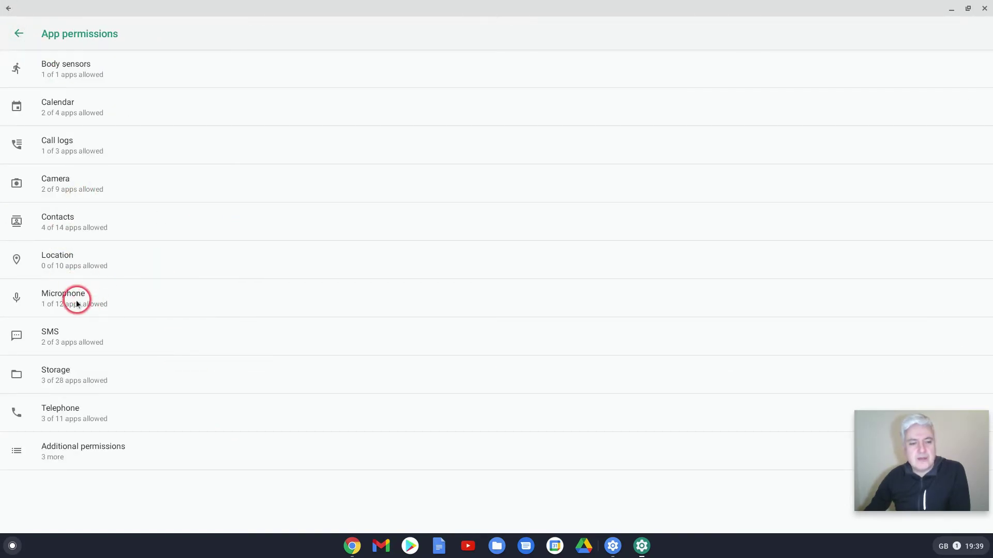
{"action": "left_click", "coordinate": [77, 298]}
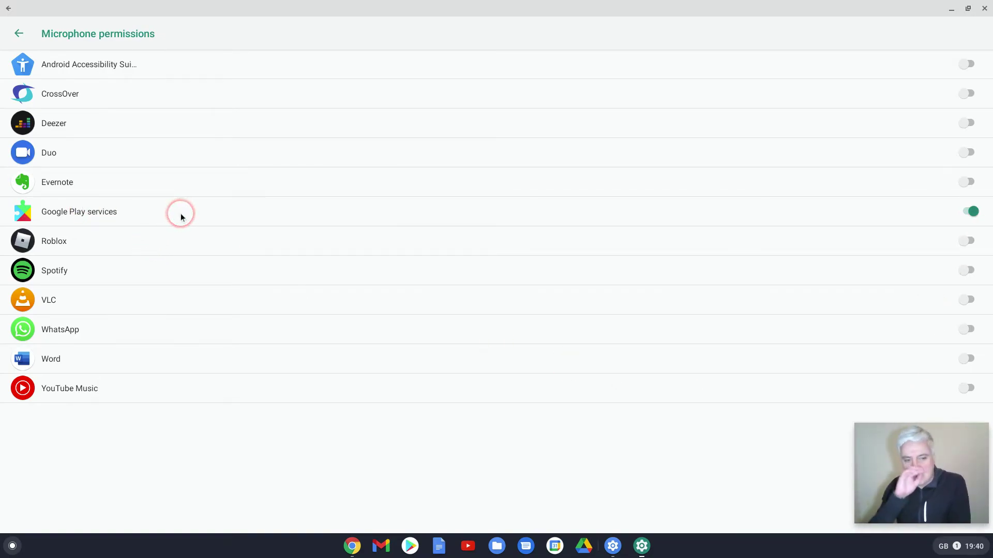
{"action": "mouse_move", "coordinate": [263, 227]}
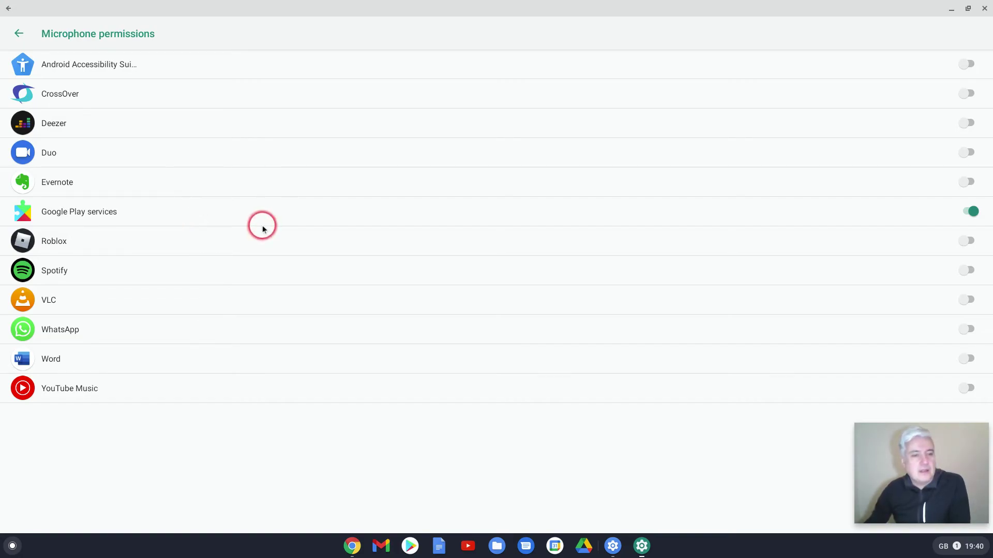
{"action": "mouse_move", "coordinate": [20, 150]}
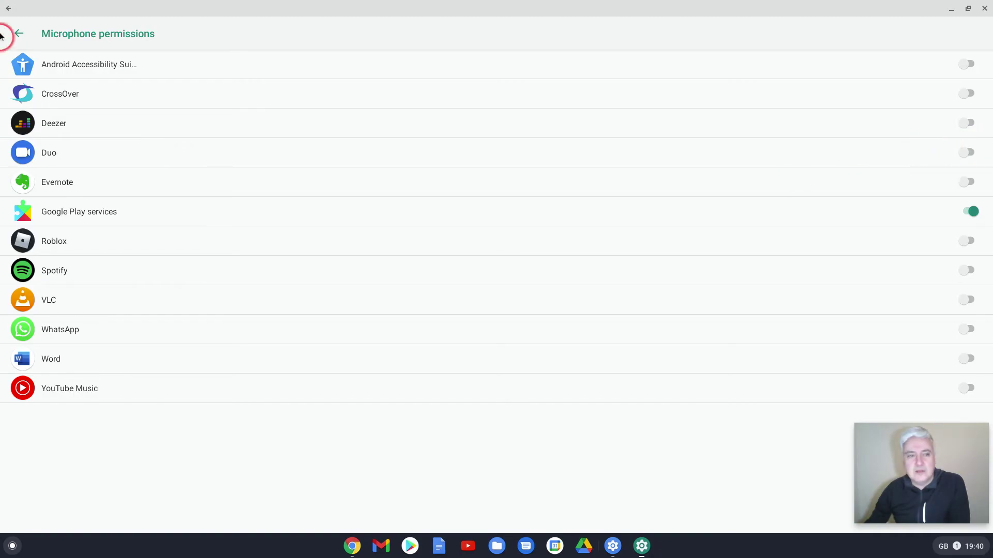
{"action": "left_click", "coordinate": [19, 32]}
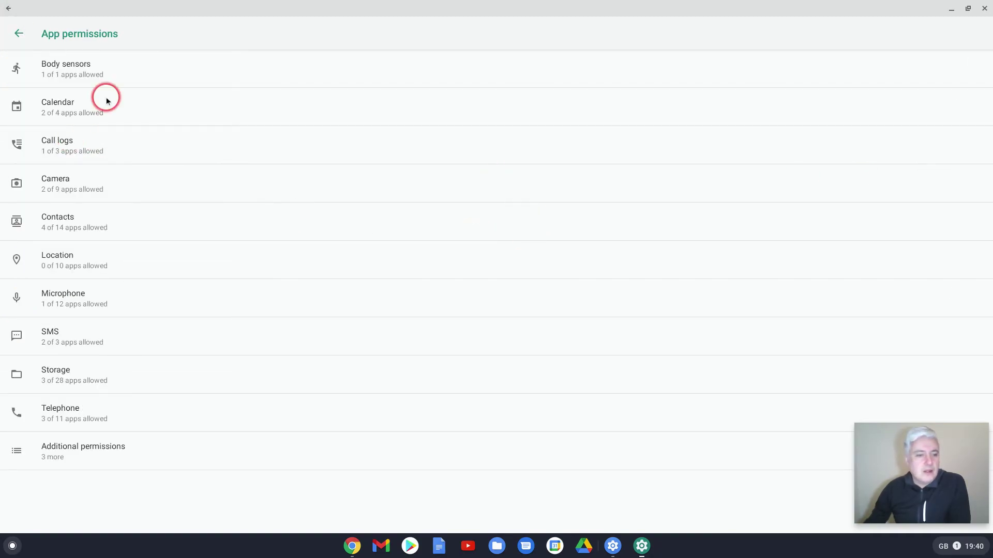
- Check Contacts permissions (Calendar, Contacts, Play services, WhatsApp allowed) and return to Apps & notifications
{"action": "left_click", "coordinate": [57, 222]}
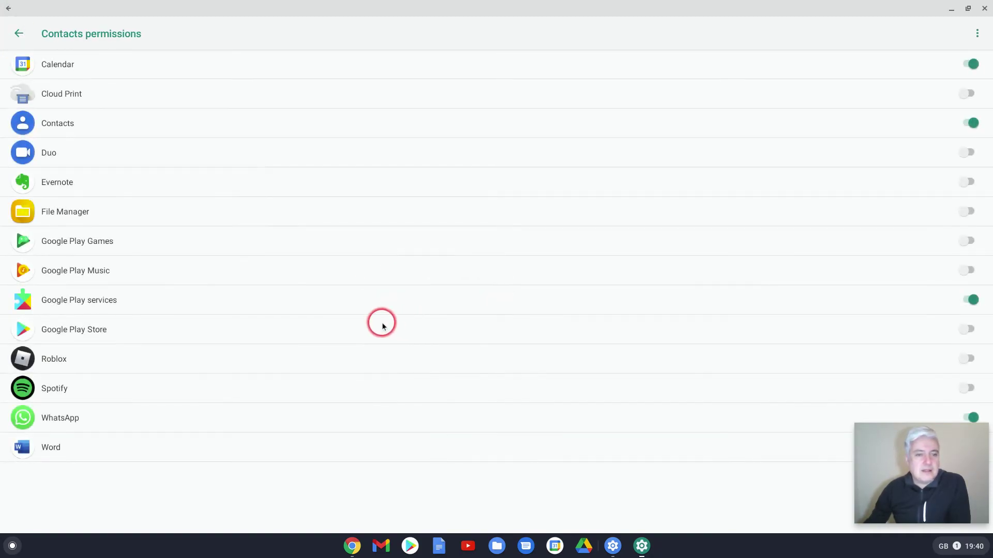
{"action": "mouse_move", "coordinate": [14, 130]}
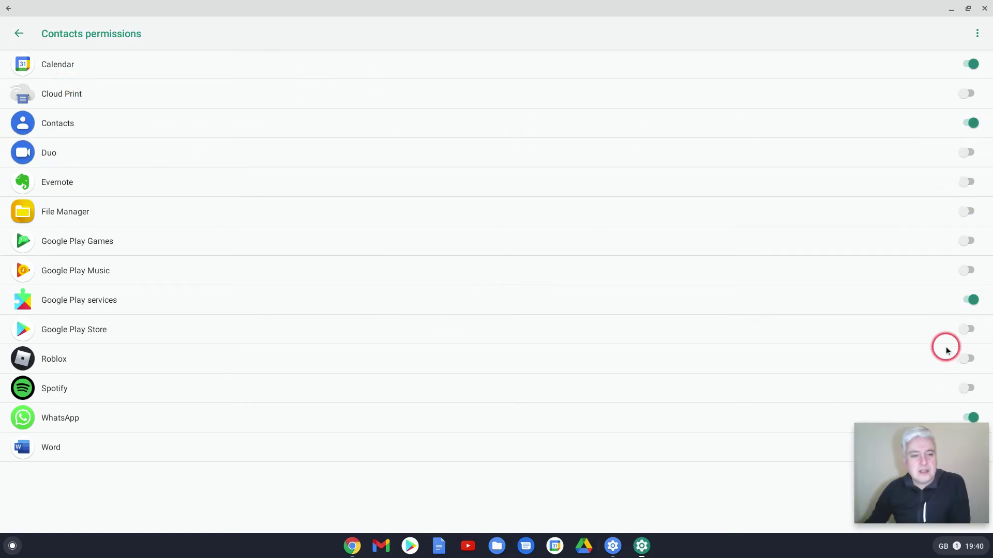
{"action": "left_click", "coordinate": [20, 32]}
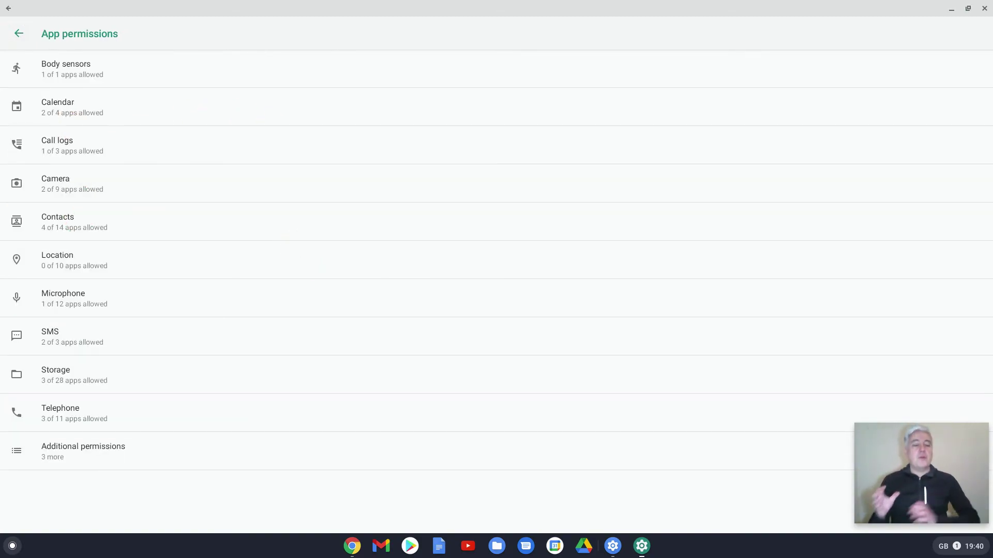
{"action": "left_click", "coordinate": [201, 272]}
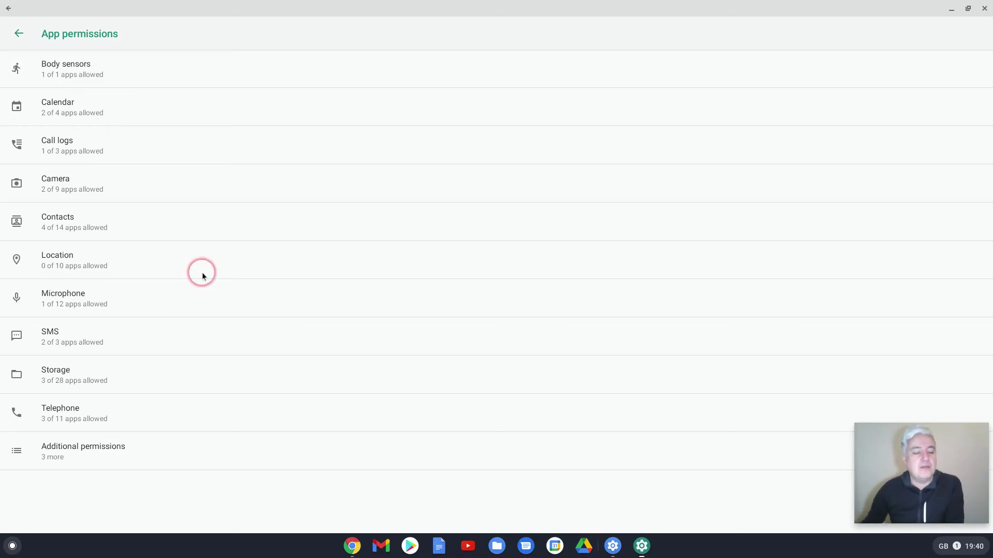
{"action": "left_click", "coordinate": [17, 32]}
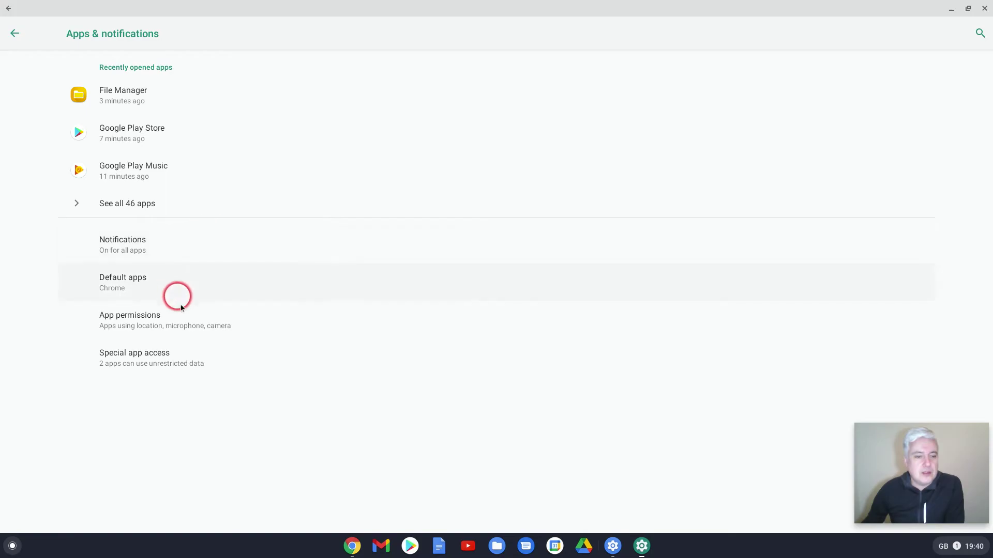
{"action": "left_click", "coordinate": [122, 244]}
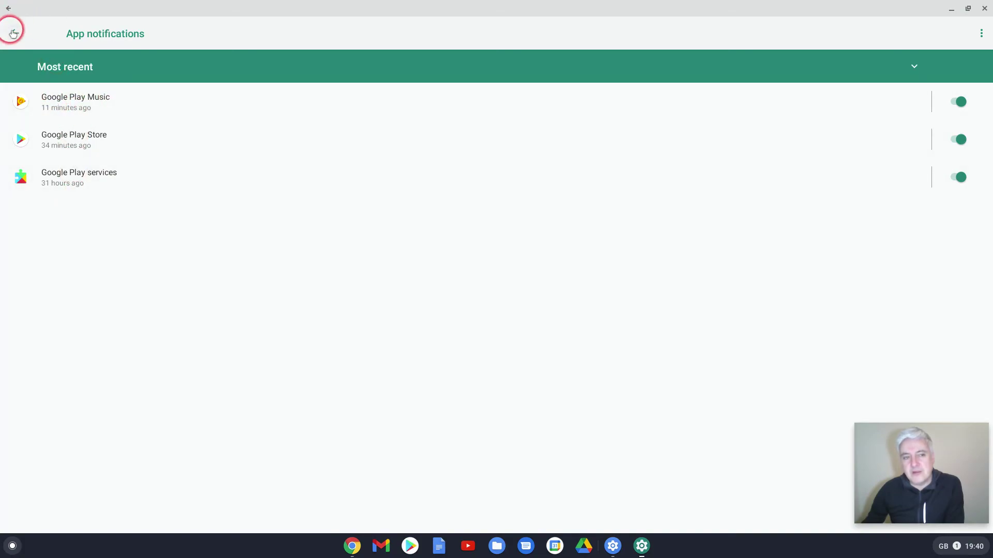
{"action": "left_click", "coordinate": [15, 32]}
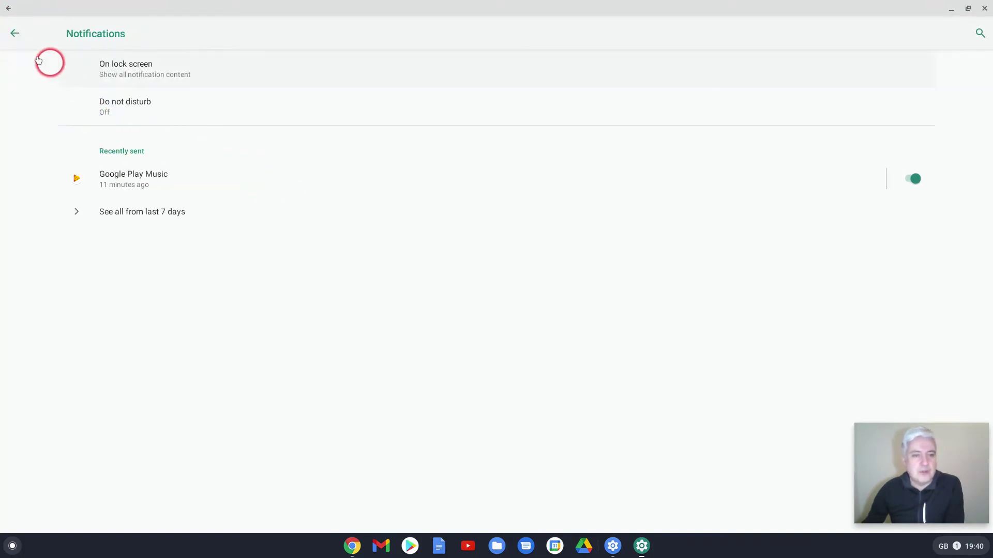
{"action": "left_click", "coordinate": [15, 34]}
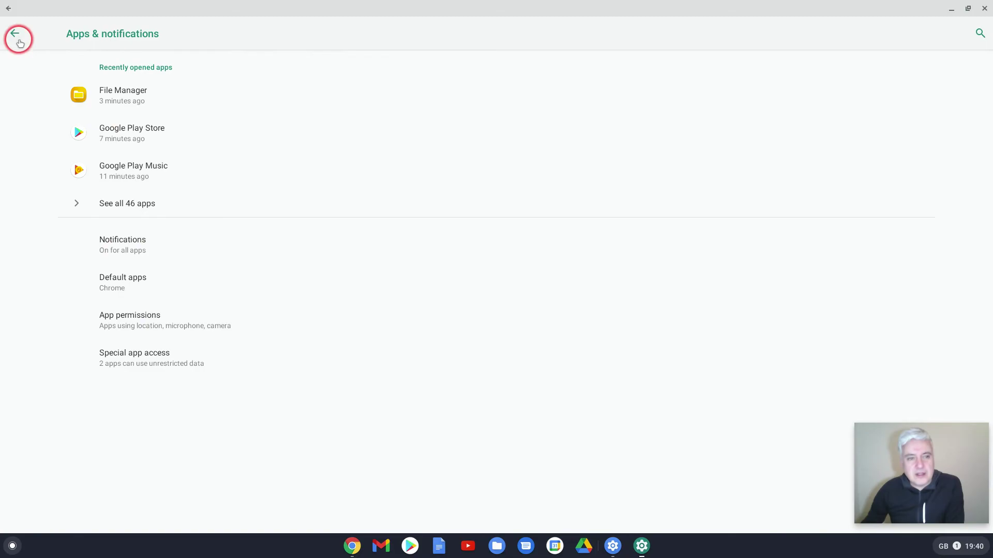
- Review the Sound and Storage pages from the main Android Settings list
{"action": "left_click", "coordinate": [17, 33]}
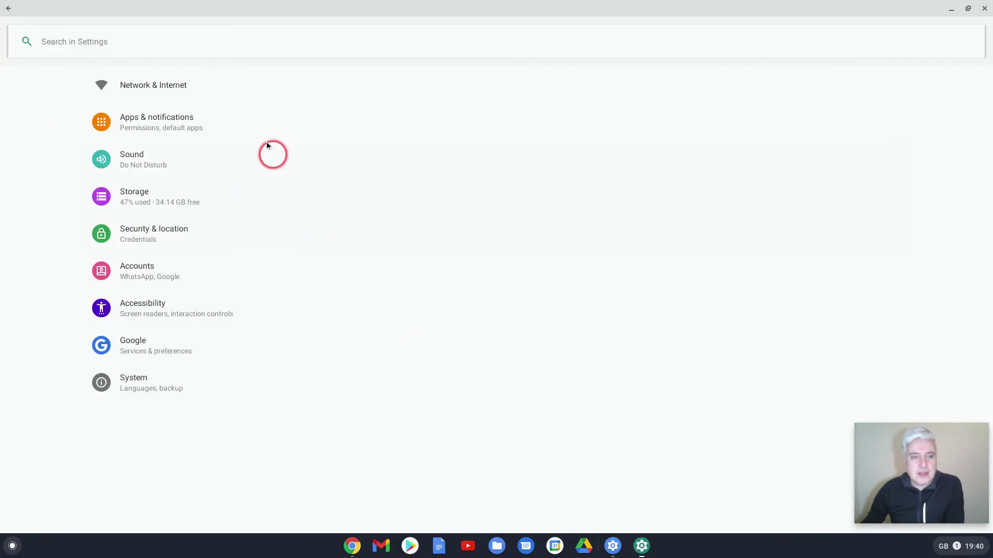
{"action": "left_click", "coordinate": [132, 160]}
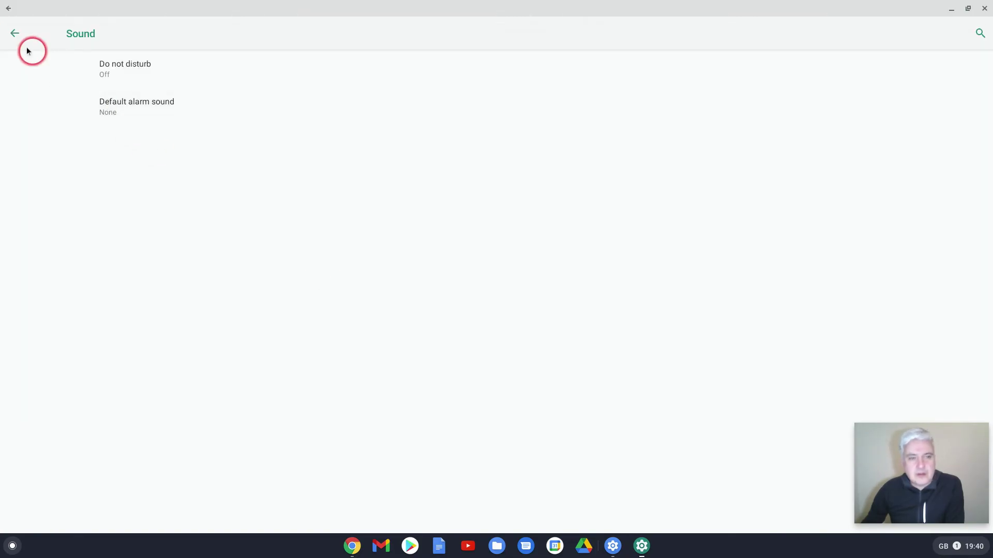
{"action": "left_click", "coordinate": [15, 32]}
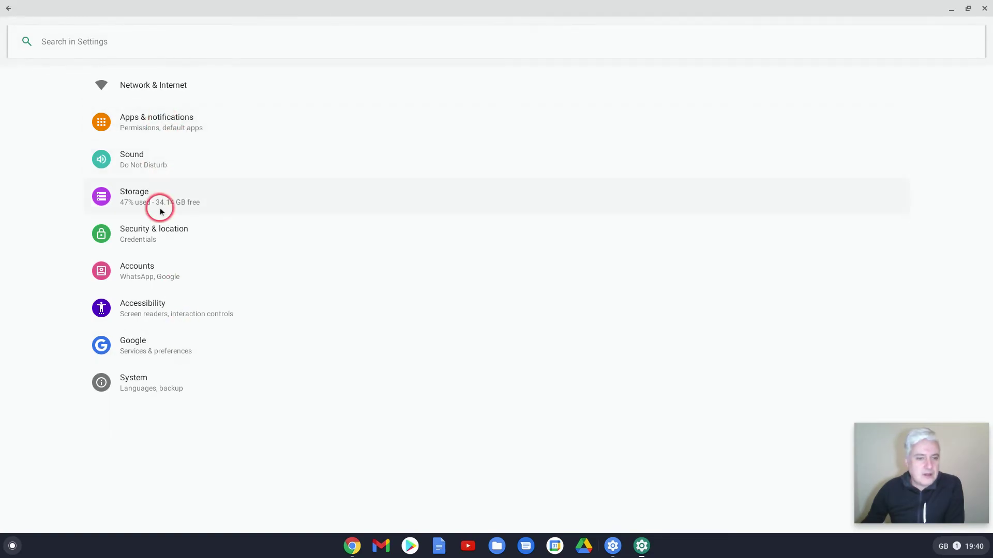
{"action": "left_click", "coordinate": [160, 211]}
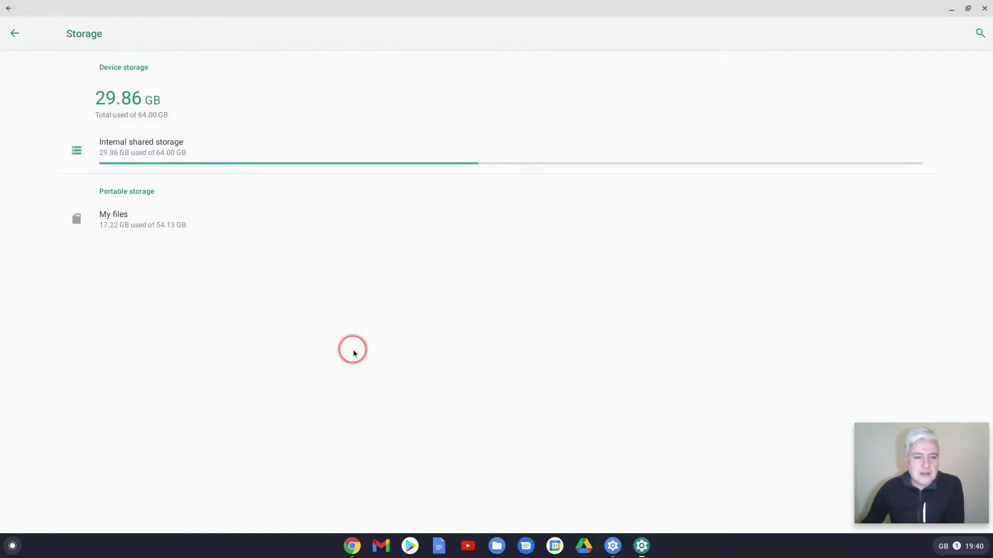
{"action": "mouse_move", "coordinate": [57, 79]}
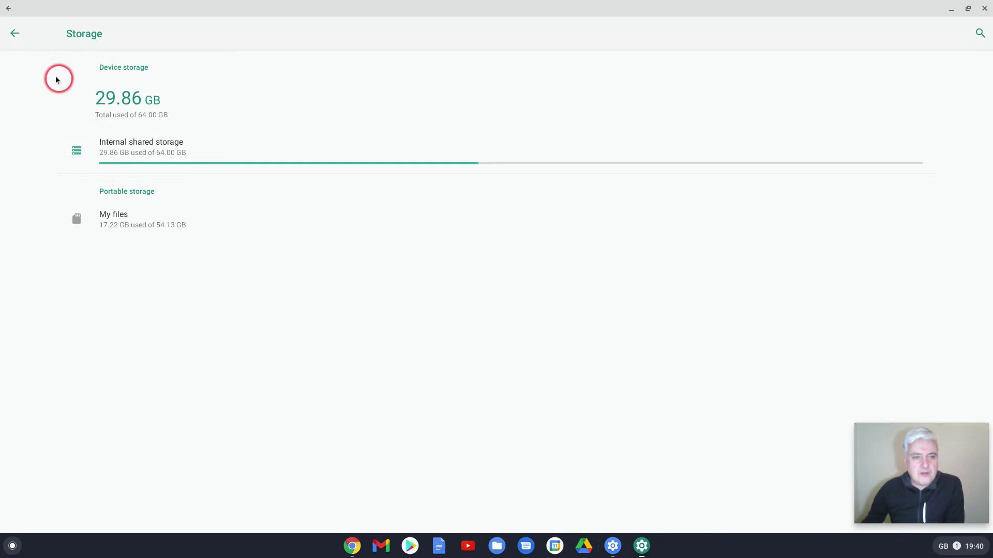
{"action": "left_click", "coordinate": [15, 33]}
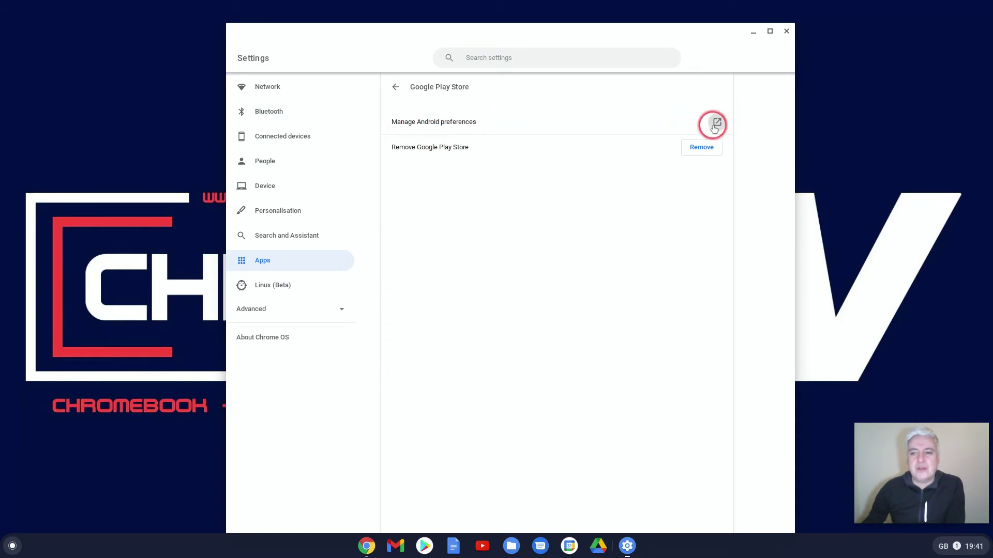
- Check internal shared storage (29.87 GB of 64 GB used), then bring up the device's Google and WhatsApp accounts
{"action": "left_click", "coordinate": [714, 124]}
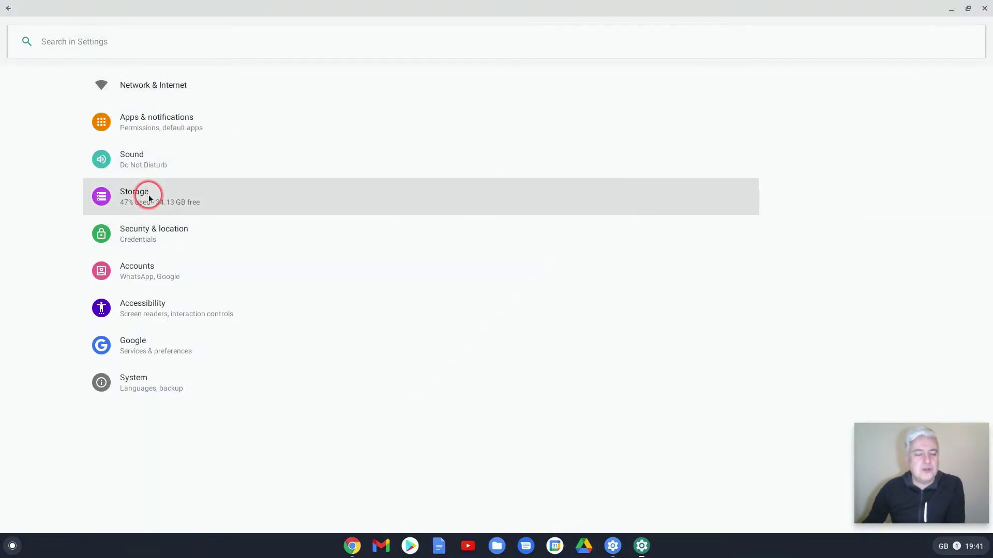
{"action": "left_click", "coordinate": [149, 197]}
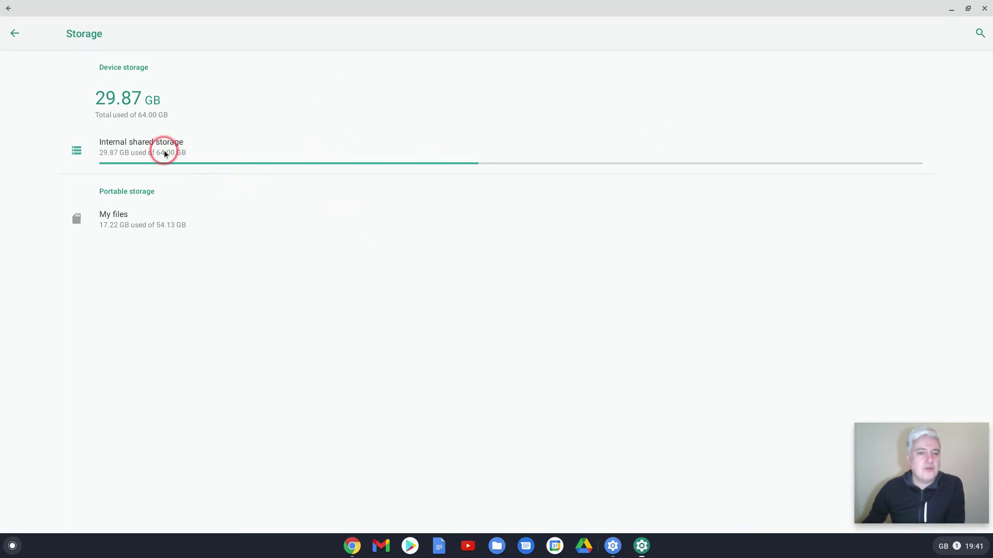
{"action": "left_click", "coordinate": [165, 155]}
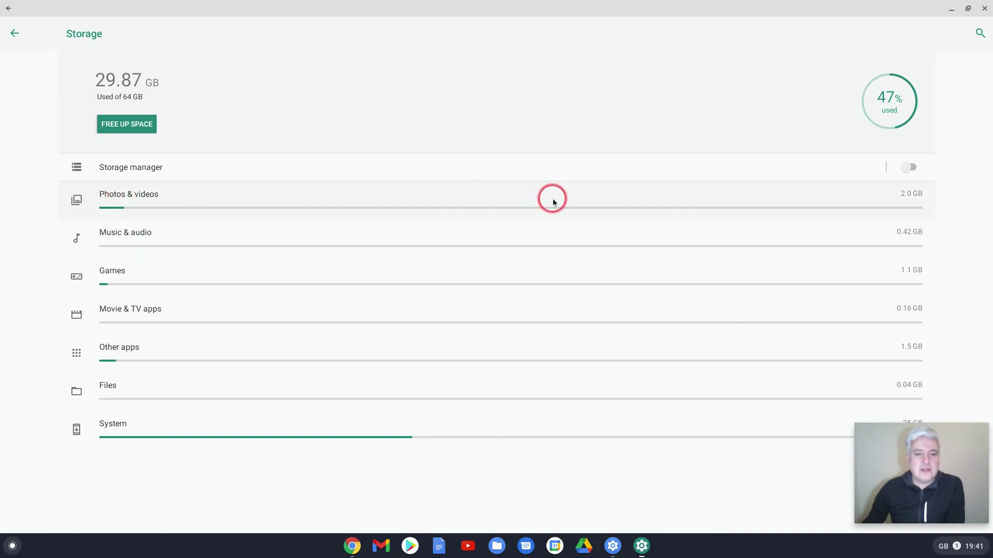
{"action": "mouse_move", "coordinate": [608, 440]}
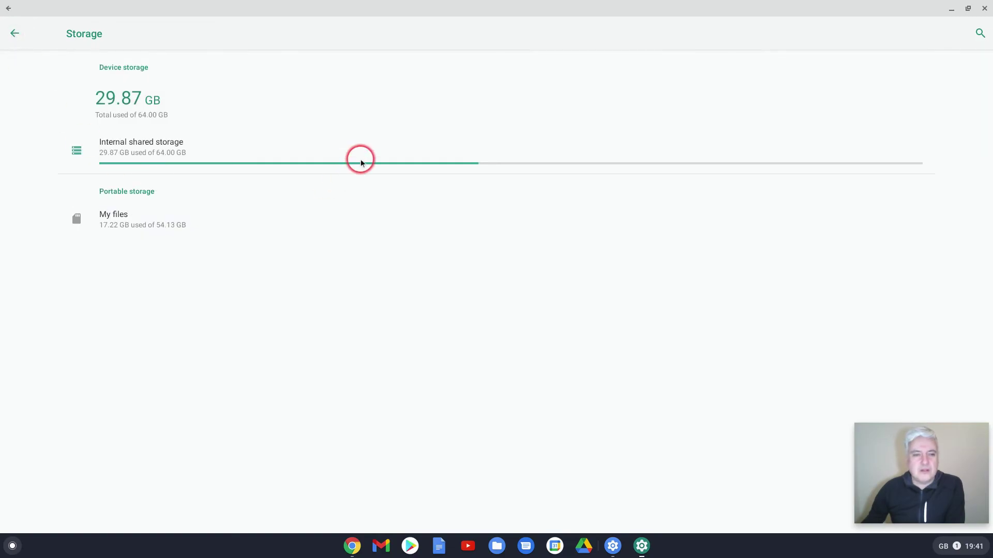
{"action": "left_click", "coordinate": [14, 32]}
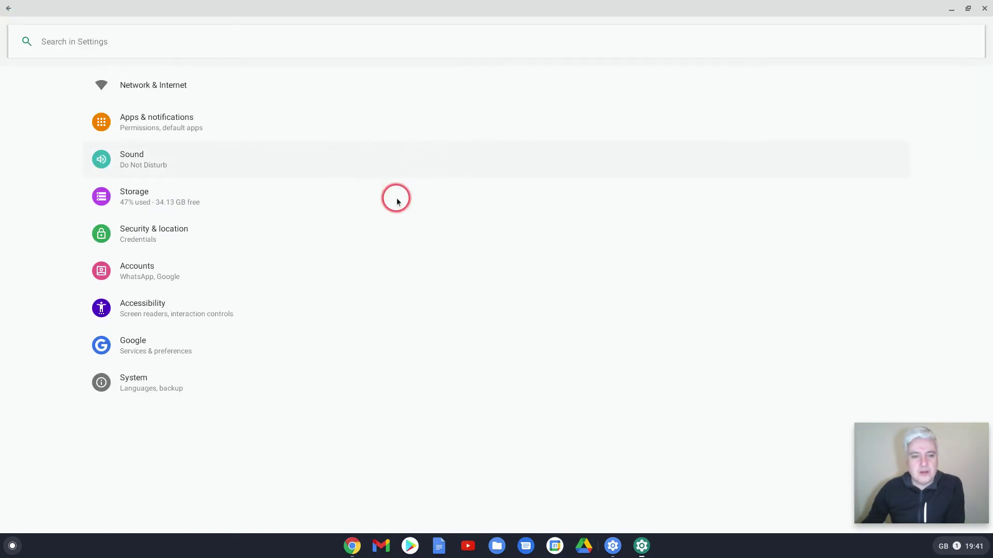
{"action": "mouse_move", "coordinate": [160, 209]}
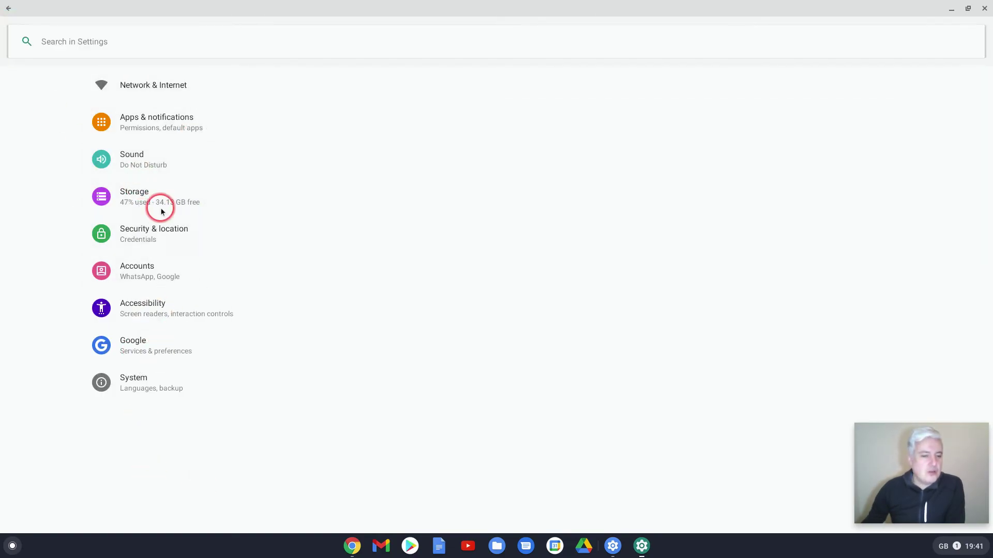
{"action": "left_click", "coordinate": [136, 271]}
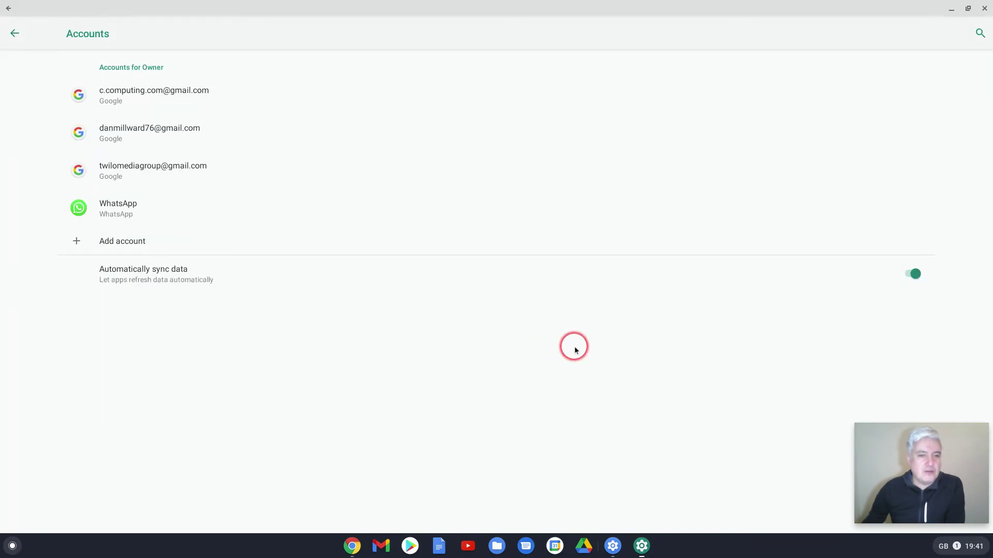
{"action": "mouse_move", "coordinate": [16, 32]}
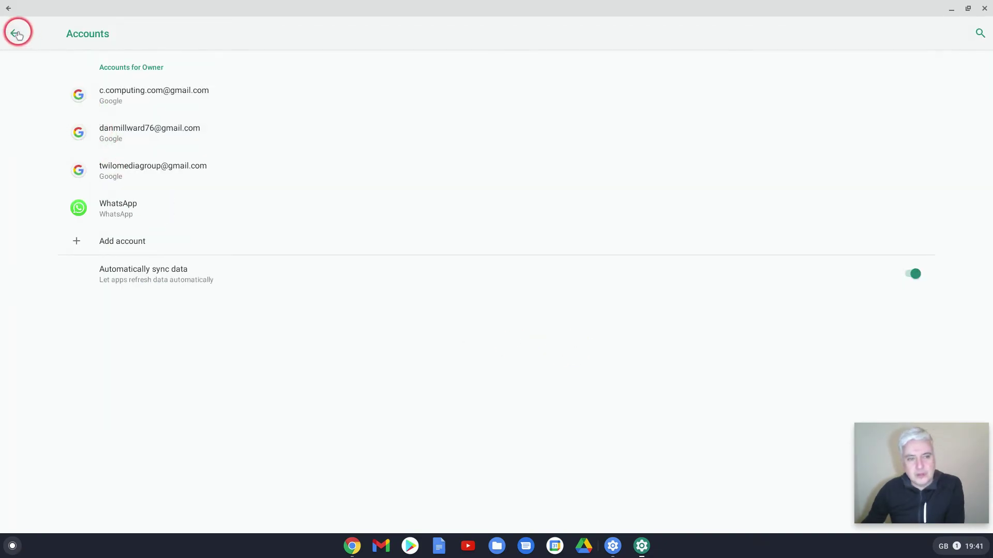
- Return to Manage your apps in Chrome OS Settings and locate Autodesk SketchBook in the installed list
{"action": "left_click", "coordinate": [18, 33]}
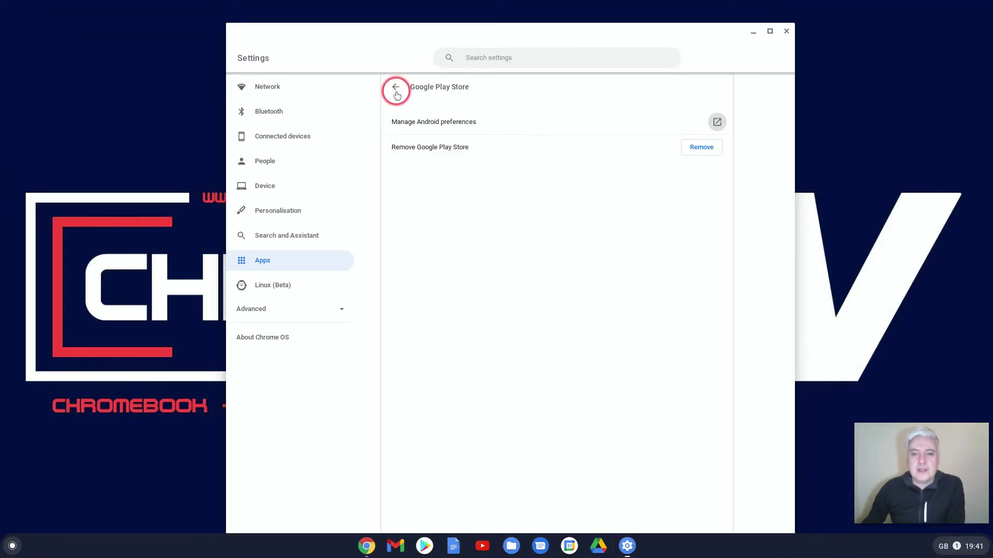
{"action": "left_click", "coordinate": [395, 87]}
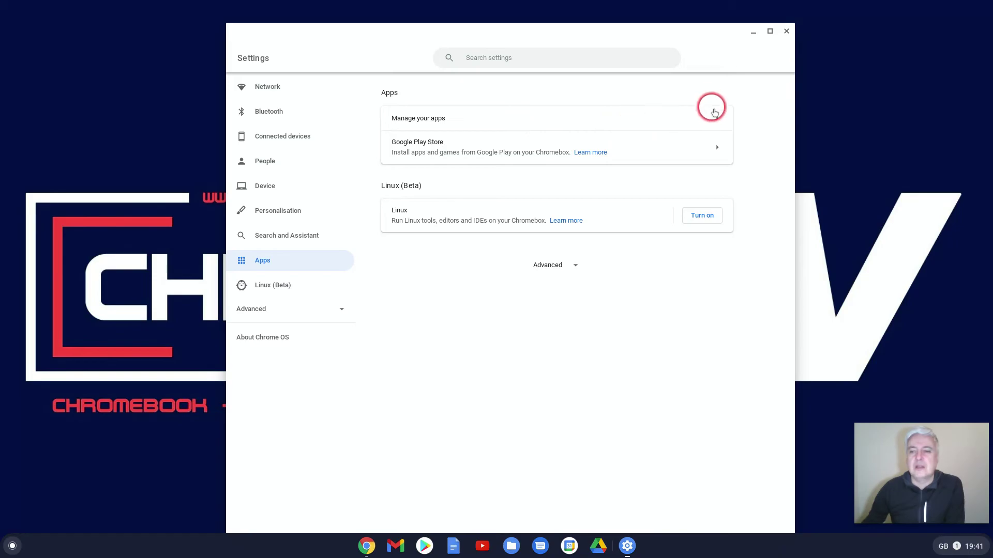
{"action": "left_click", "coordinate": [418, 117]}
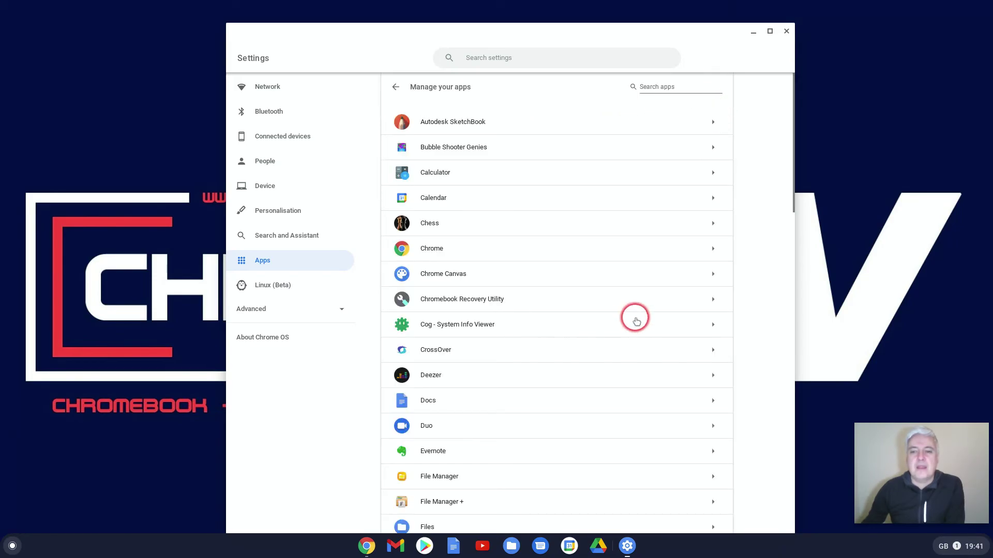
{"action": "scroll", "scroll_direction": "down", "scroll_amount": 3}
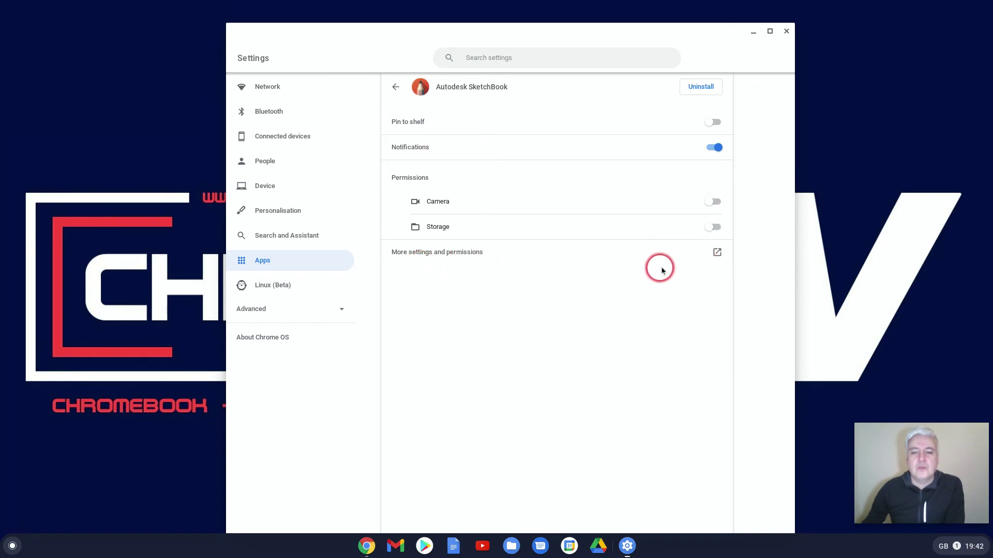
- View SketchBook's Android app info and permissions (camera and storage off), then back out
{"action": "left_click", "coordinate": [718, 253]}
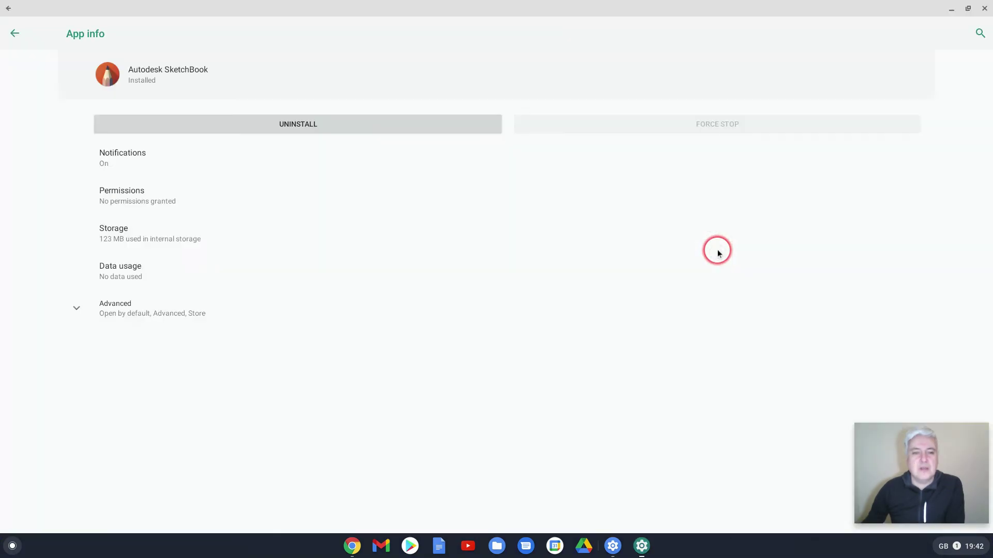
{"action": "mouse_move", "coordinate": [161, 170]}
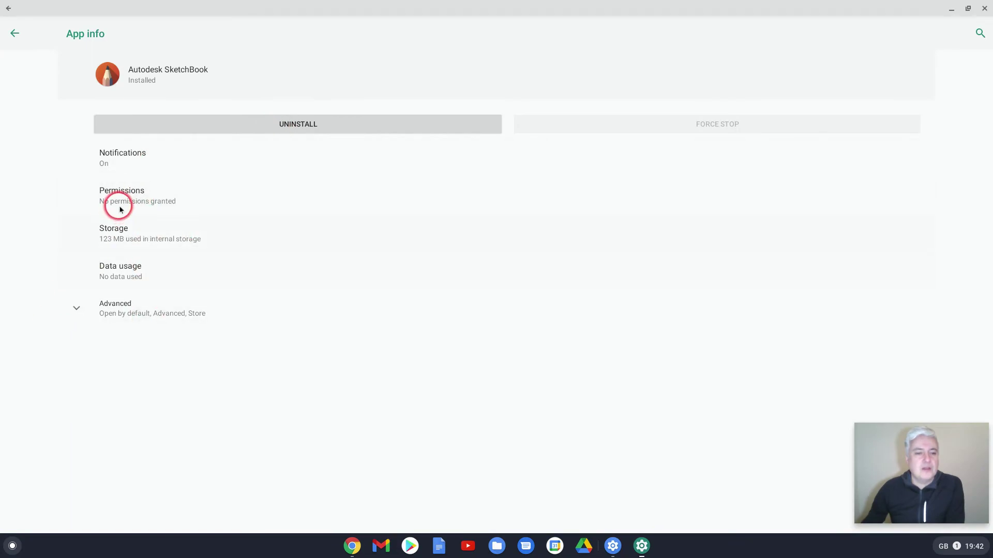
{"action": "left_click", "coordinate": [122, 194]}
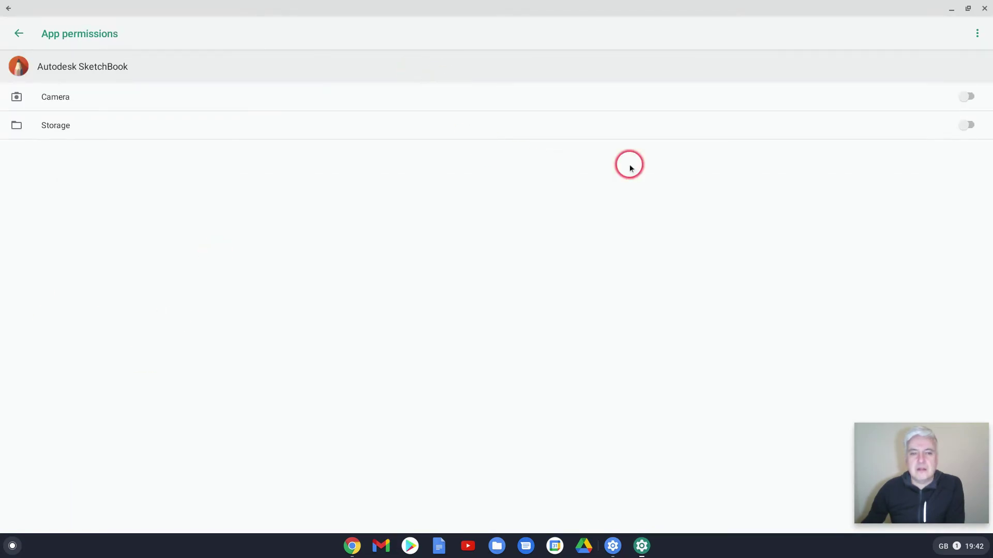
{"action": "left_click", "coordinate": [18, 33]}
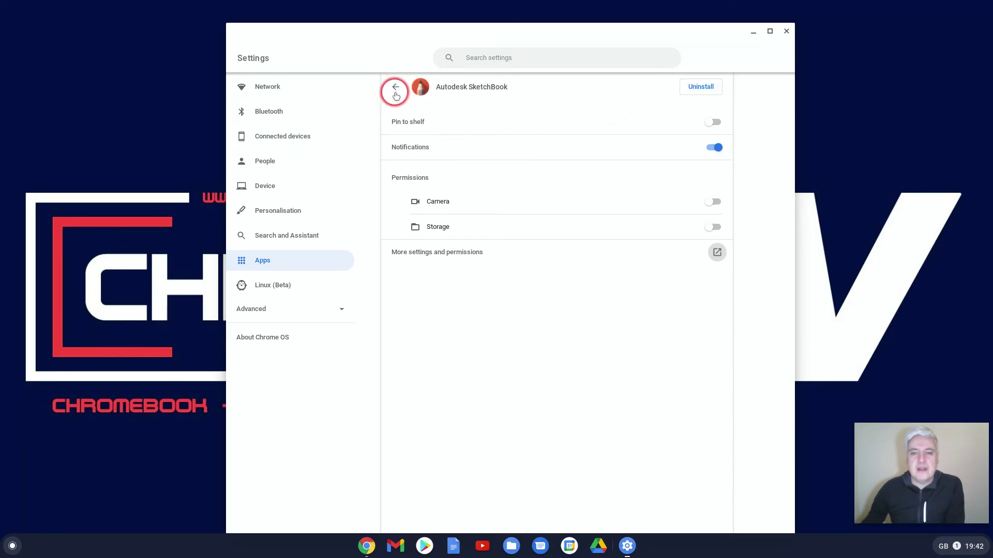
- Return to the installed apps list and back to the Apps section overview
{"action": "left_click", "coordinate": [395, 87]}
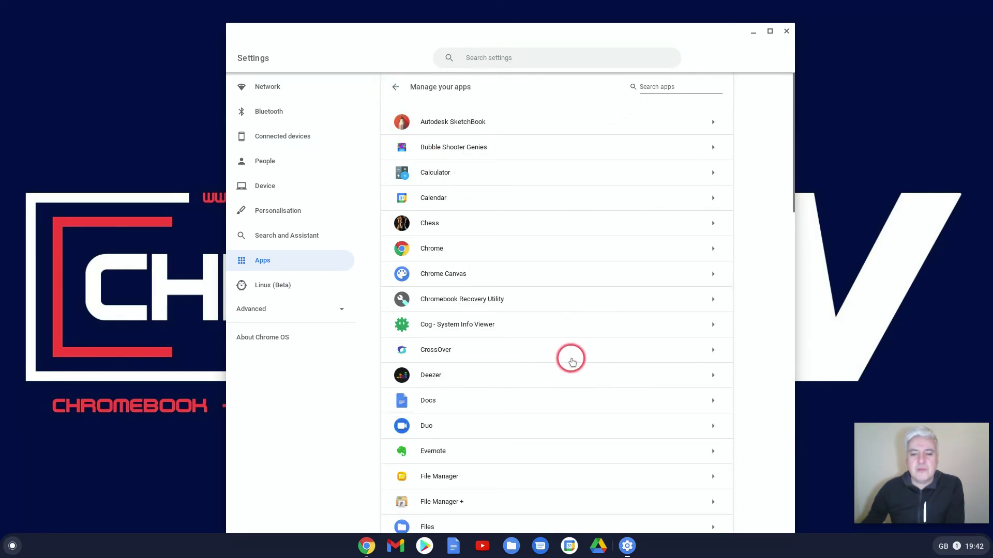
{"action": "scroll", "scroll_direction": "down", "scroll_amount": 3}
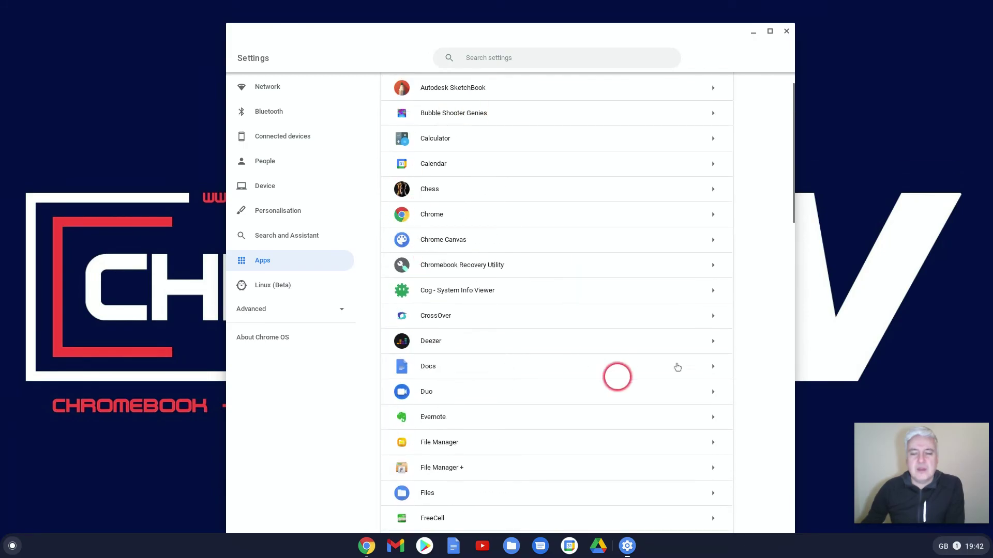
{"action": "left_click", "coordinate": [262, 261]}
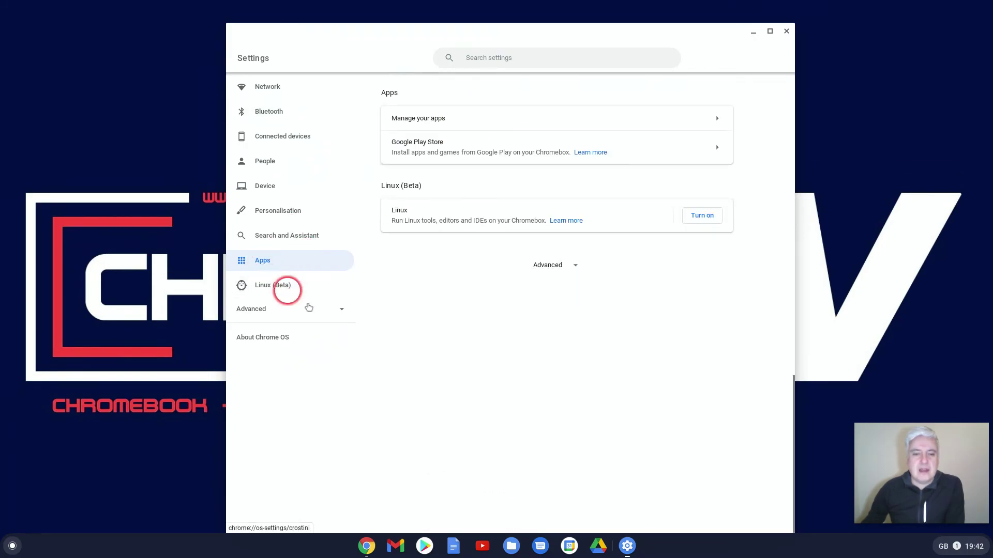
- View the Chess app's page, which needs no special permissions, then leave it
{"action": "left_click", "coordinate": [417, 117]}
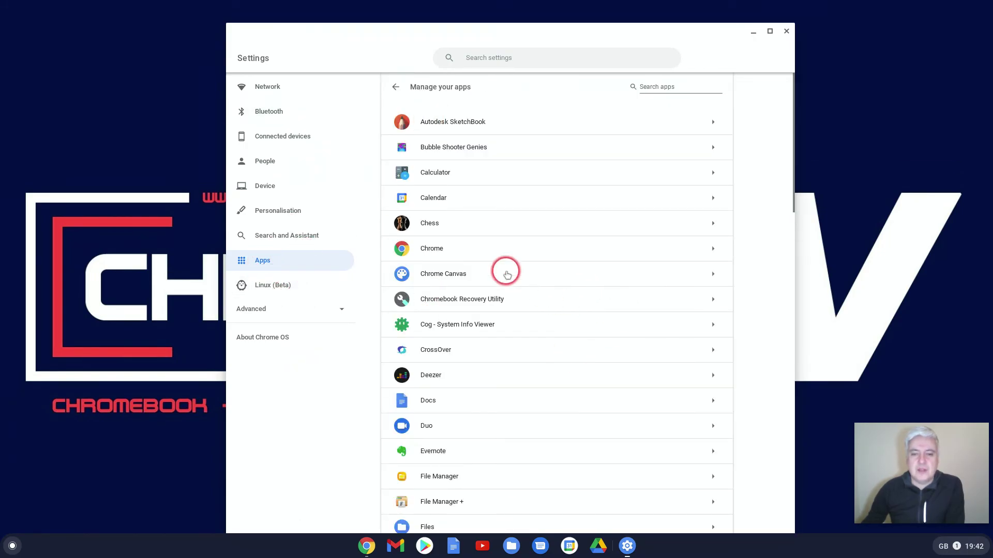
{"action": "mouse_move", "coordinate": [717, 224]}
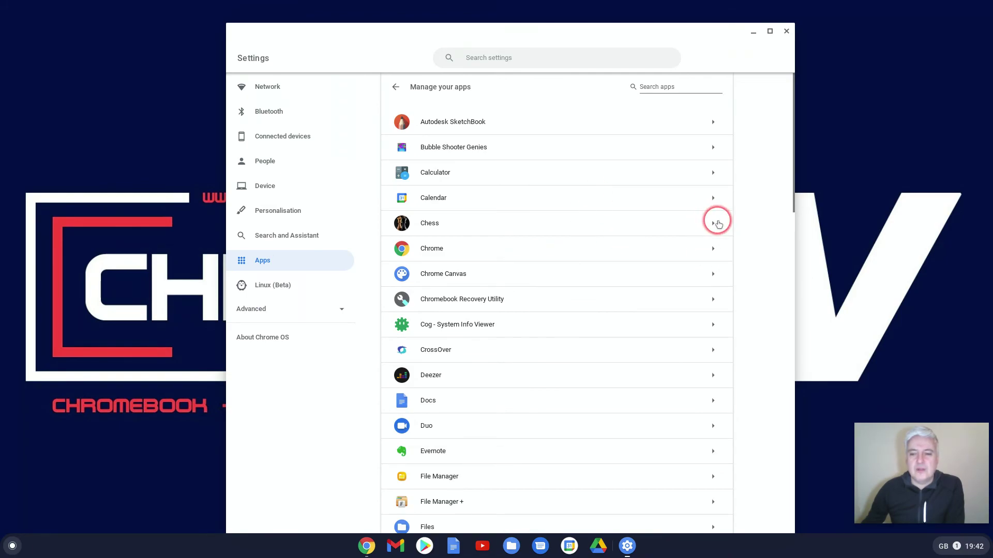
{"action": "left_click", "coordinate": [713, 222]}
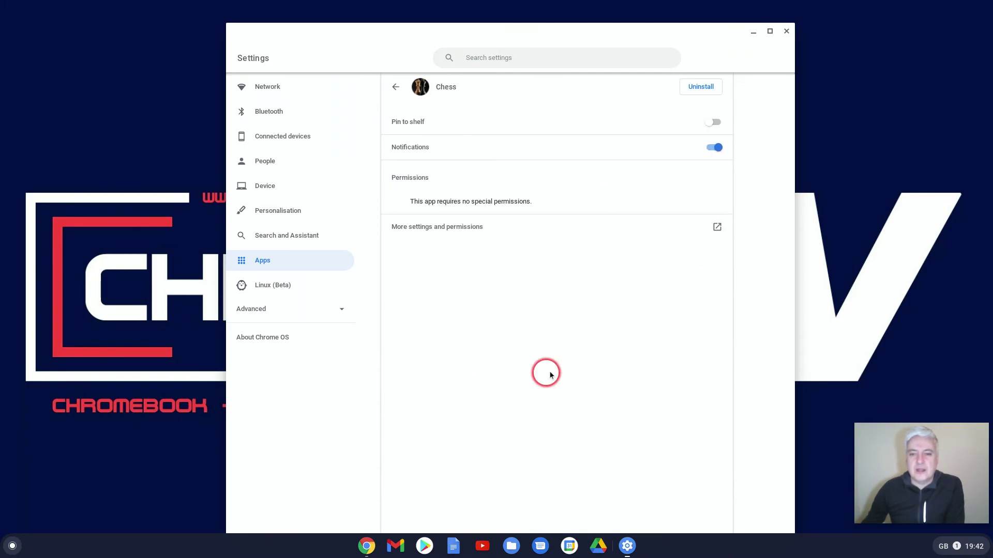
{"action": "mouse_move", "coordinate": [494, 304]}
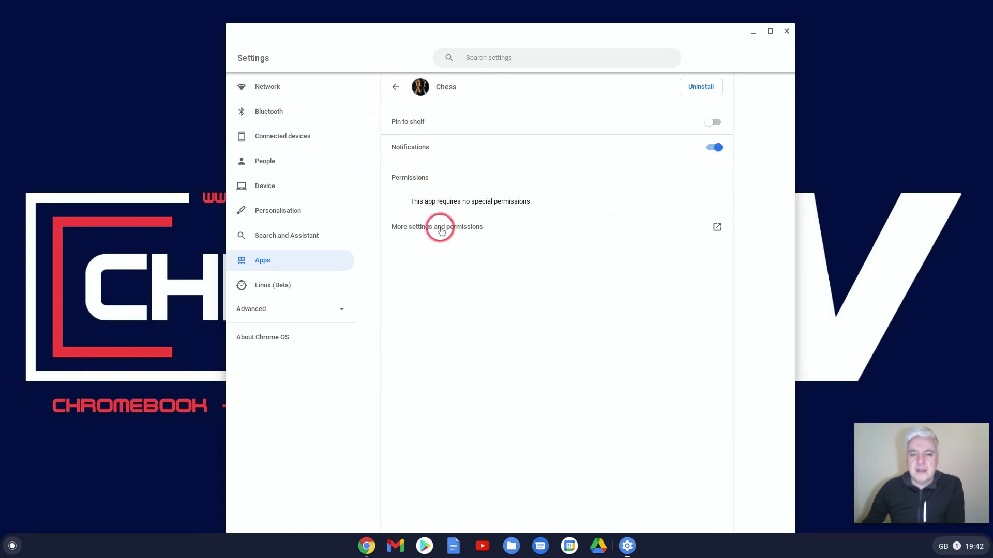
{"action": "mouse_move", "coordinate": [402, 90]}
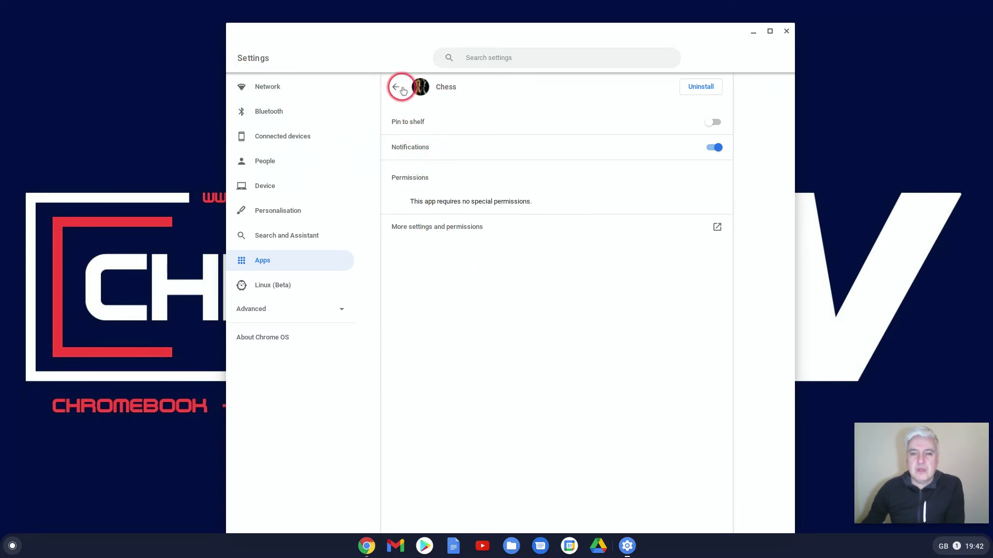
{"action": "left_click", "coordinate": [400, 89]}
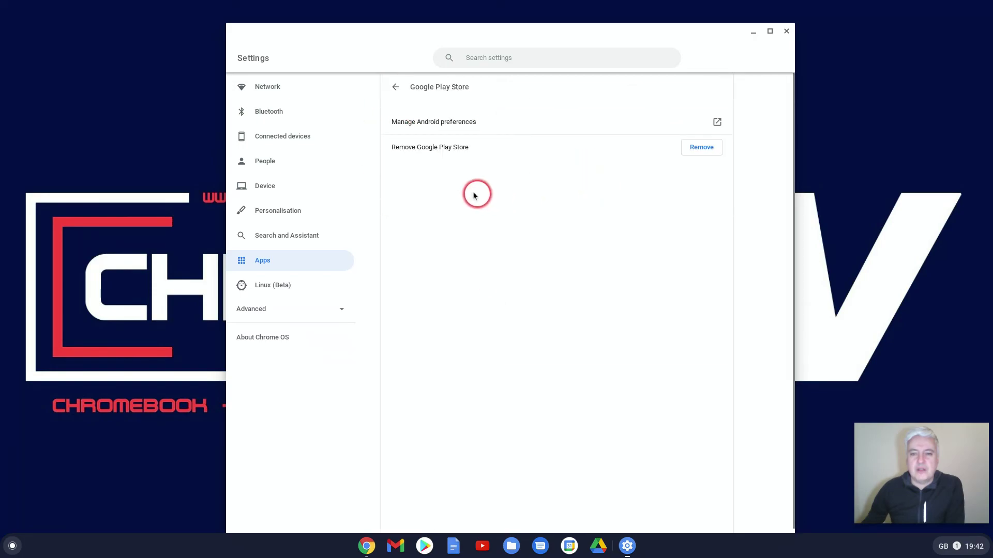
{"action": "mouse_move", "coordinate": [707, 125]}
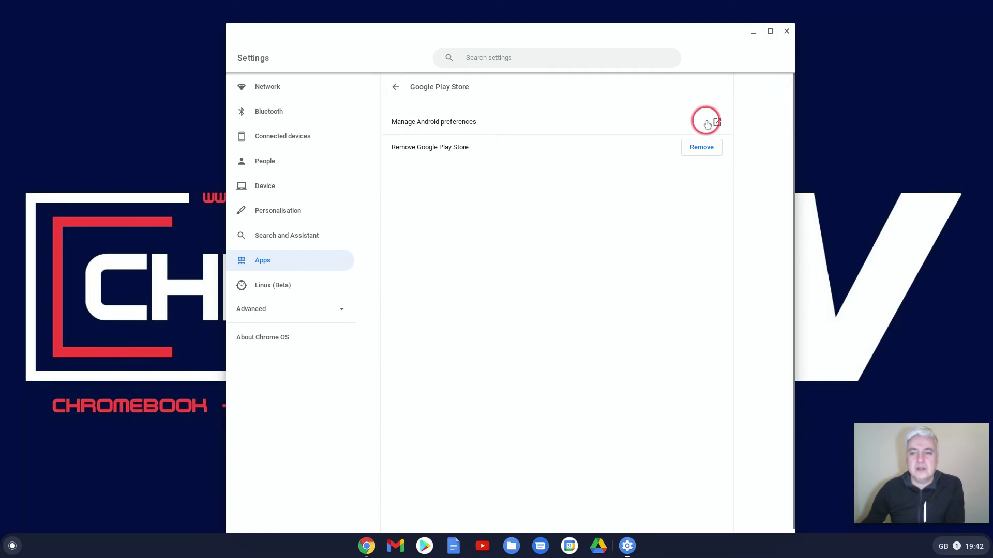
- Under Special app access, view Display over other apps, then close the Android settings window
{"action": "left_click", "coordinate": [716, 122]}
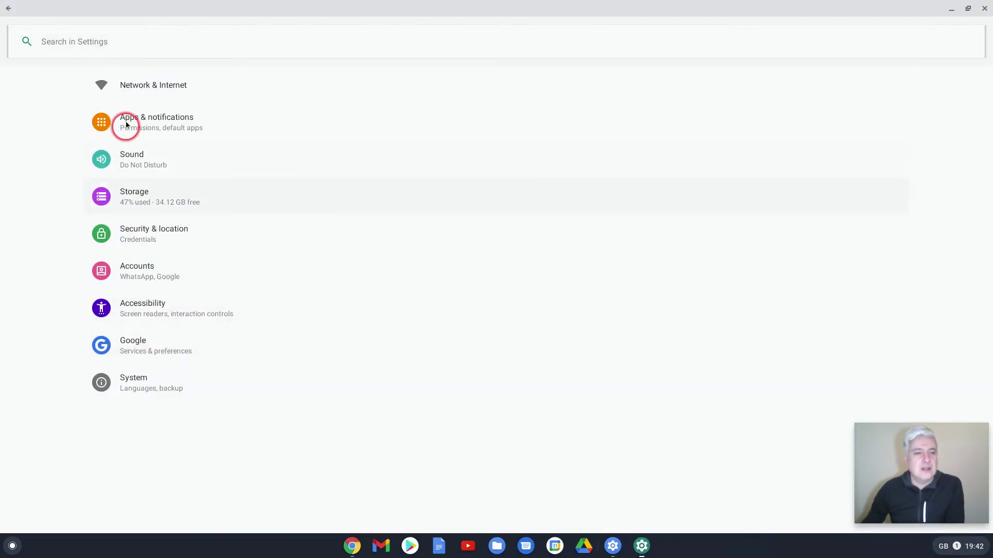
{"action": "left_click", "coordinate": [127, 125]}
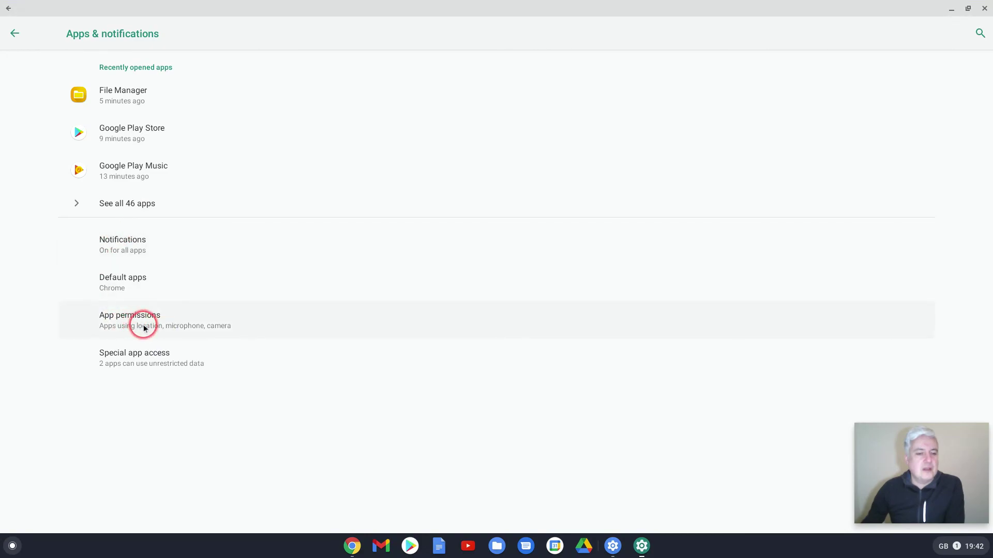
{"action": "left_click", "coordinate": [135, 354]}
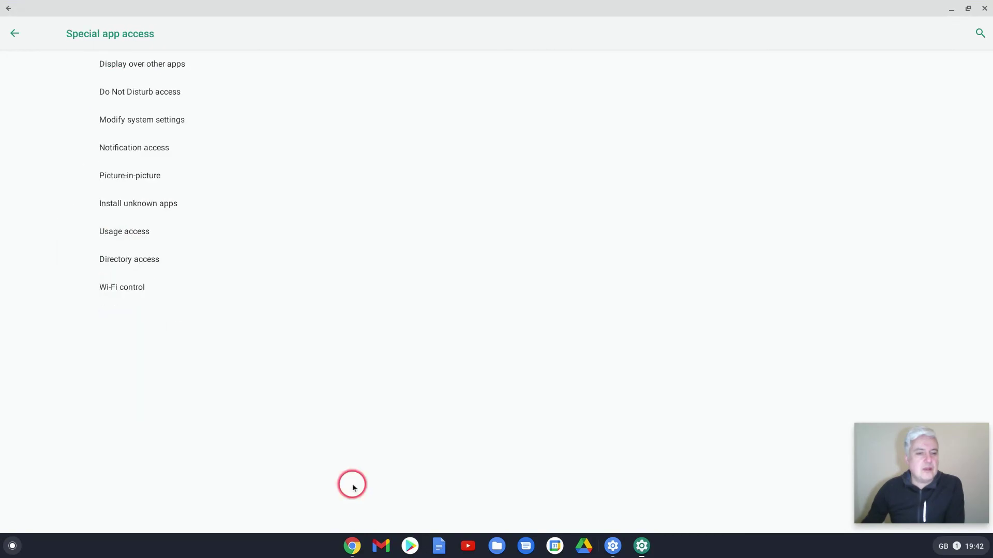
{"action": "left_click", "coordinate": [143, 64]}
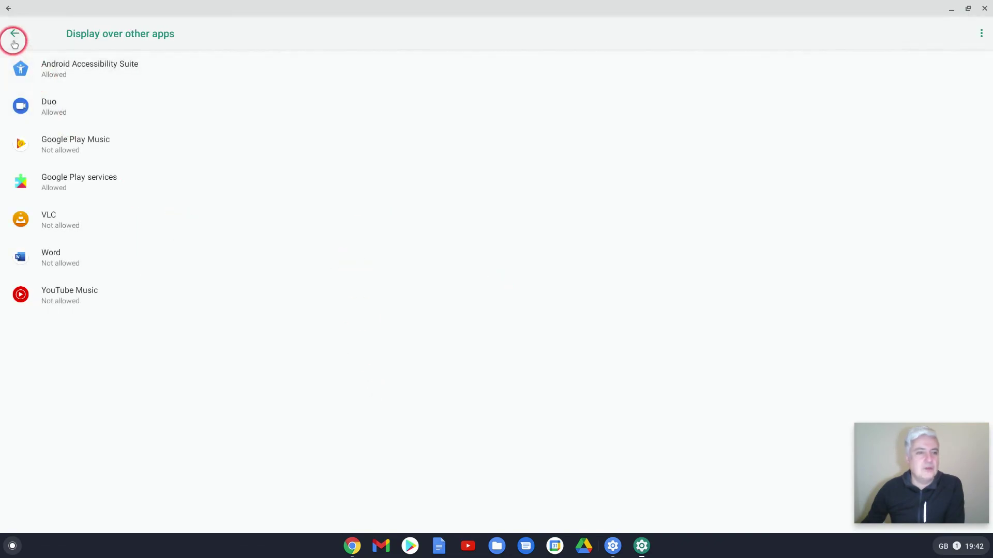
{"action": "left_click", "coordinate": [15, 32]}
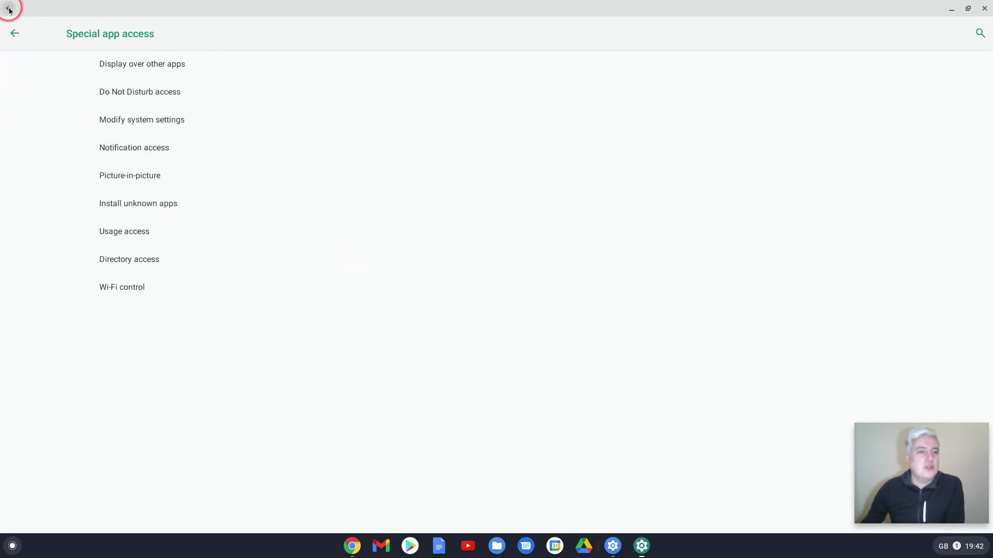
{"action": "left_click", "coordinate": [14, 33]}
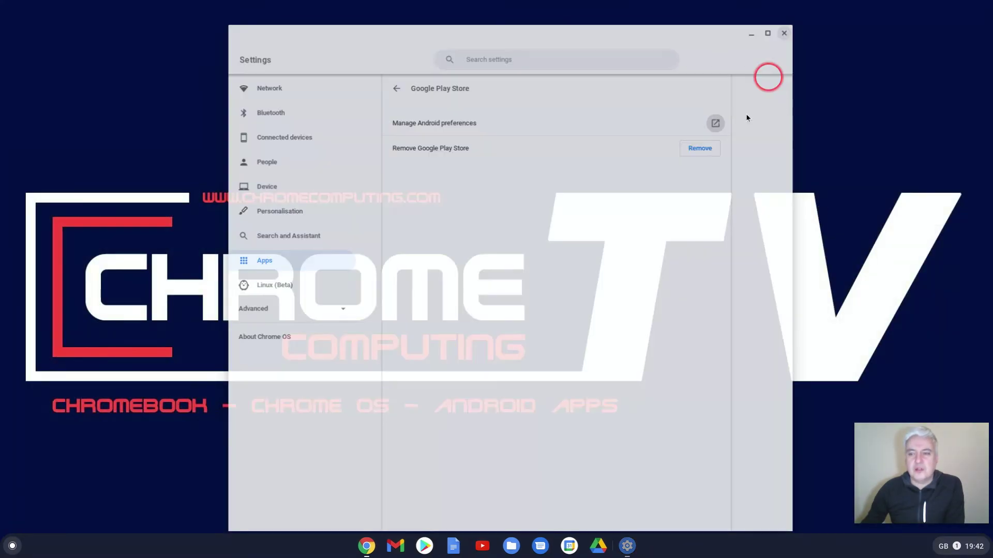
- Launch Play Store, jump to My apps & games via the shelf icon and switch to the Installed list
{"action": "left_click", "coordinate": [424, 547]}
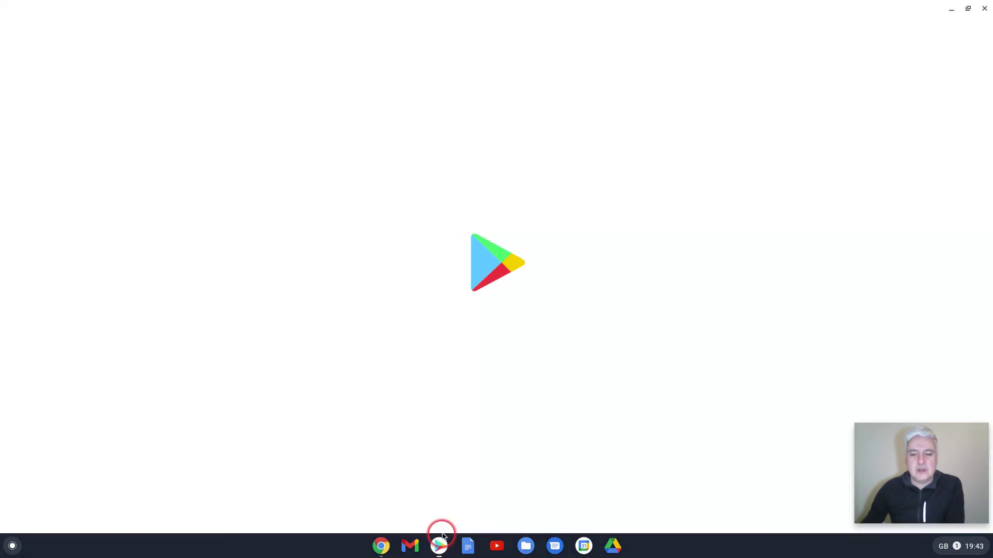
{"action": "right_click", "coordinate": [438, 546]}
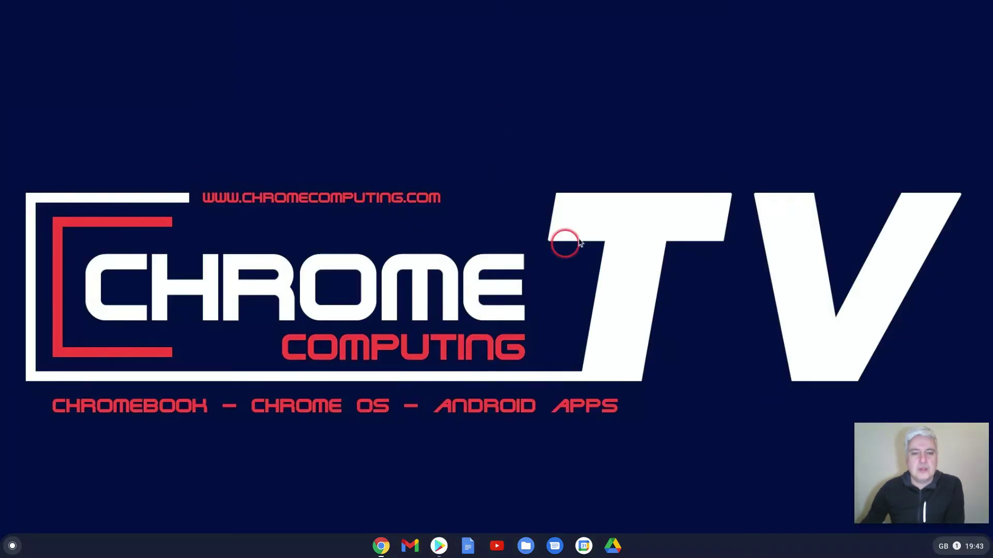
{"action": "right_click", "coordinate": [438, 546]}
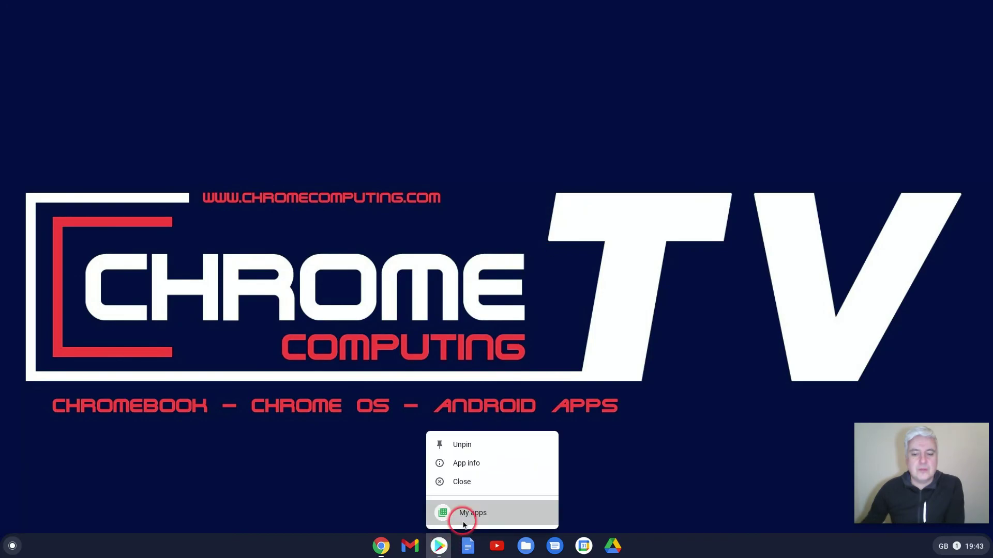
{"action": "left_click", "coordinate": [472, 513]}
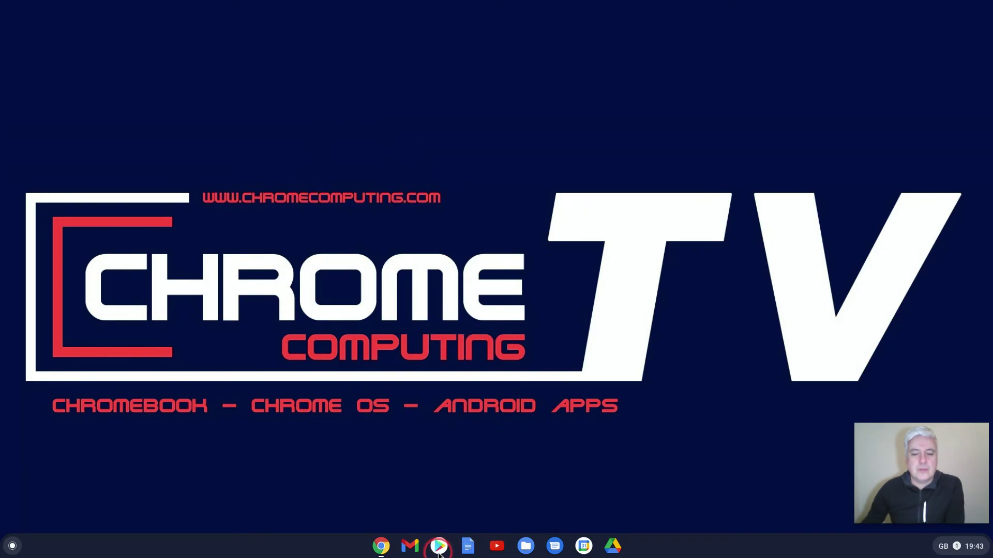
{"action": "left_click", "coordinate": [438, 546]}
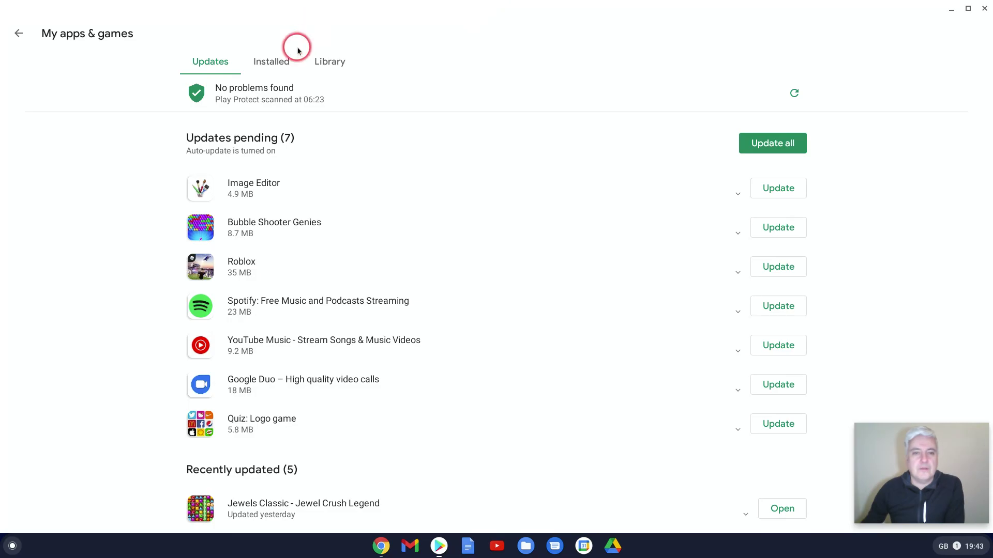
{"action": "left_click", "coordinate": [271, 62]}
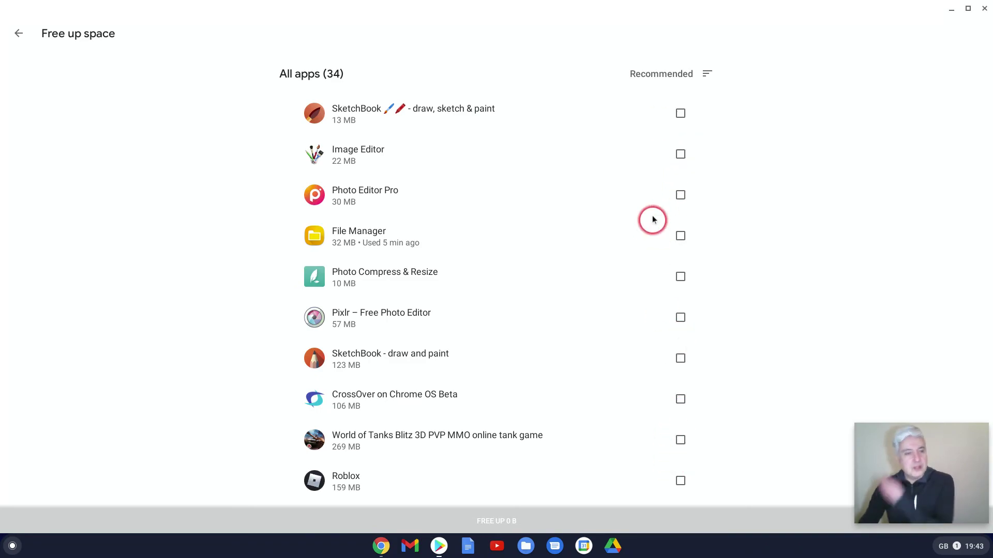
{"action": "mouse_move", "coordinate": [846, 113]}
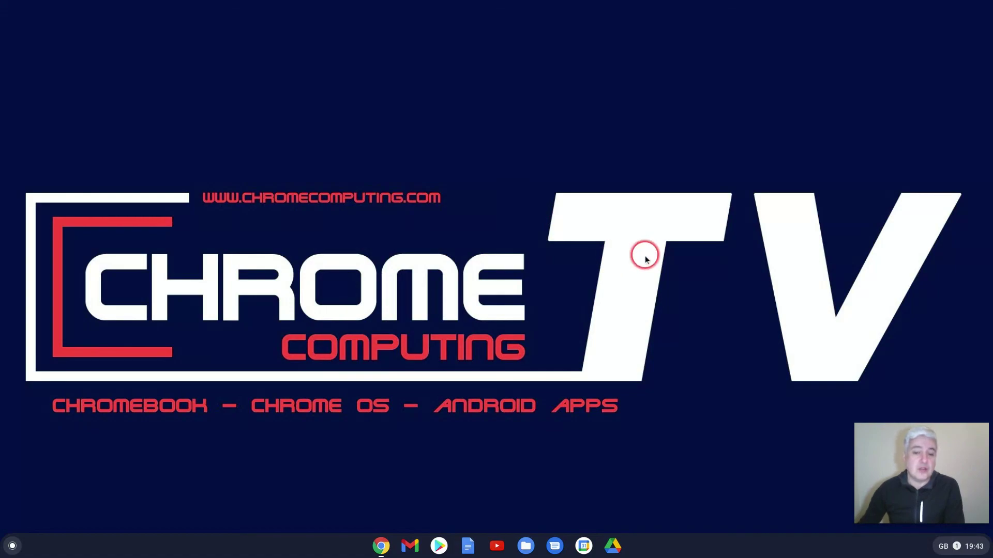
{"action": "mouse_move", "coordinate": [693, 345]}
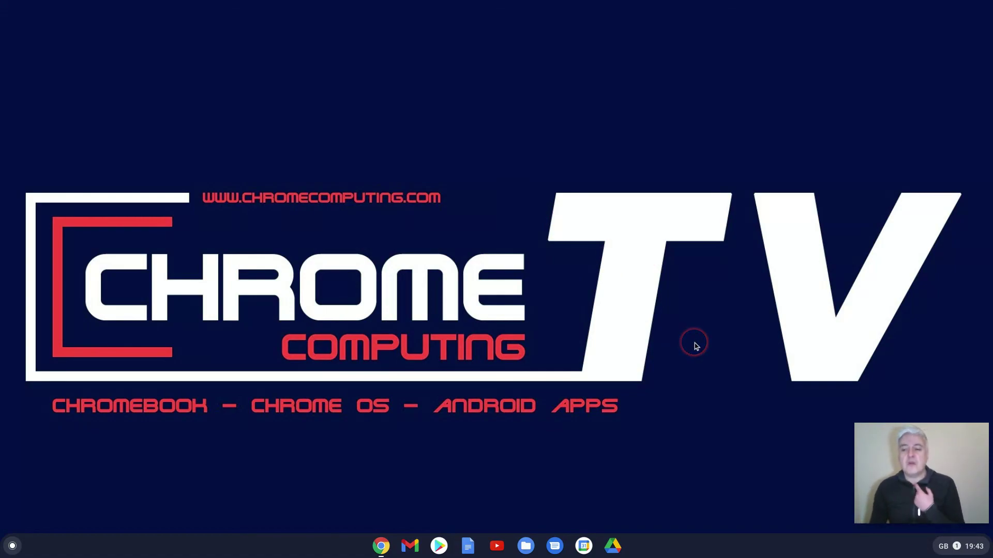